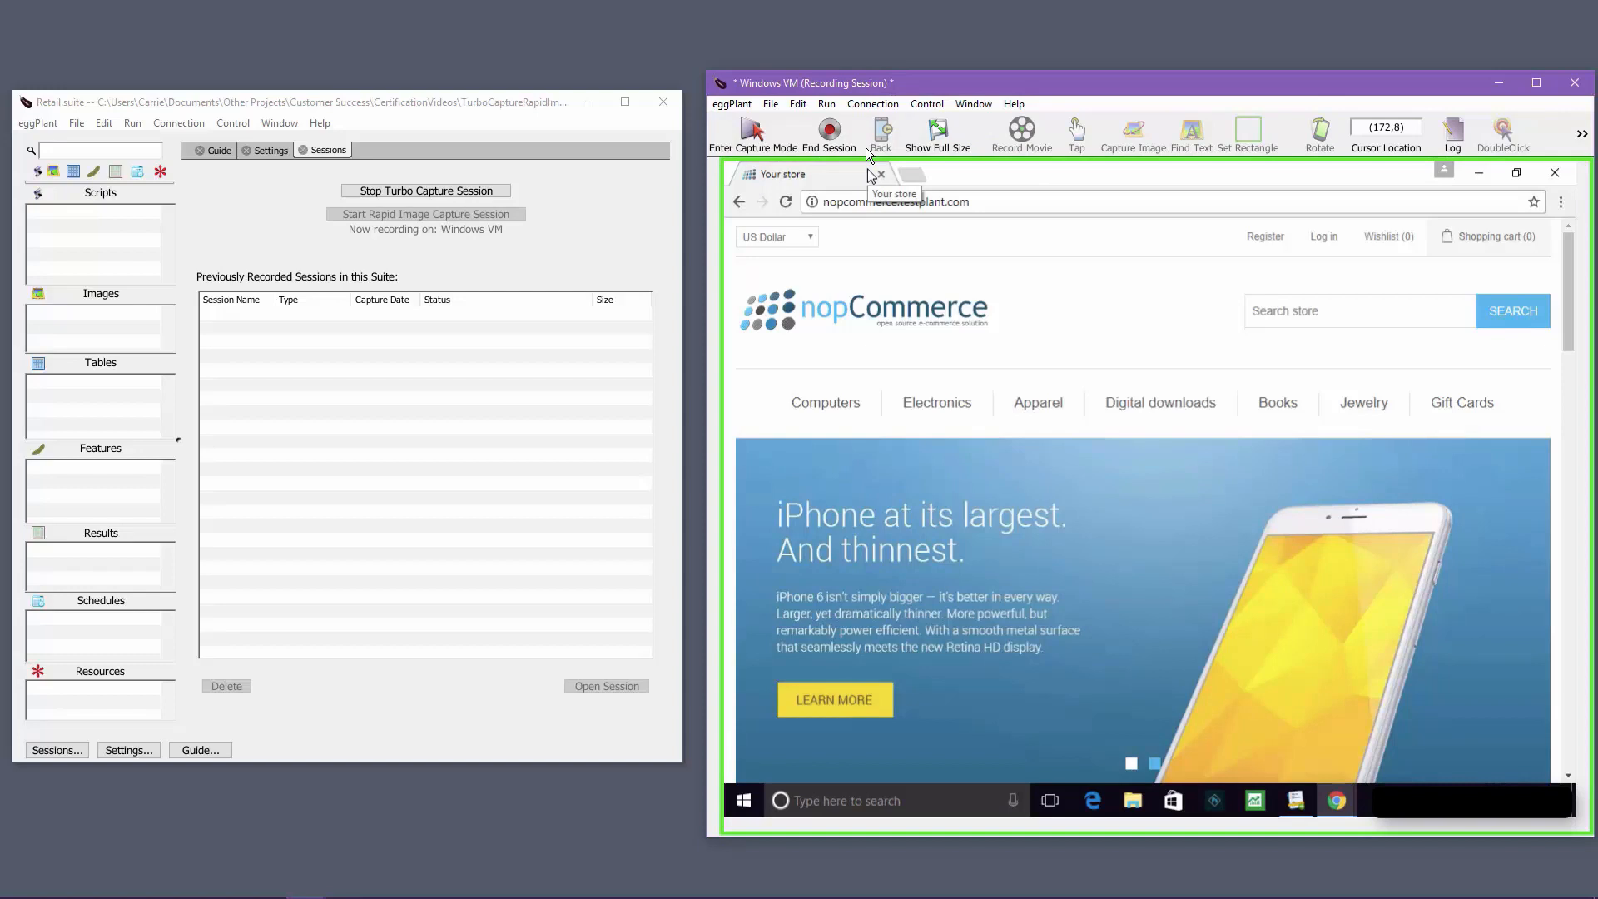
- Record logging in and out of nopCommerce as cg@ in Turbo Capture, saved as LoginRecording
{"action": "left_click", "coordinate": [1322, 235]}
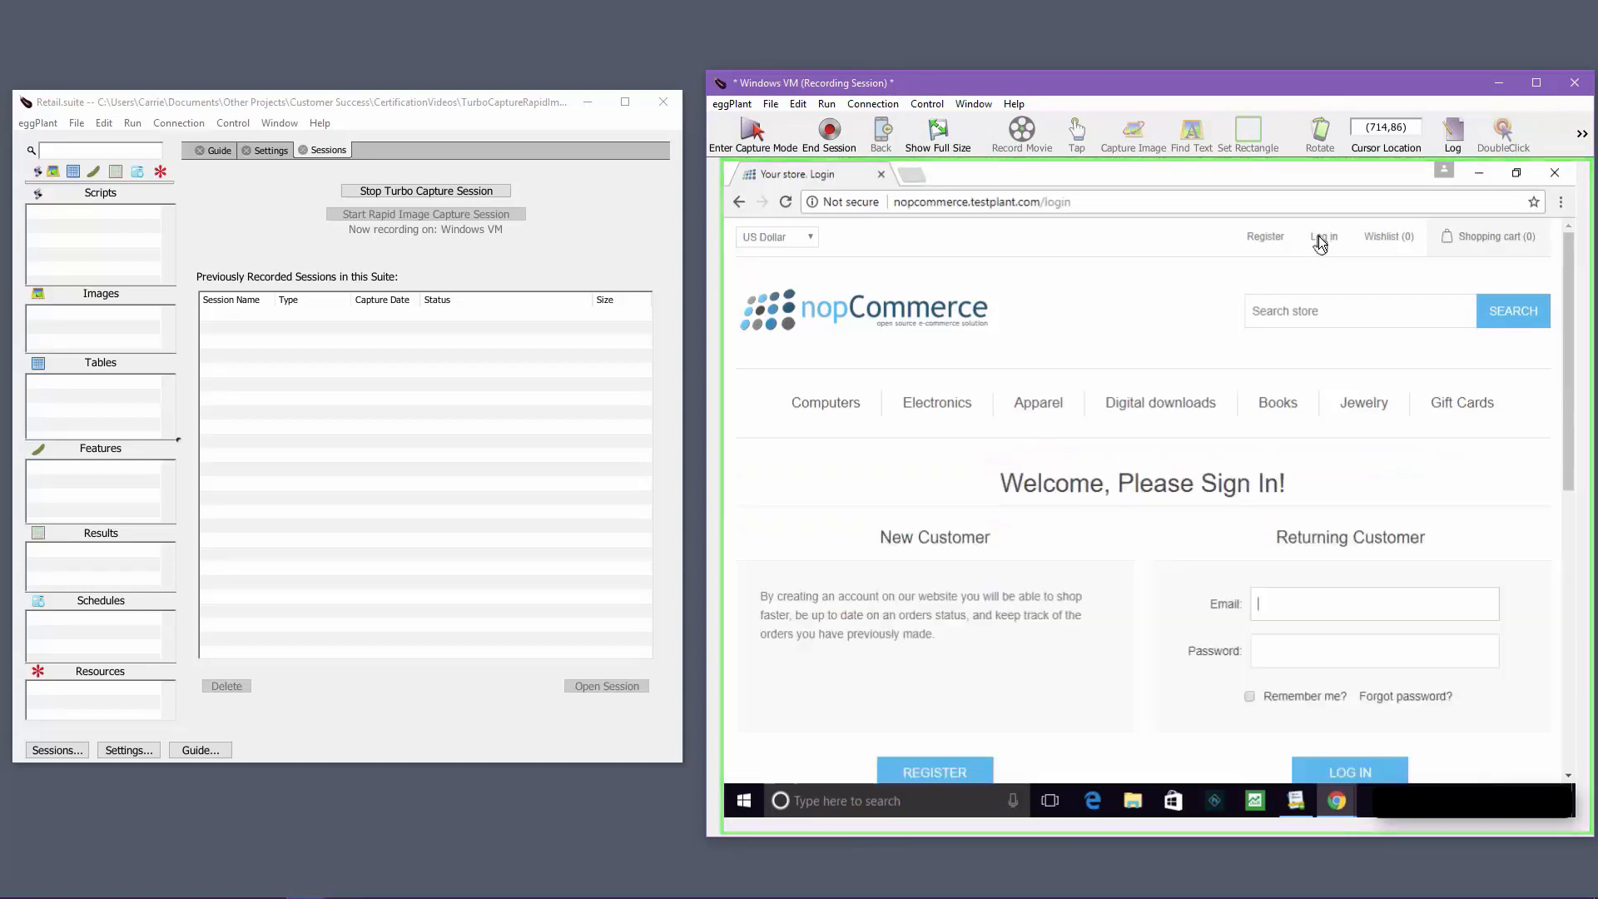
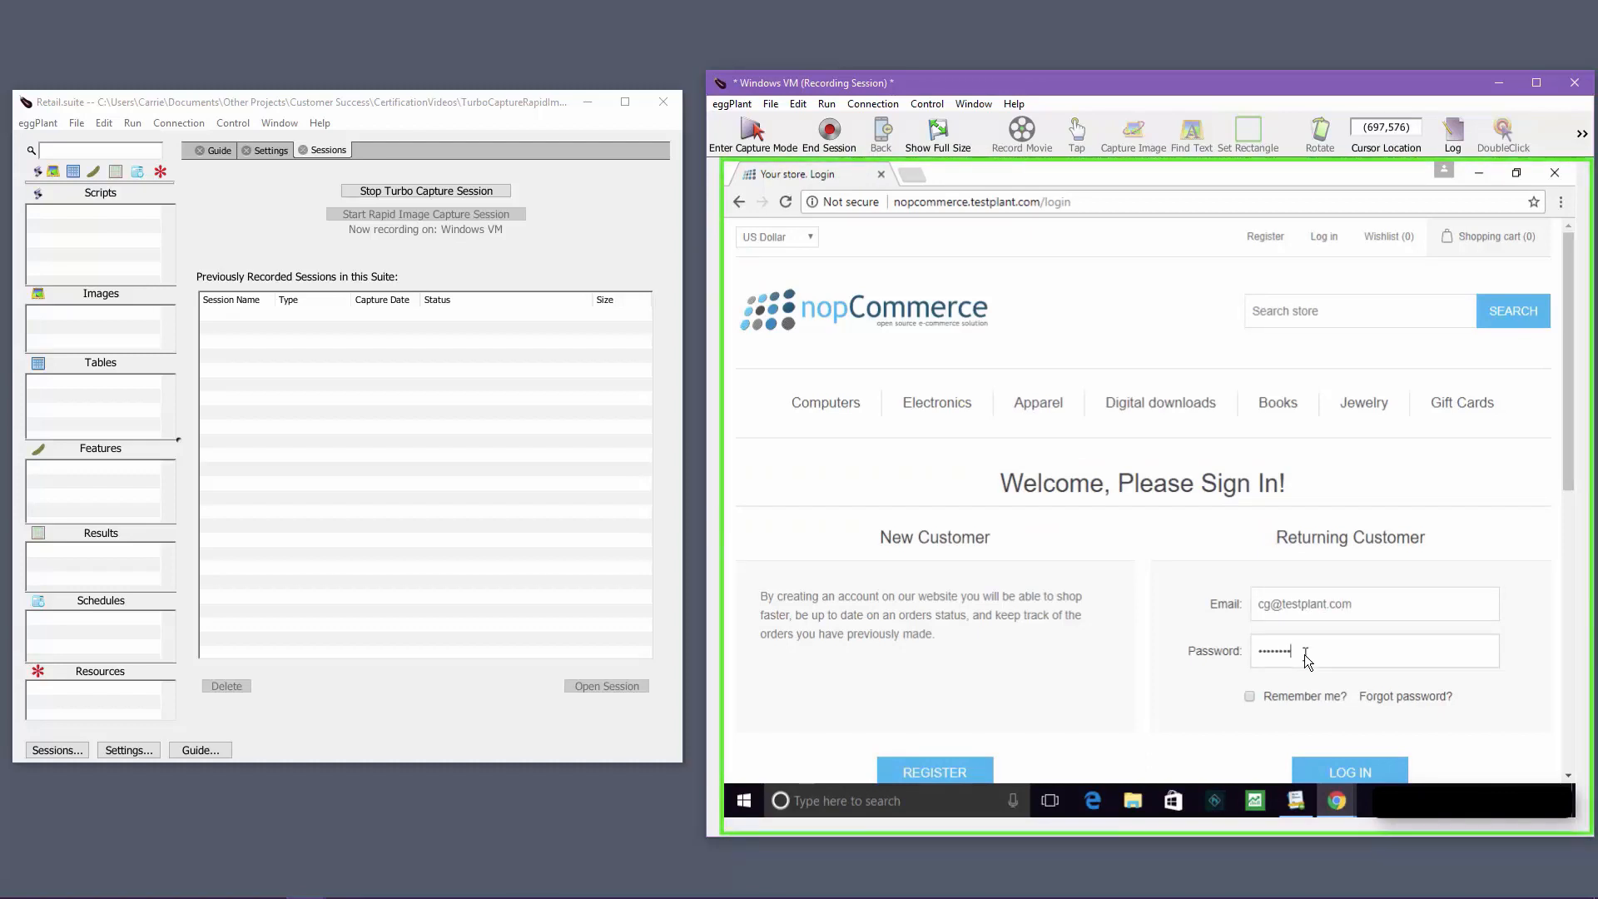
{"action": "left_click", "coordinate": [1347, 772]}
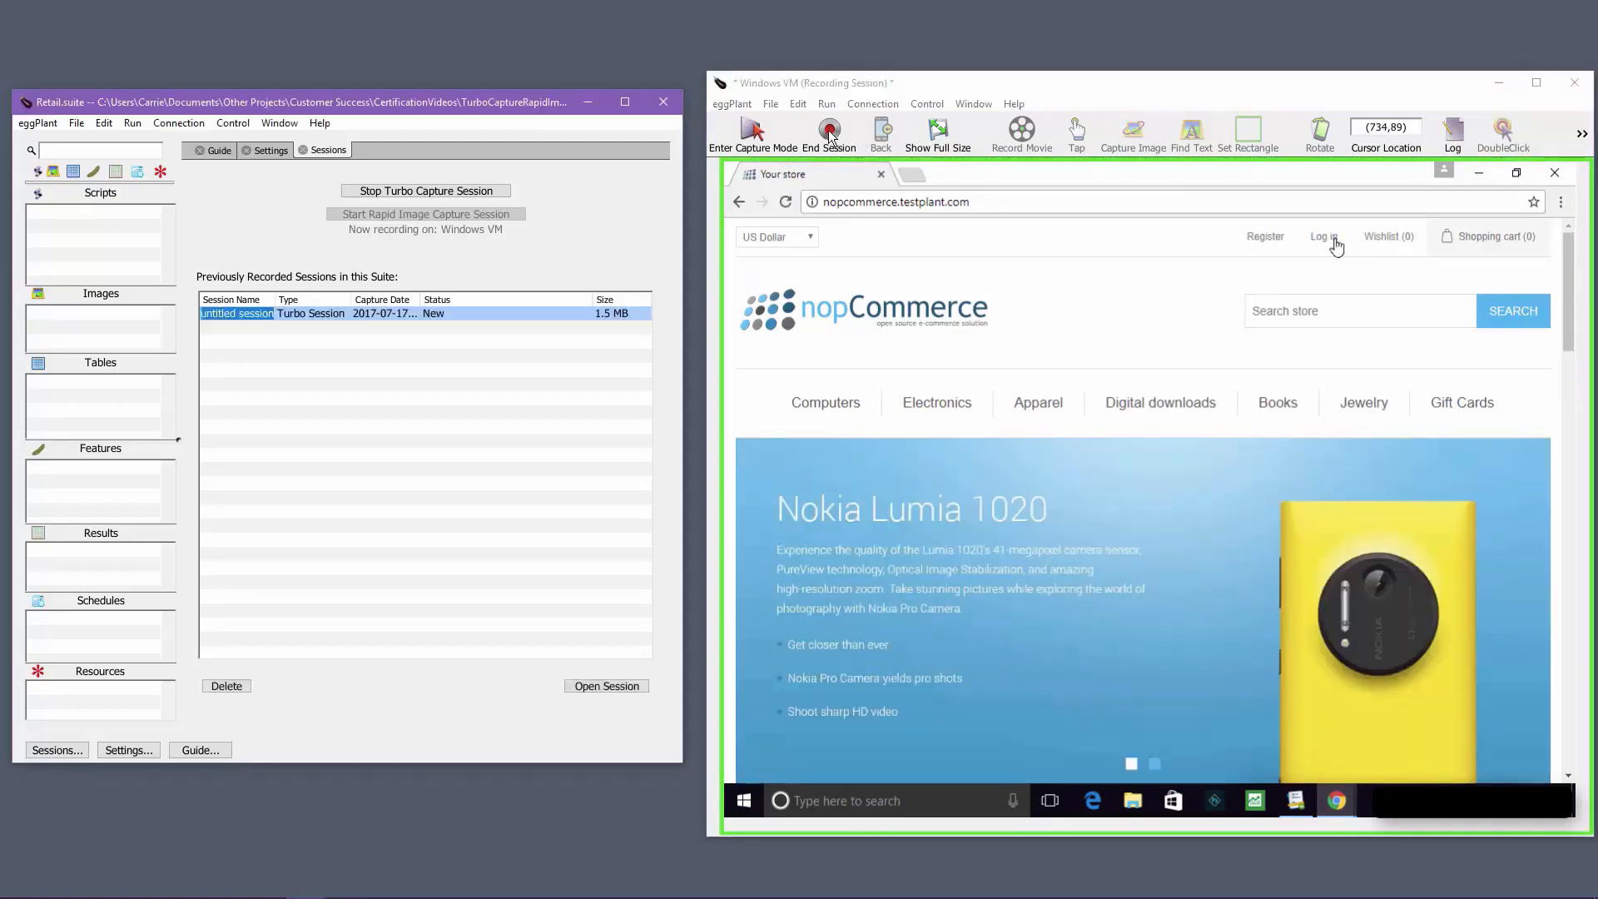
{"action": "left_click", "coordinate": [830, 134]}
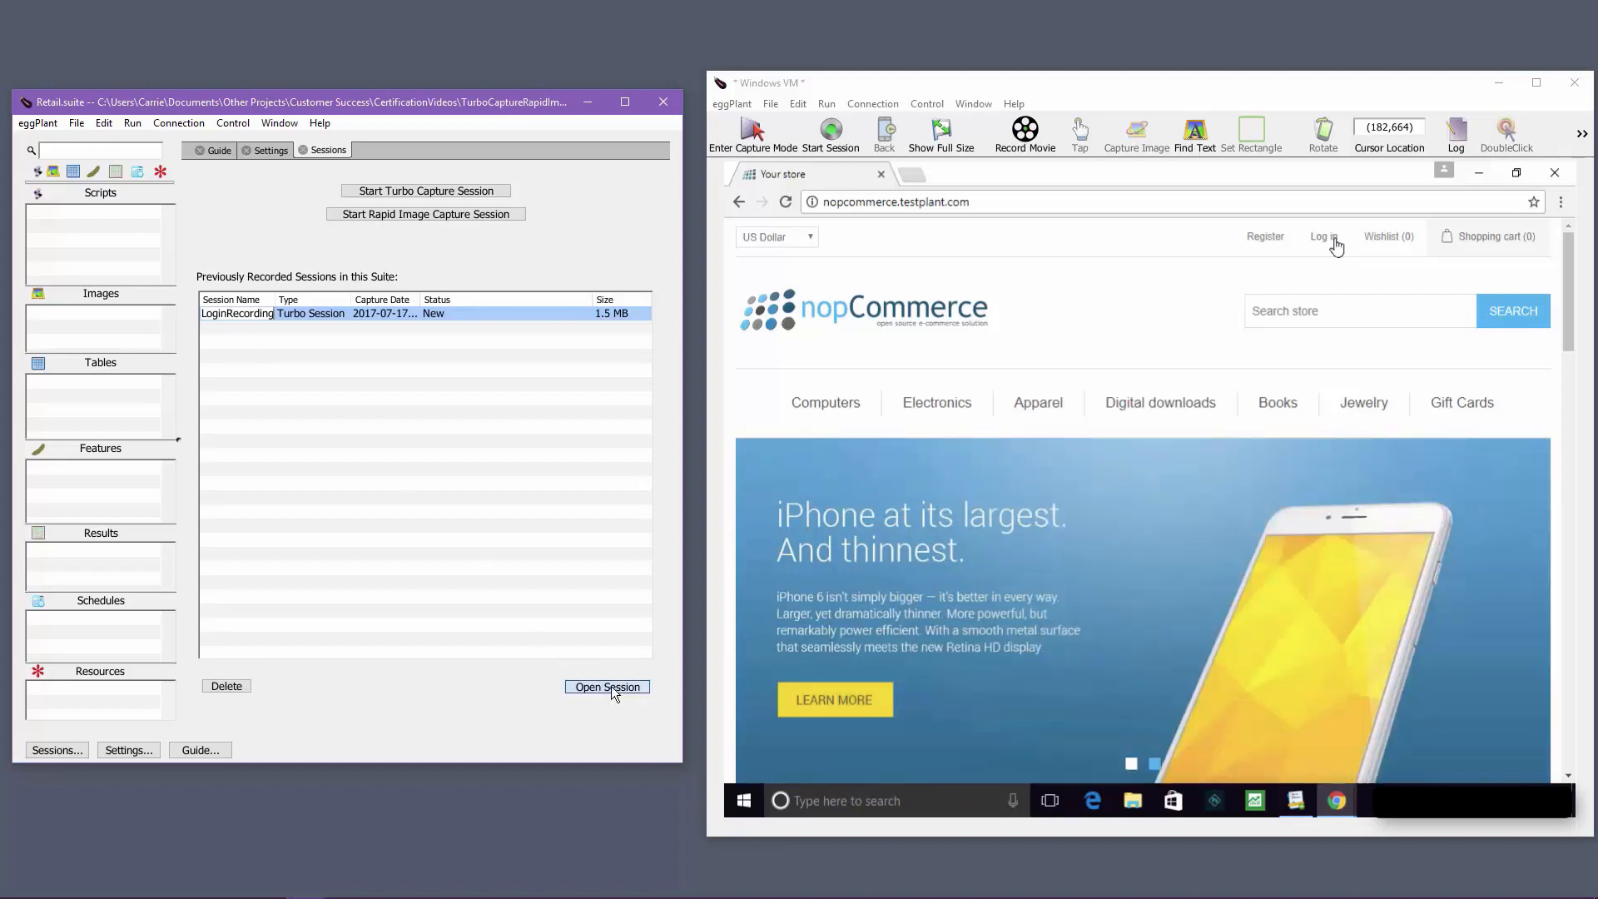
- Open the LoginRecording session and name the first Click step's image Login_Link
{"action": "left_click", "coordinate": [608, 686]}
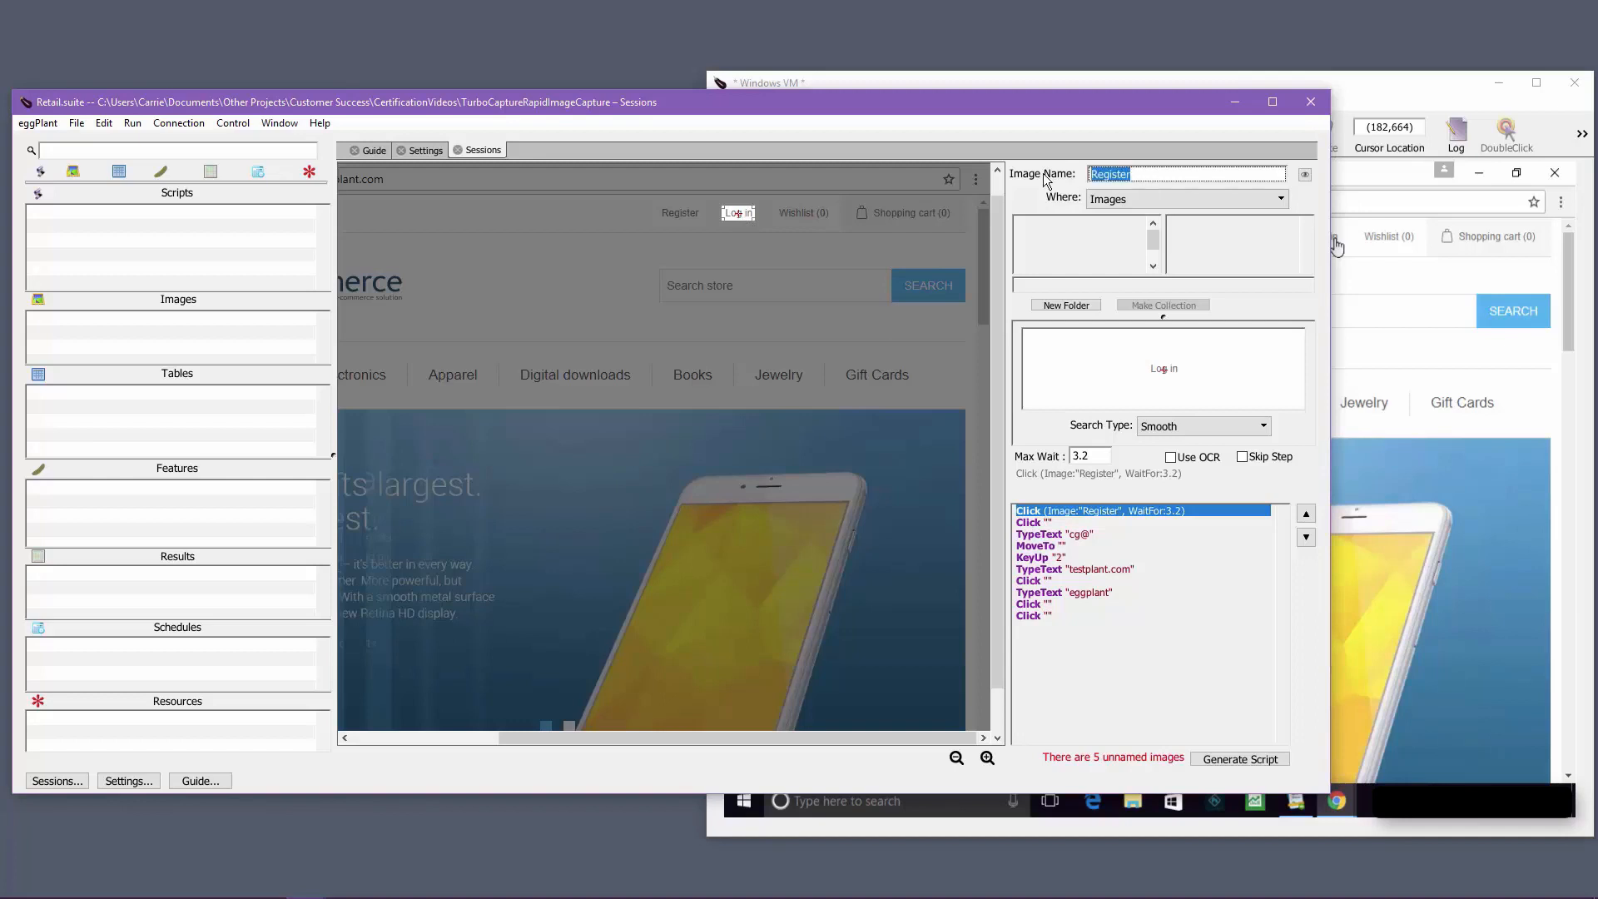
{"action": "type", "text": "Login_Link"}
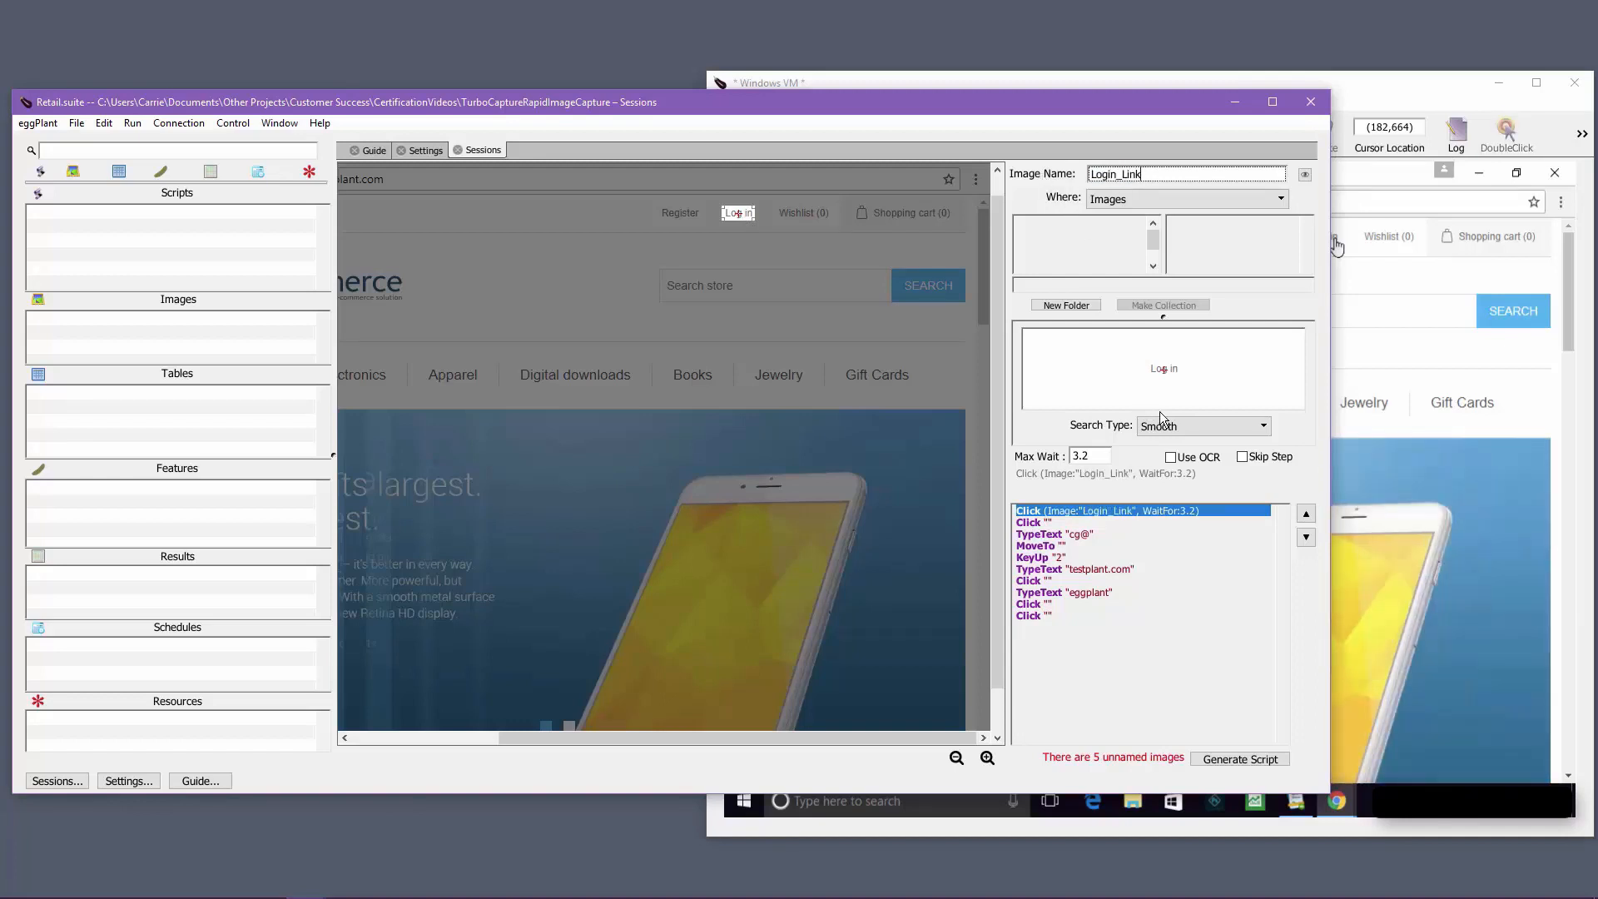
{"action": "left_click", "coordinate": [737, 212]}
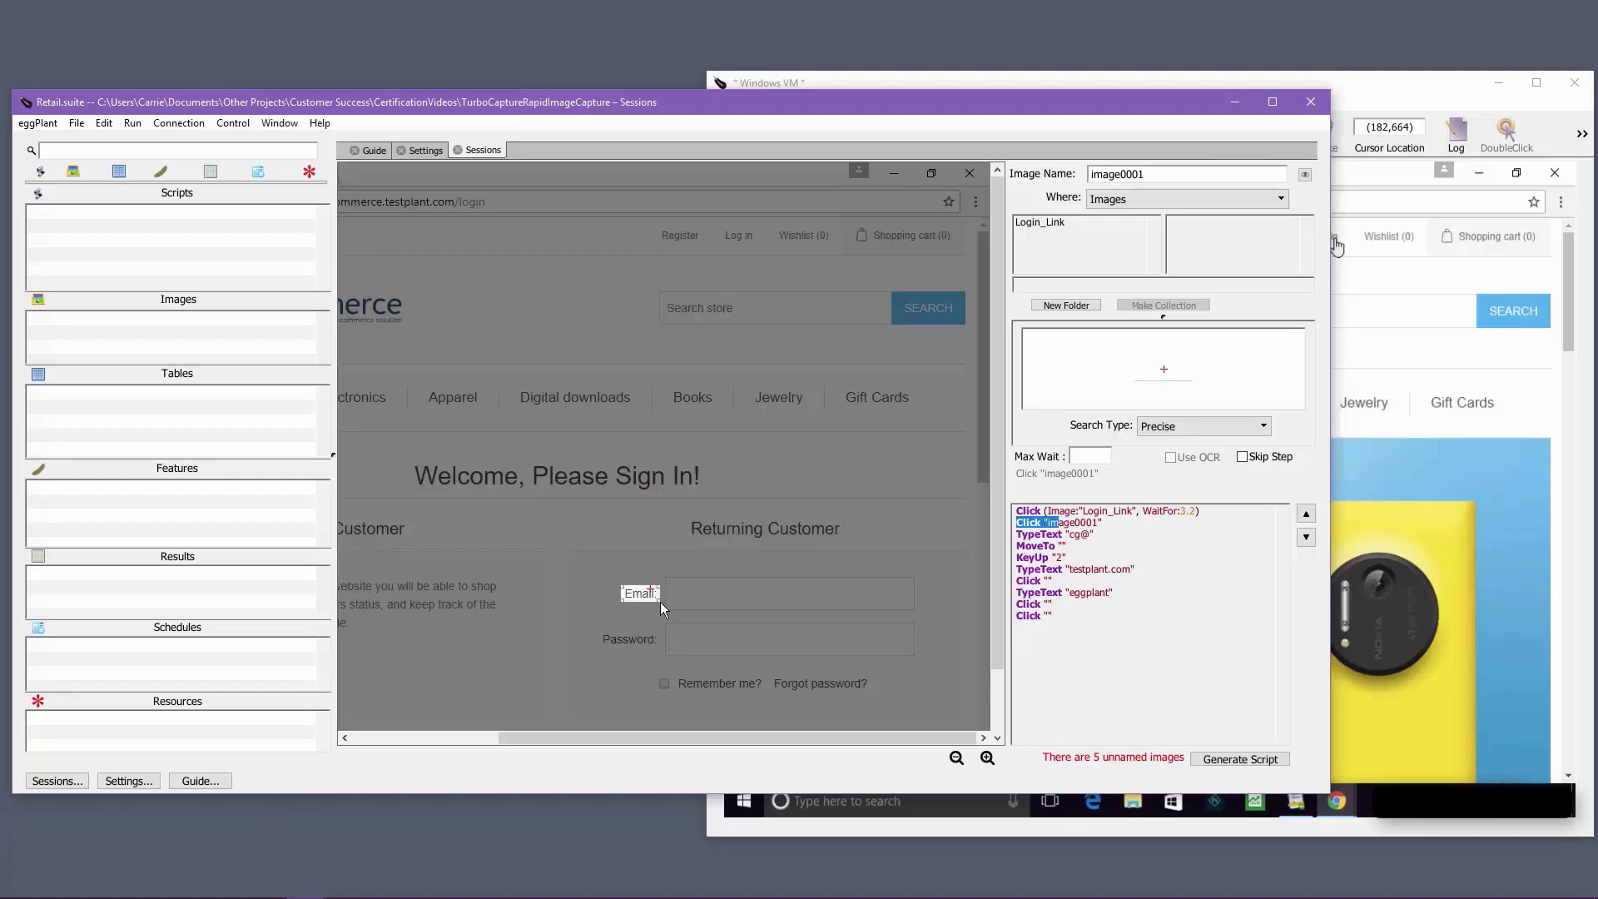
- Rename image0001 to Email_Field with Smooth search type and Max Wait 15
{"action": "left_click", "coordinate": [701, 594]}
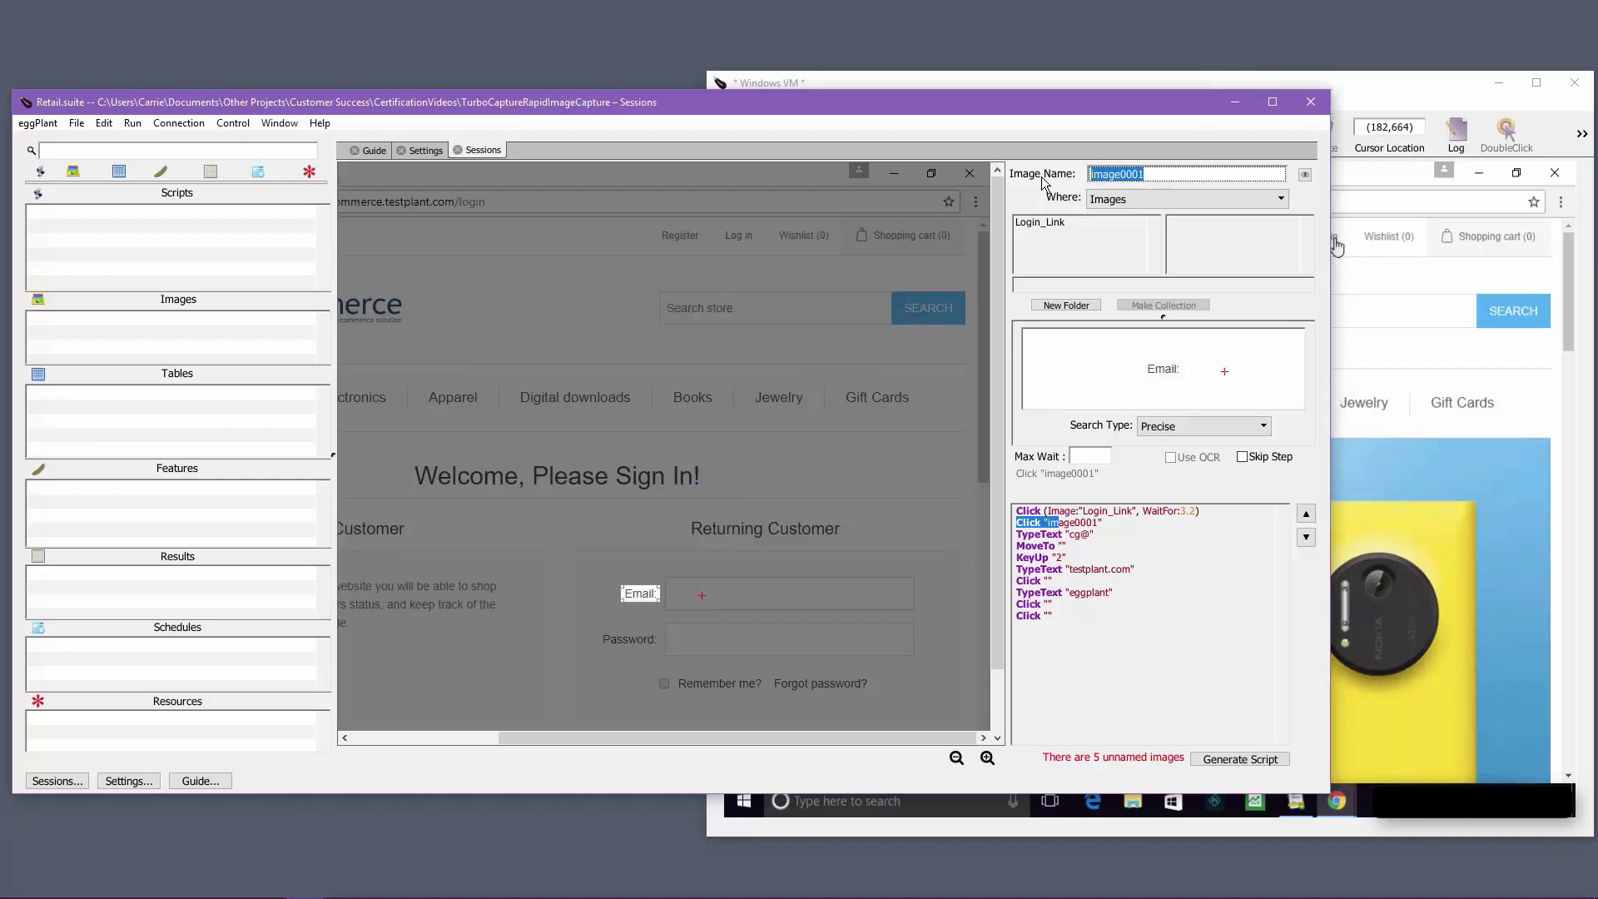
{"action": "type", "text": "Email_Fl"}
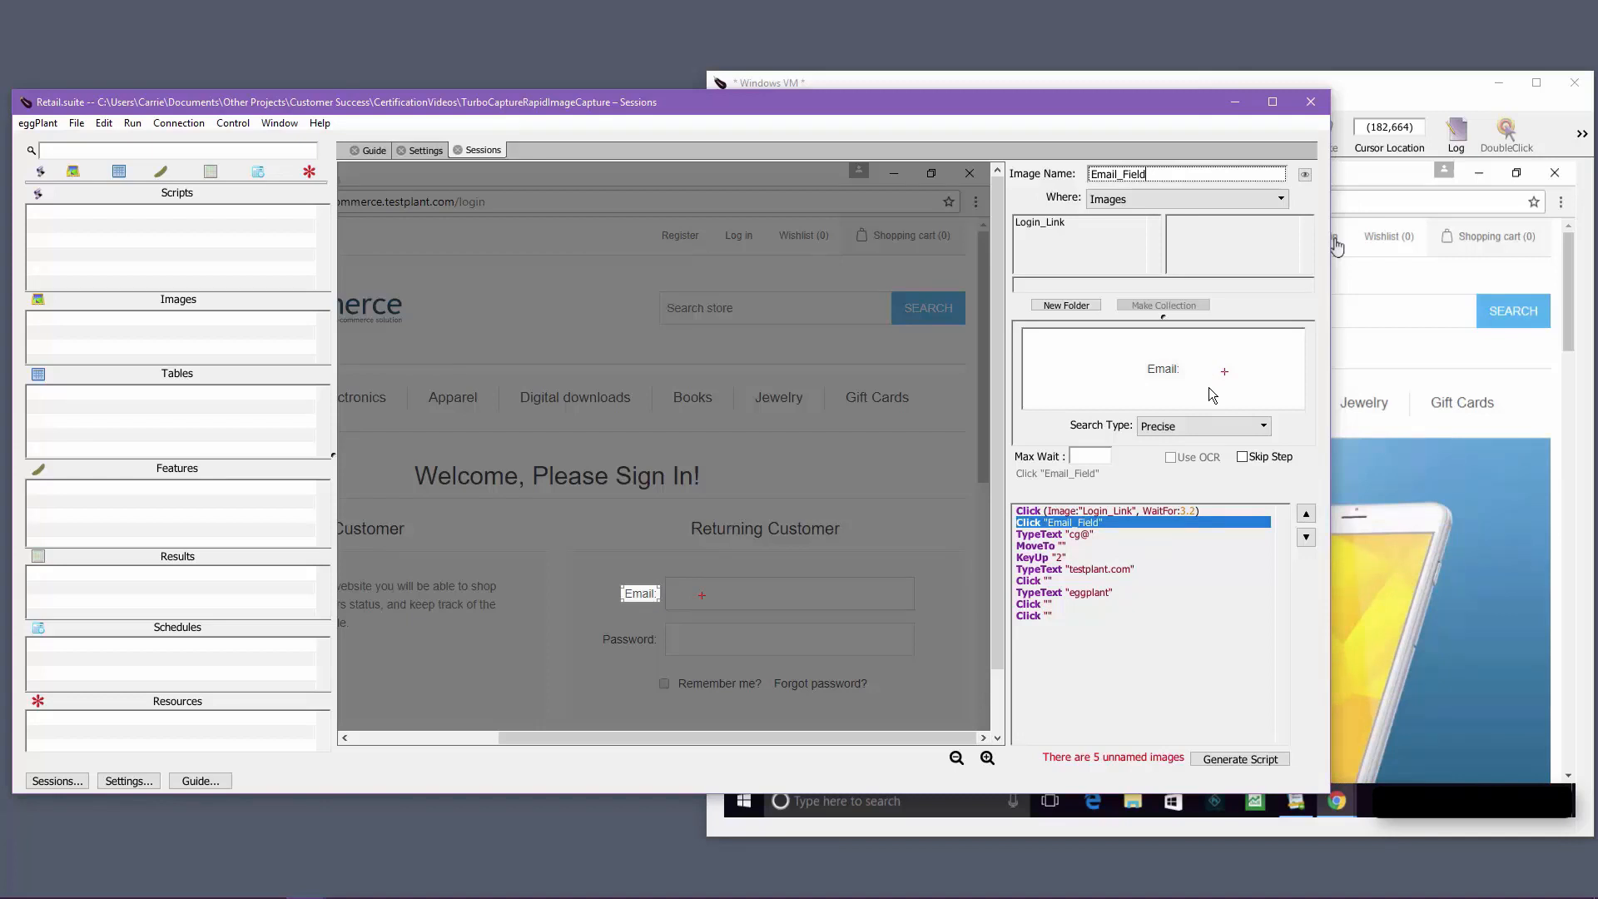
{"action": "left_click", "coordinate": [1262, 426]}
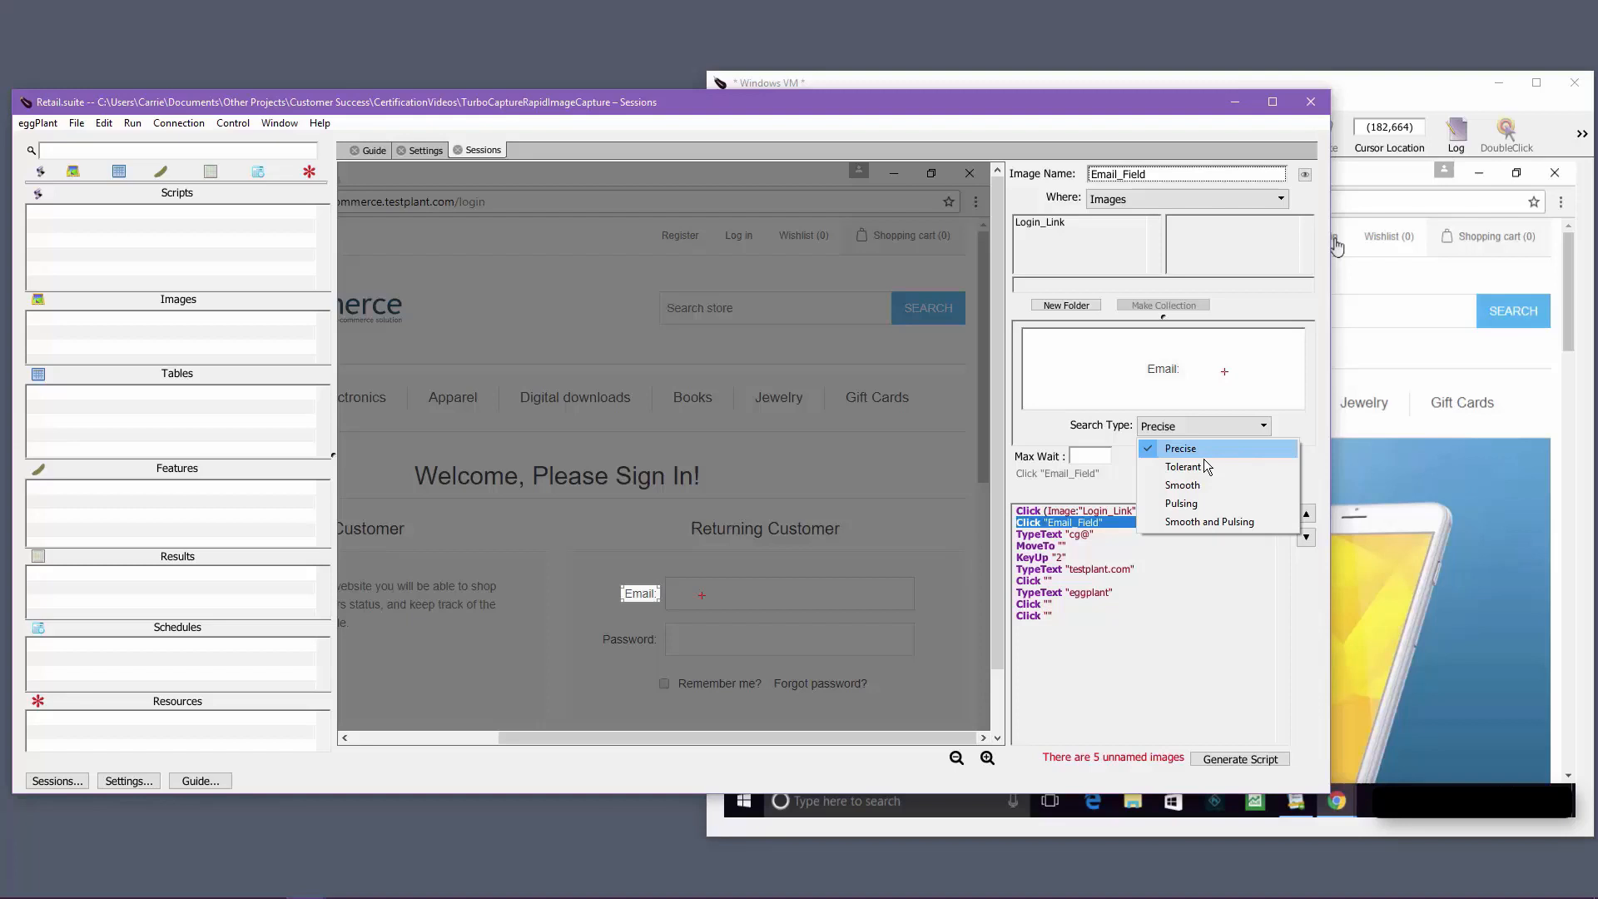
{"action": "left_click", "coordinate": [1184, 484]}
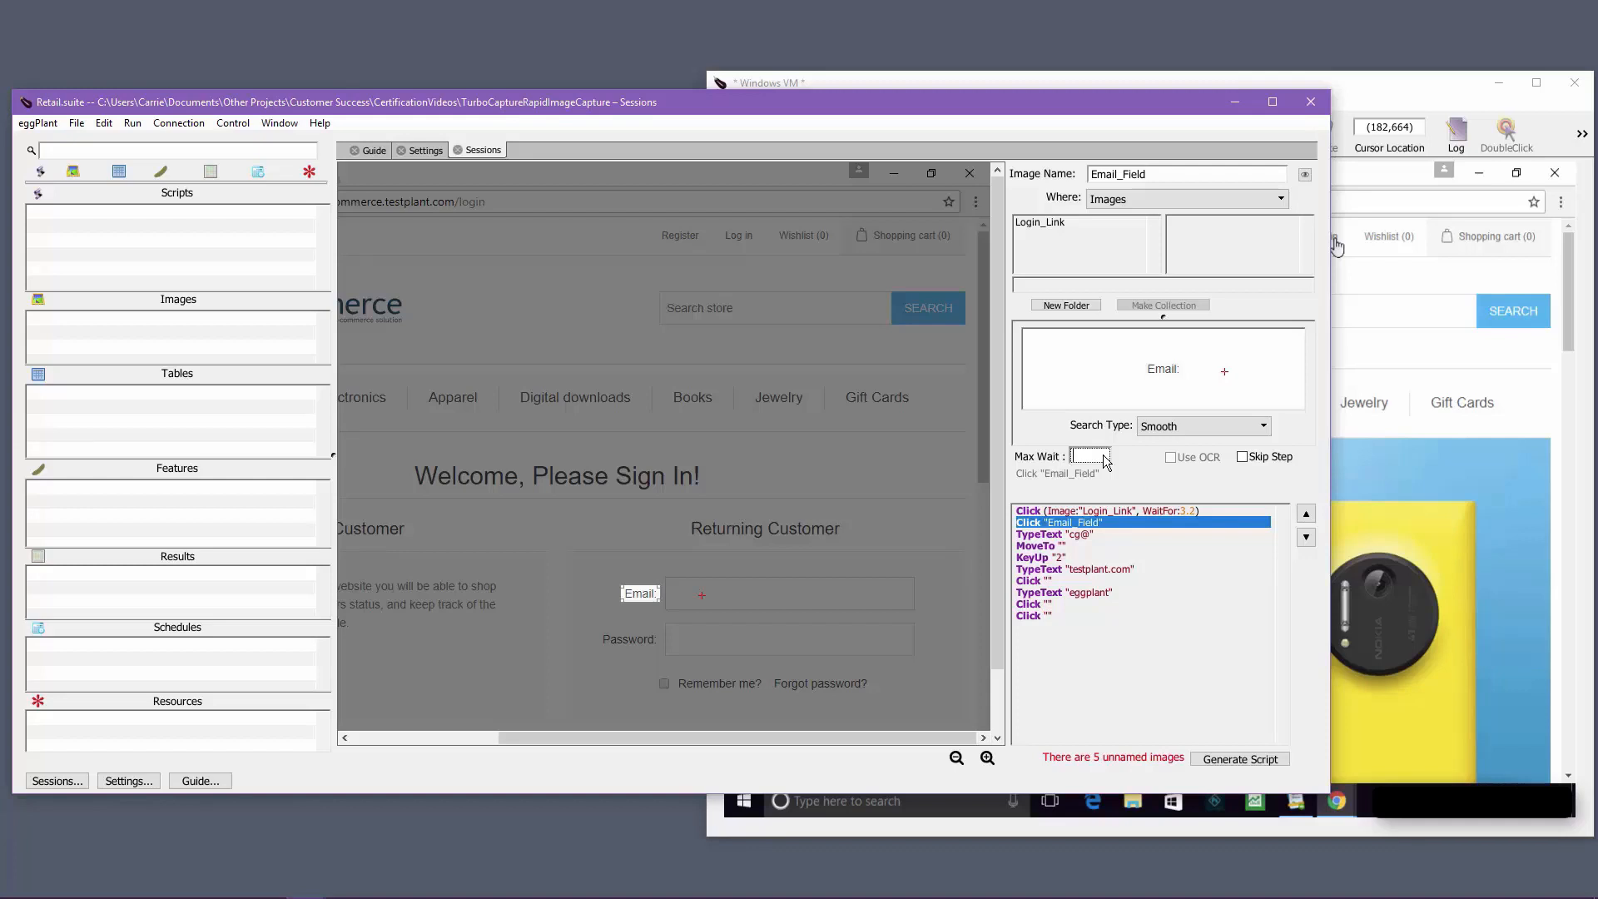
{"action": "type", "text": "15"}
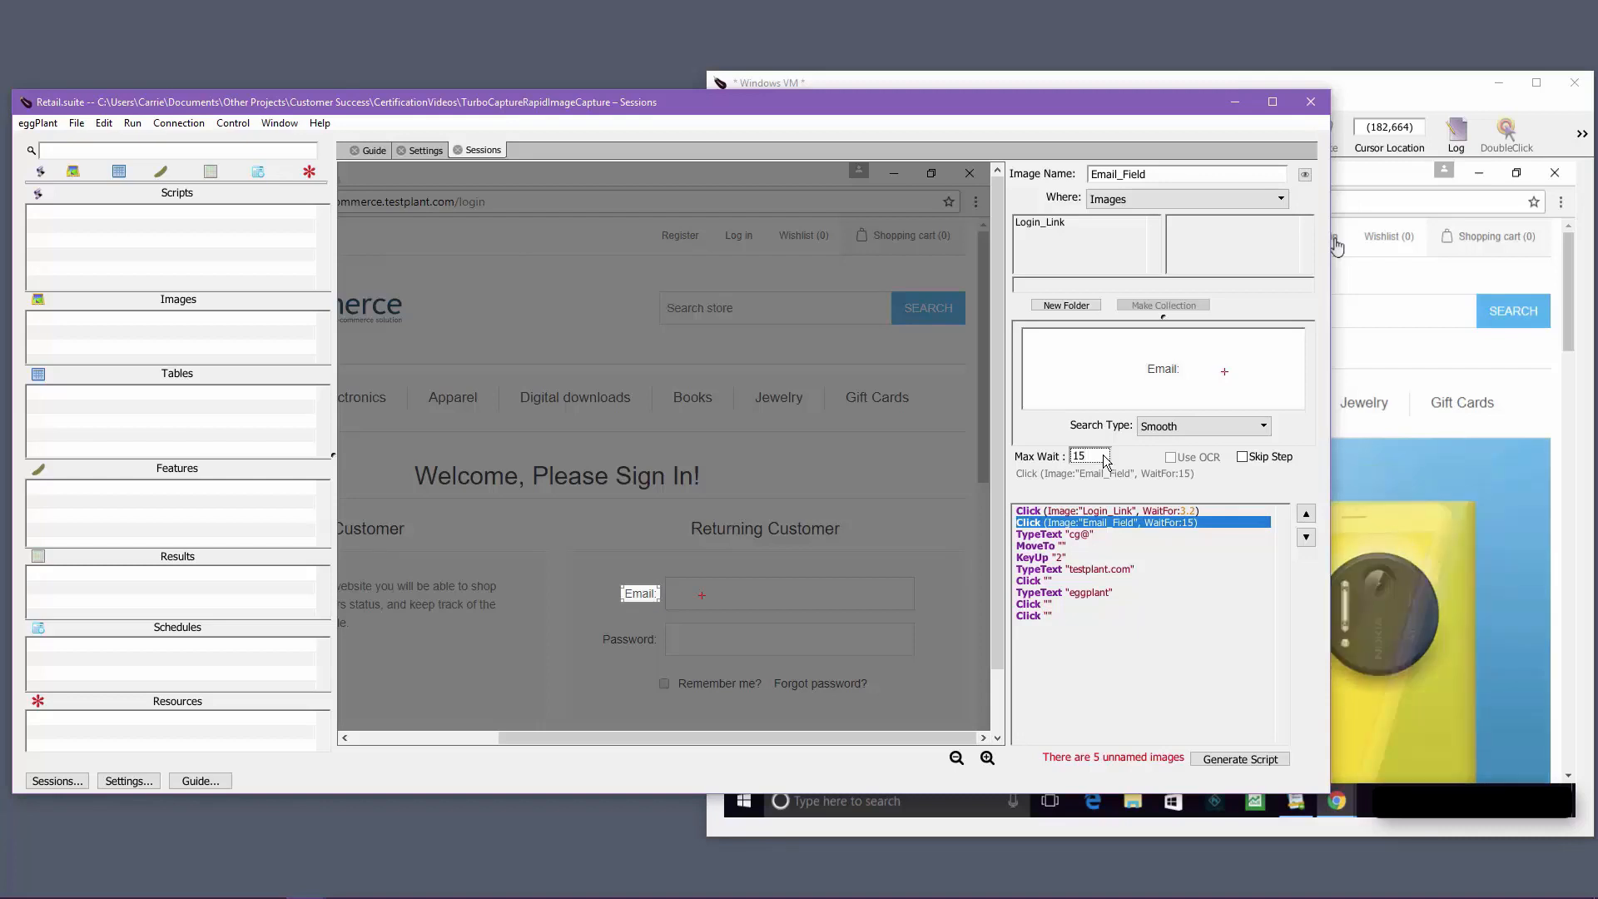
{"action": "left_click", "coordinate": [1054, 535]}
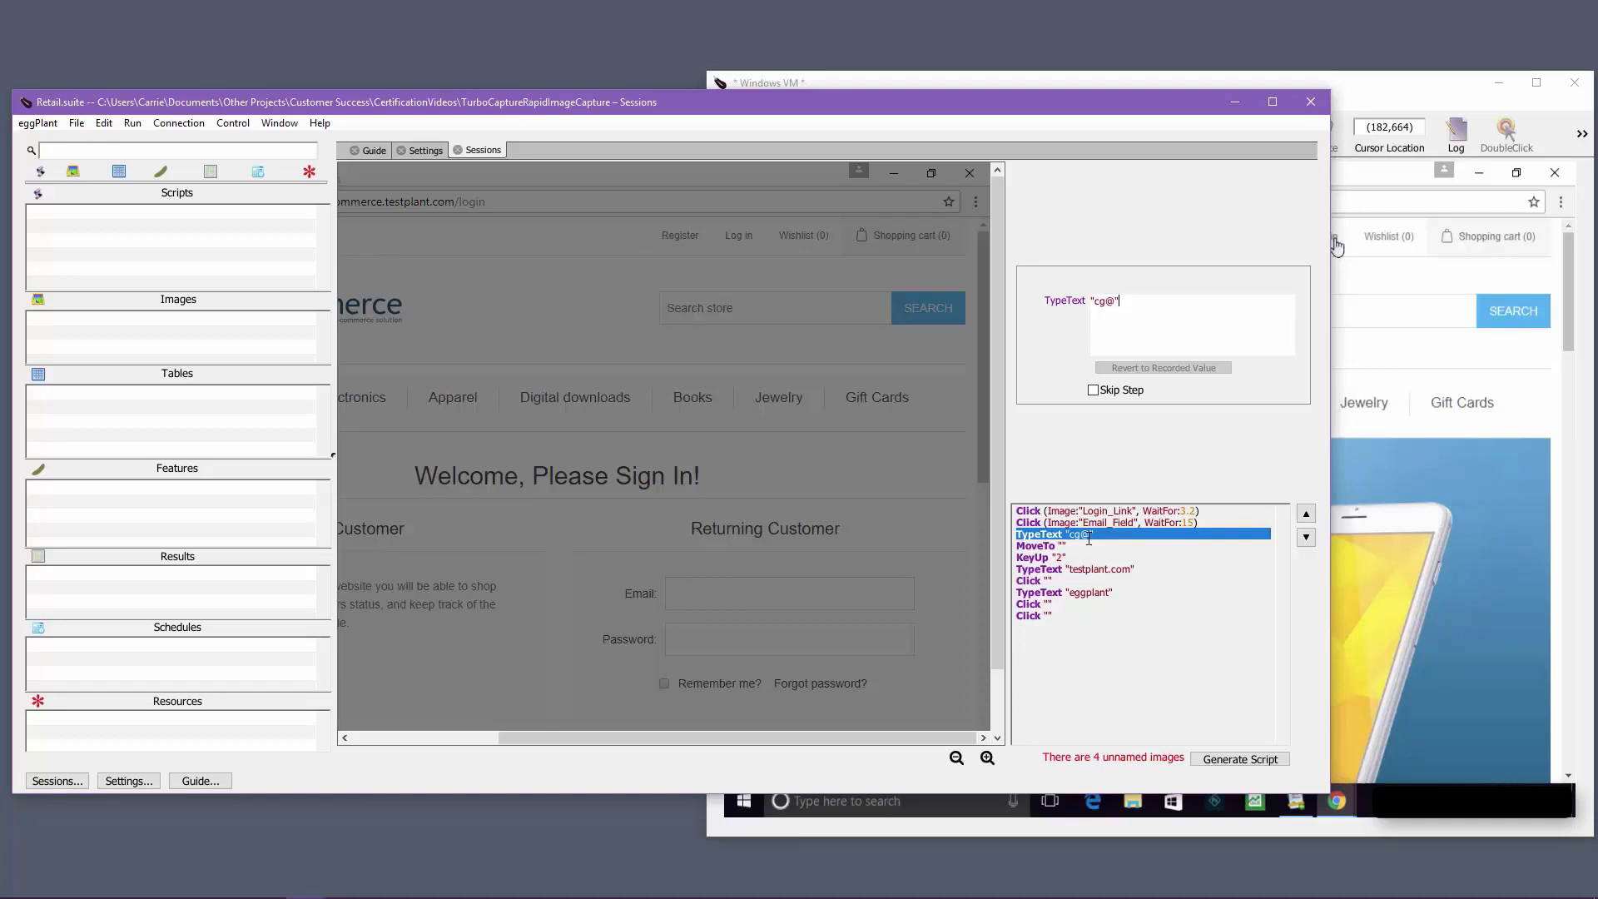
- Skip the MoveTo, KeyUp and testplant.com TypeText steps; name Password_Field, LOGIN_Button and OCR 'Log out'
{"action": "left_click", "coordinate": [1064, 546]}
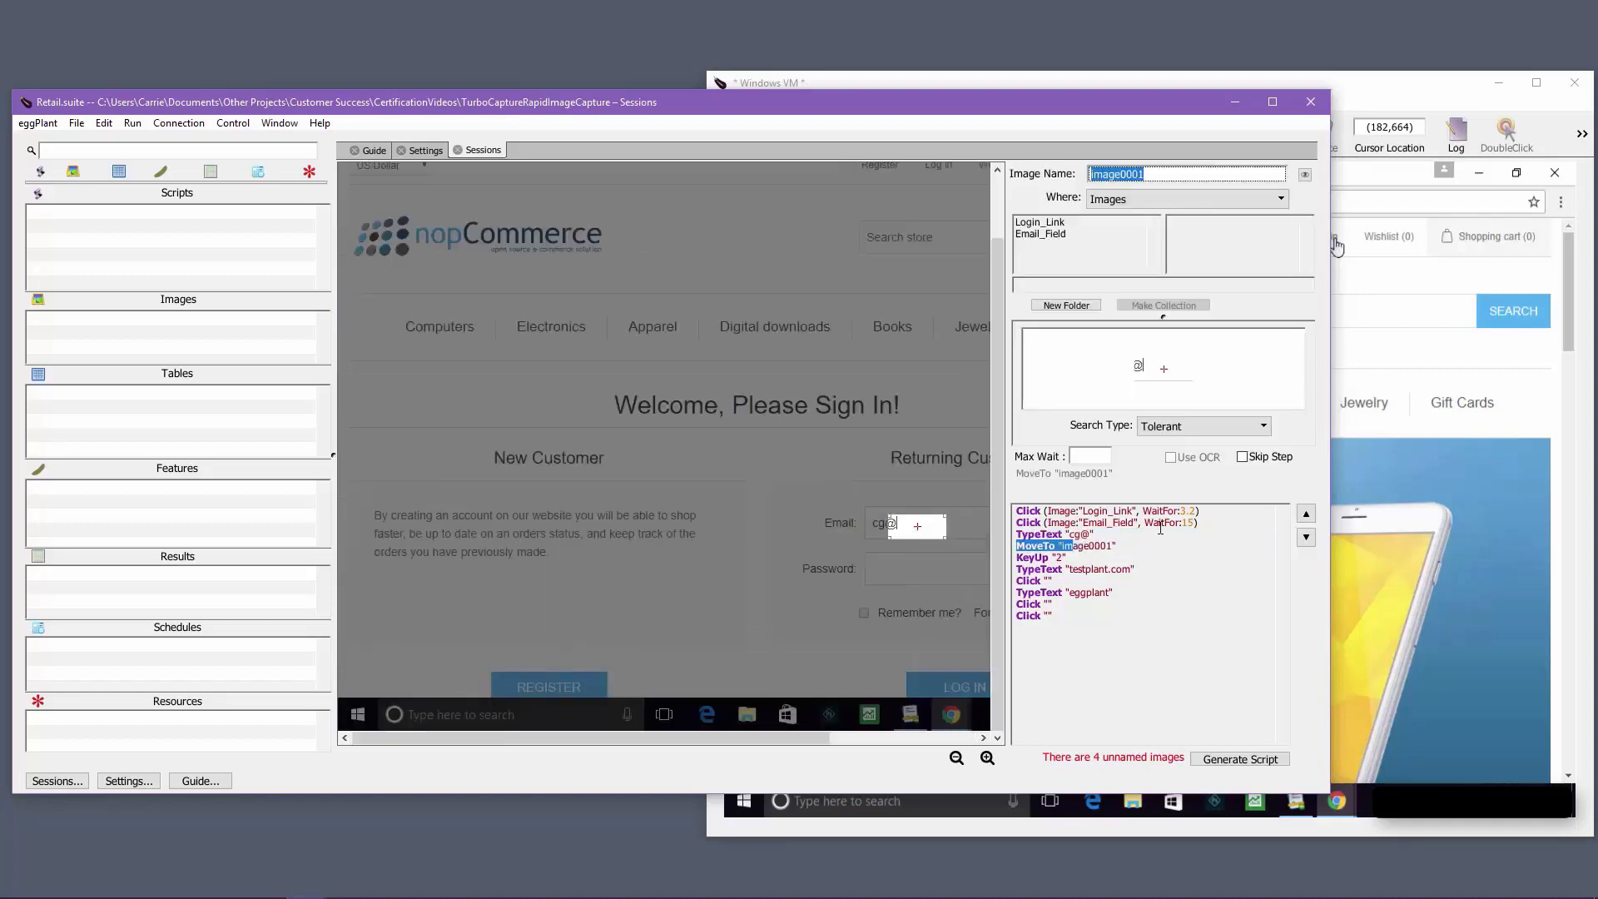
{"action": "left_click", "coordinate": [1244, 457]}
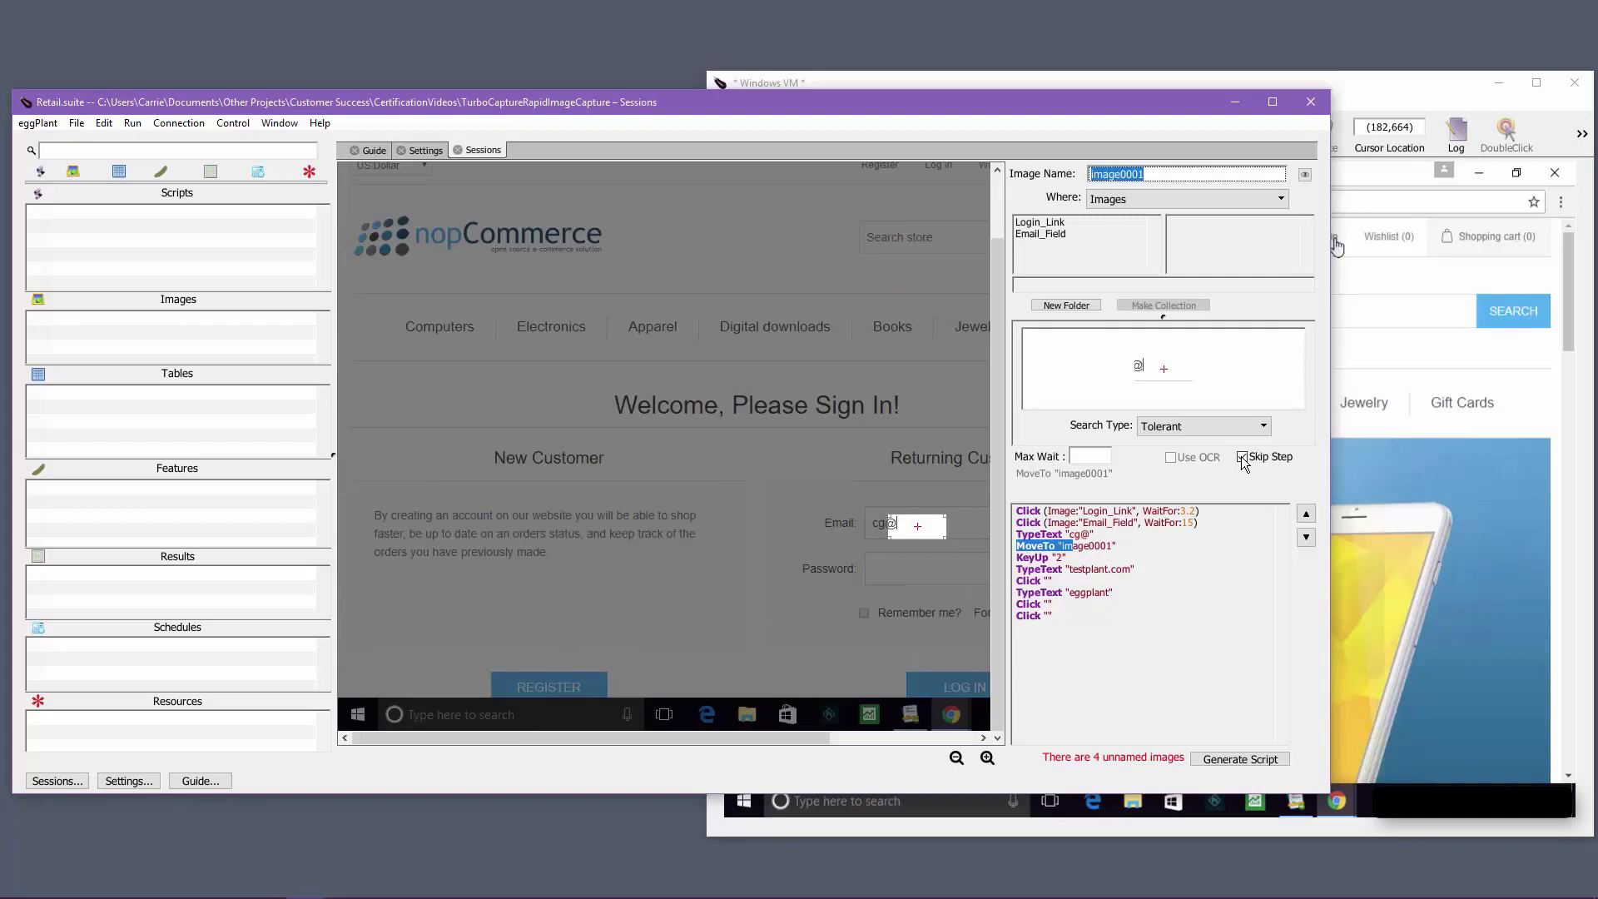
{"action": "left_click", "coordinate": [1244, 457]}
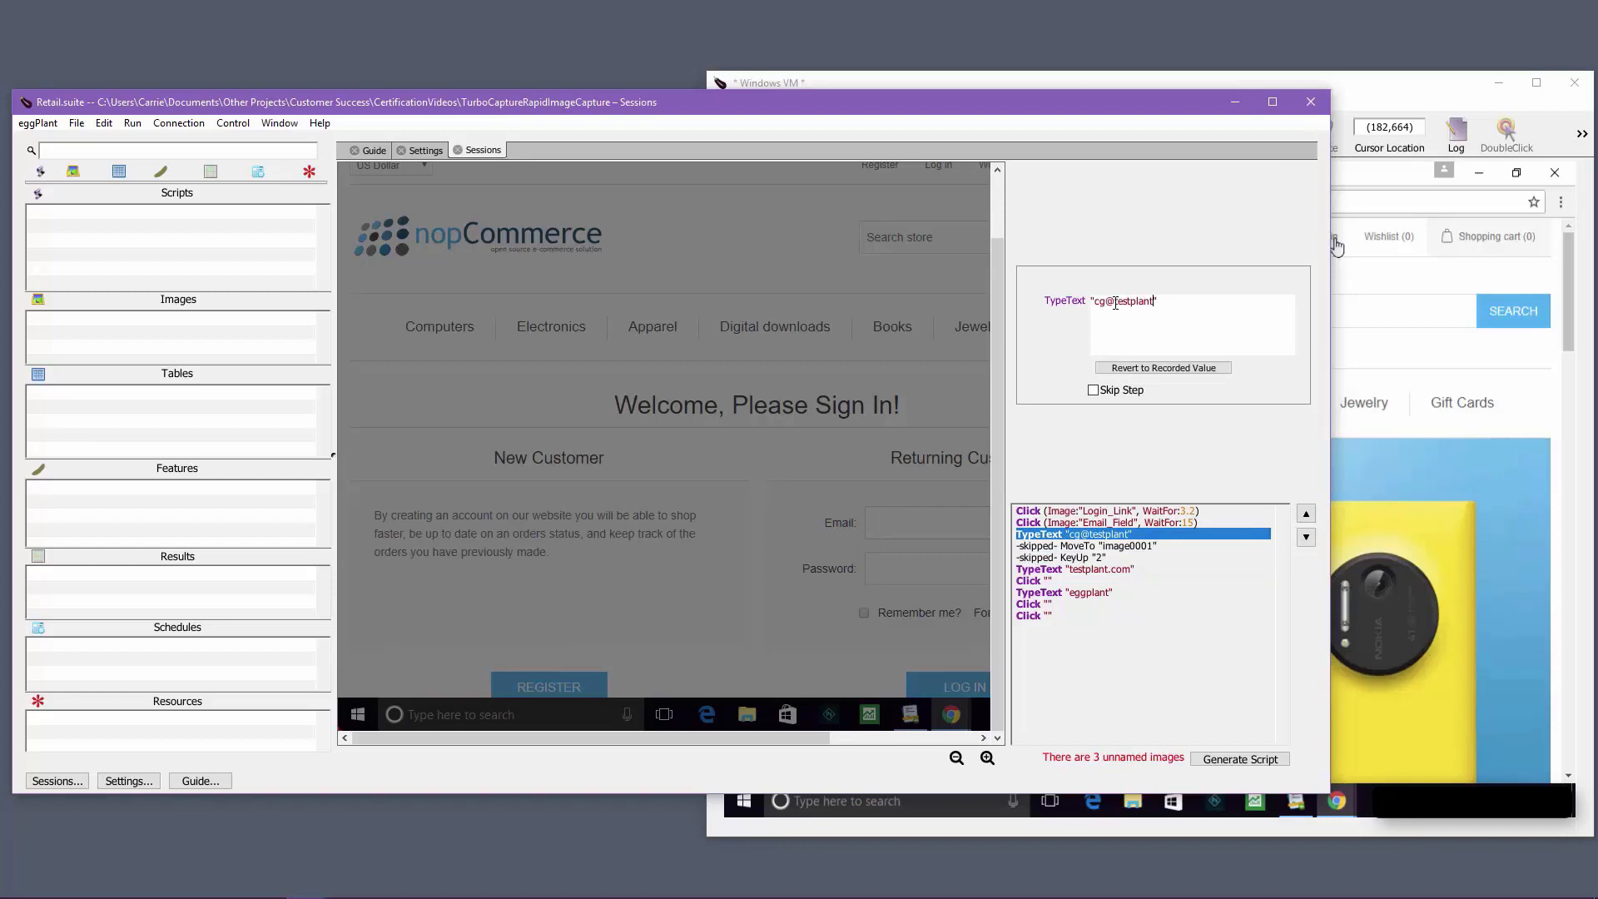
{"action": "left_click", "coordinate": [1057, 581]}
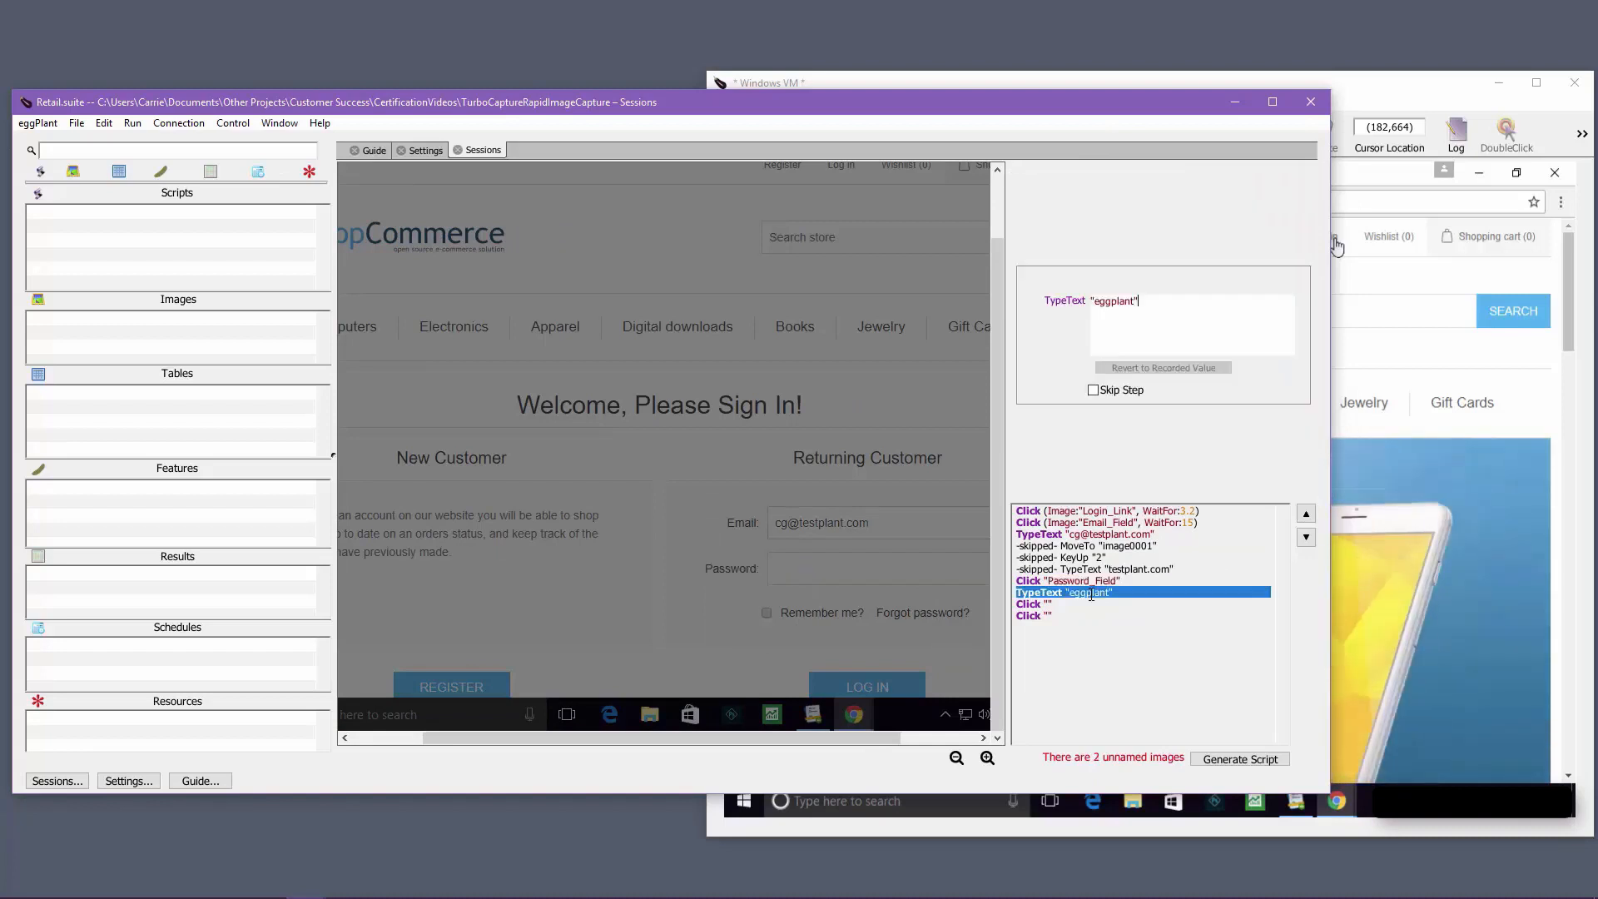
{"action": "left_click", "coordinate": [1060, 604]}
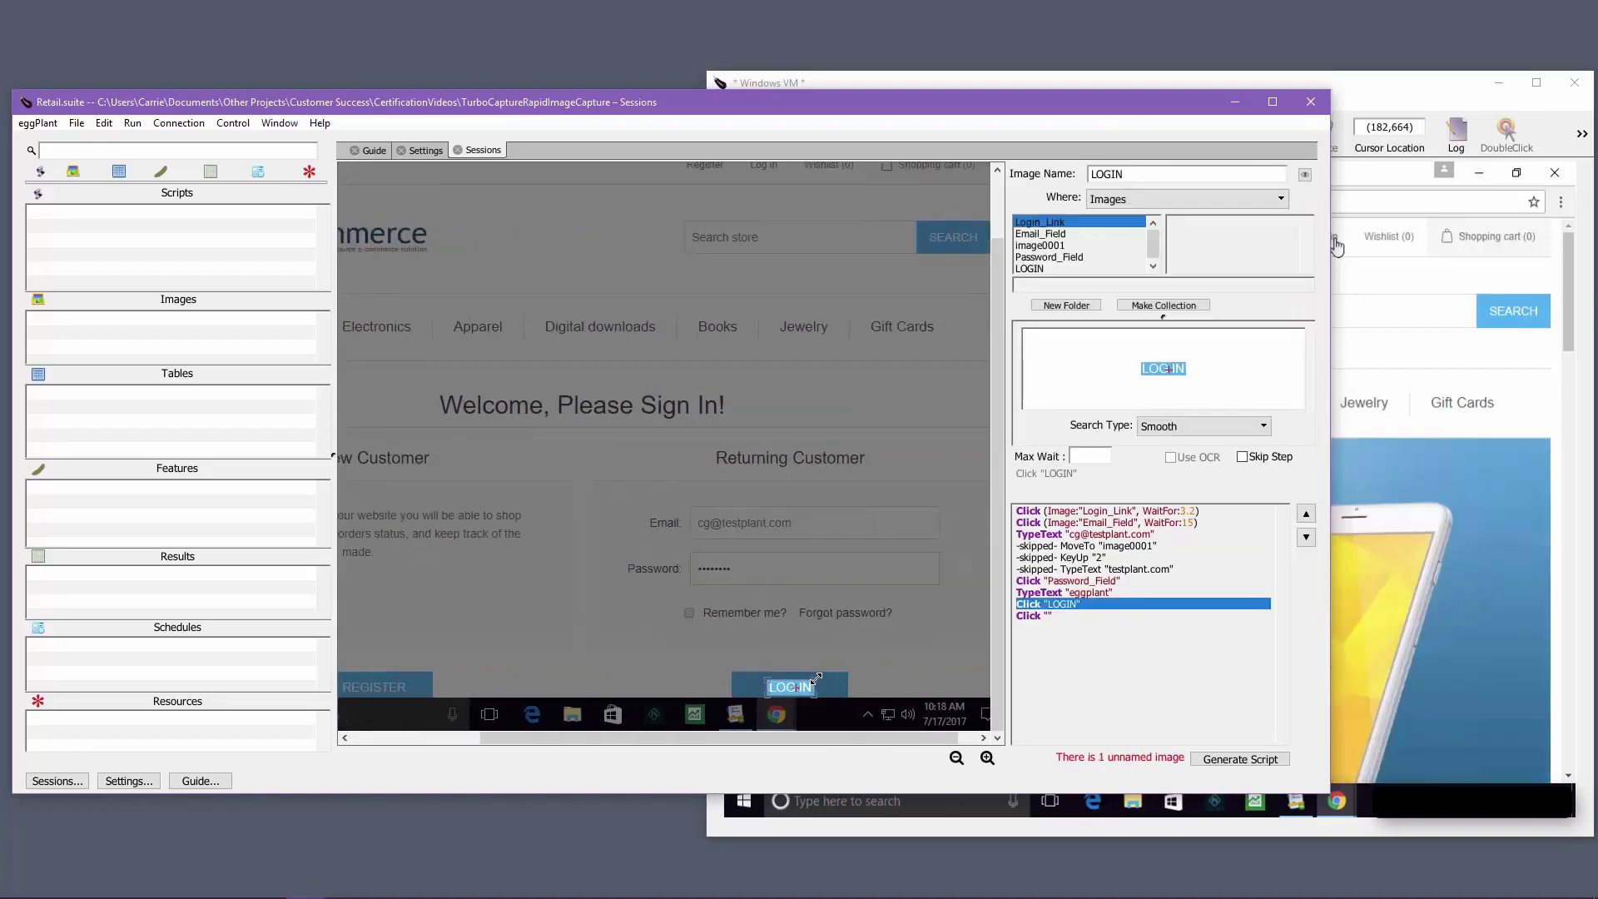
{"action": "left_click", "coordinate": [1183, 173]}
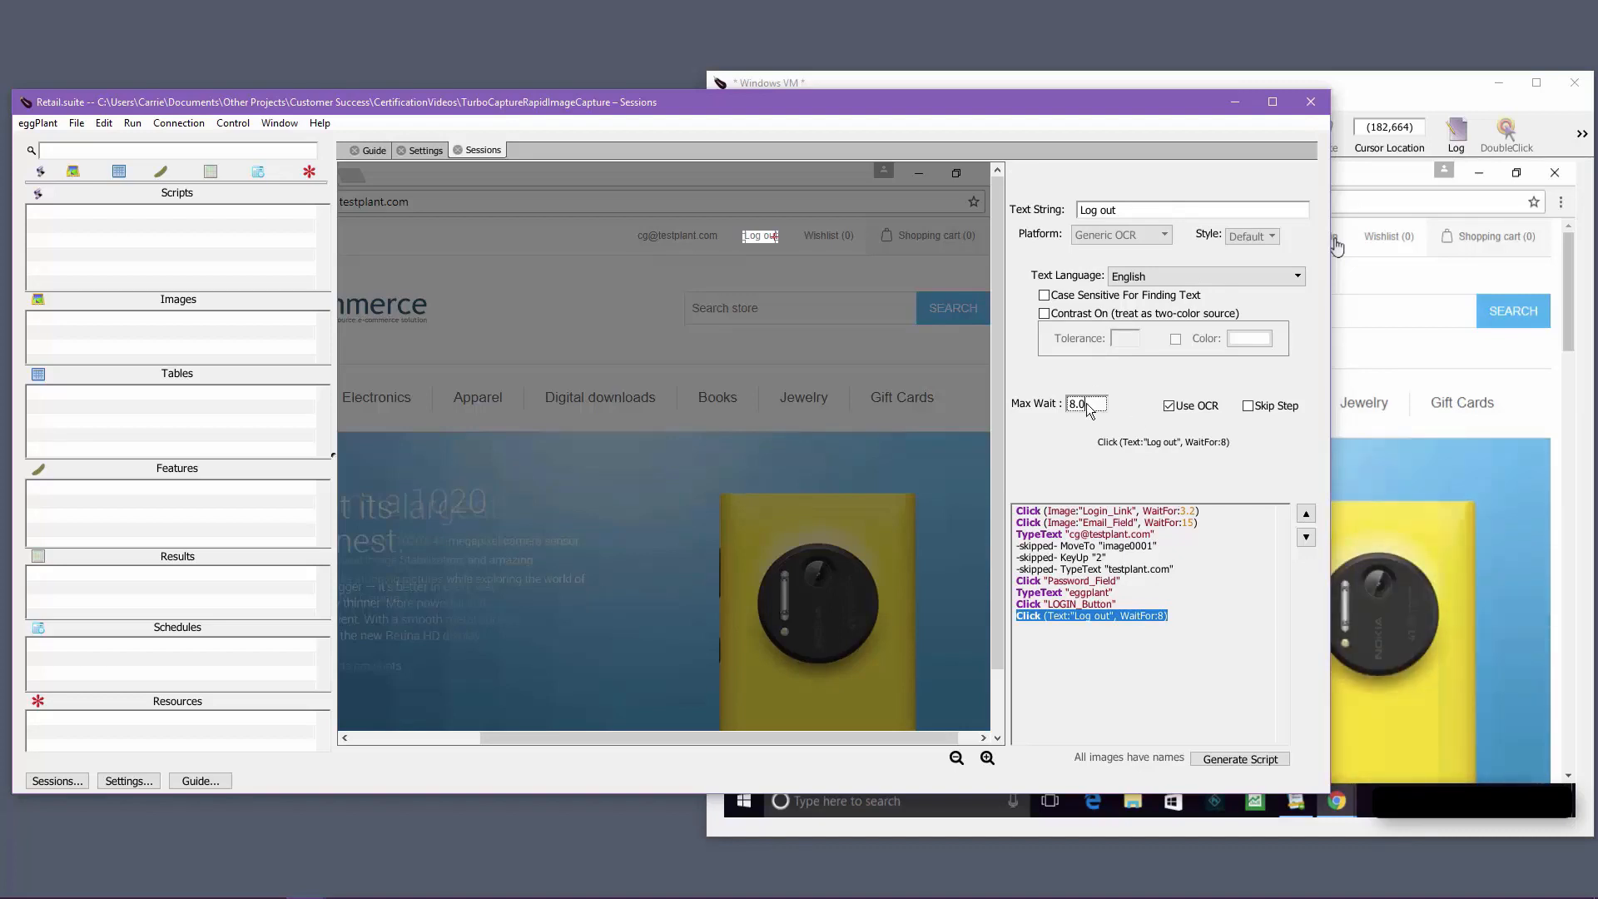
- Set the Log out step's Max Wait to 12 and generate the LoginRecording script
{"action": "type", "text": "12"}
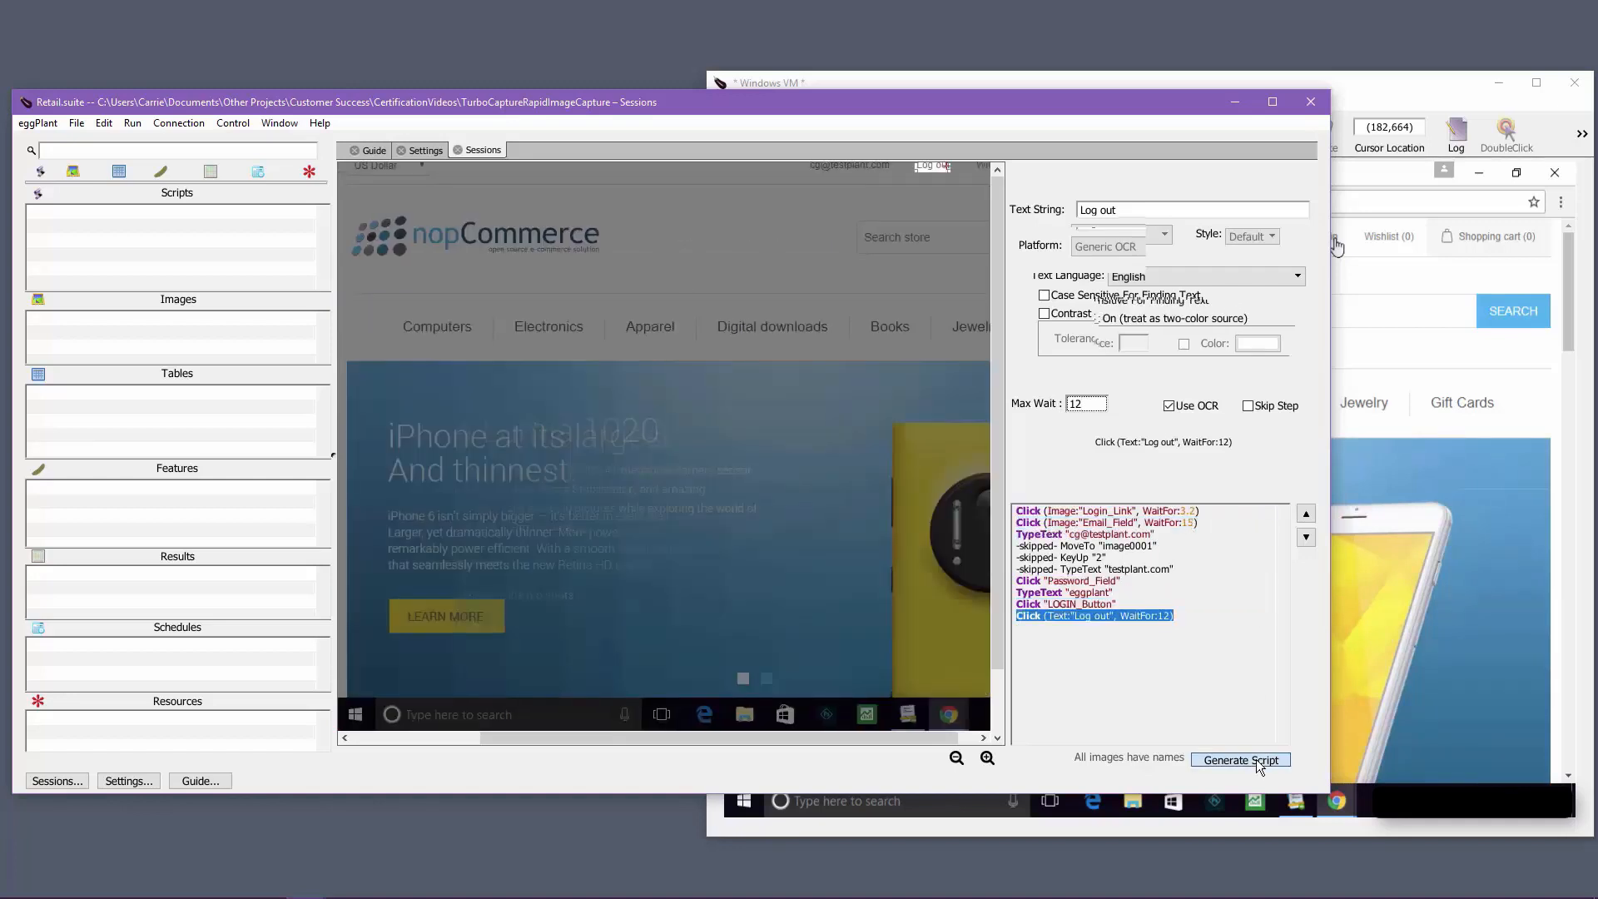
{"action": "left_click", "coordinate": [1239, 759]}
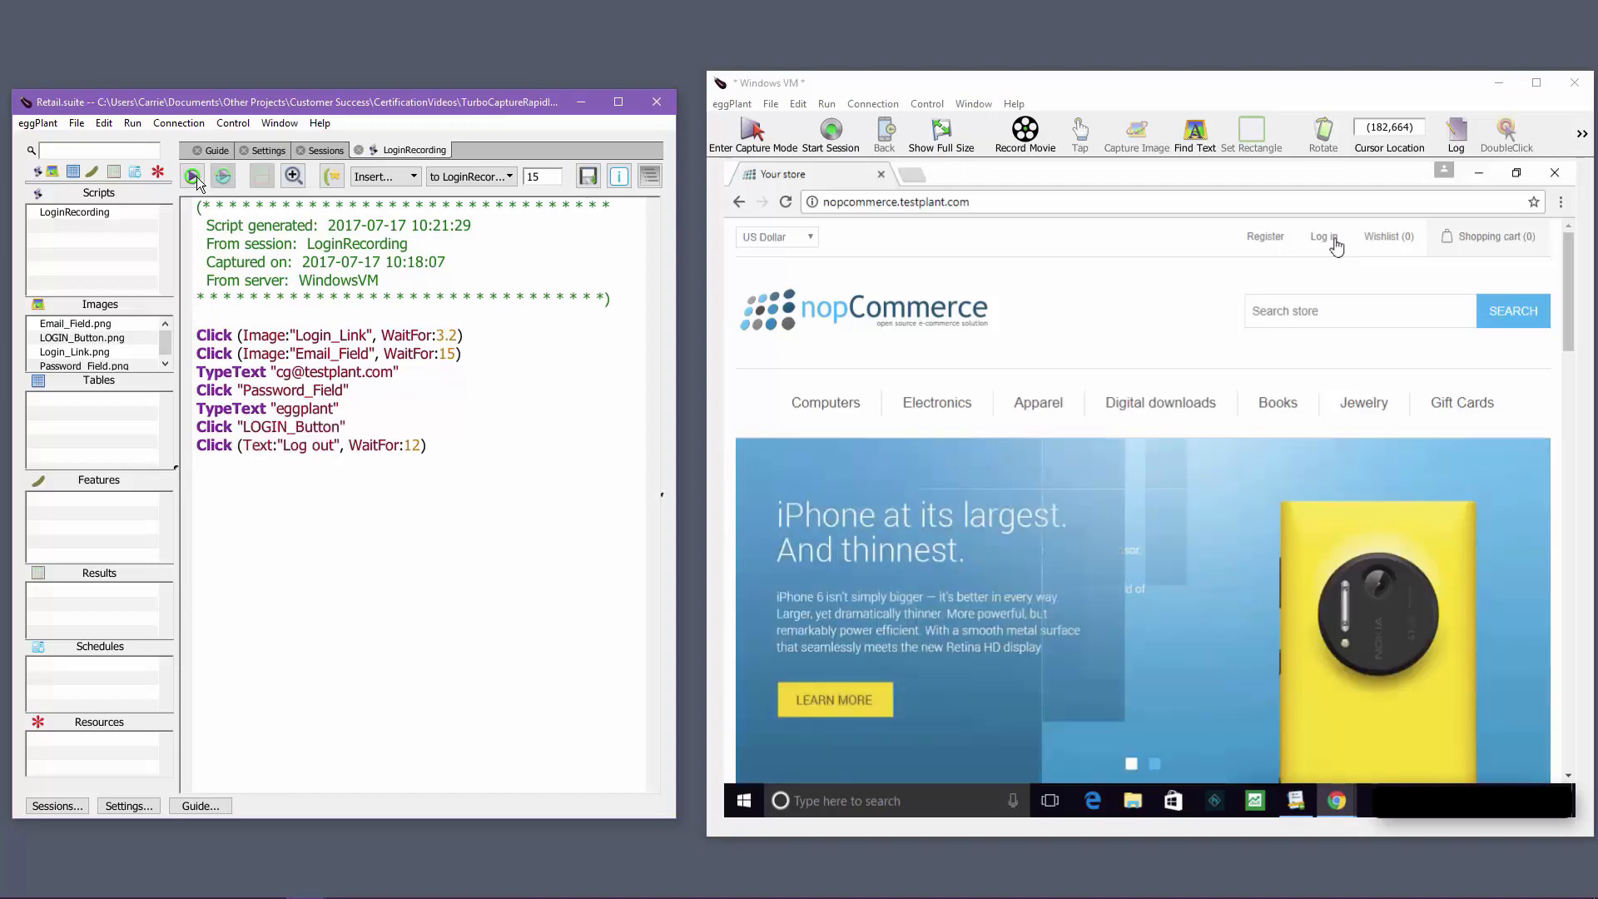
{"action": "left_click", "coordinate": [192, 176]}
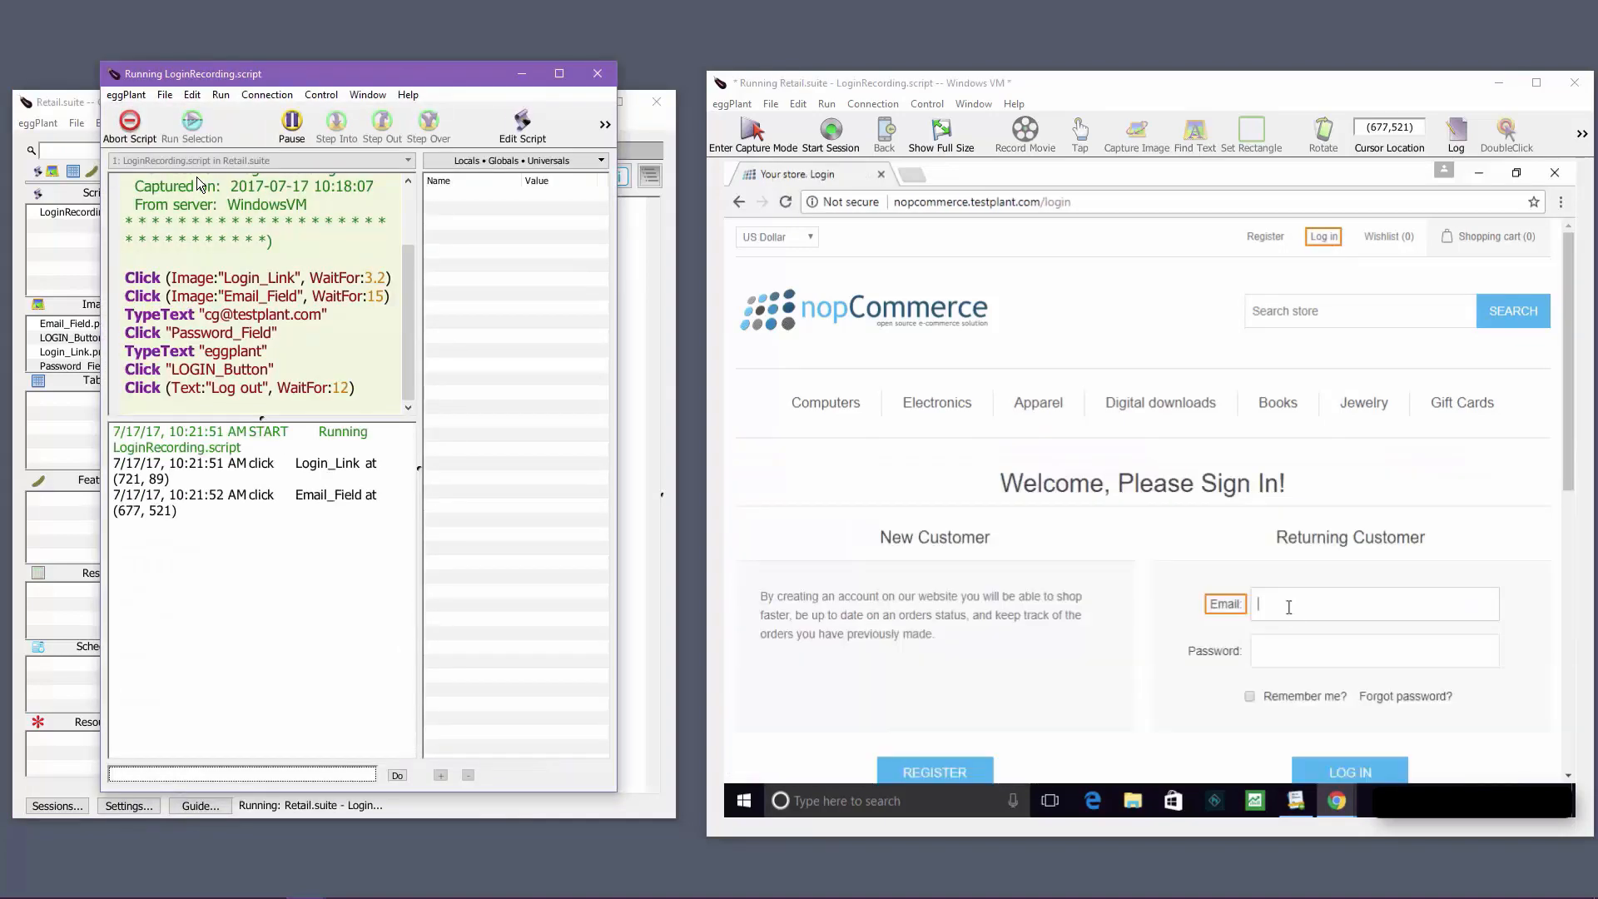
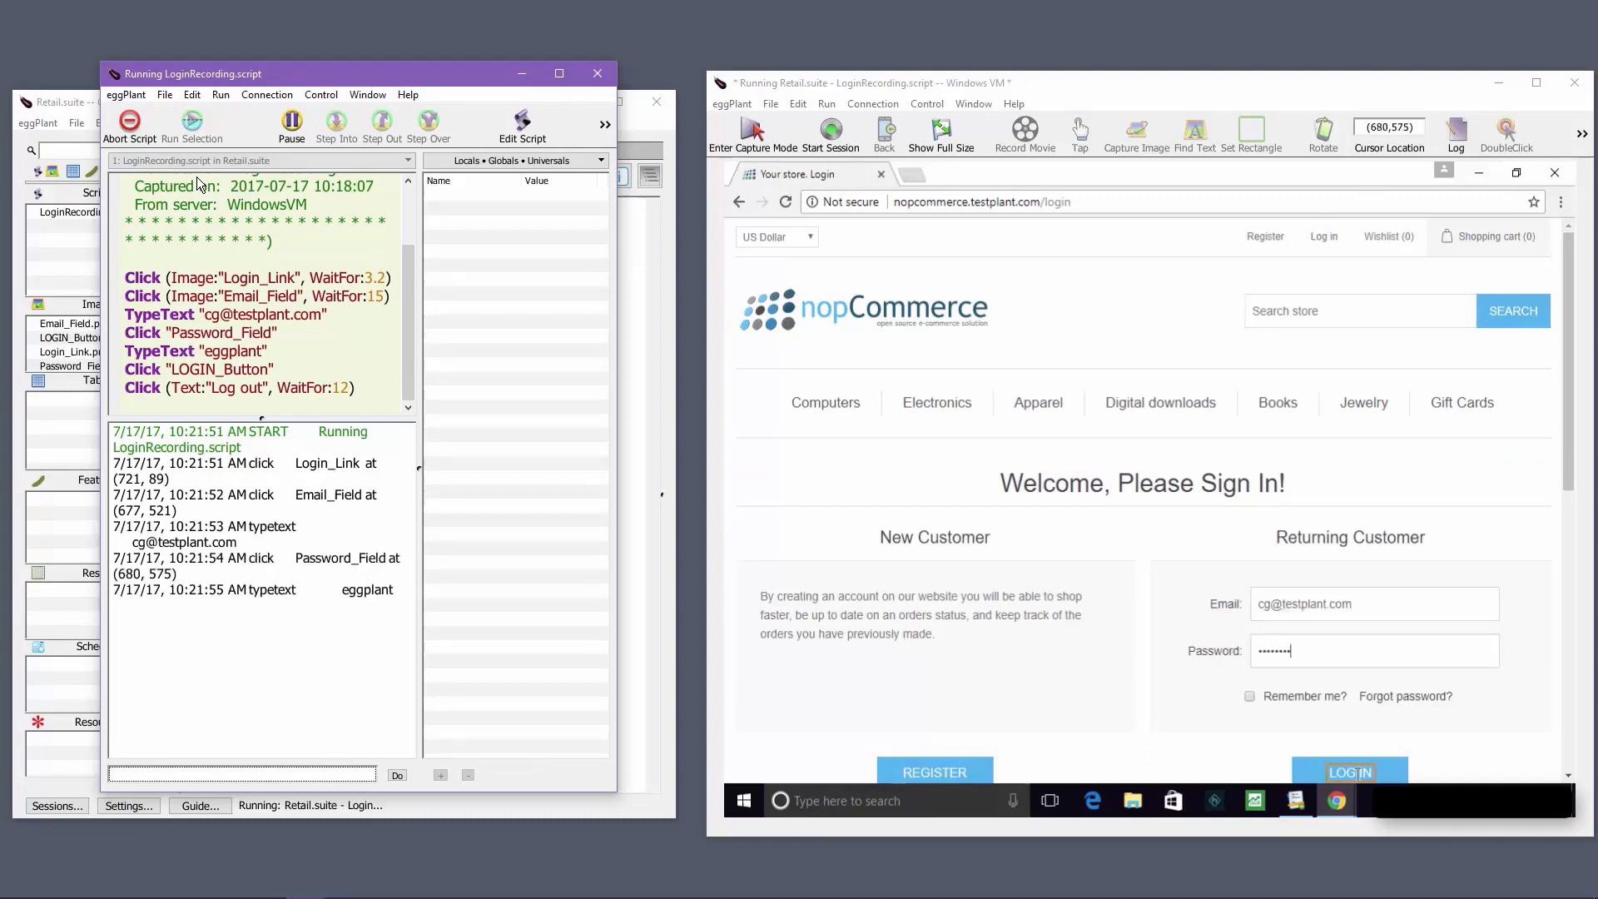
{"action": "left_click", "coordinate": [1349, 772]}
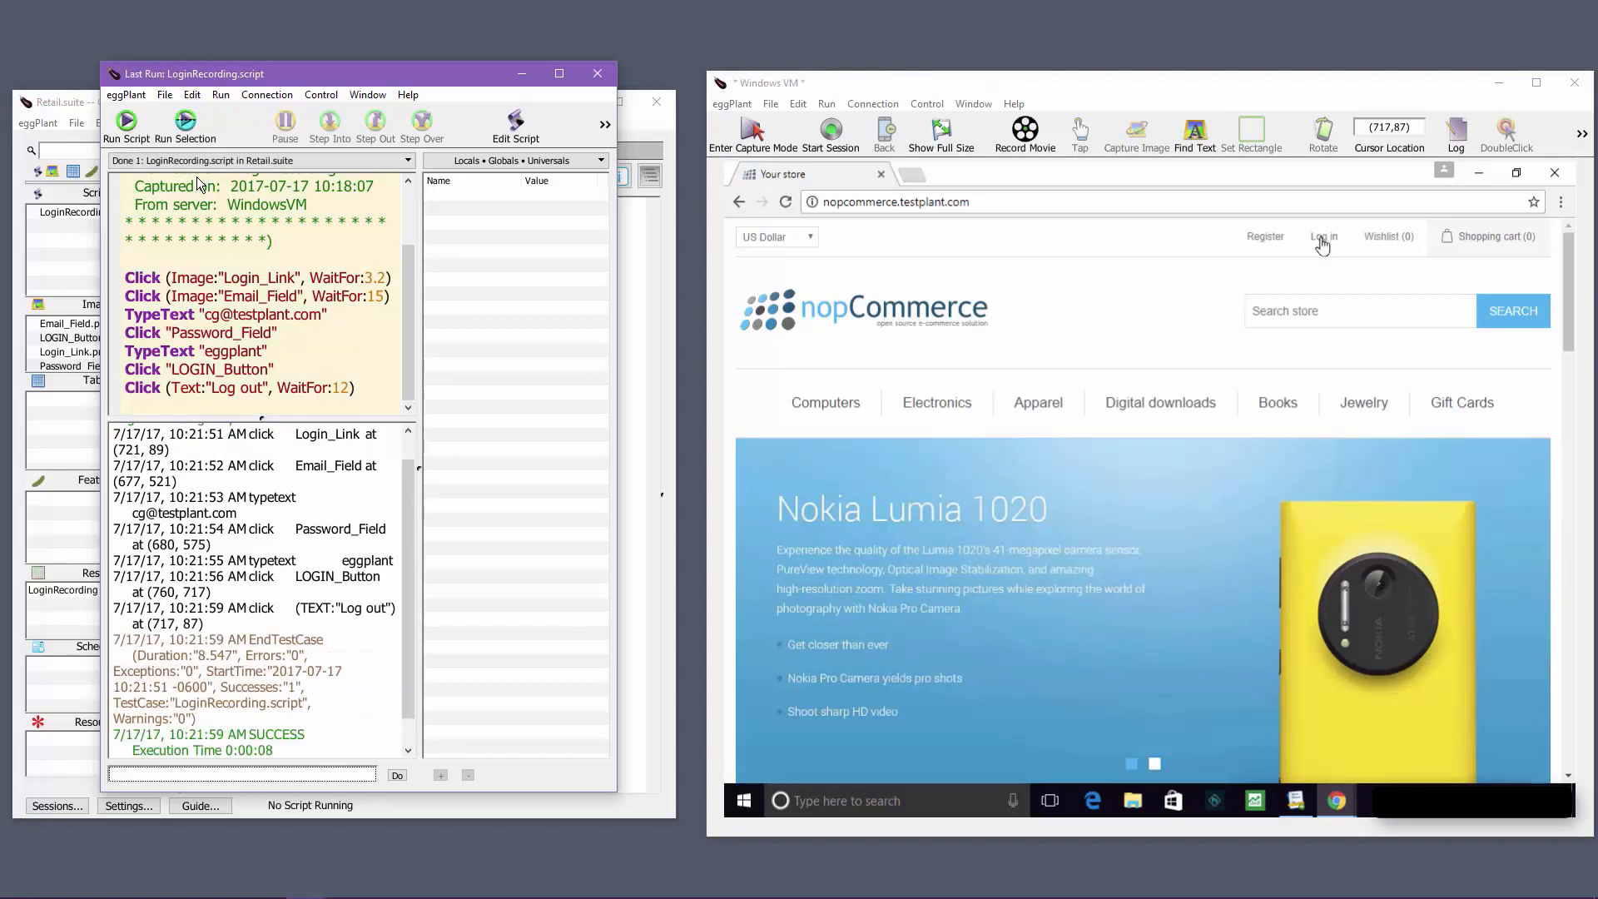
{"action": "mouse_move", "coordinate": [609, 359]}
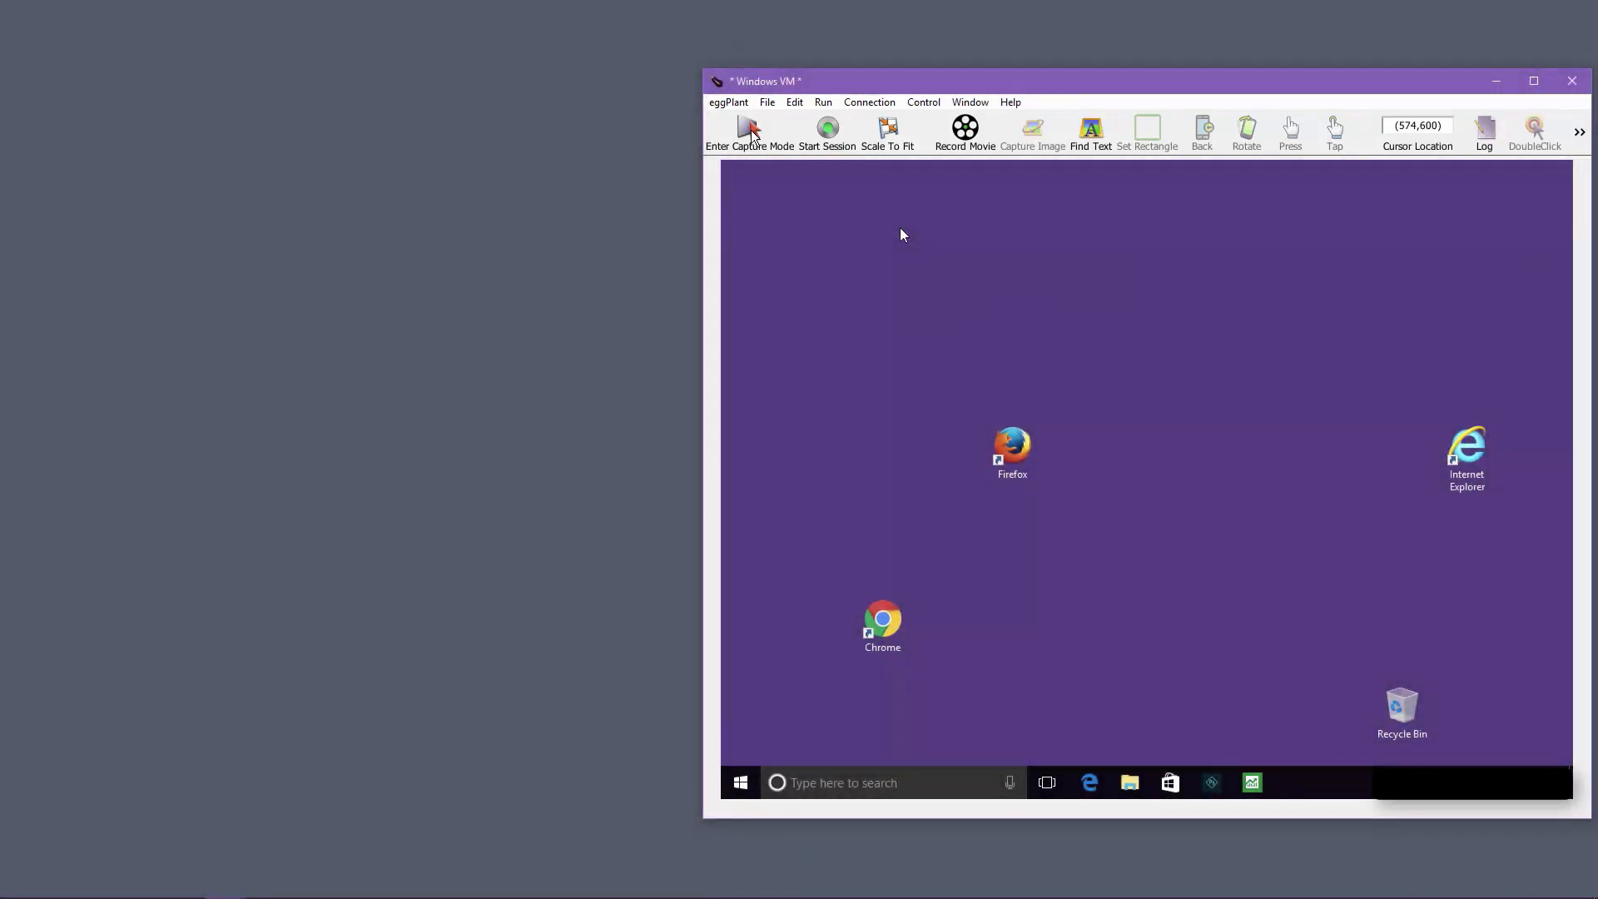
{"action": "left_click", "coordinate": [969, 102]}
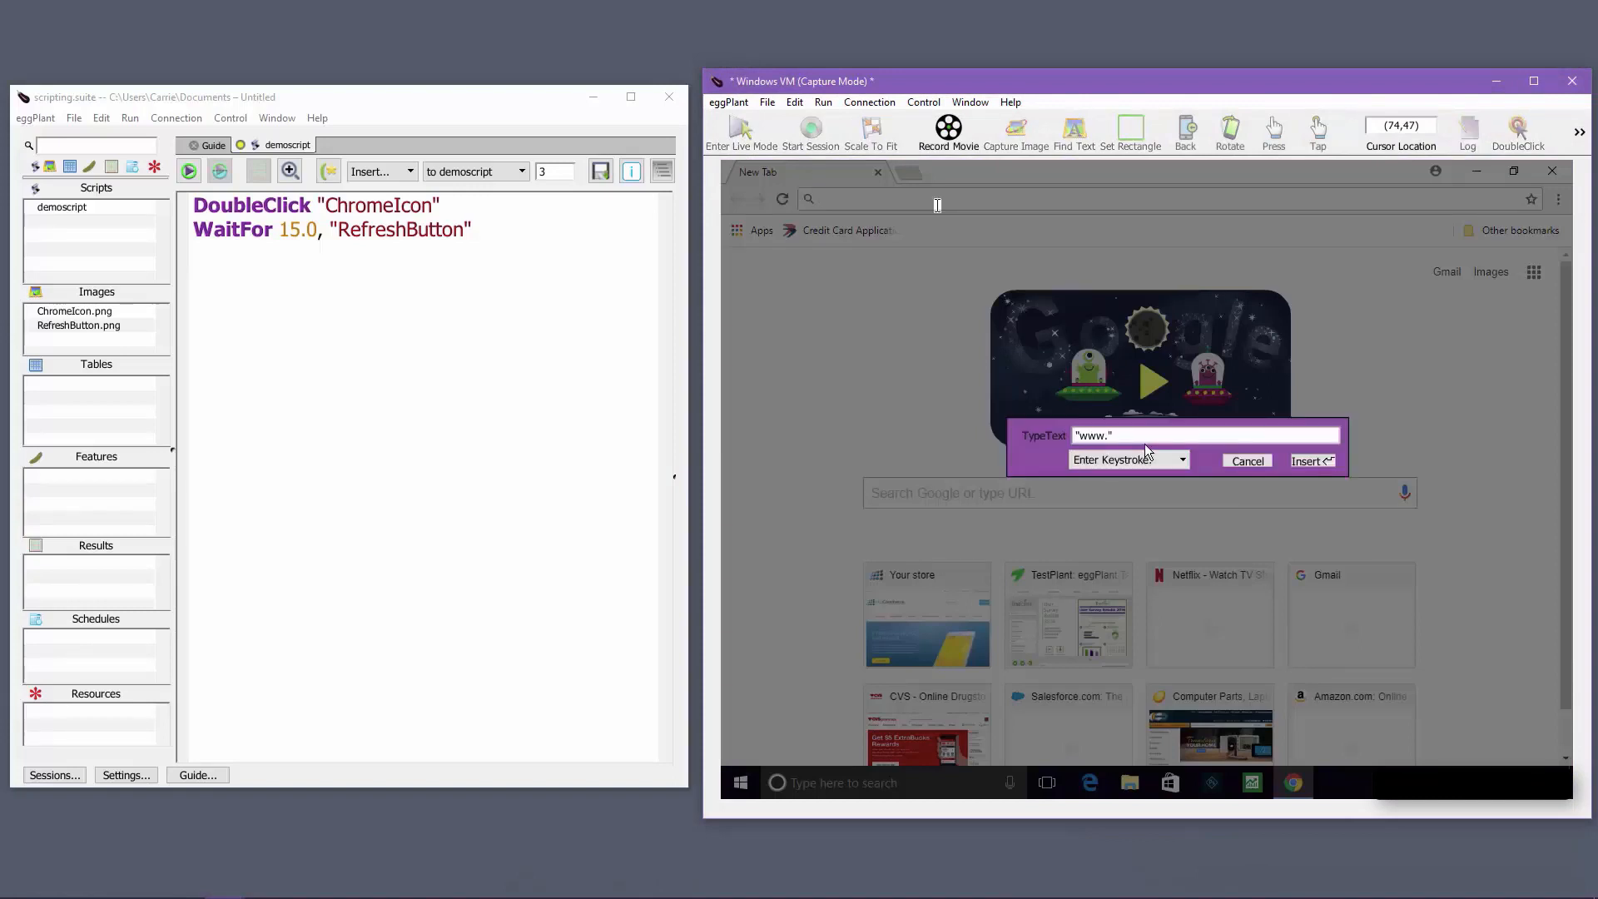
{"action": "type", "text": "faa.gov"}
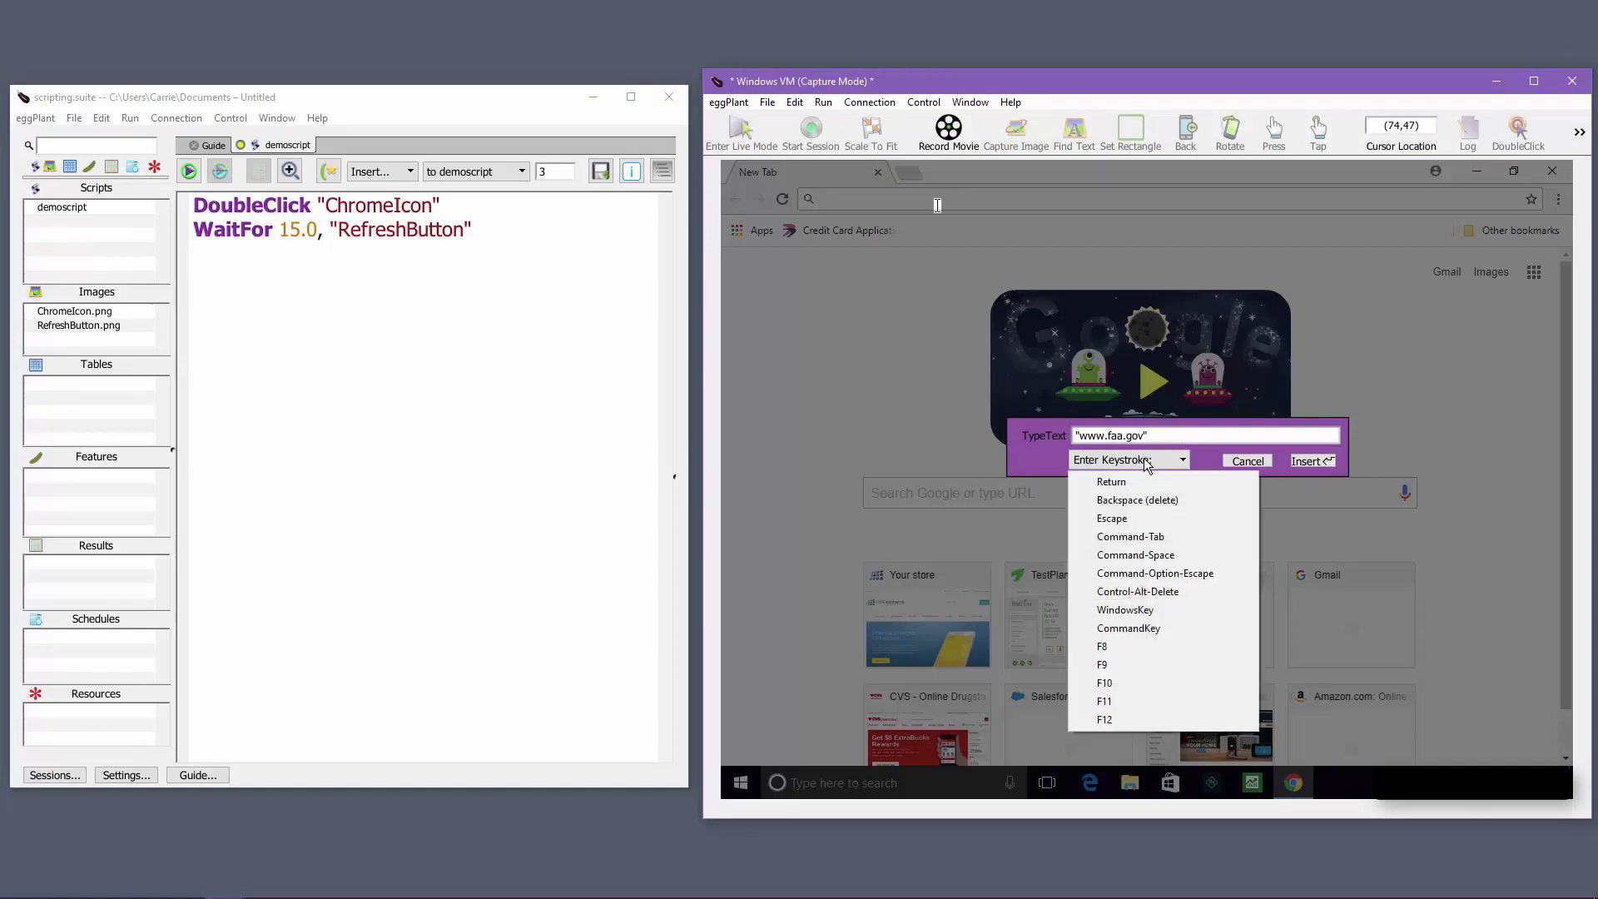
{"action": "left_click", "coordinate": [1110, 481]}
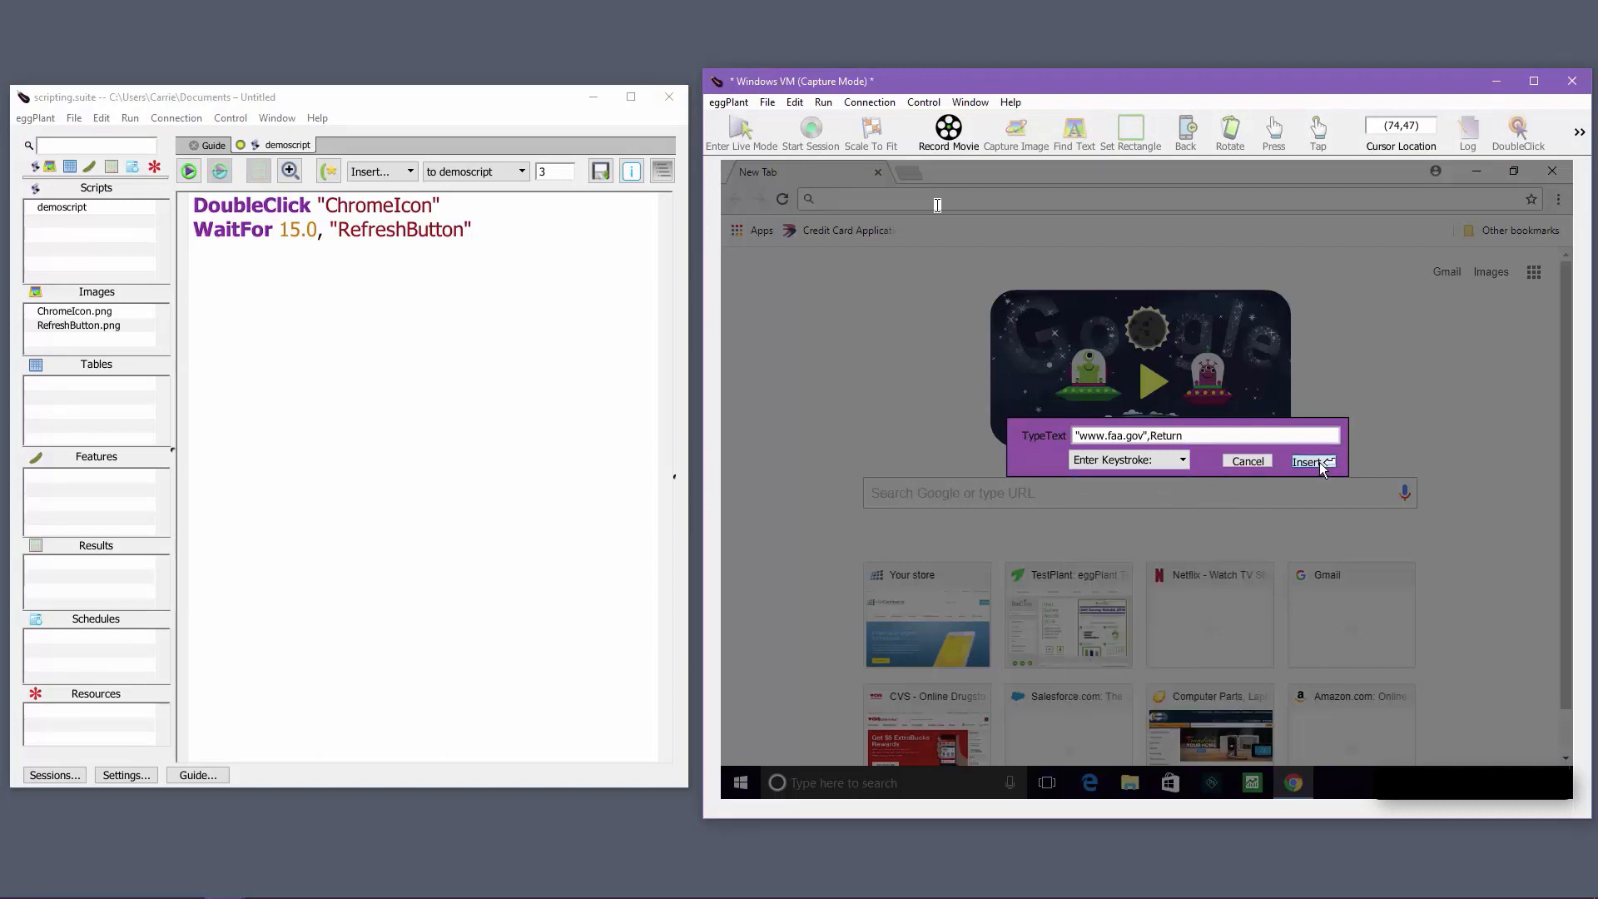
{"action": "left_click", "coordinate": [1309, 460]}
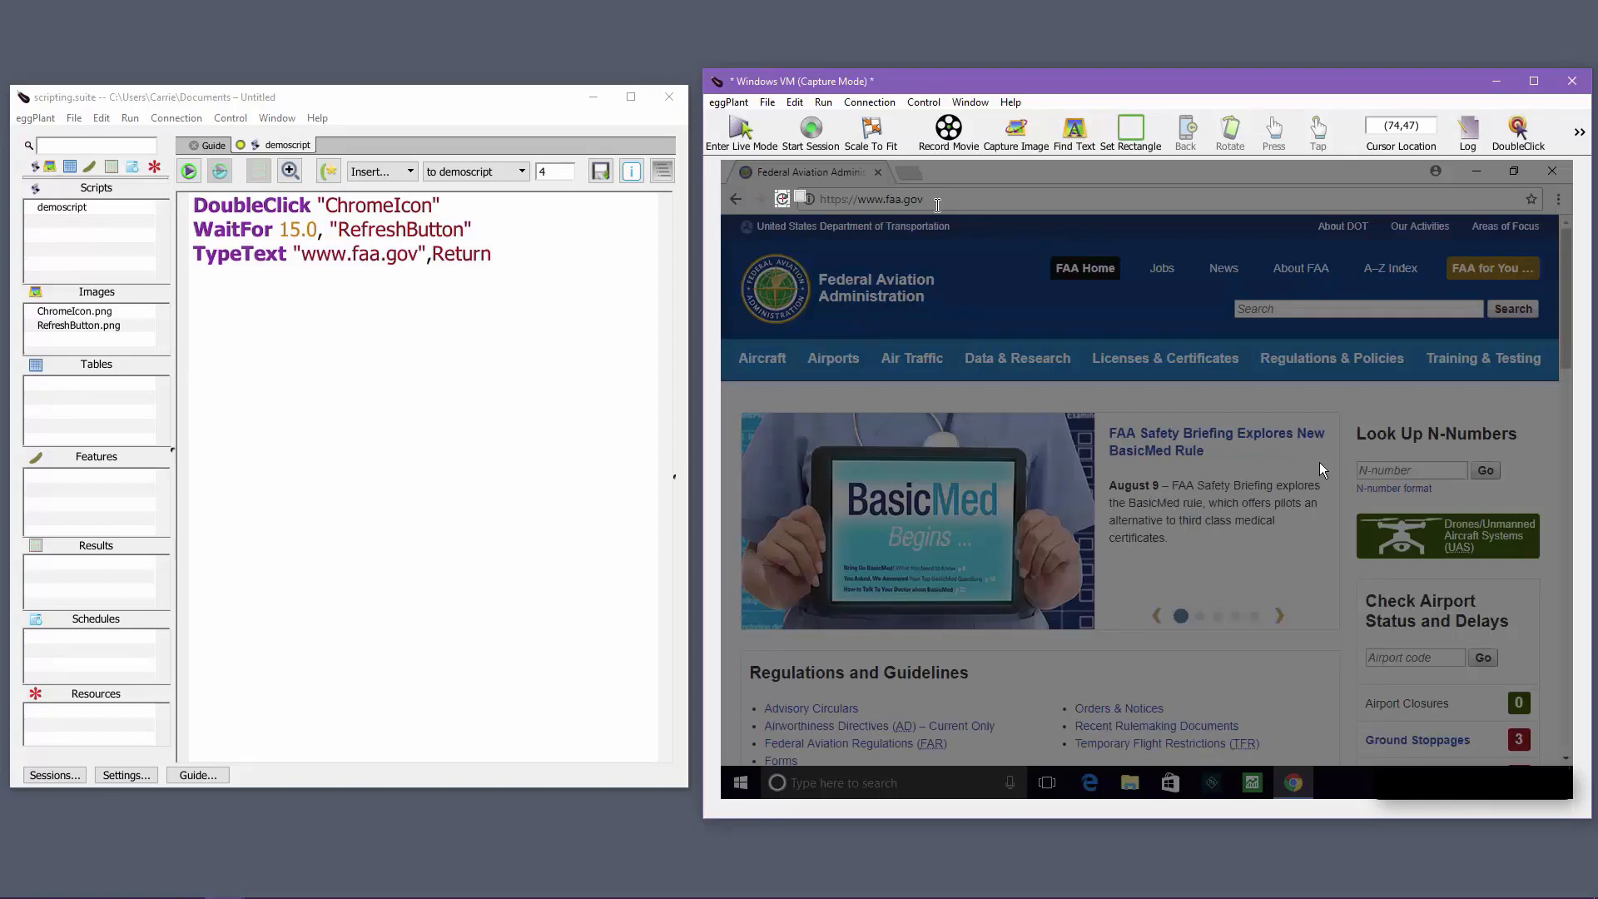
{"action": "mouse_move", "coordinate": [1208, 268]}
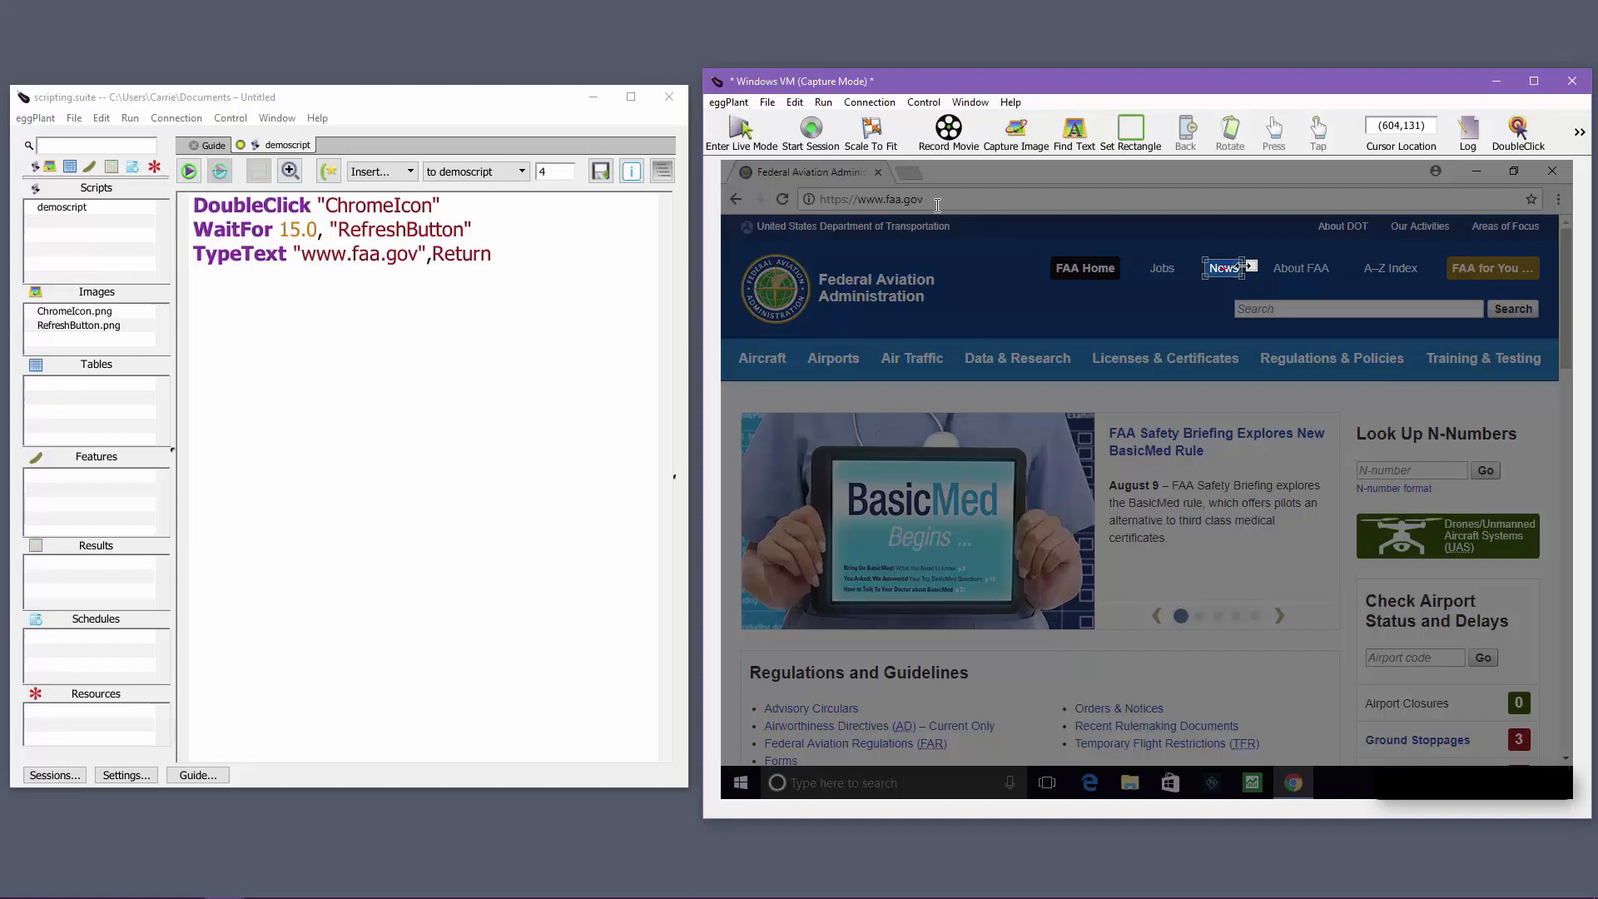
{"action": "right_click", "coordinate": [1229, 268]}
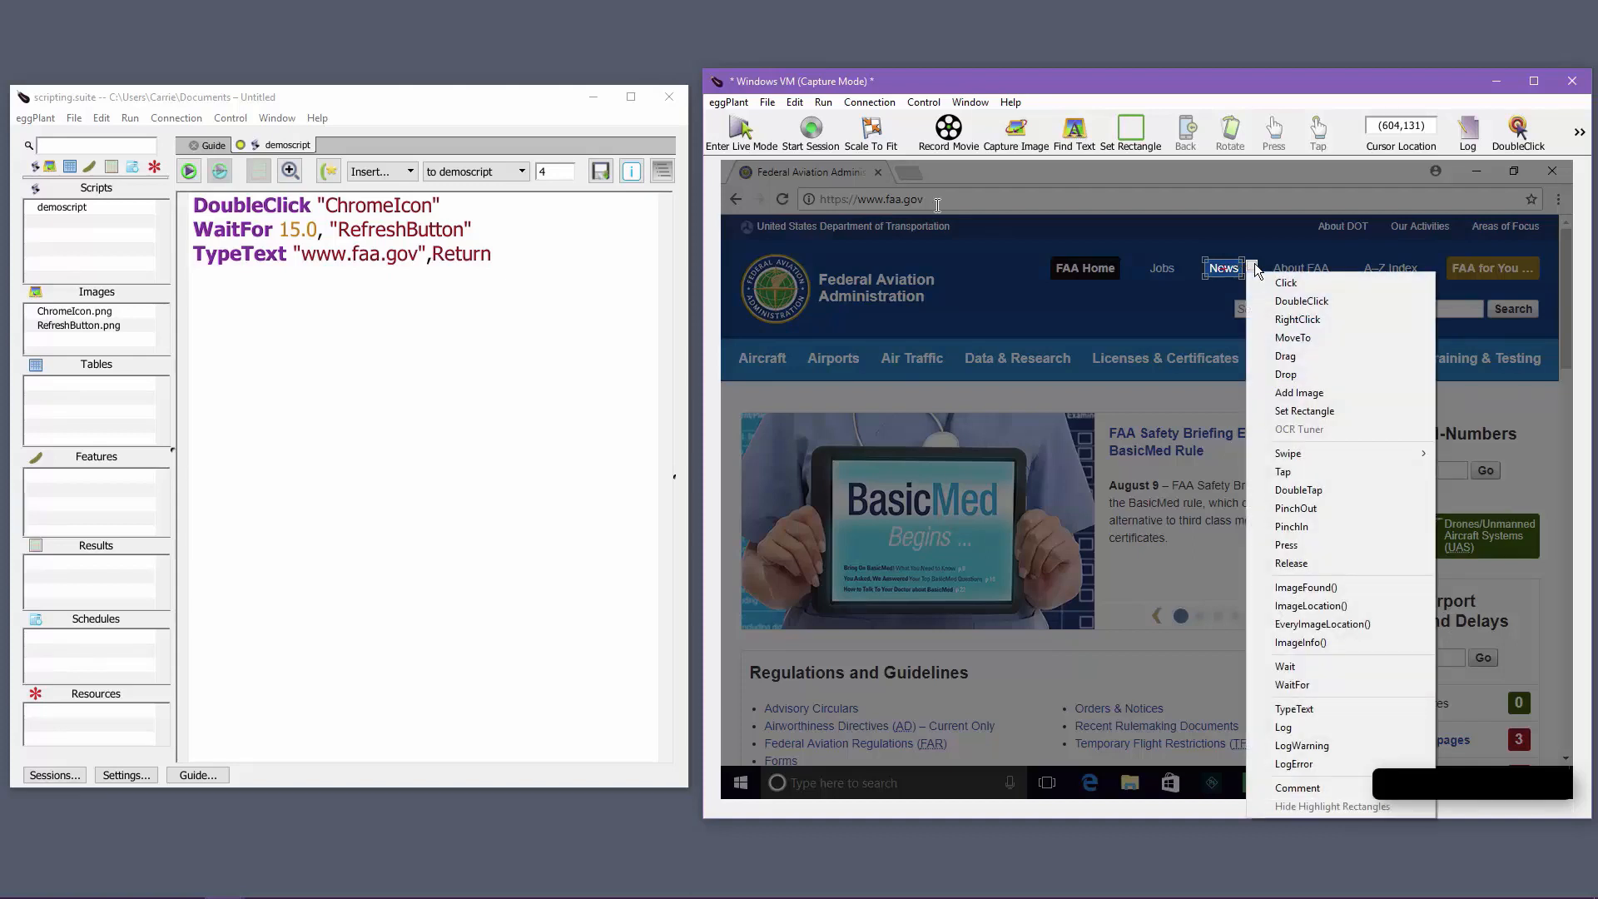
{"action": "mouse_move", "coordinate": [1286, 282]}
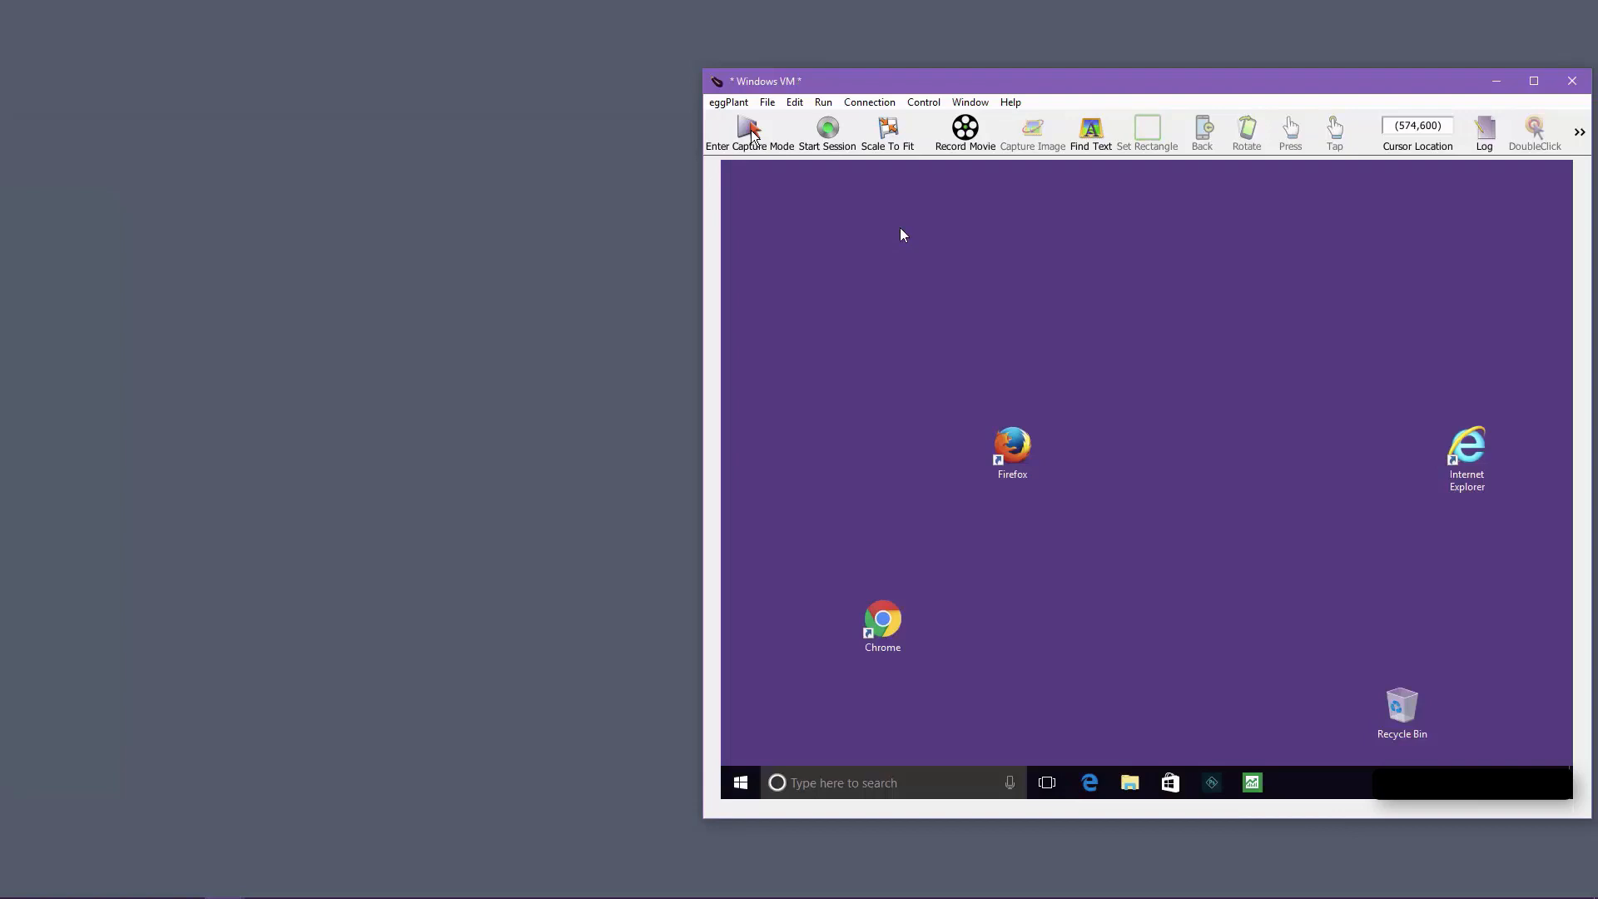
- Capture the Chrome icon as a DoubleClick step and save its image as ChromeIcon
{"action": "left_click", "coordinate": [749, 132]}
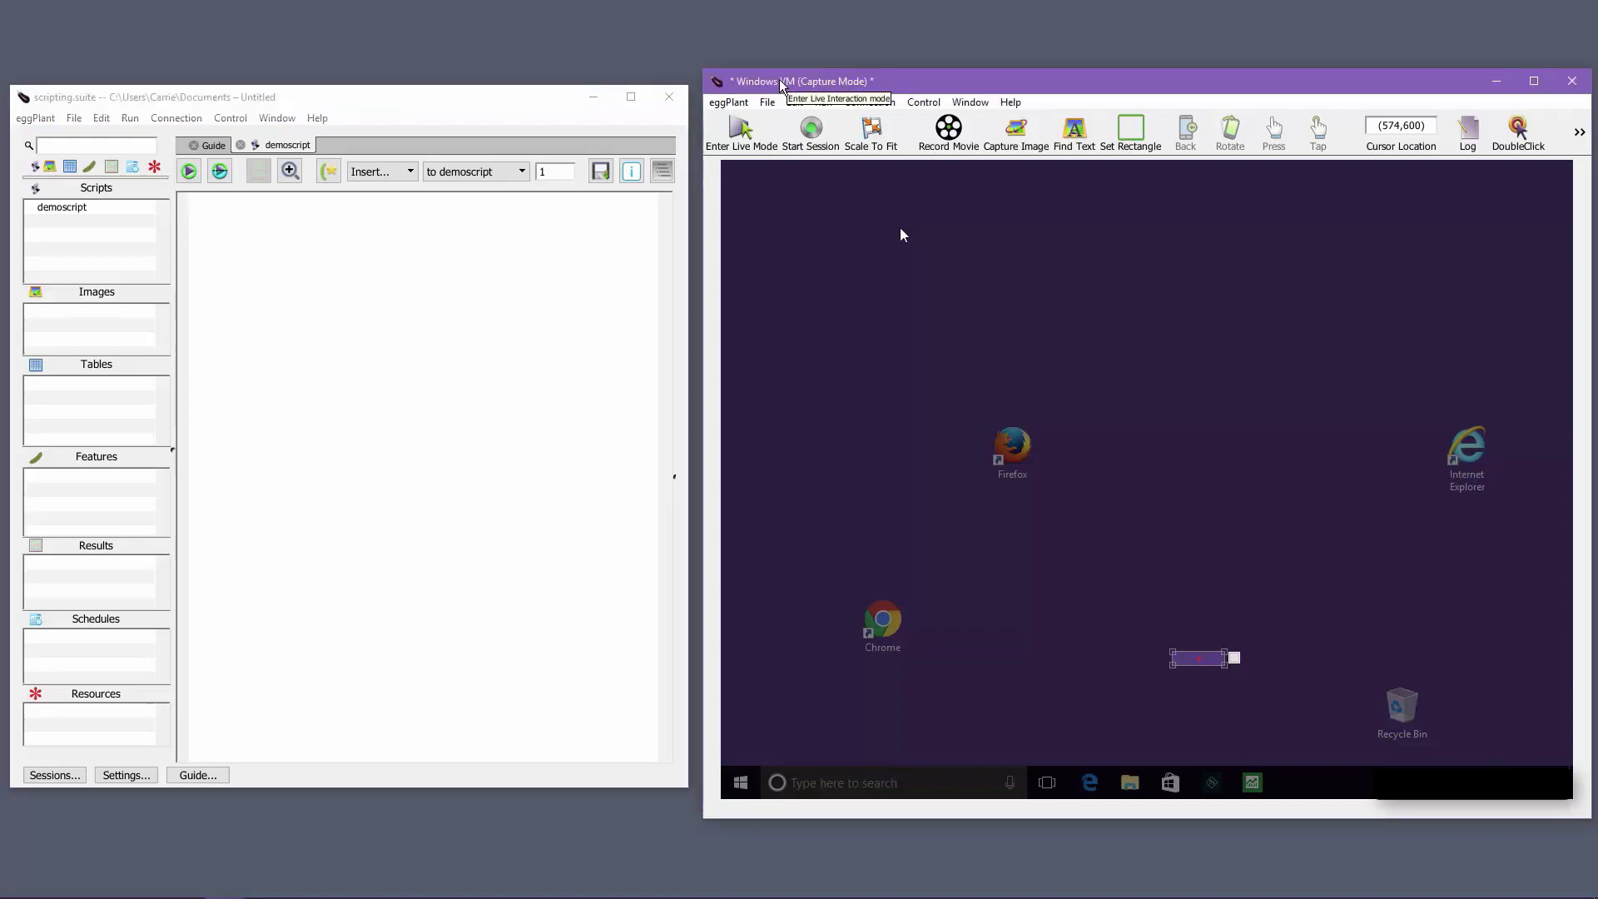
{"action": "mouse_move", "coordinate": [1585, 138]}
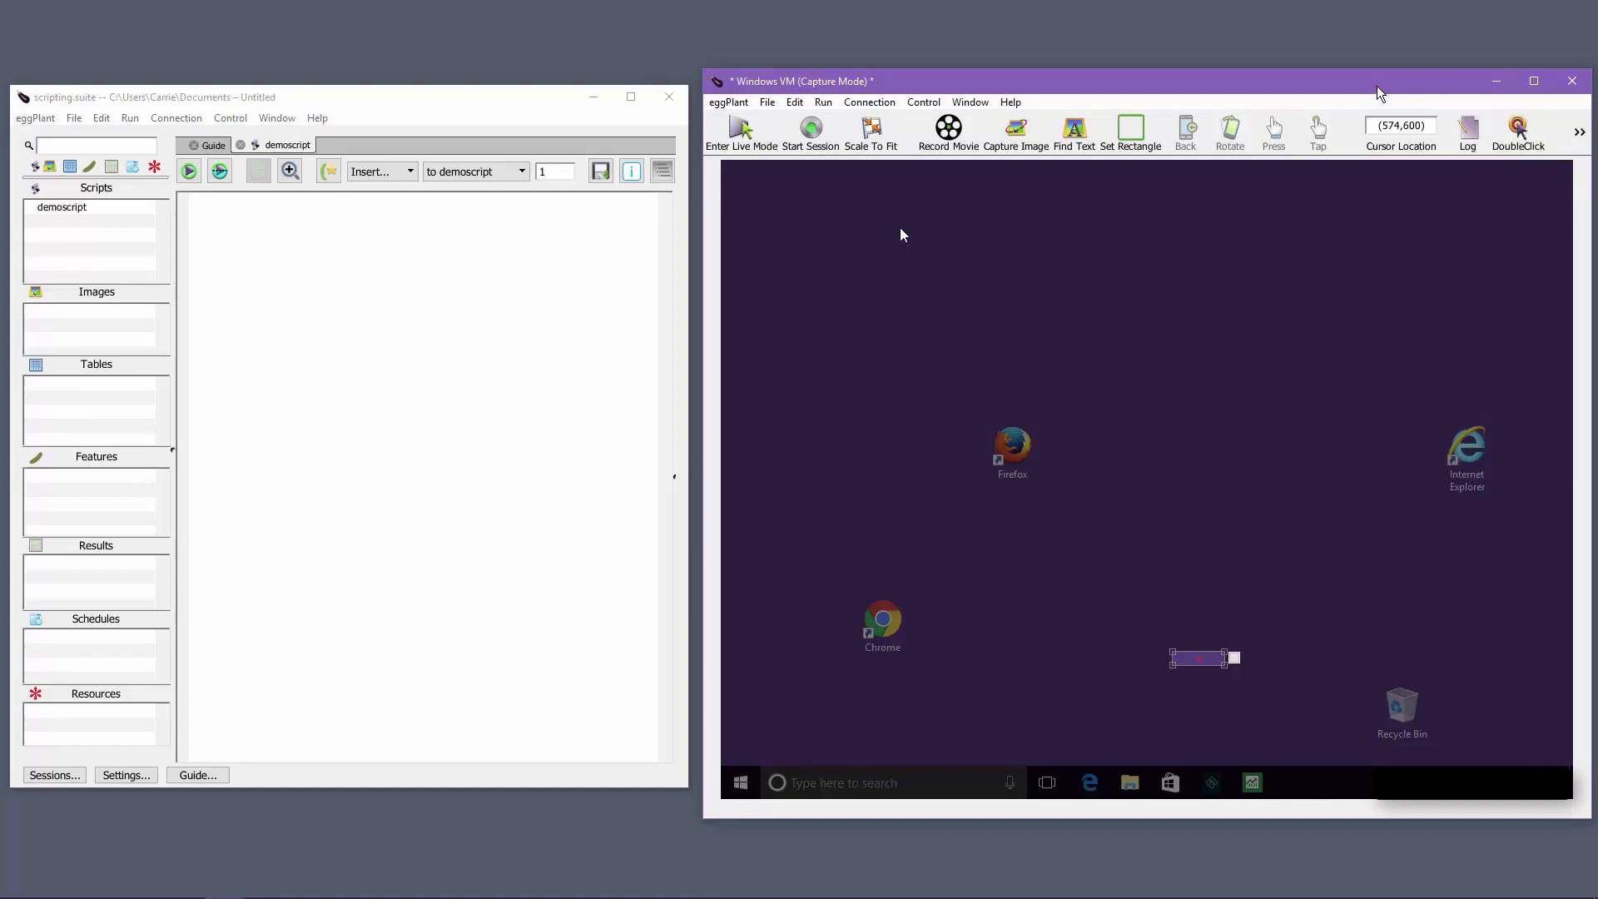
{"action": "mouse_move", "coordinate": [1168, 313]}
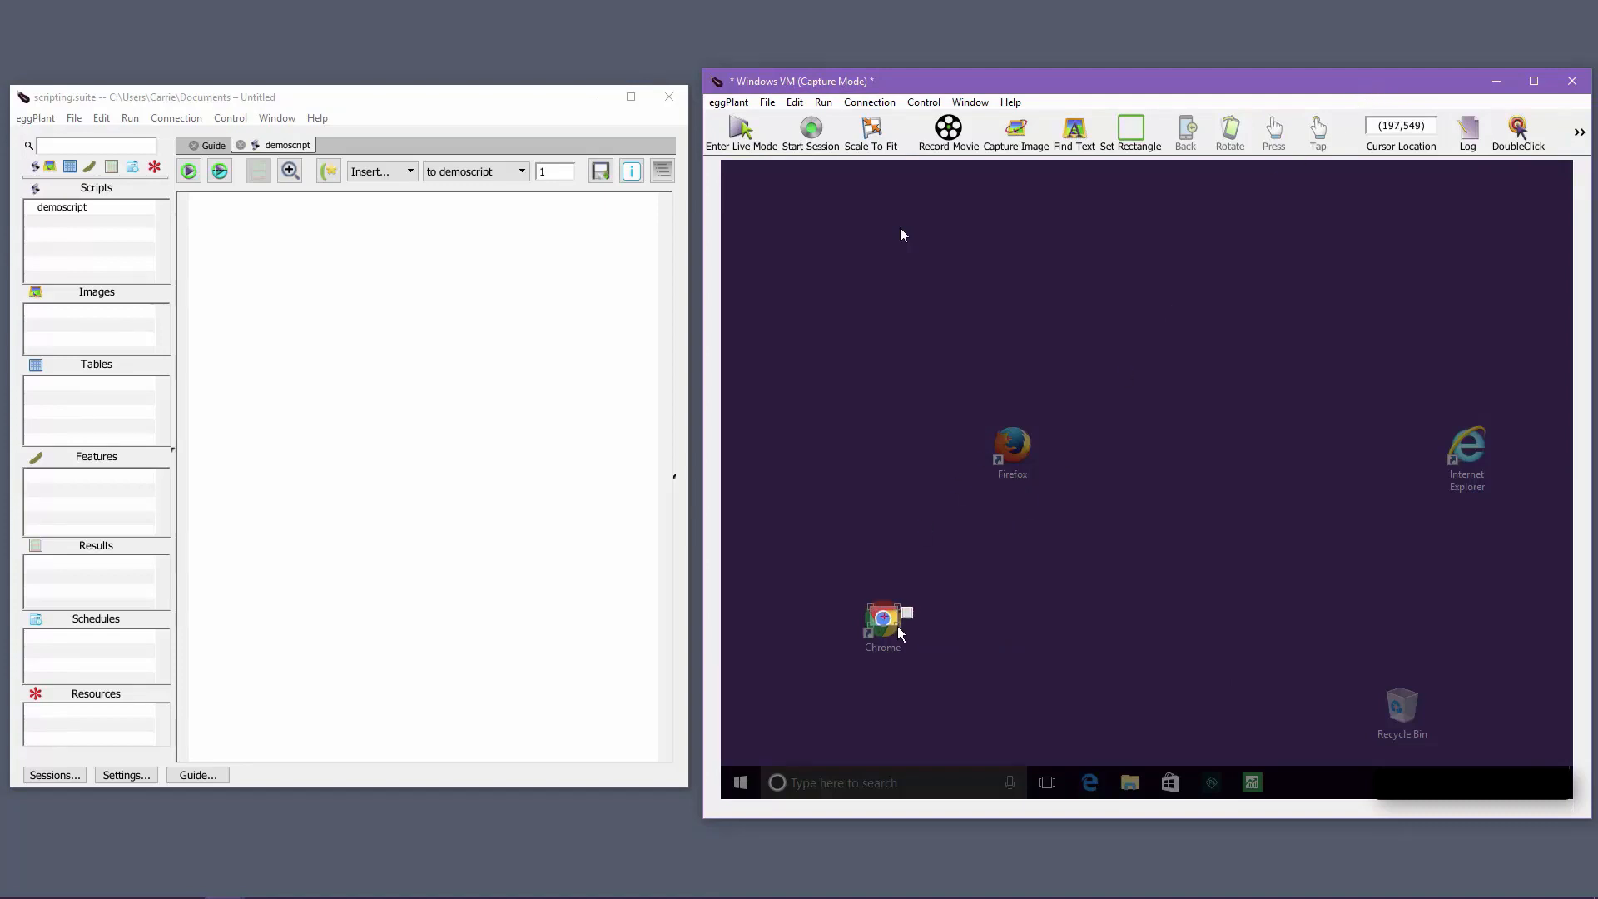
{"action": "mouse_move", "coordinate": [897, 627]}
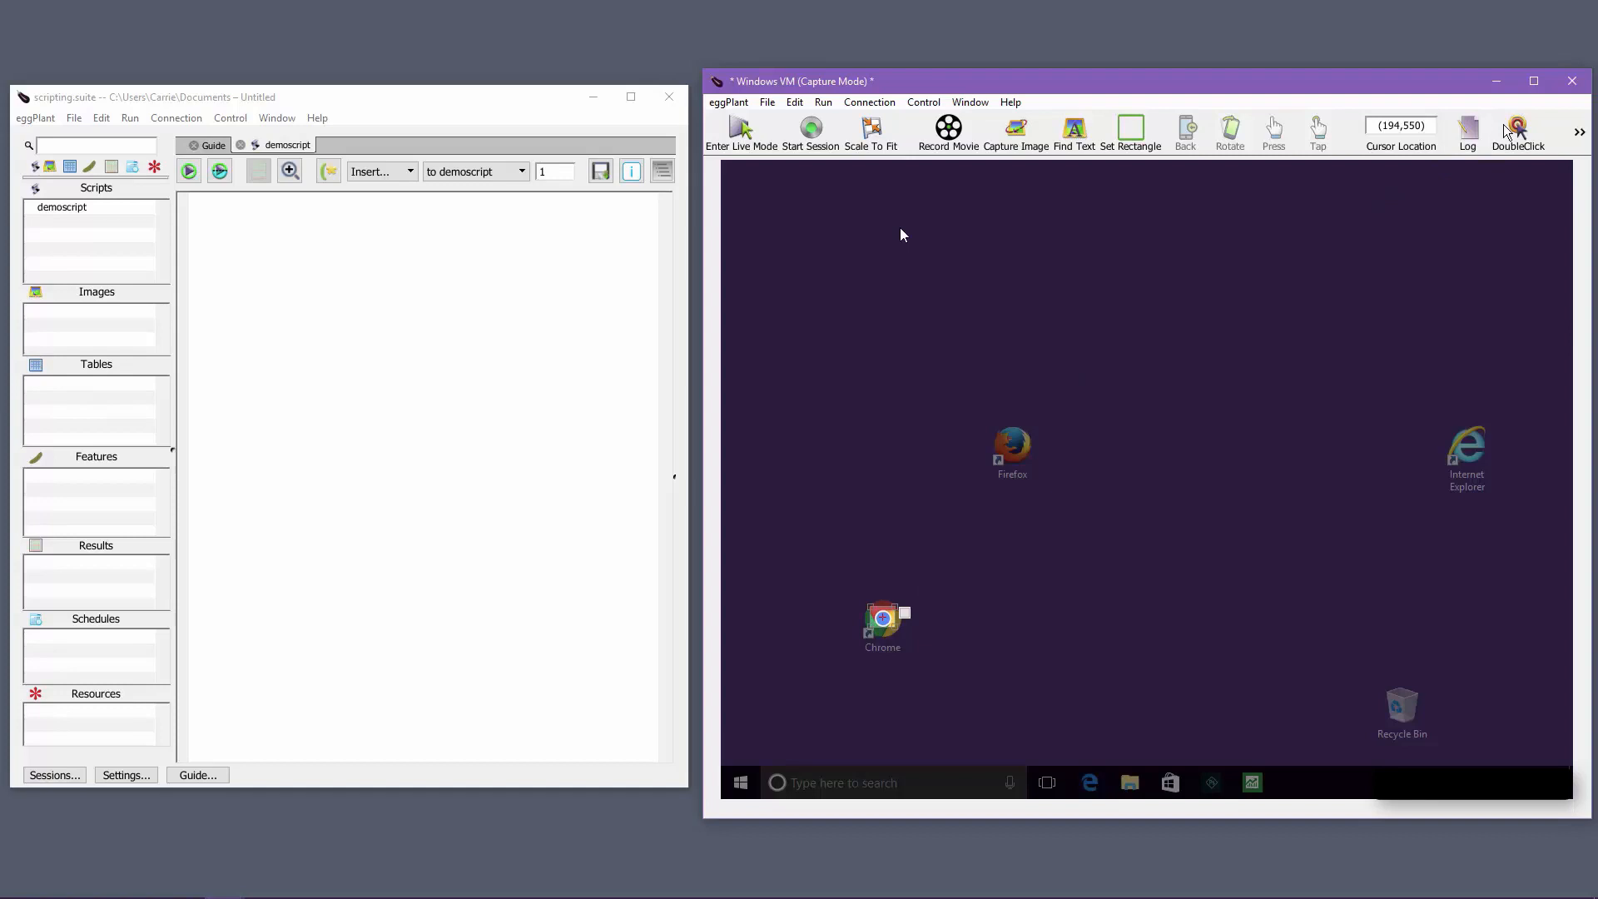
{"action": "left_click", "coordinate": [1517, 131]}
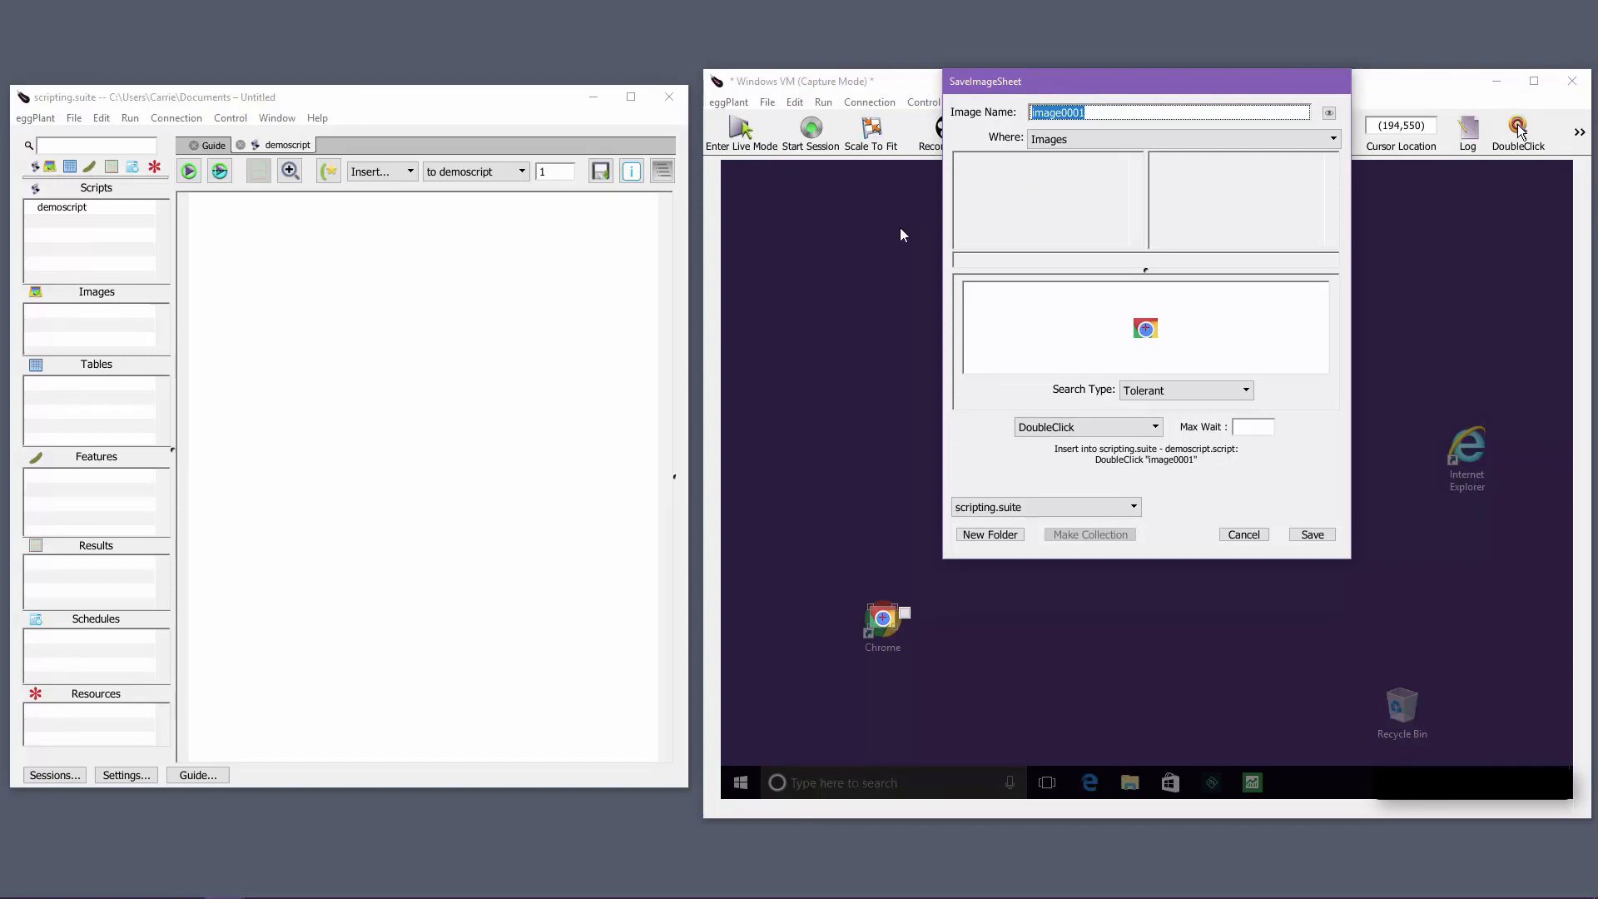
{"action": "mouse_move", "coordinate": [1152, 160]}
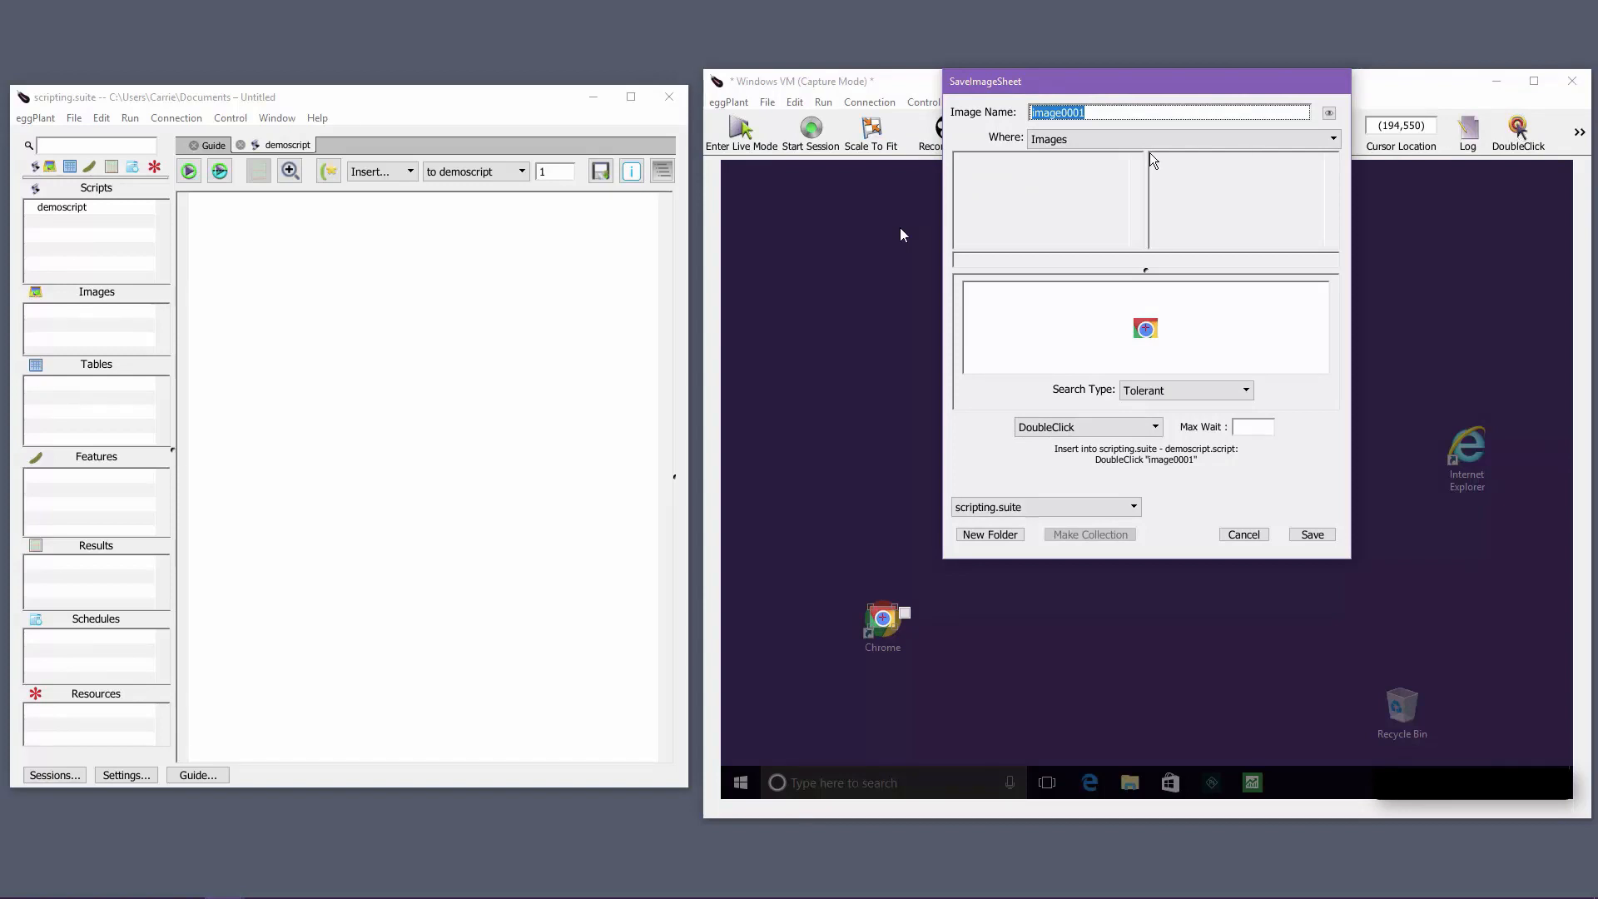
{"action": "type", "text": "ChromeI"}
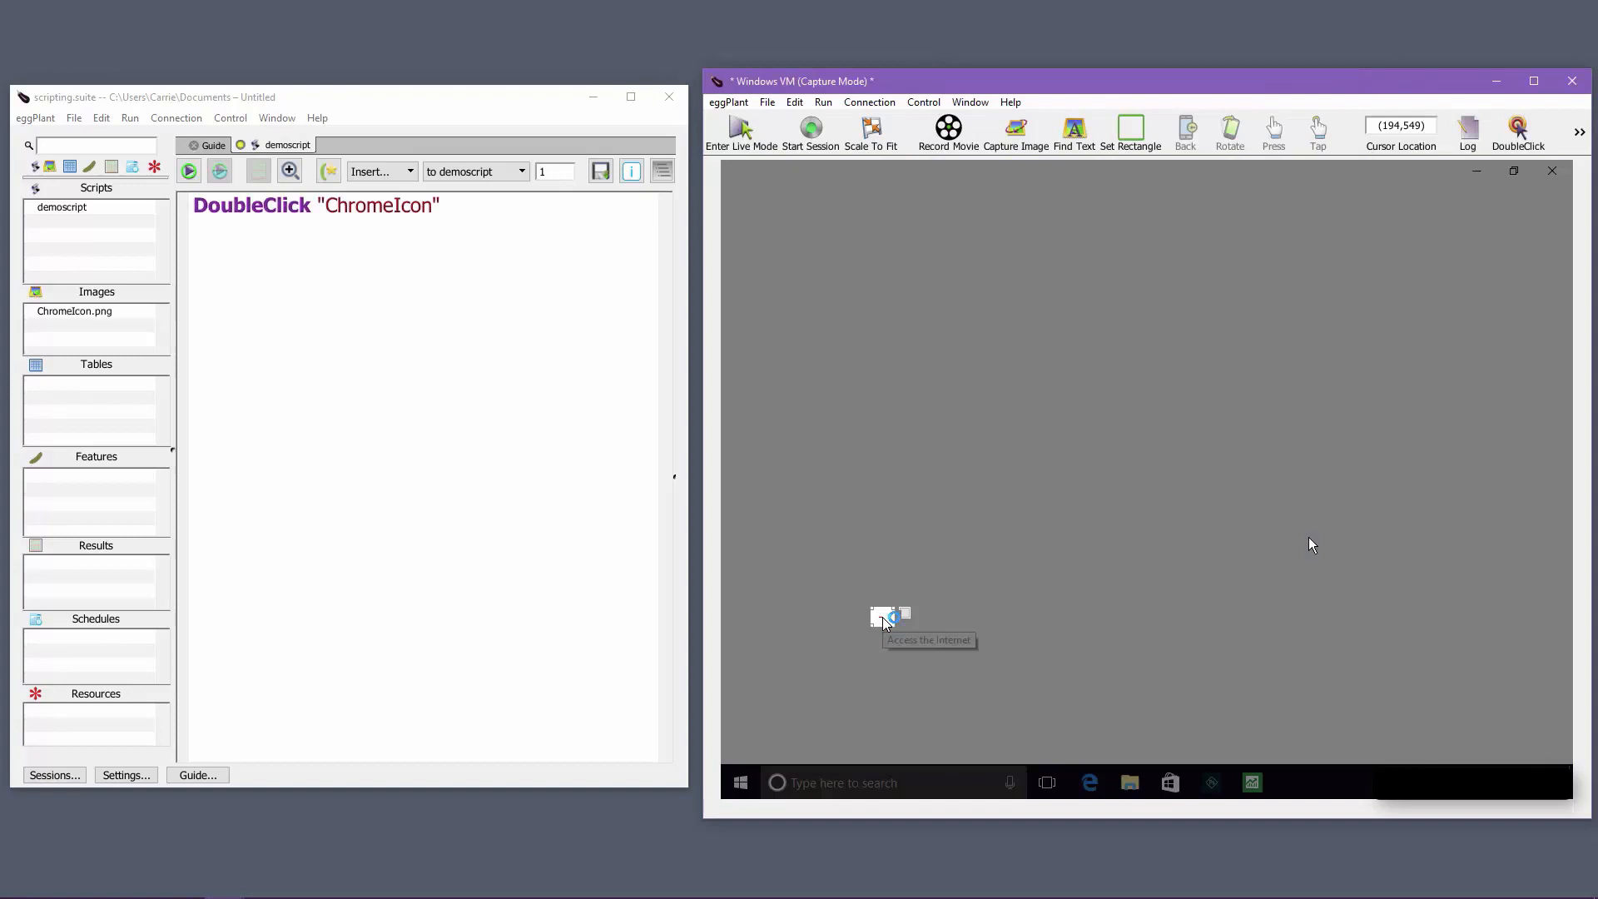
{"action": "double_click", "coordinate": [885, 617]}
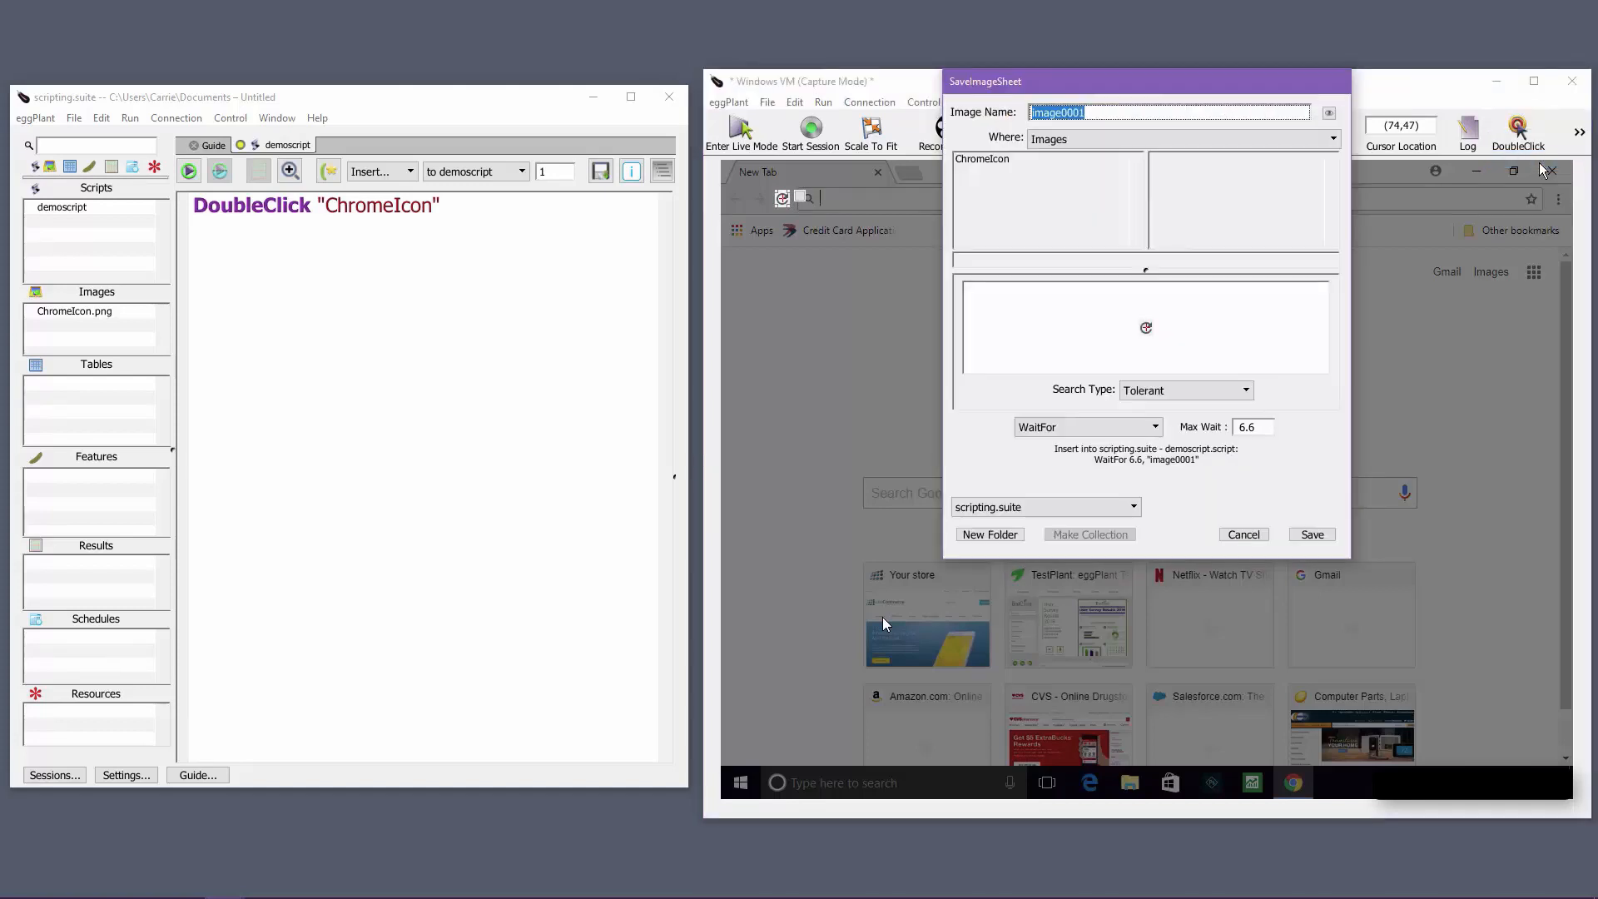
- Save the refresh button image as RefreshButton in a WaitFor step with Max Wait 15
{"action": "type", "text": "RefreshButton"}
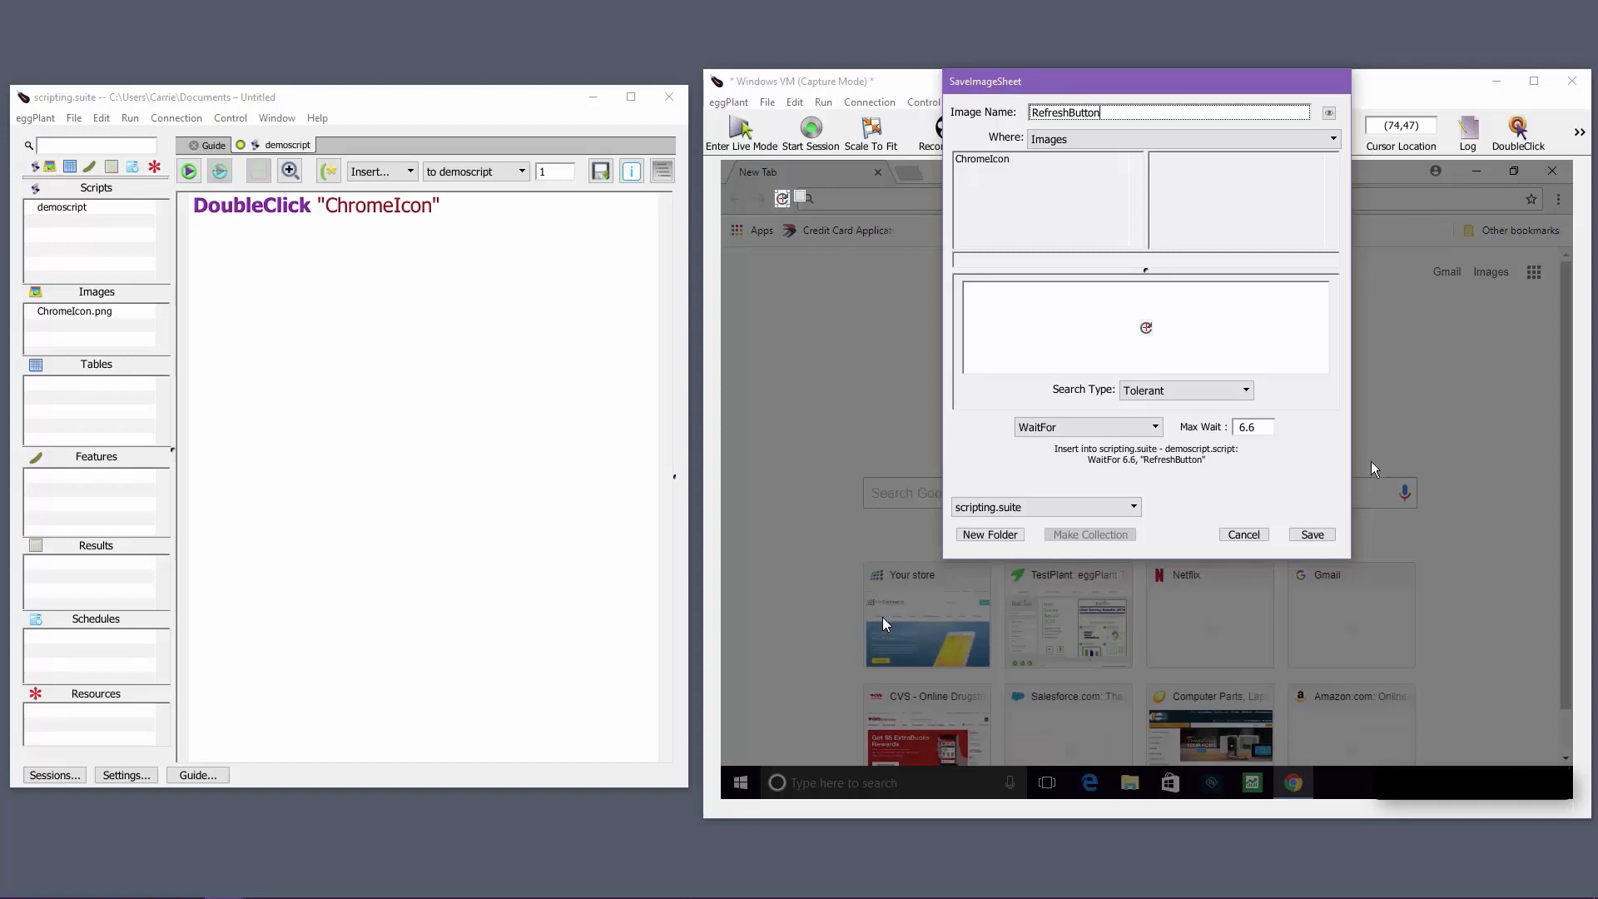
{"action": "type", "text": "15"}
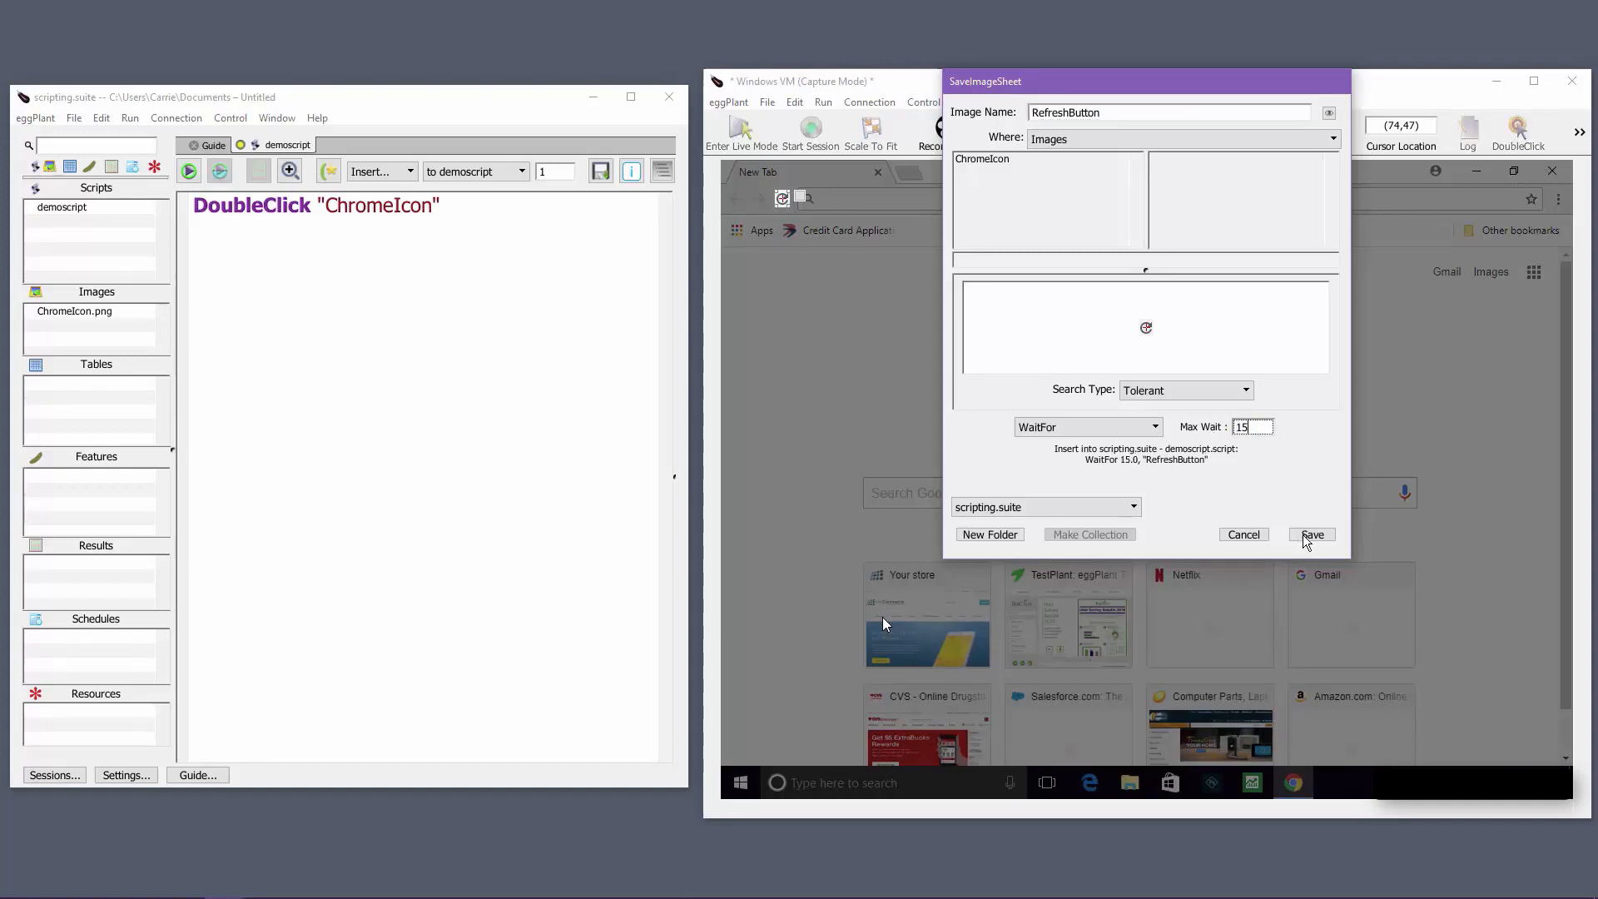
{"action": "left_click", "coordinate": [1312, 535]}
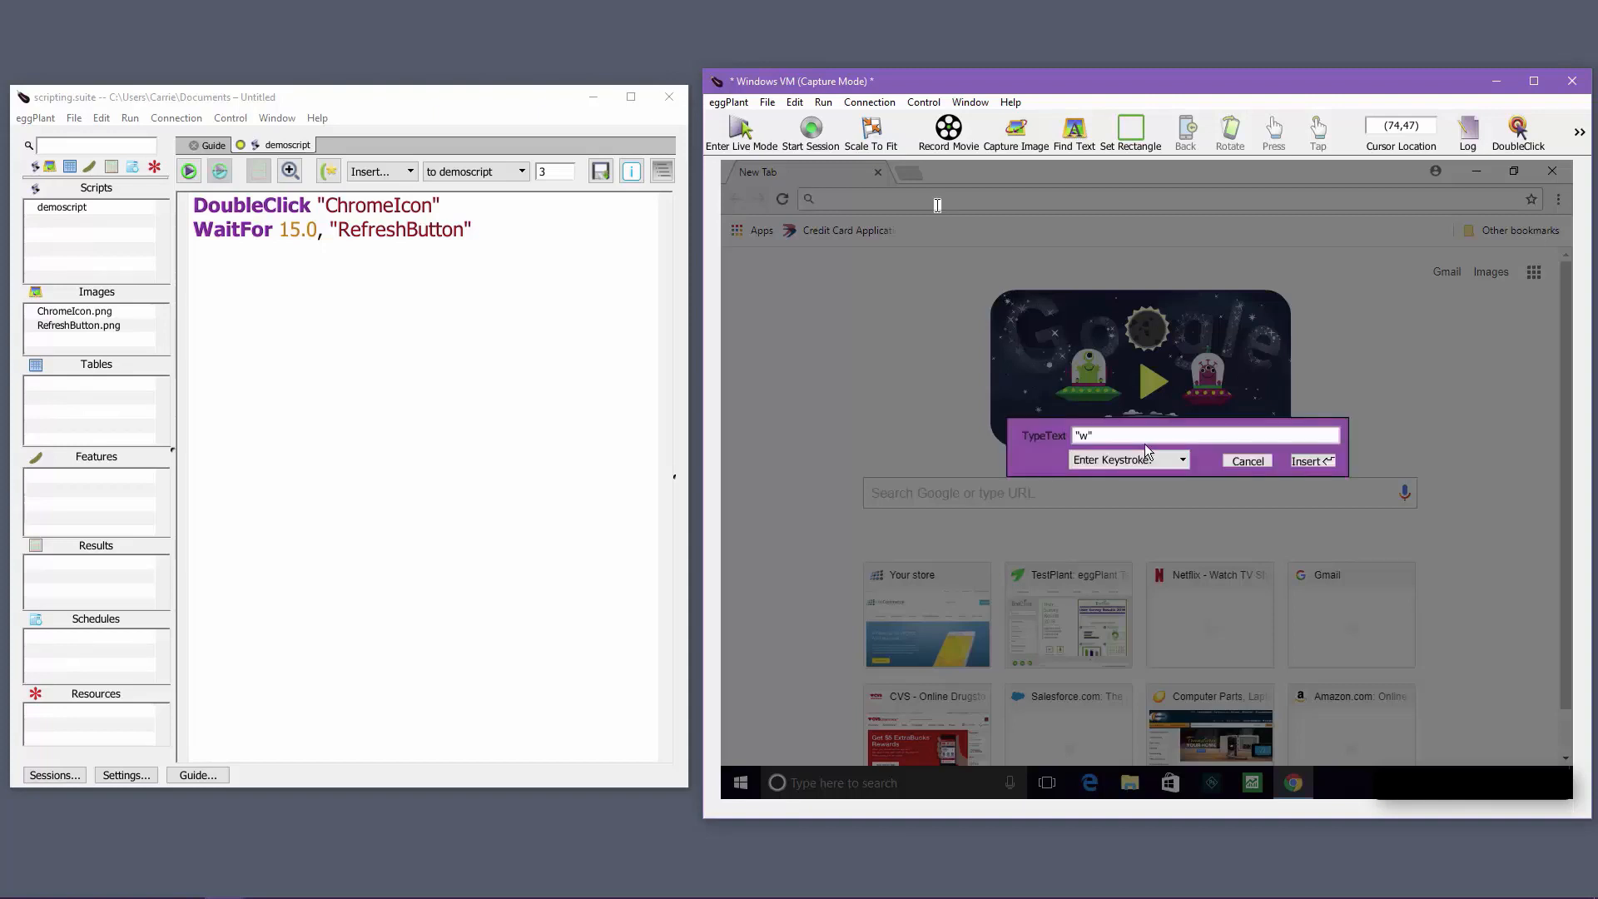
{"action": "type", "text": "ww."}
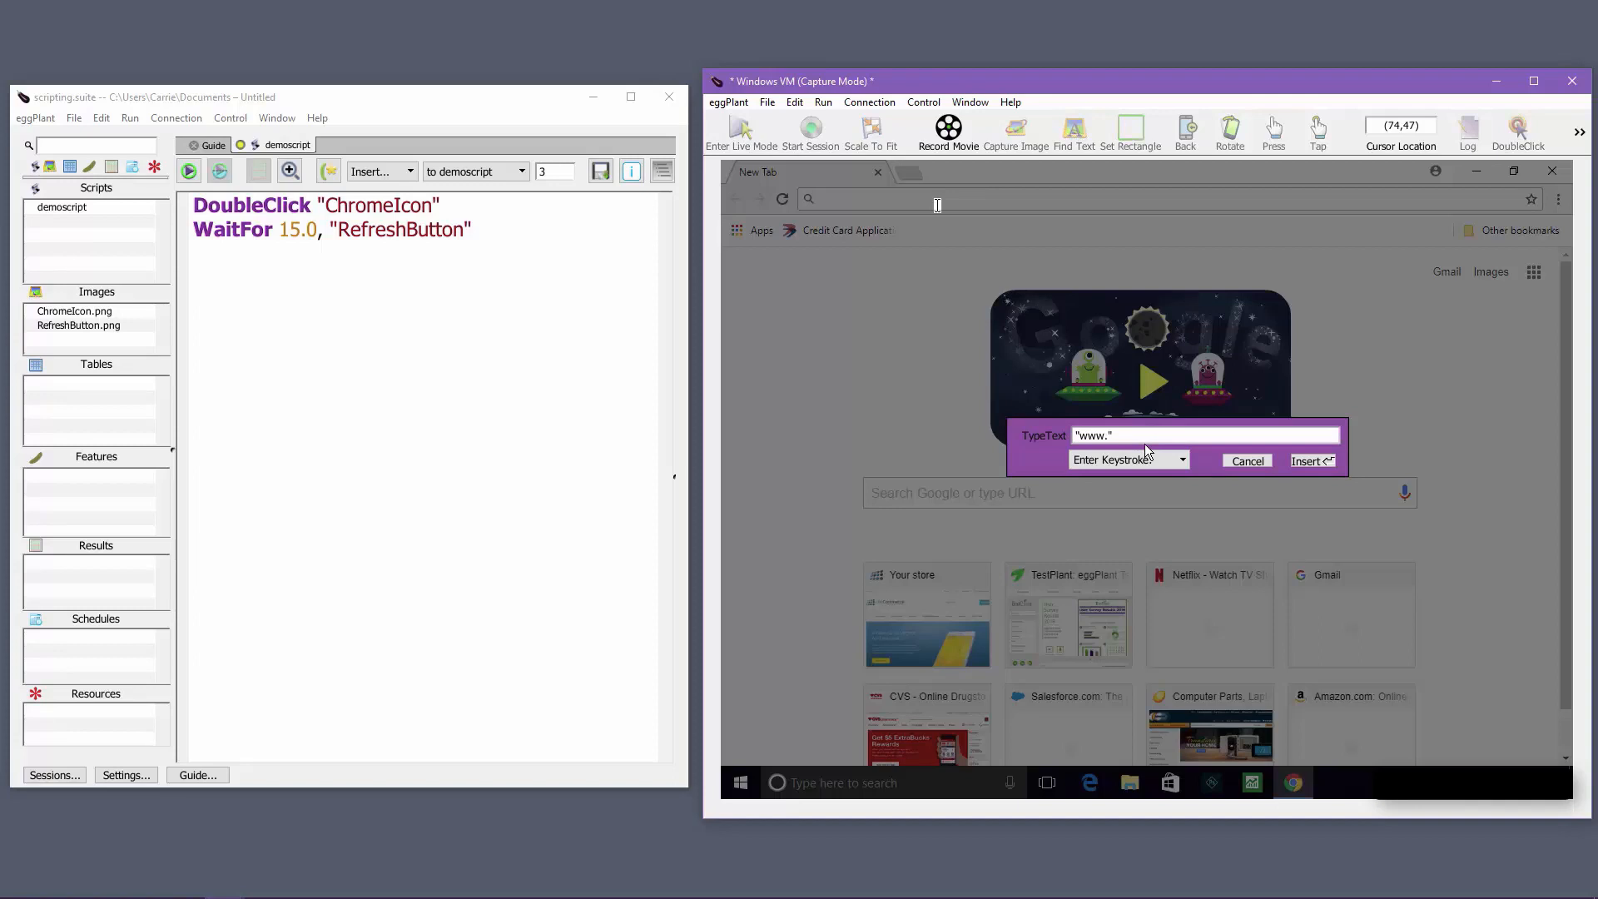
{"action": "type", "text": "faa."}
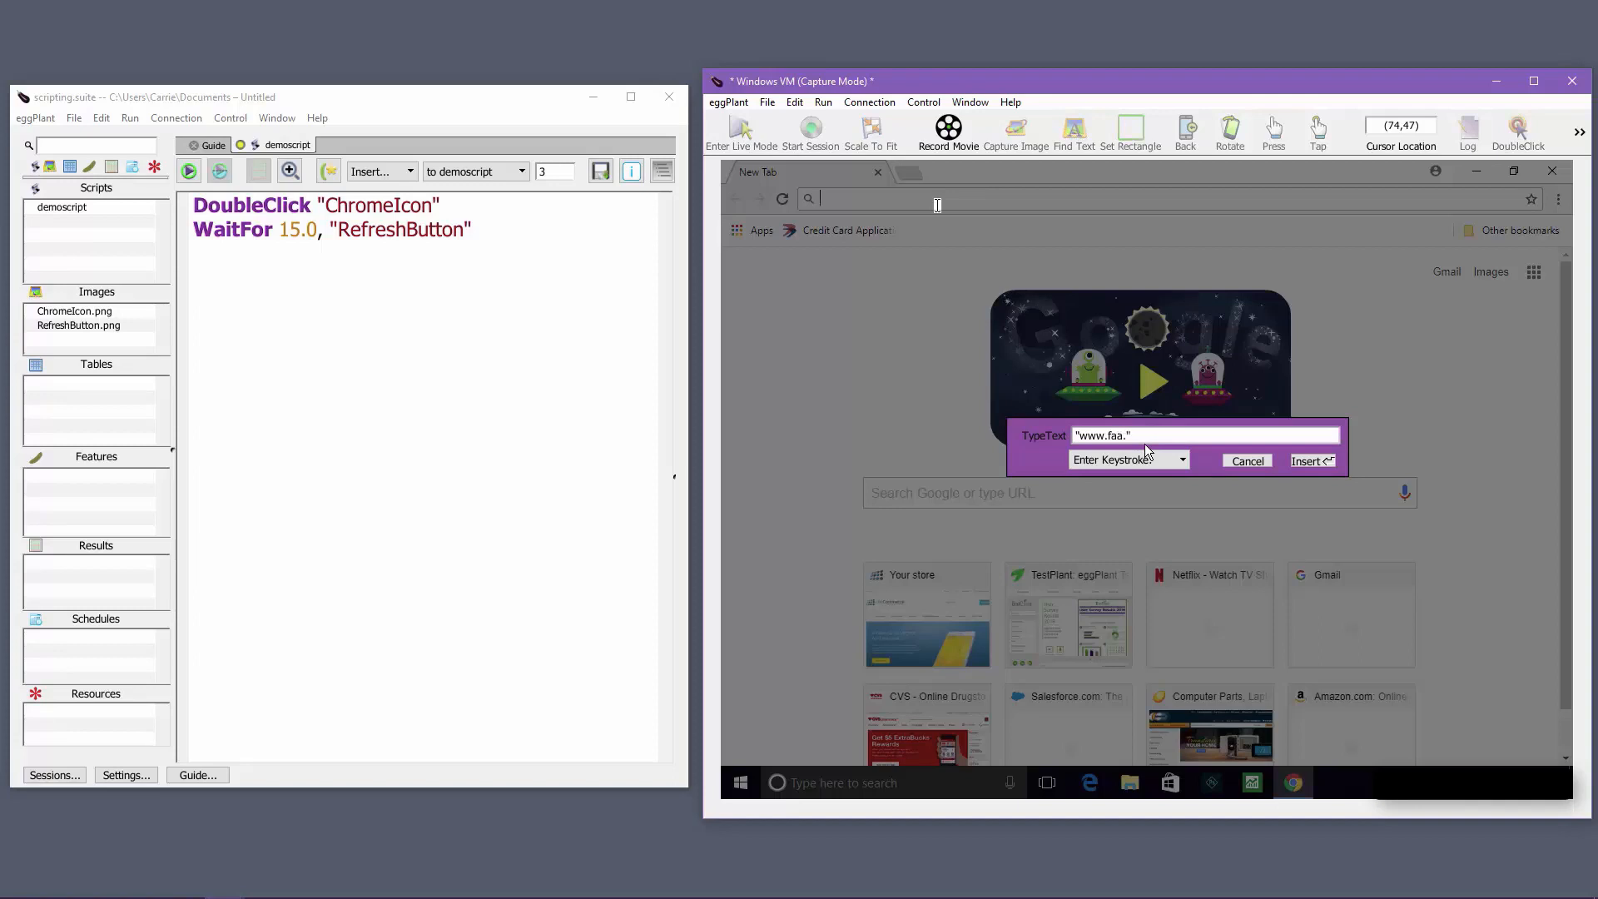
{"action": "type", "text": "gov"}
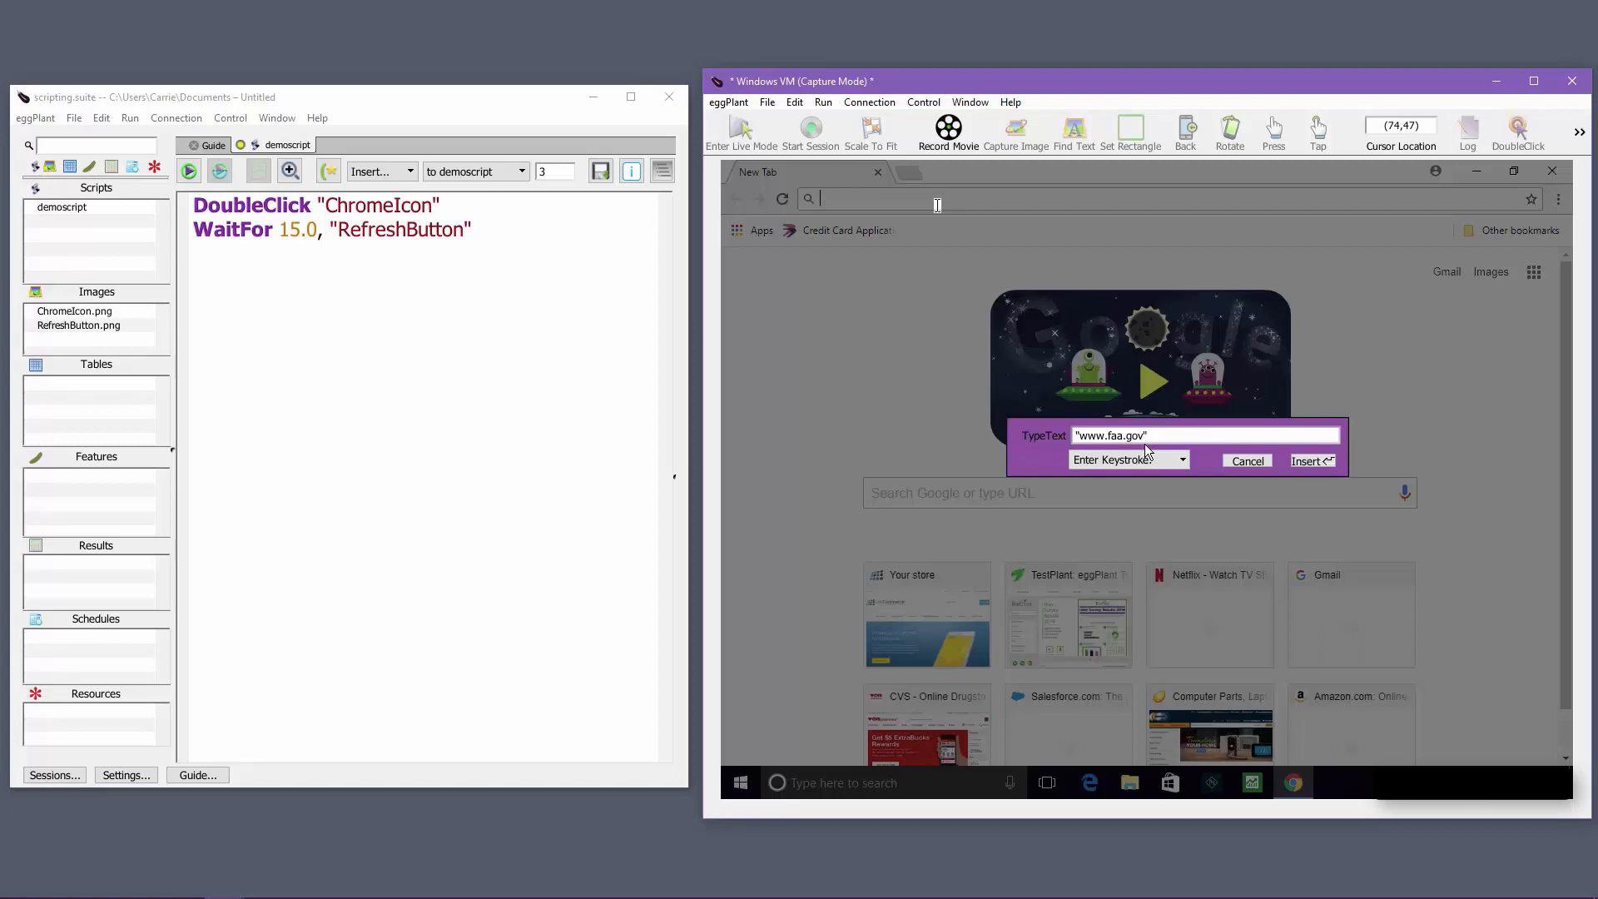
{"action": "left_click", "coordinate": [1180, 459]}
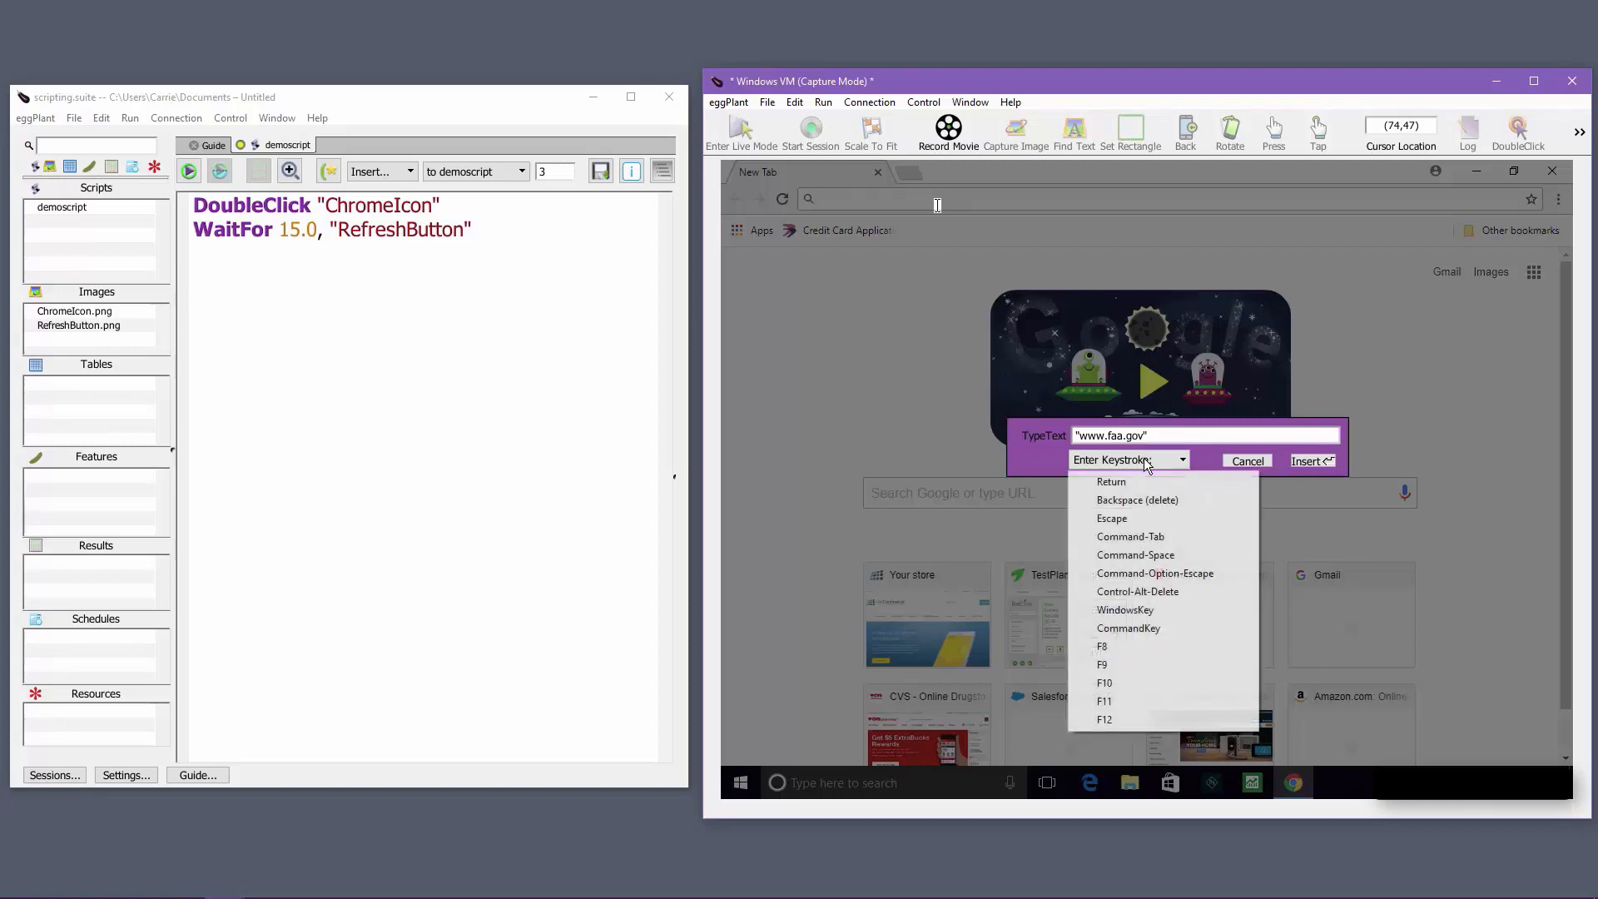
{"action": "left_click", "coordinate": [1111, 481]}
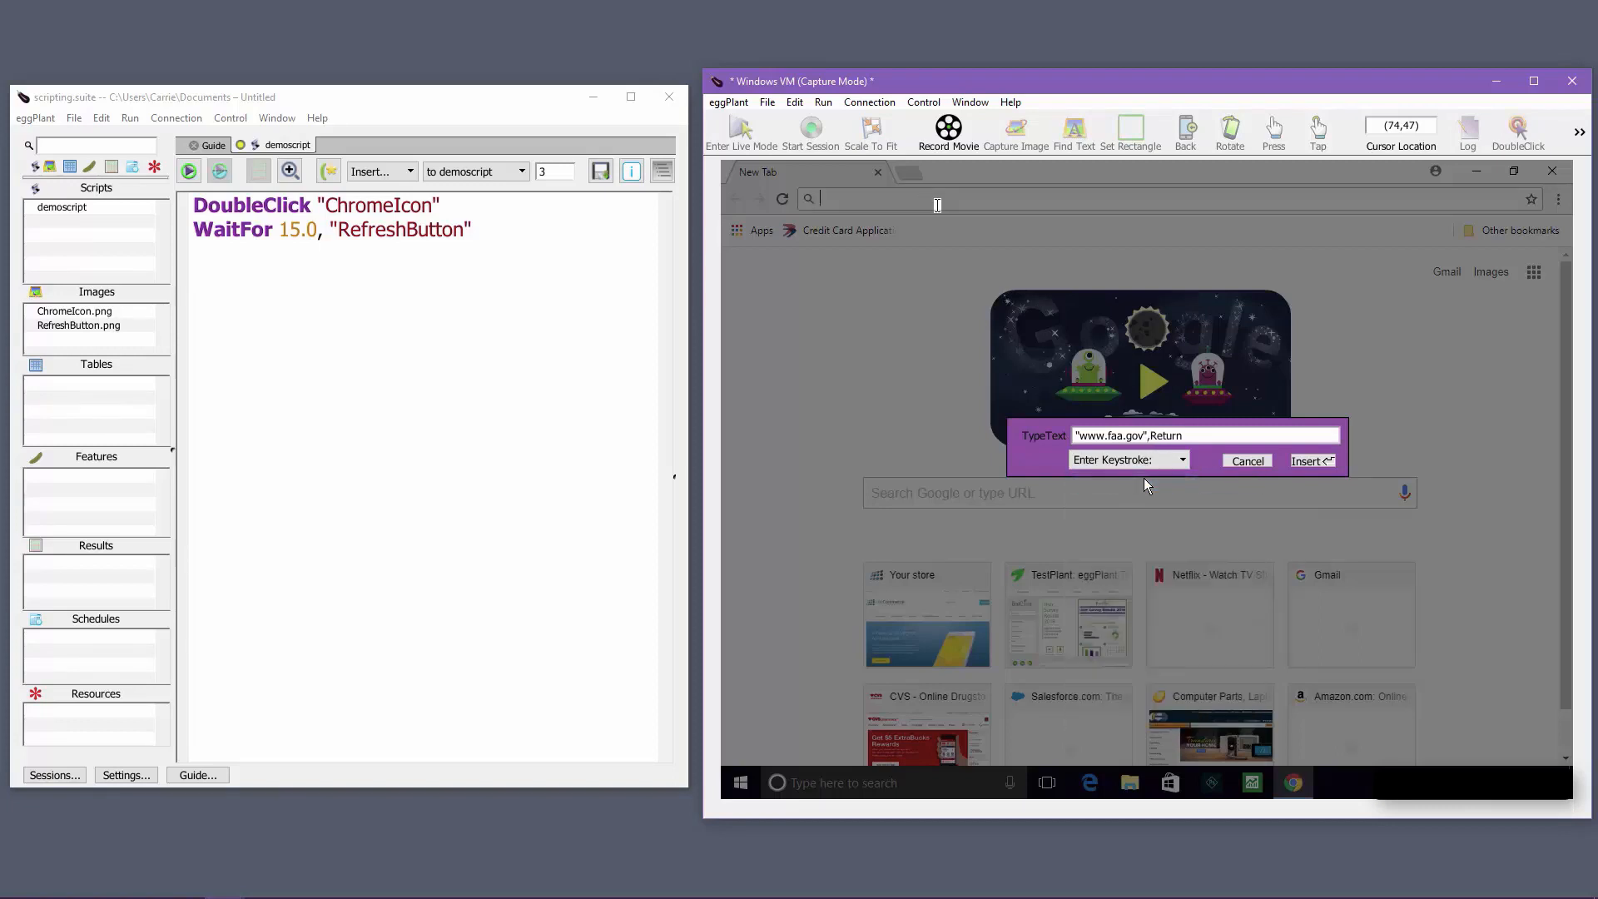
{"action": "left_click", "coordinate": [1311, 461]}
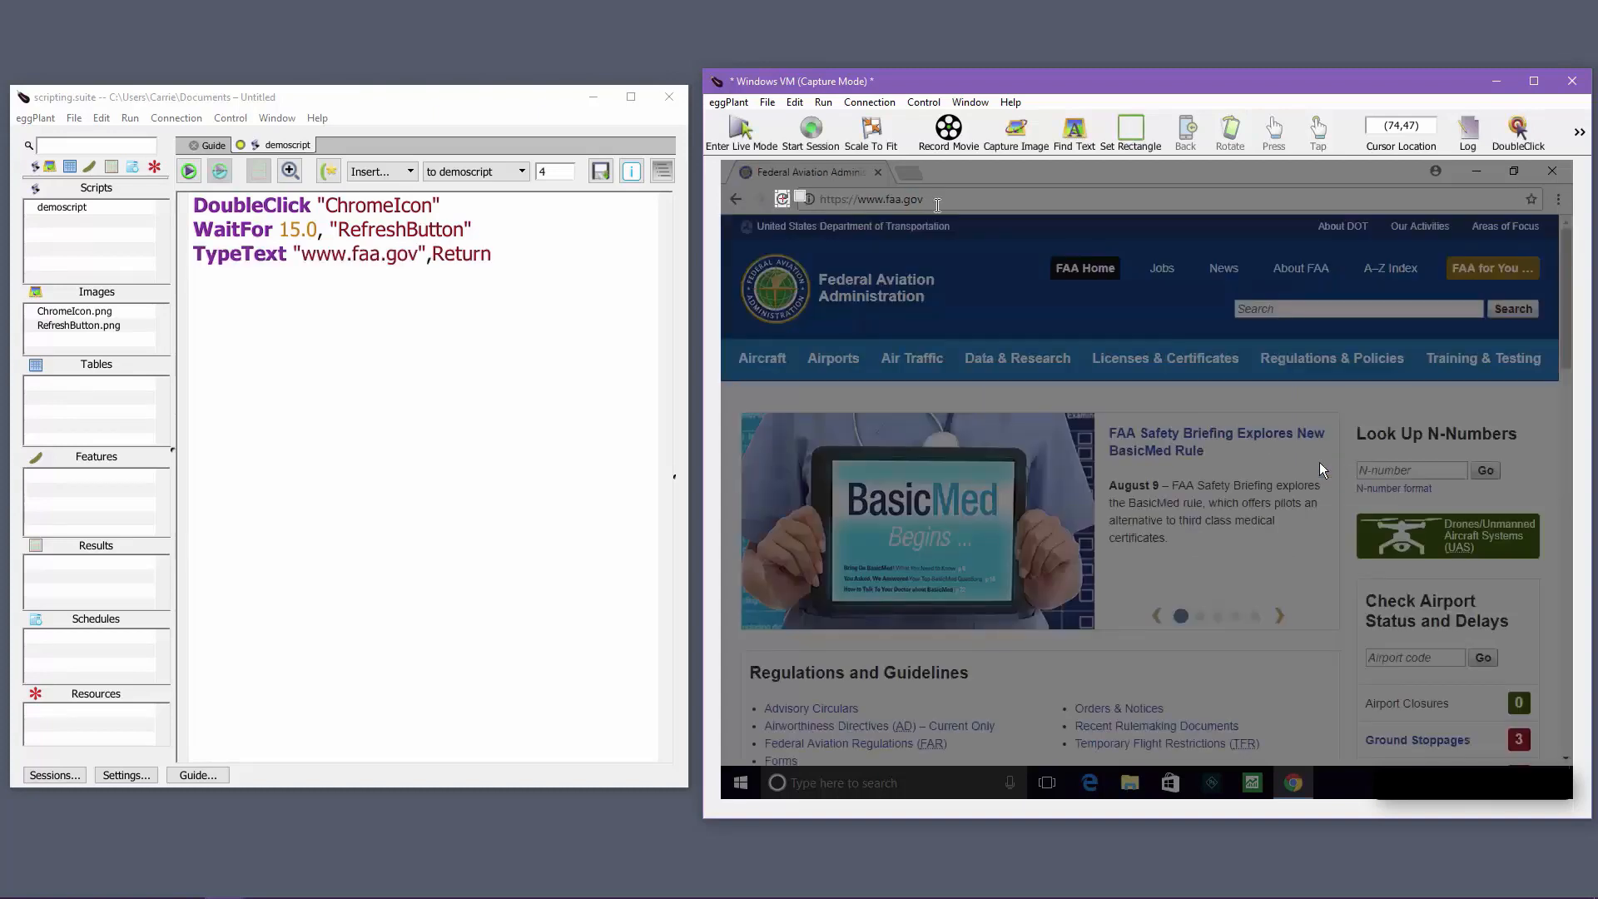
{"action": "mouse_move", "coordinate": [1294, 413]}
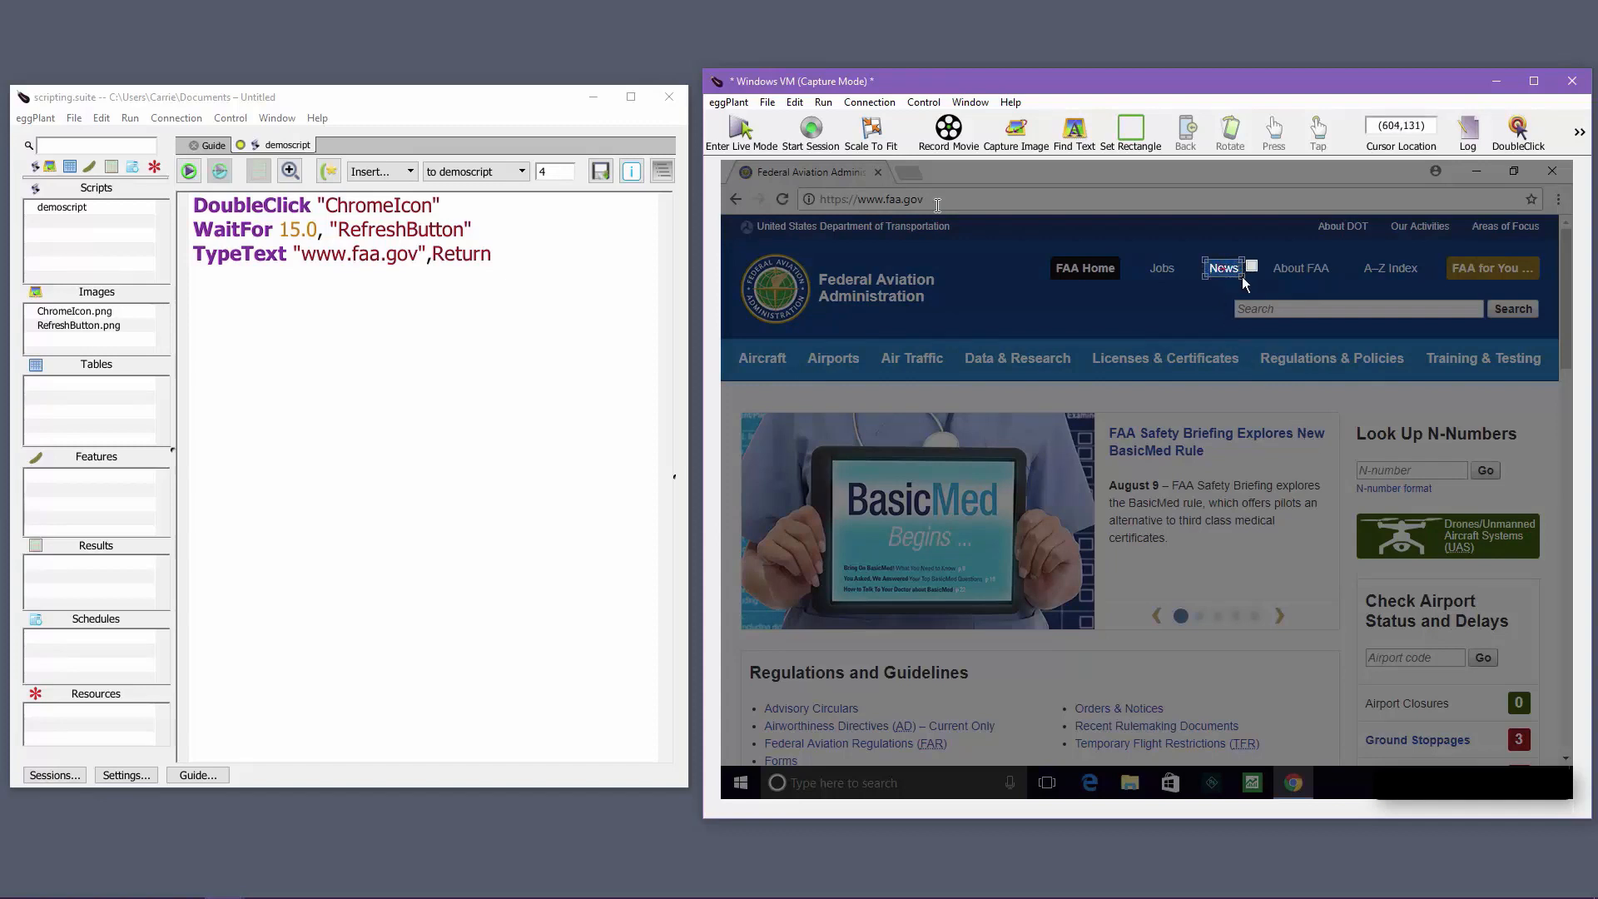
- Capture the News link as NewsMenu and insert a click step with a 15-second wait
{"action": "right_click", "coordinate": [1233, 268]}
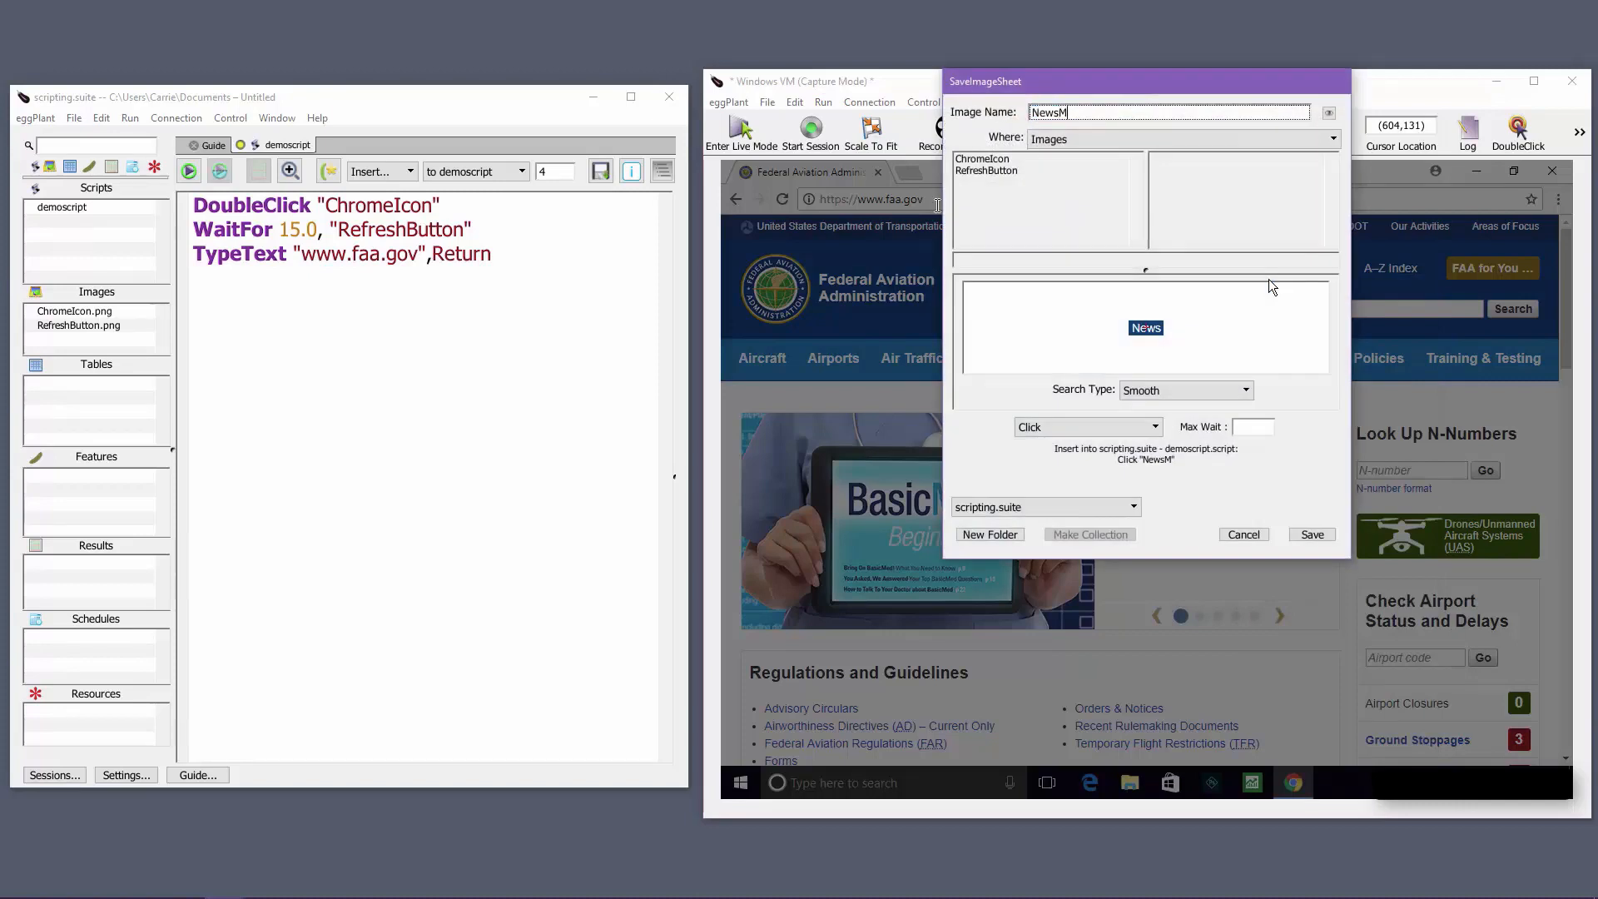
{"action": "type", "text": "enu"}
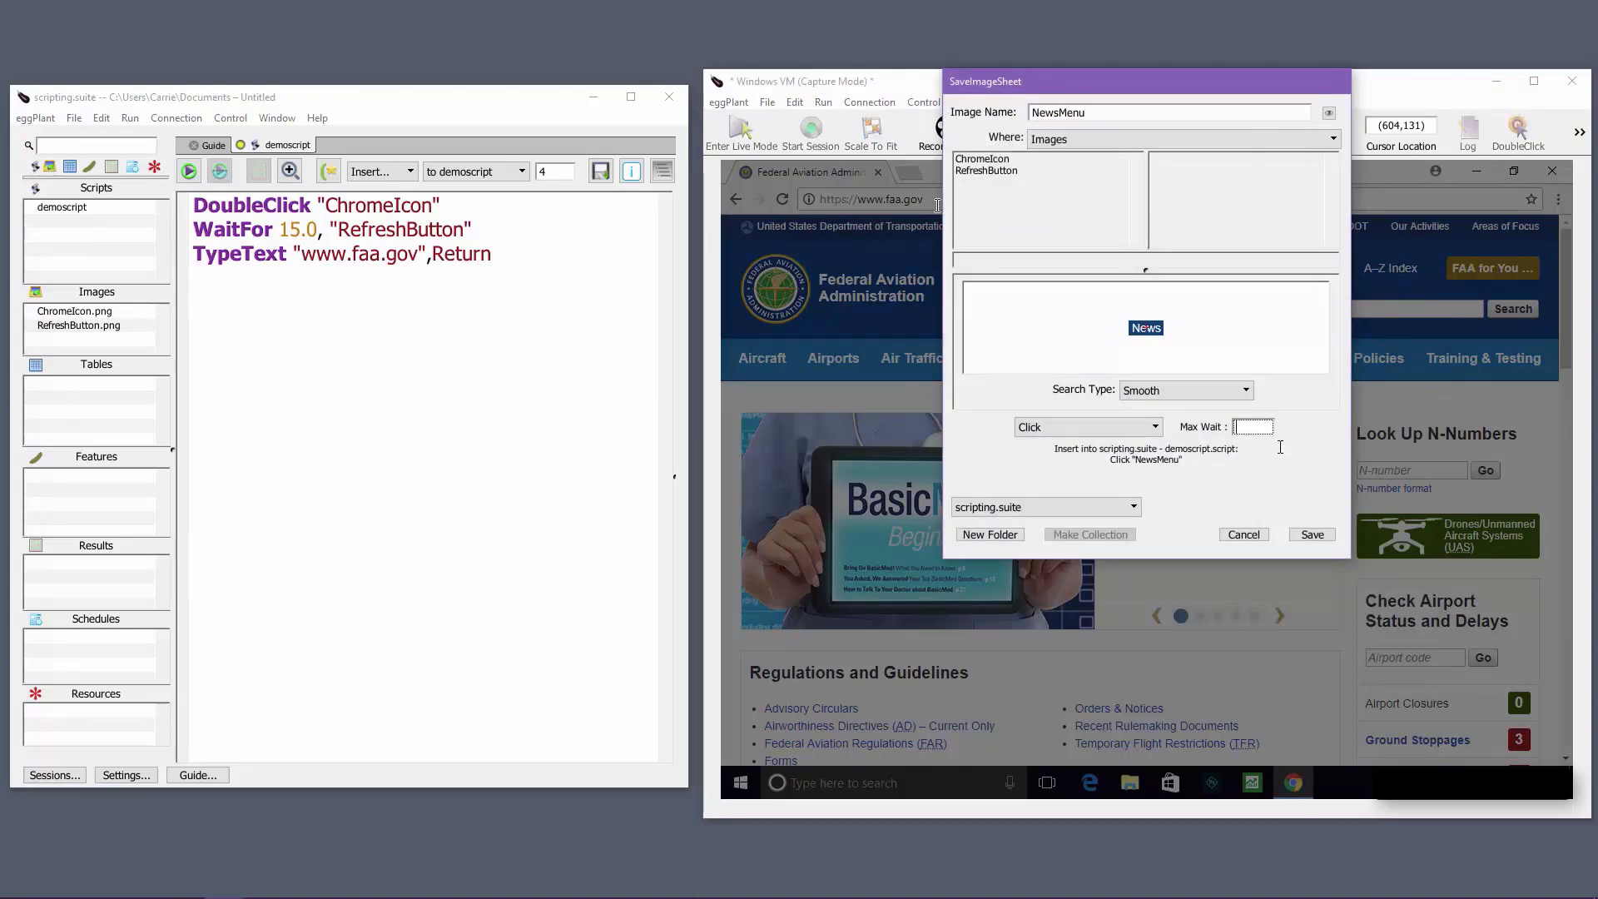
{"action": "type", "text": "15"}
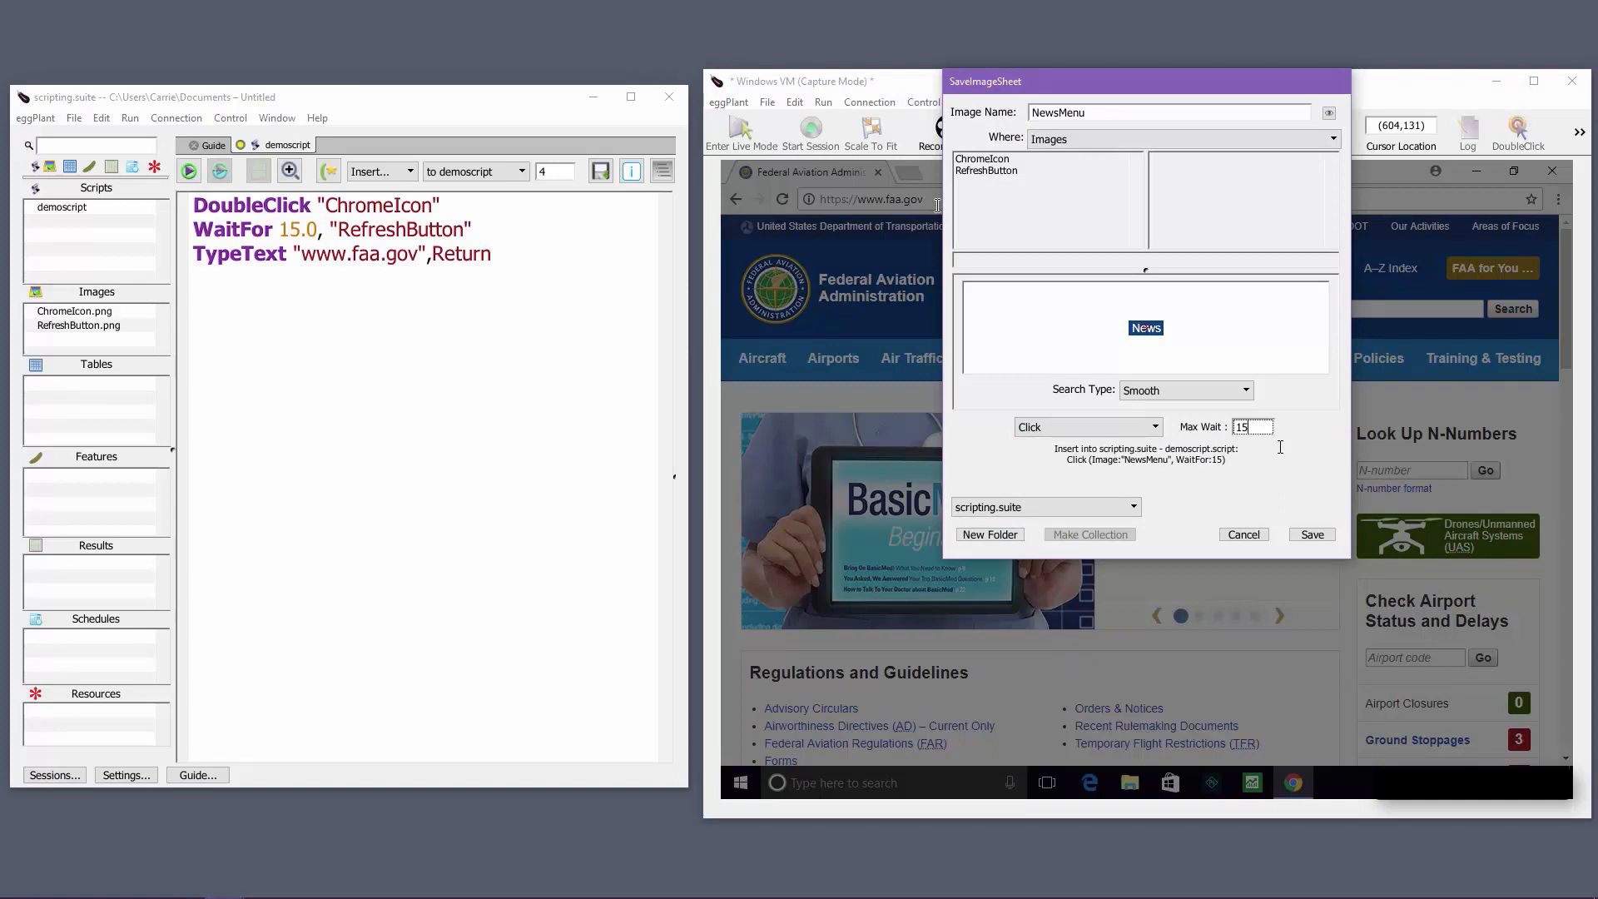
{"action": "left_click", "coordinate": [1311, 534]}
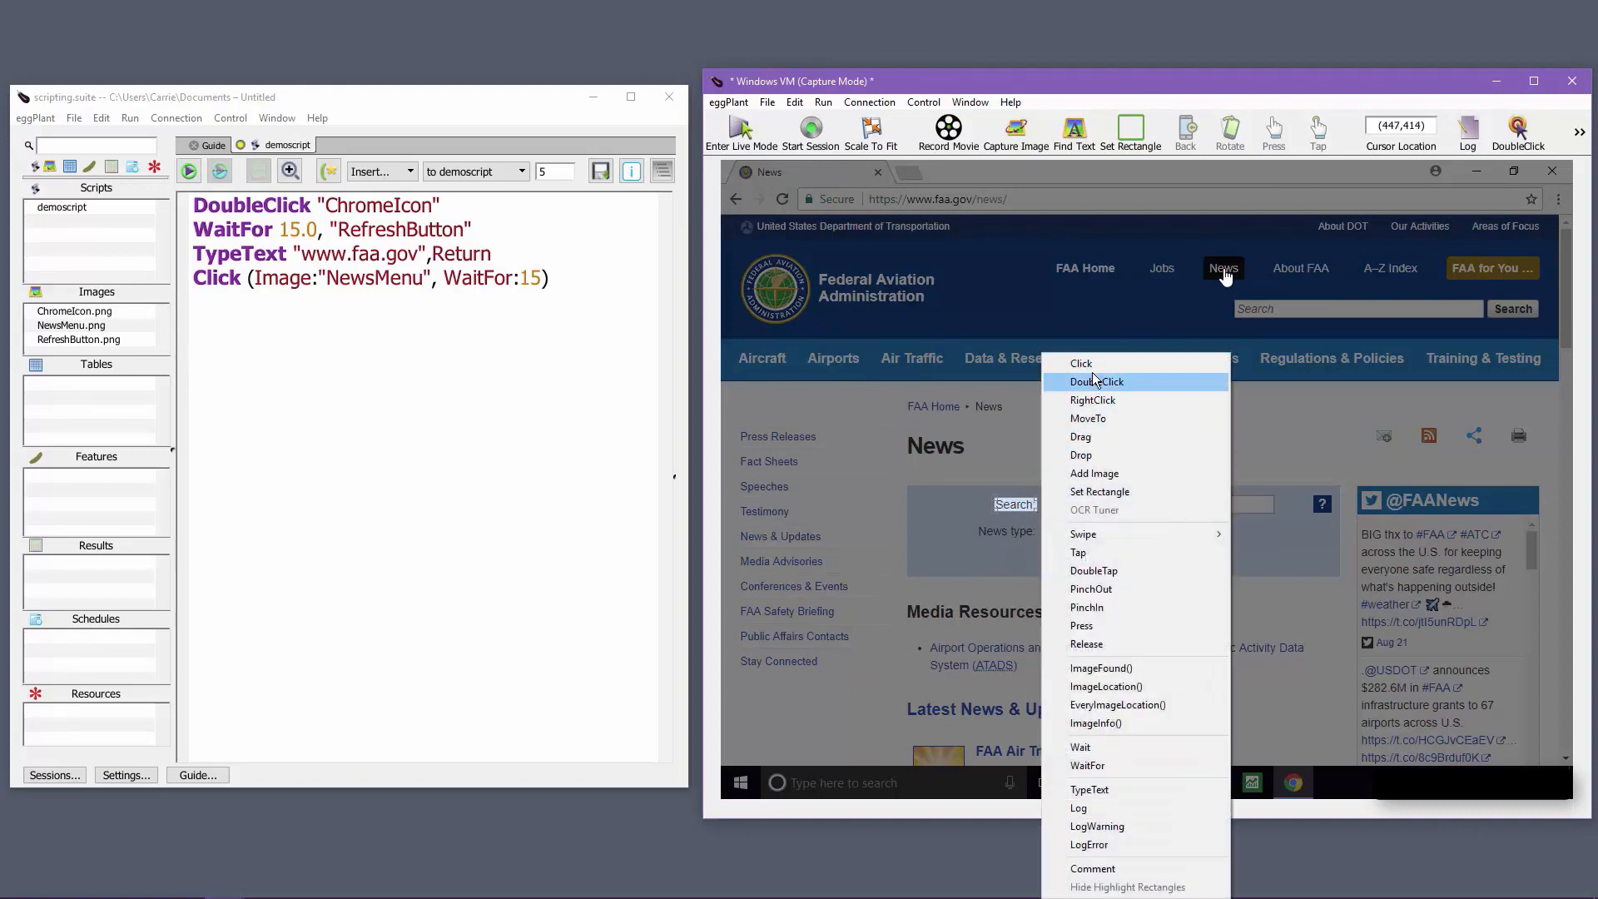
- Capture the search box as SearchField and insert a click step with a 20-second wait
{"action": "left_click", "coordinate": [1080, 363]}
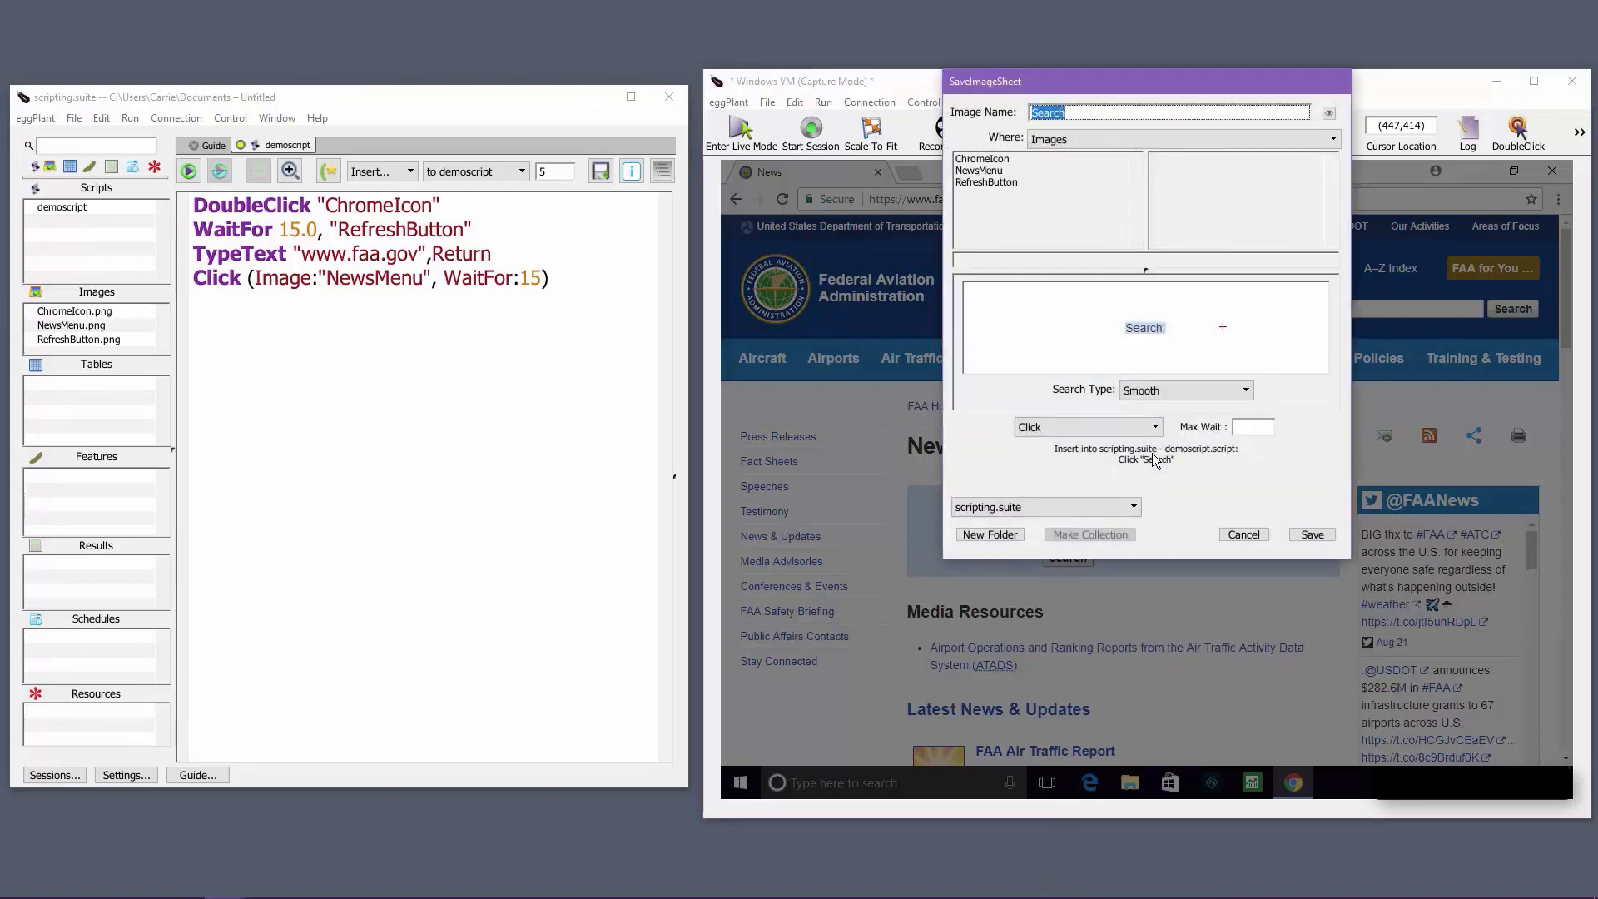
{"action": "type", "text": "SearchField"}
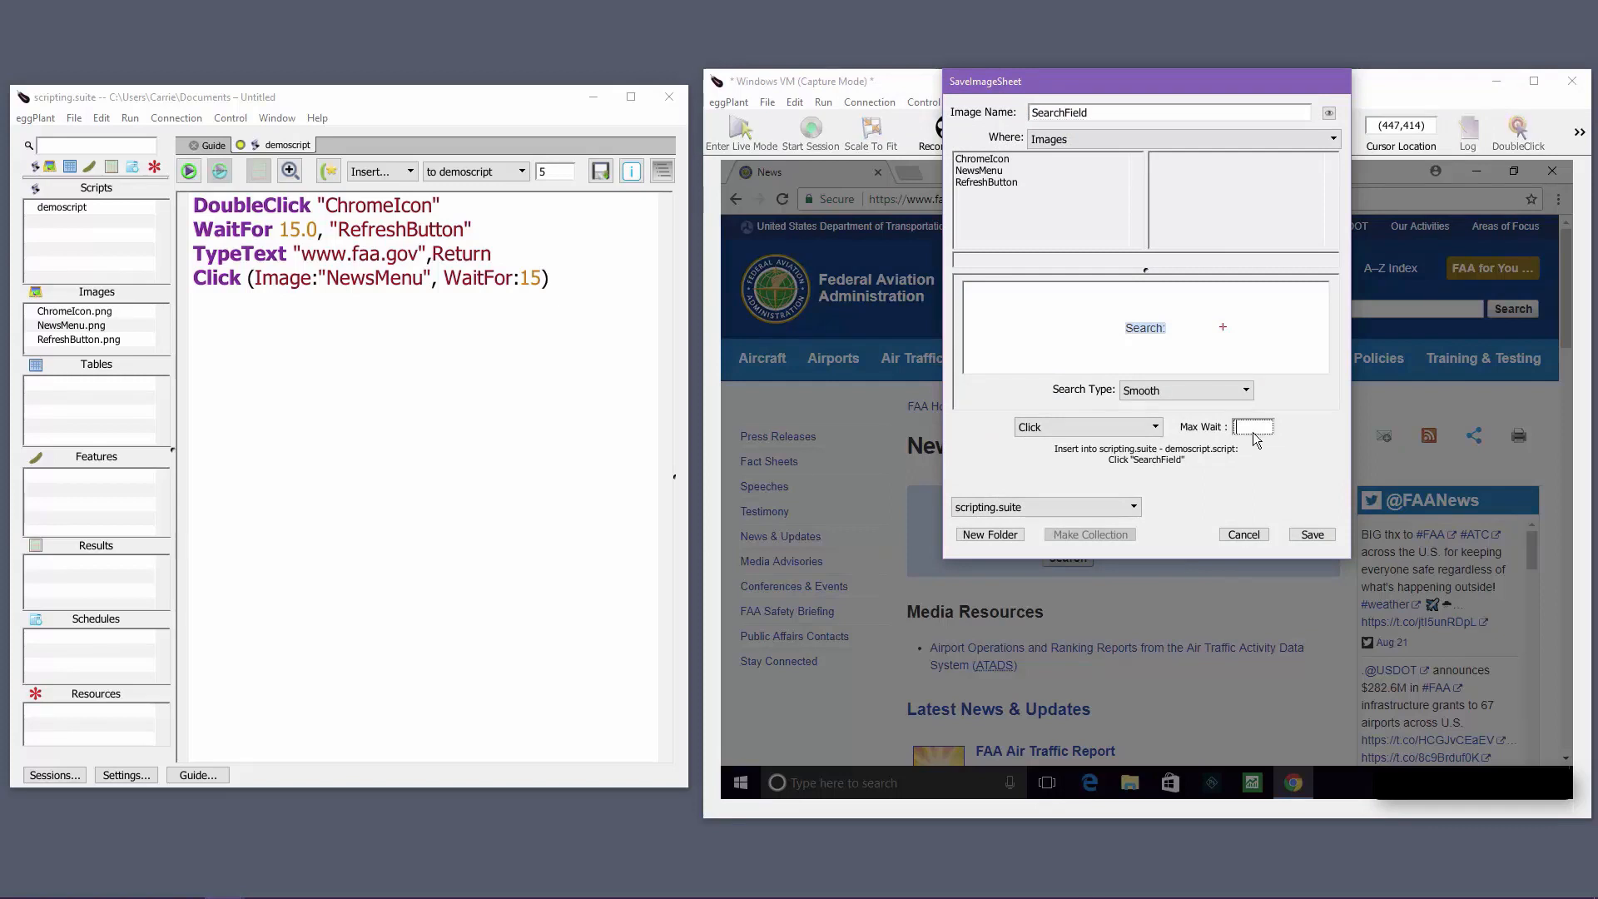
{"action": "type", "text": "20"}
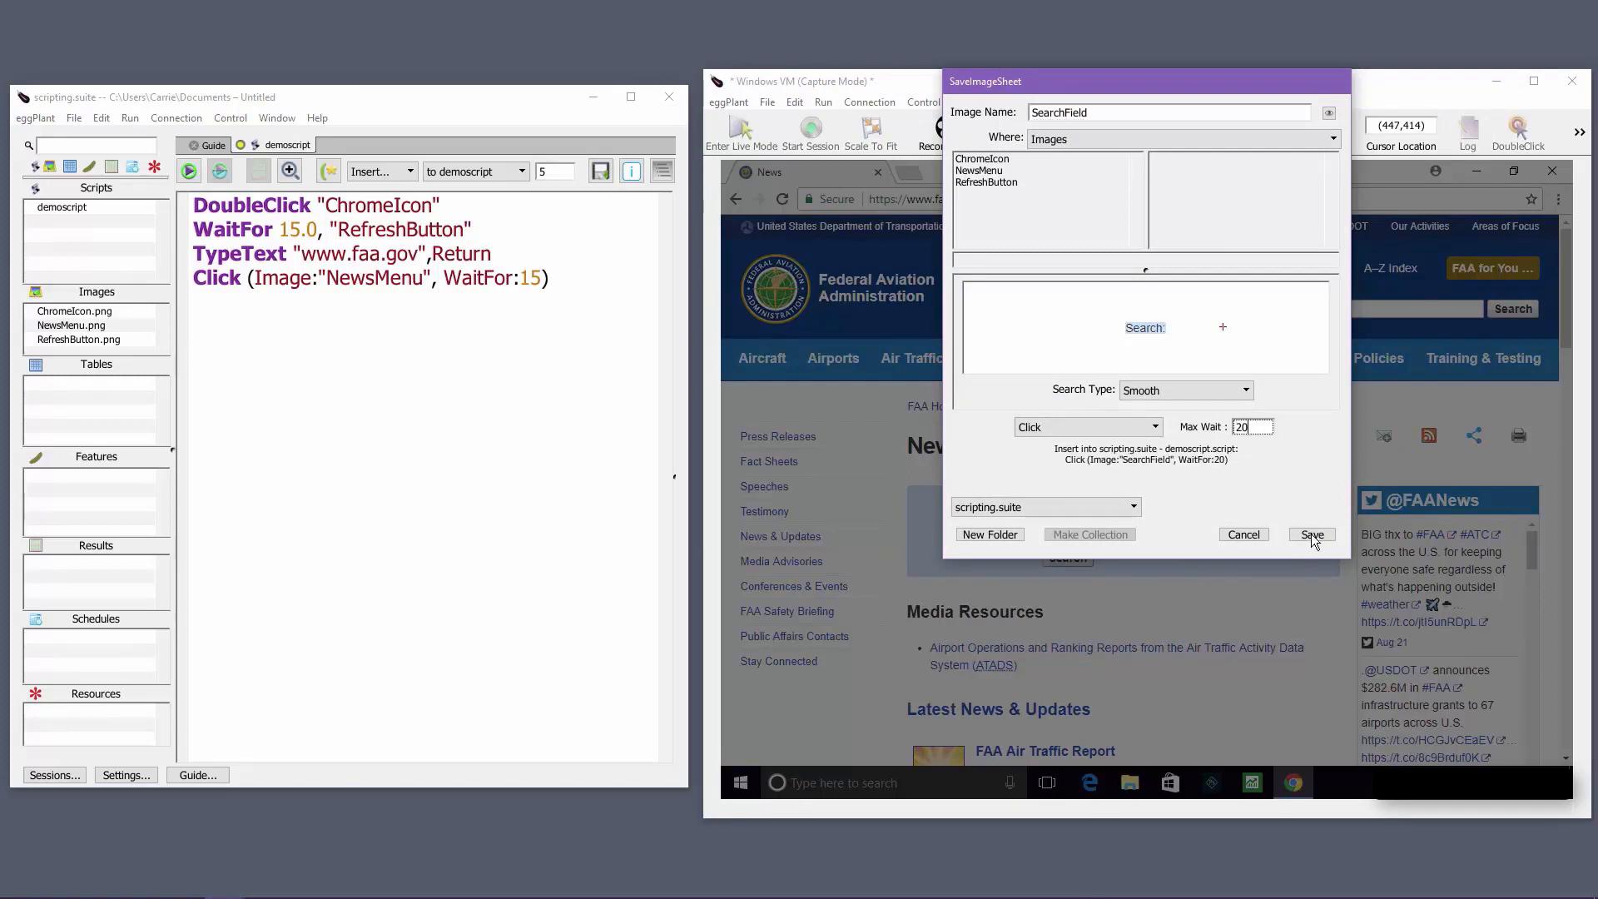
{"action": "left_click", "coordinate": [1312, 535]}
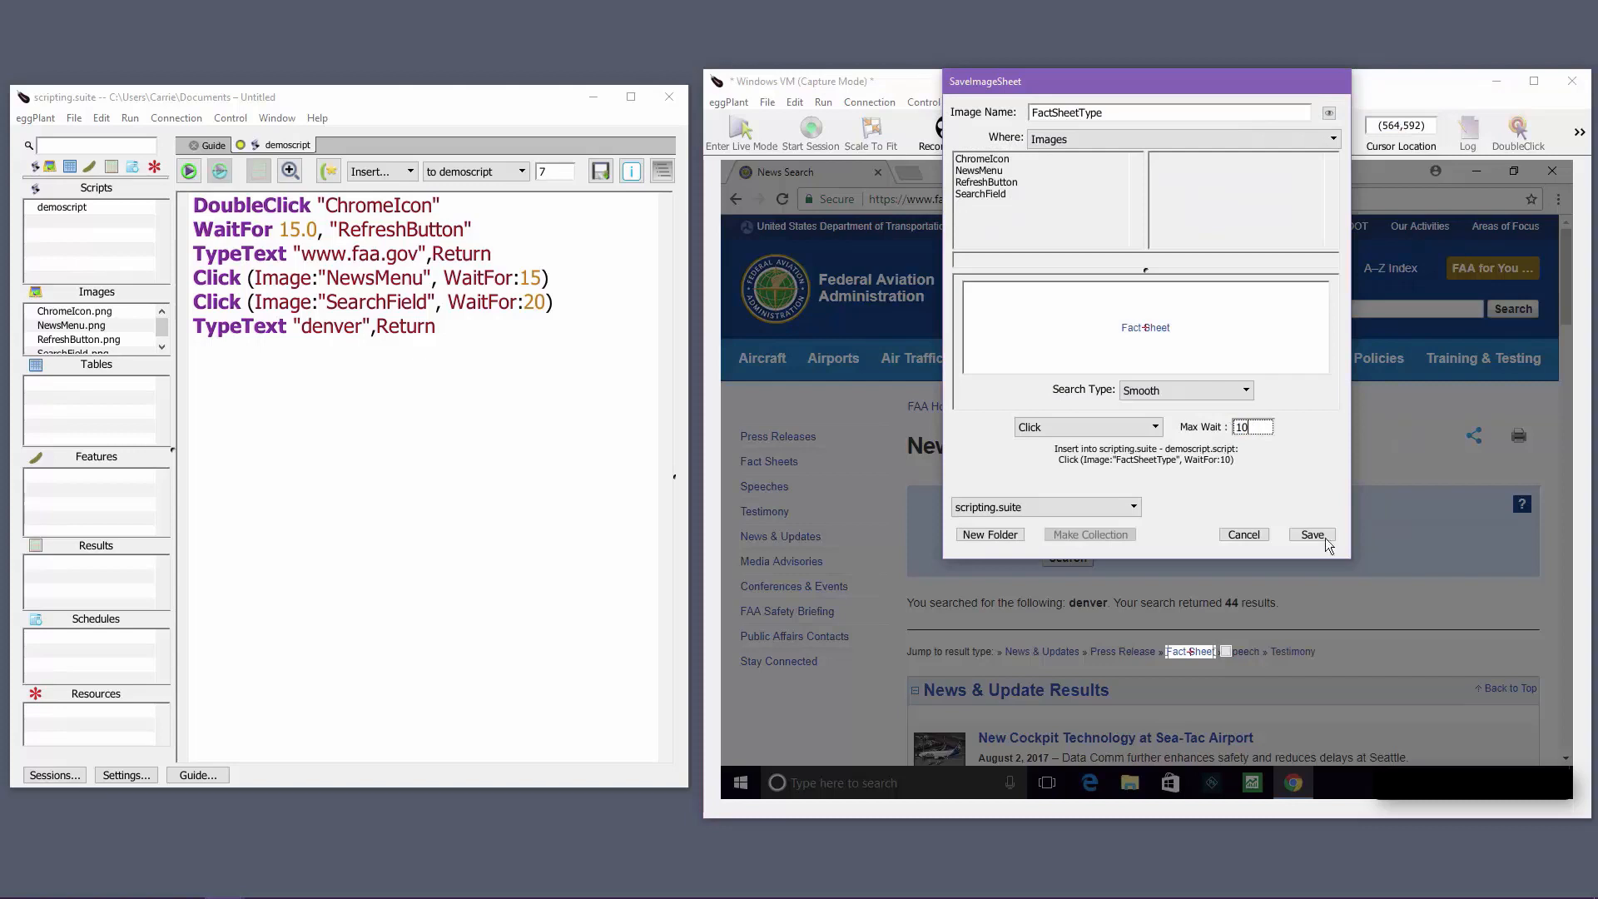
- Save the FactSheetType image as a click step waiting up to 10 seconds
{"action": "left_click", "coordinate": [1312, 535]}
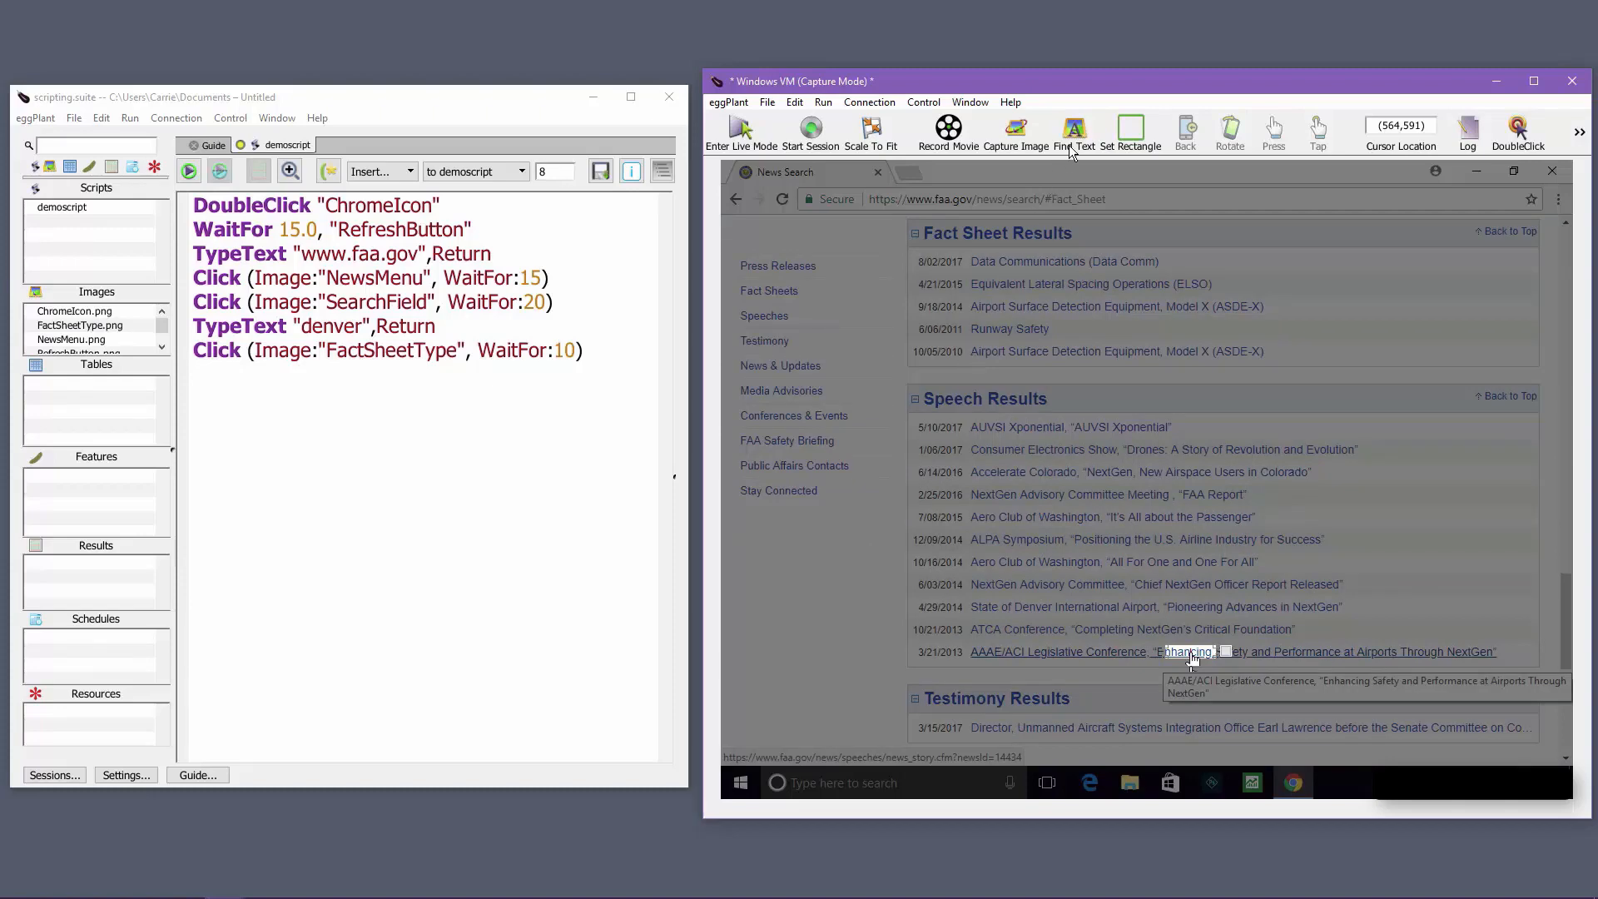
{"action": "left_click", "coordinate": [1082, 130]}
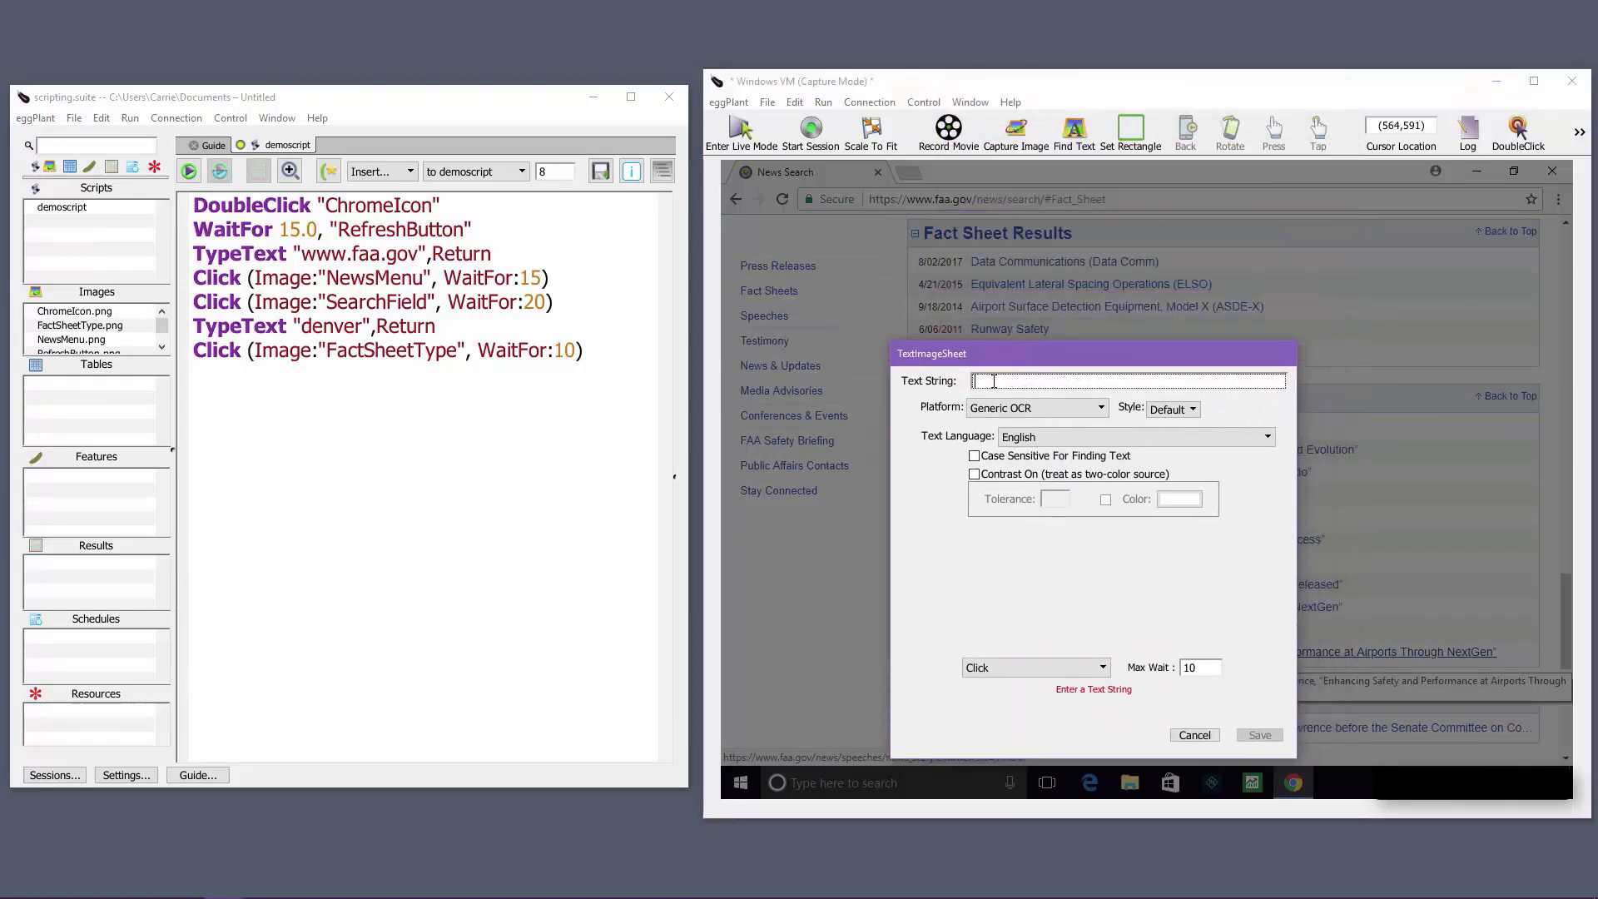
{"action": "type", "text": "Runway Safety"}
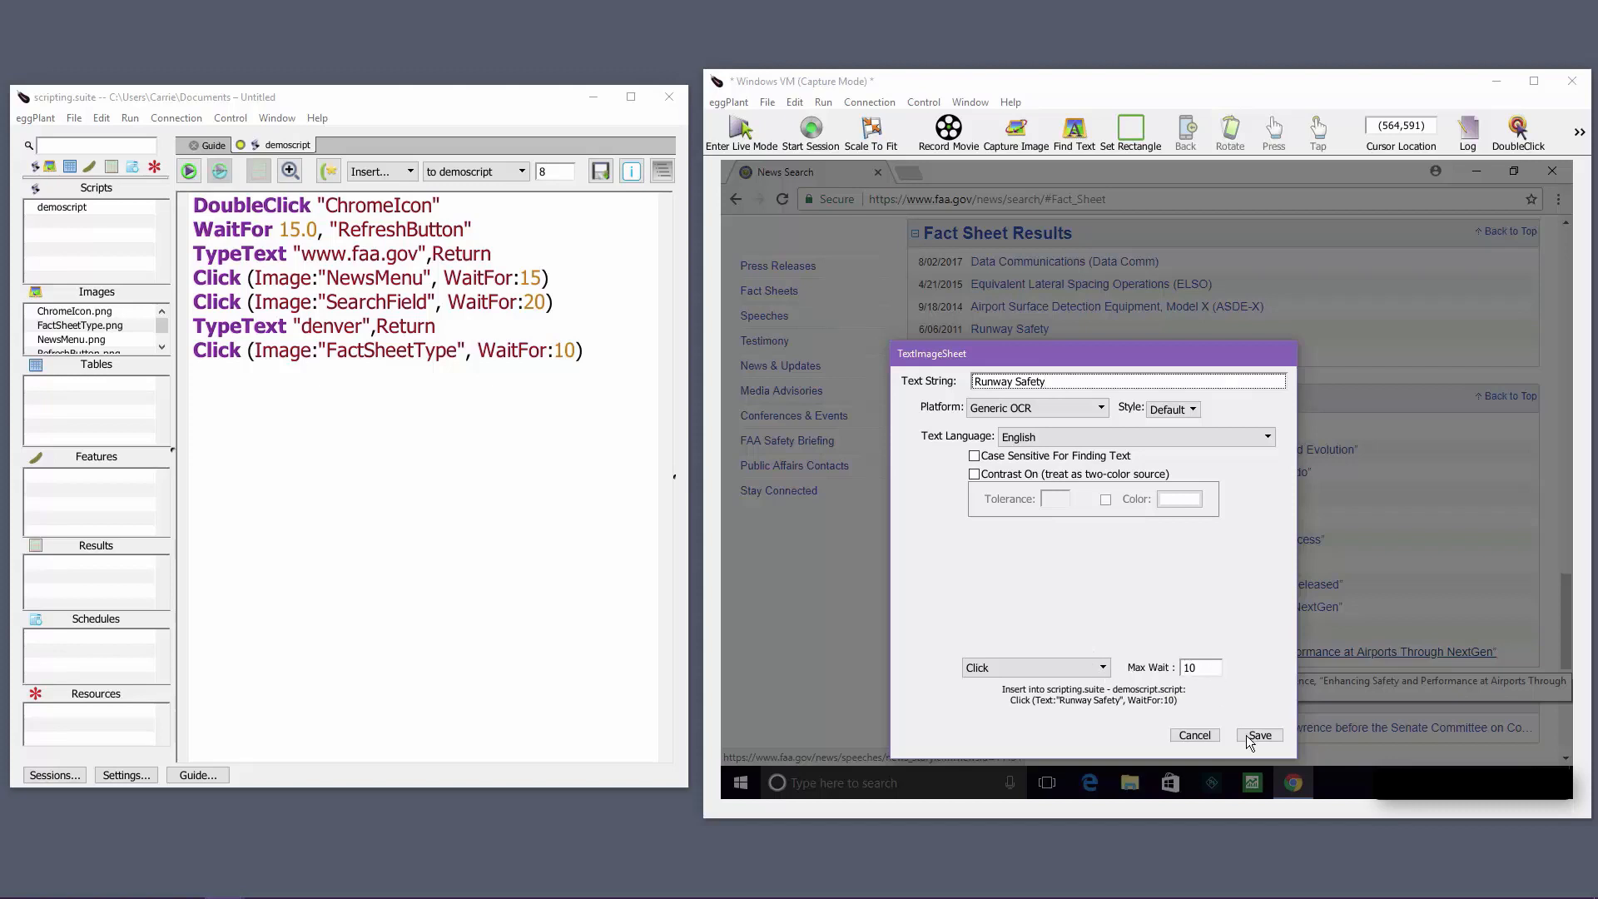
{"action": "left_click", "coordinate": [1258, 735]}
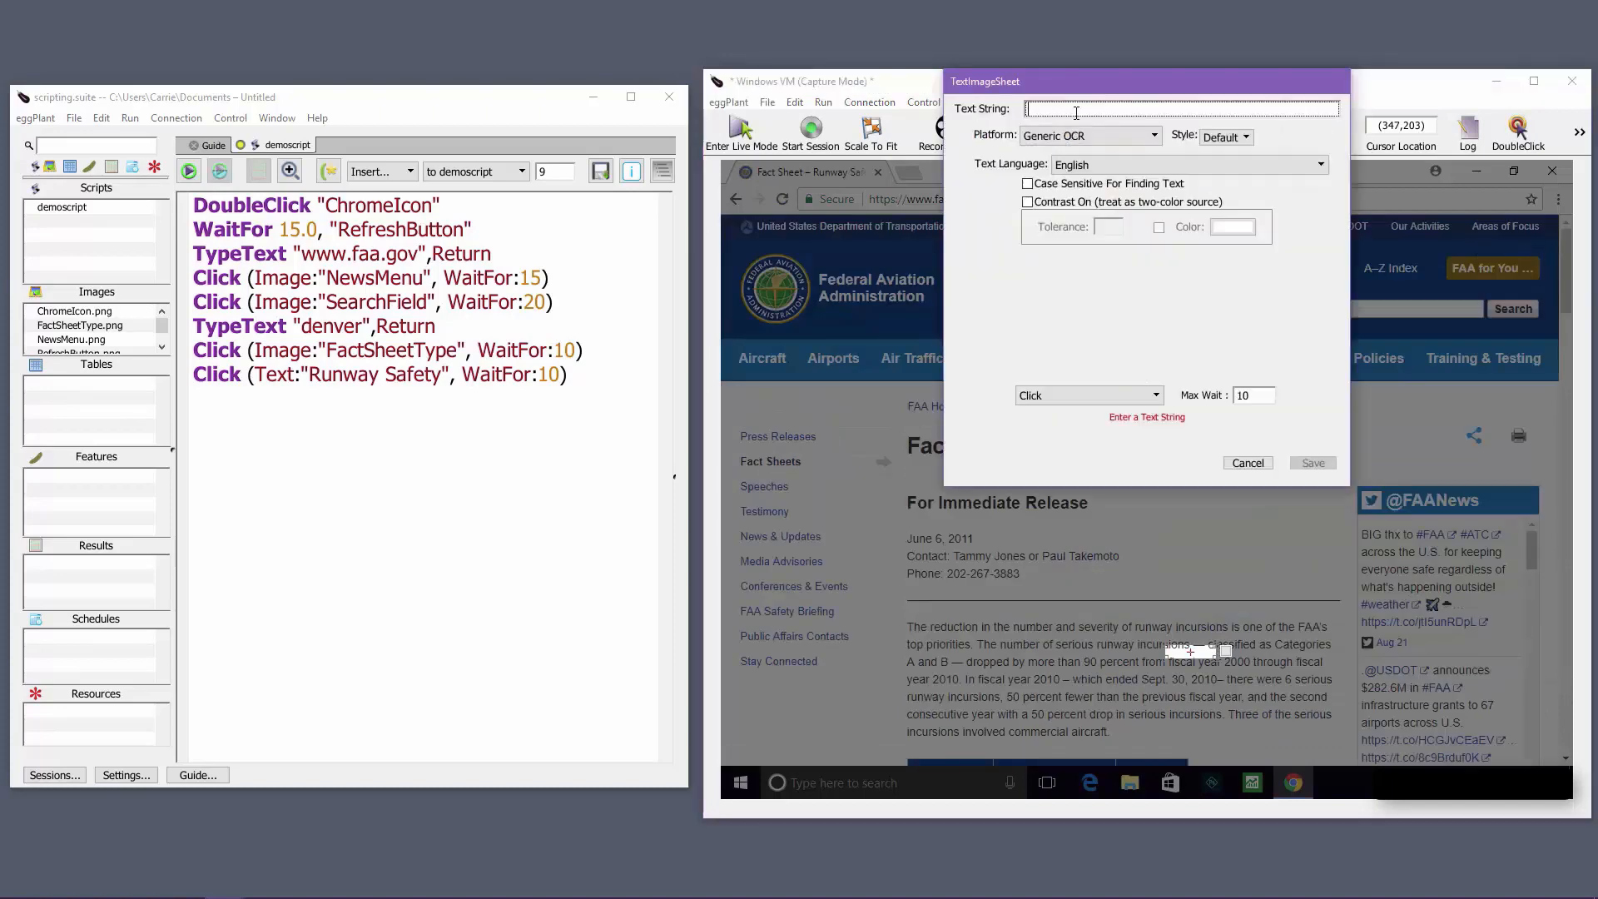
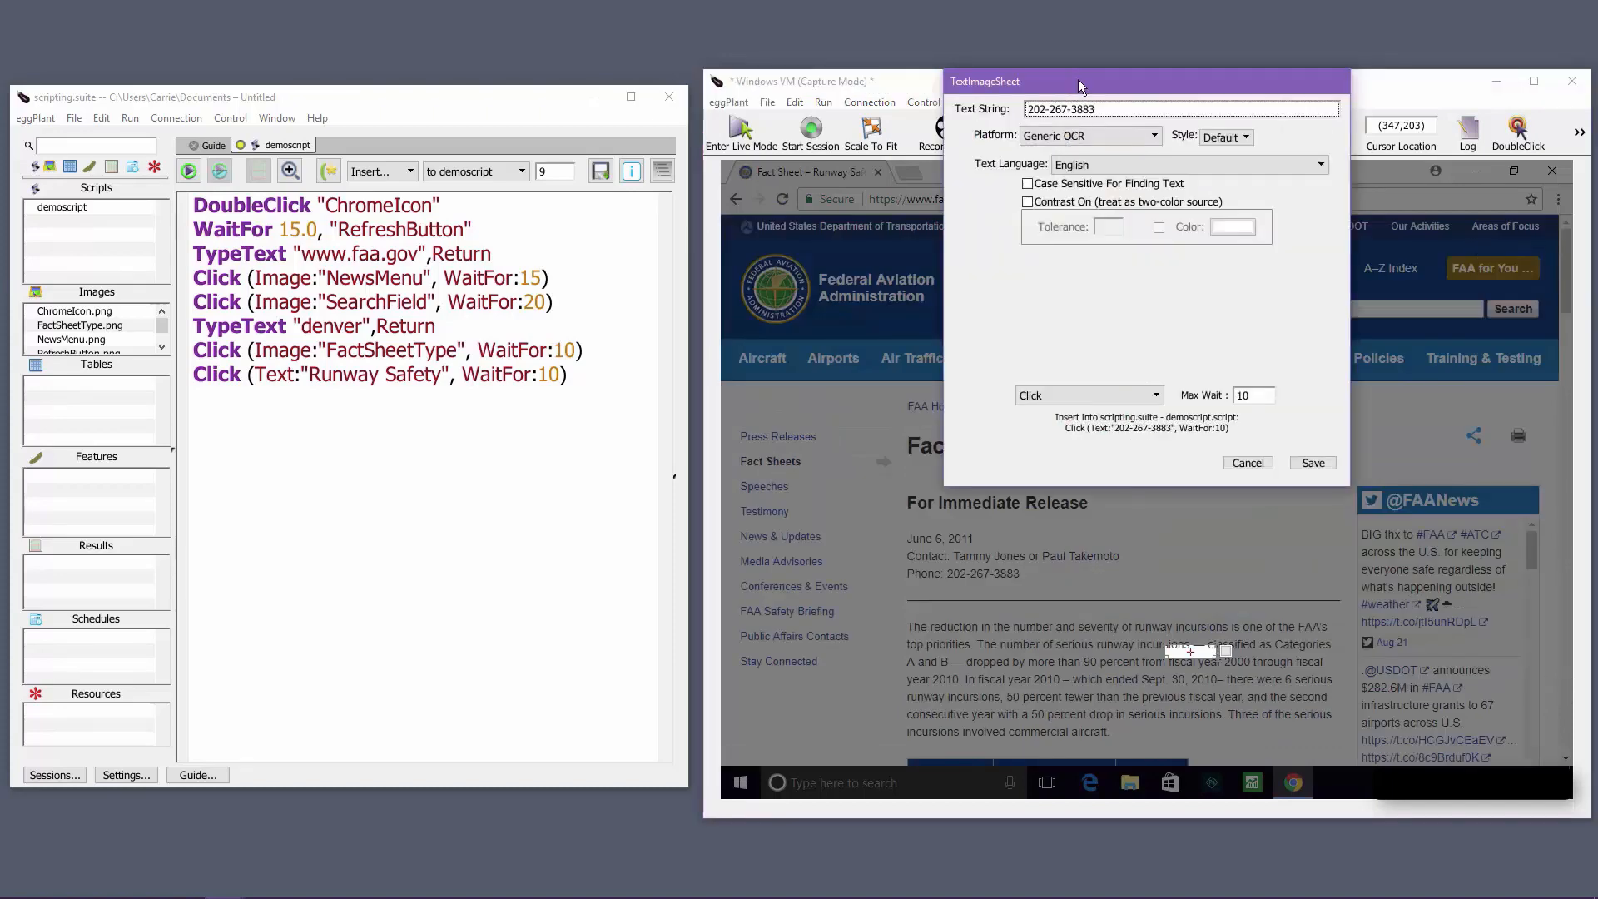
{"action": "left_click", "coordinate": [1088, 395]}
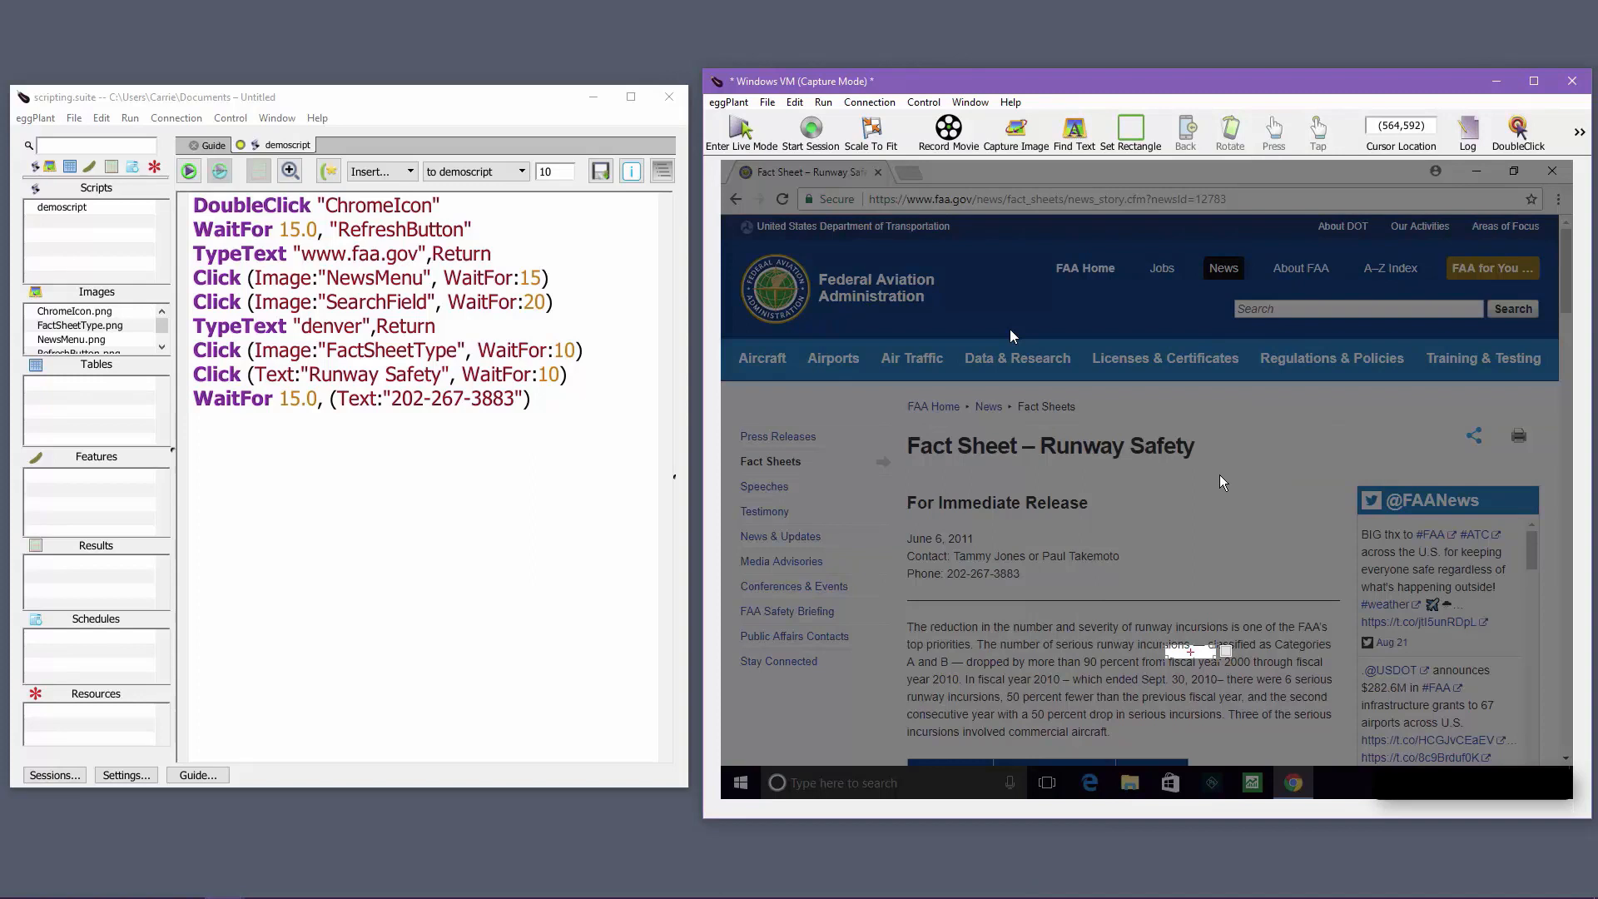
{"action": "mouse_move", "coordinate": [1211, 352]}
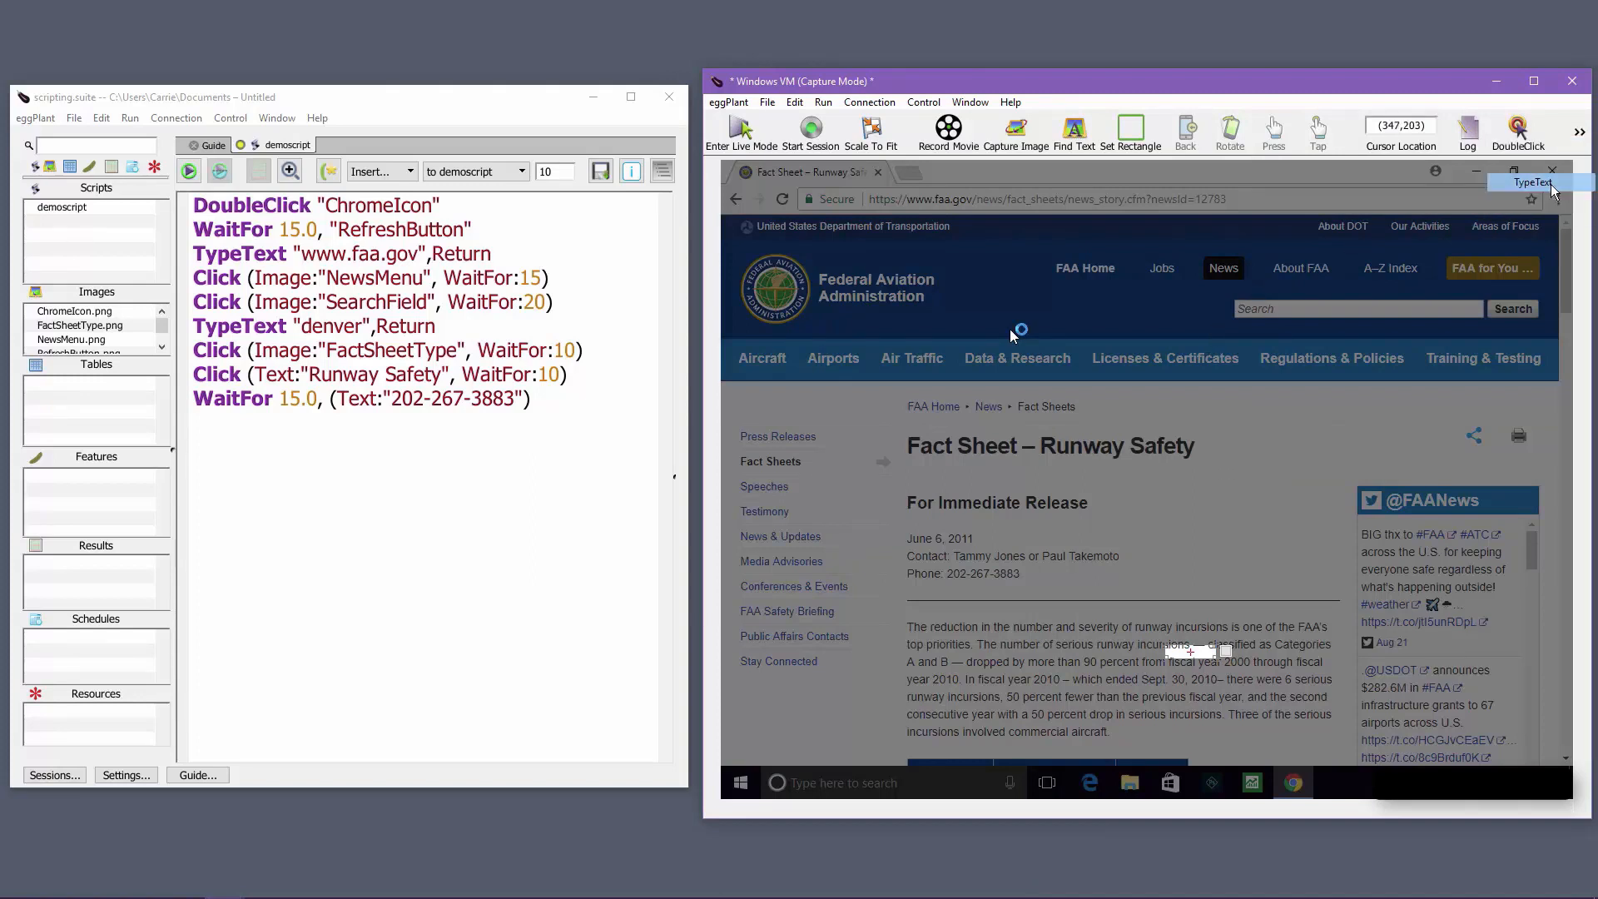
- Insert a TypeText AltKey,F4 step into the democript
{"action": "left_click", "coordinate": [1532, 182]}
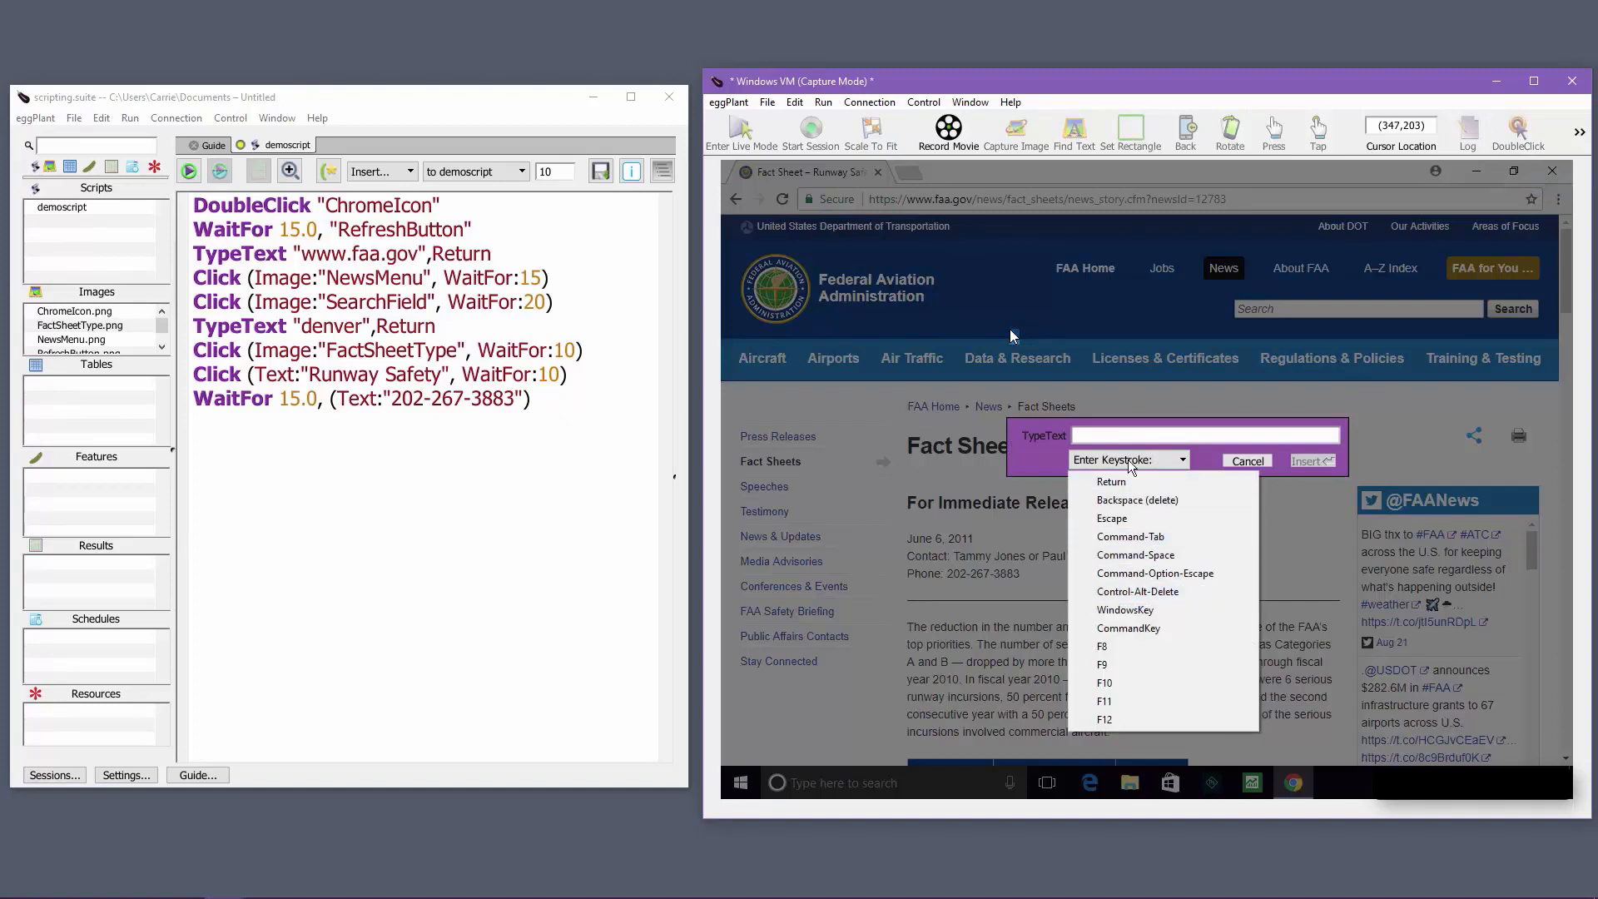
{"action": "type", "text": "Alt"}
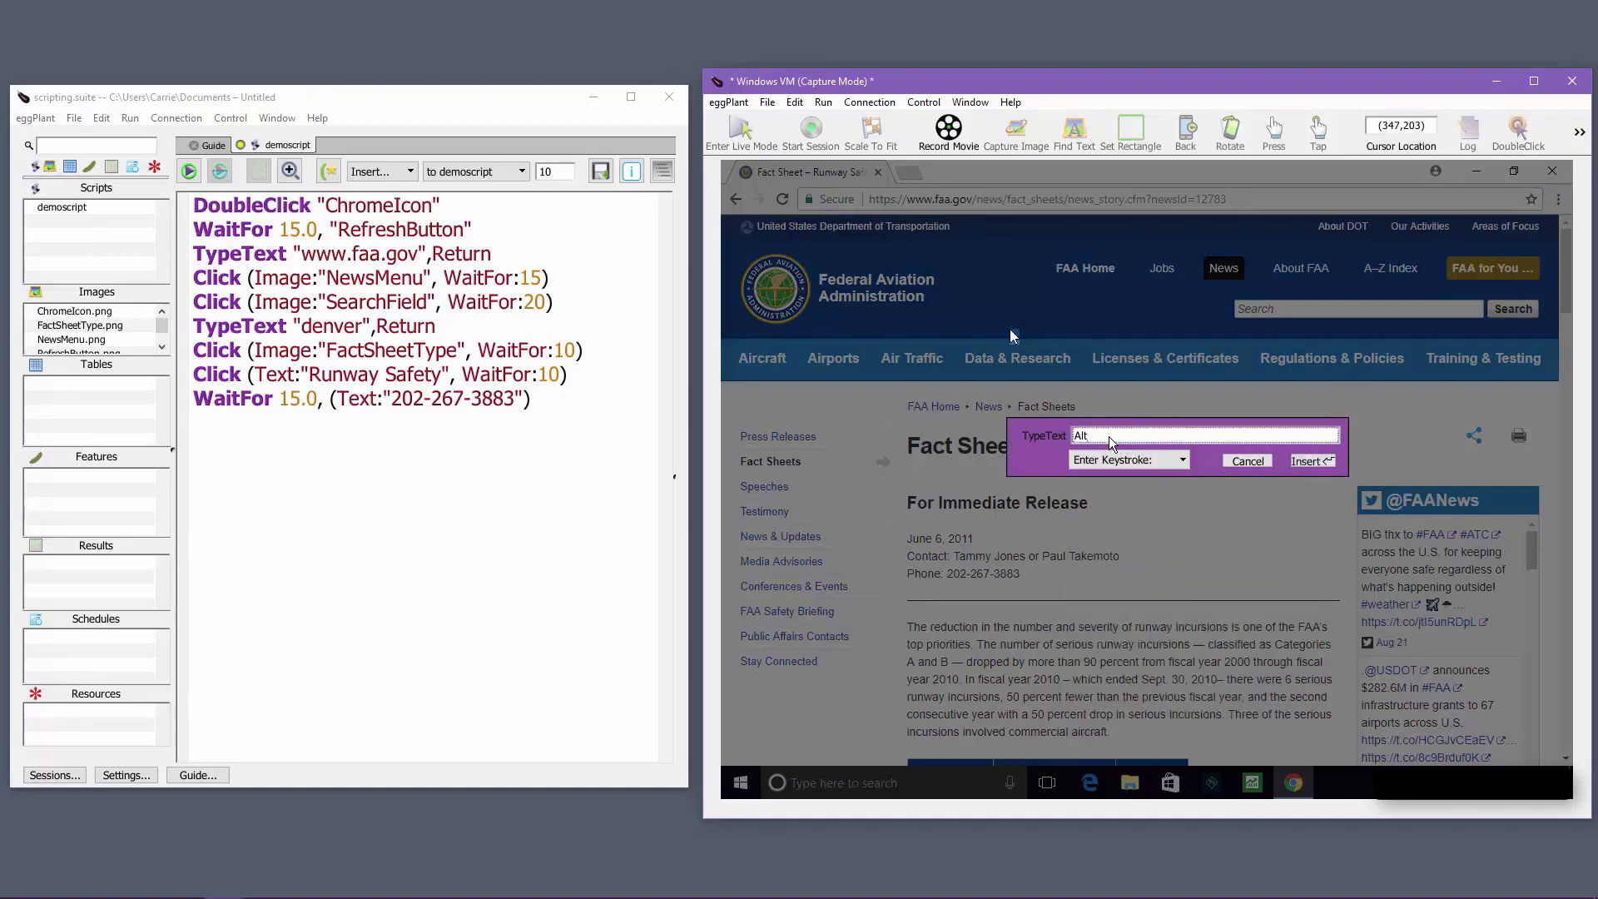
{"action": "type", "text": "Key"}
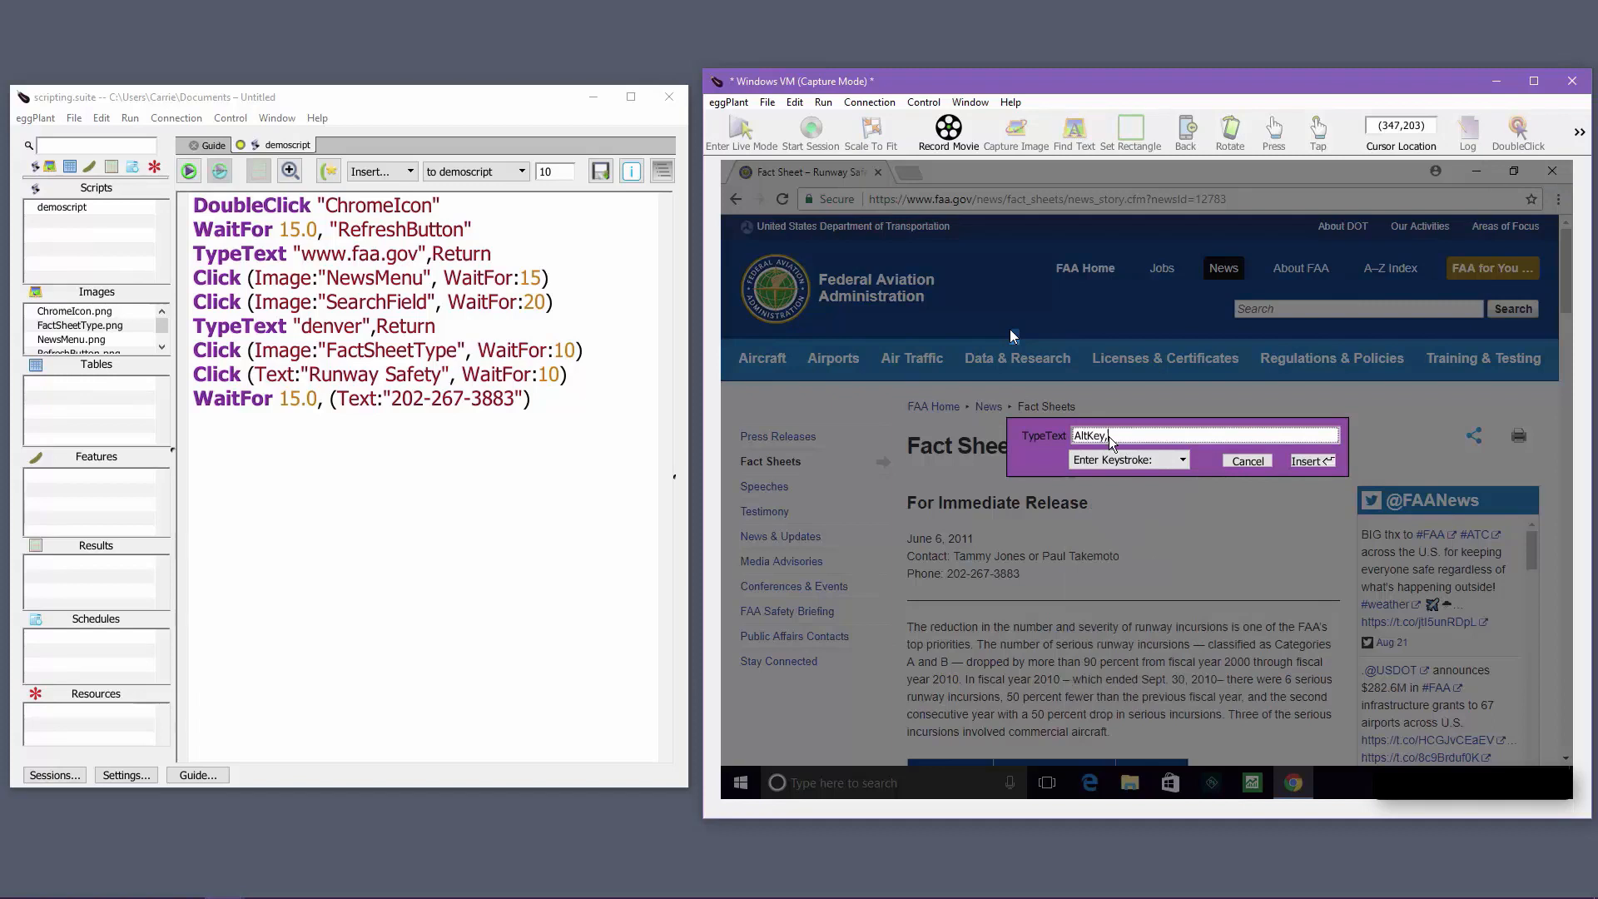
{"action": "type", "text": ",F4"}
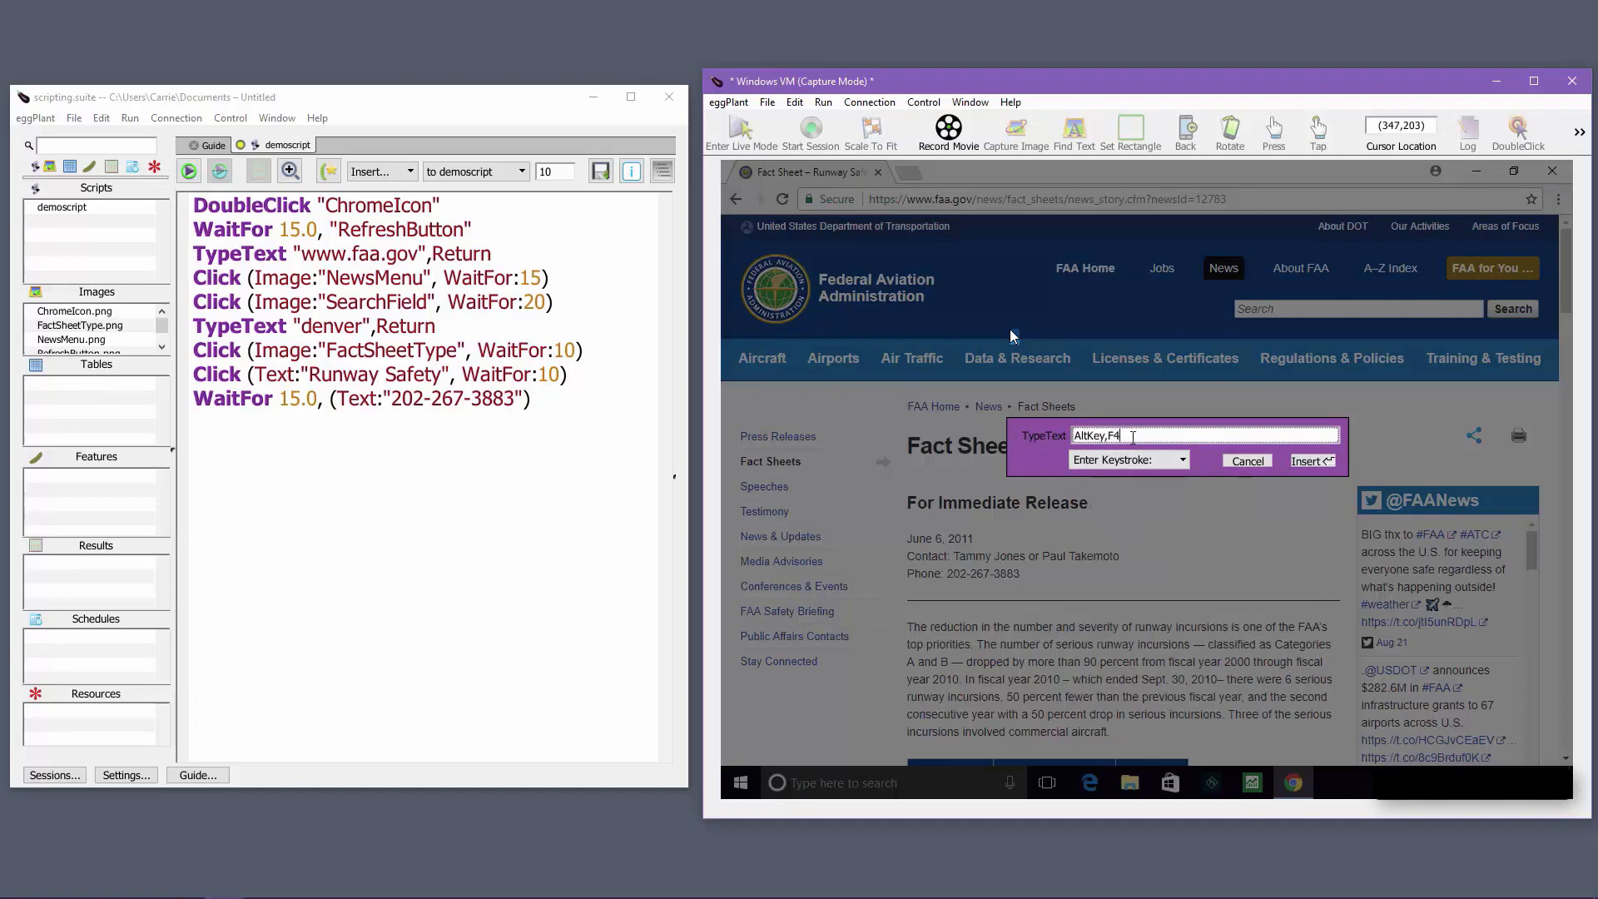
{"action": "left_click", "coordinate": [1311, 460]}
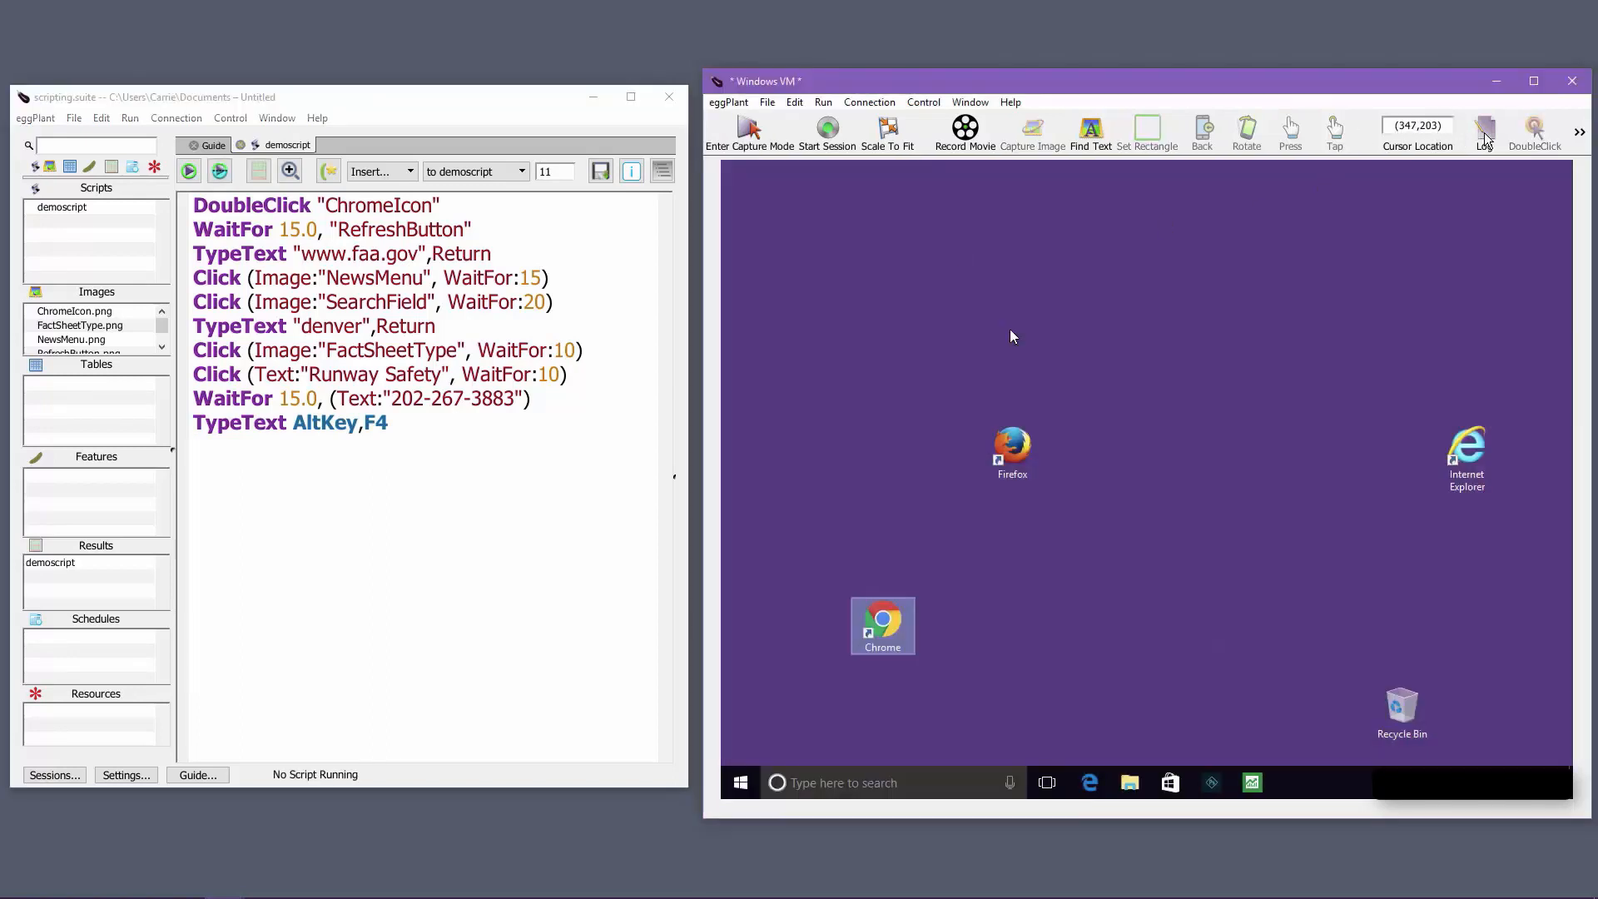
- Insert the log 'The correct phone number is displayed' and run the democript
{"action": "left_click", "coordinate": [1484, 131]}
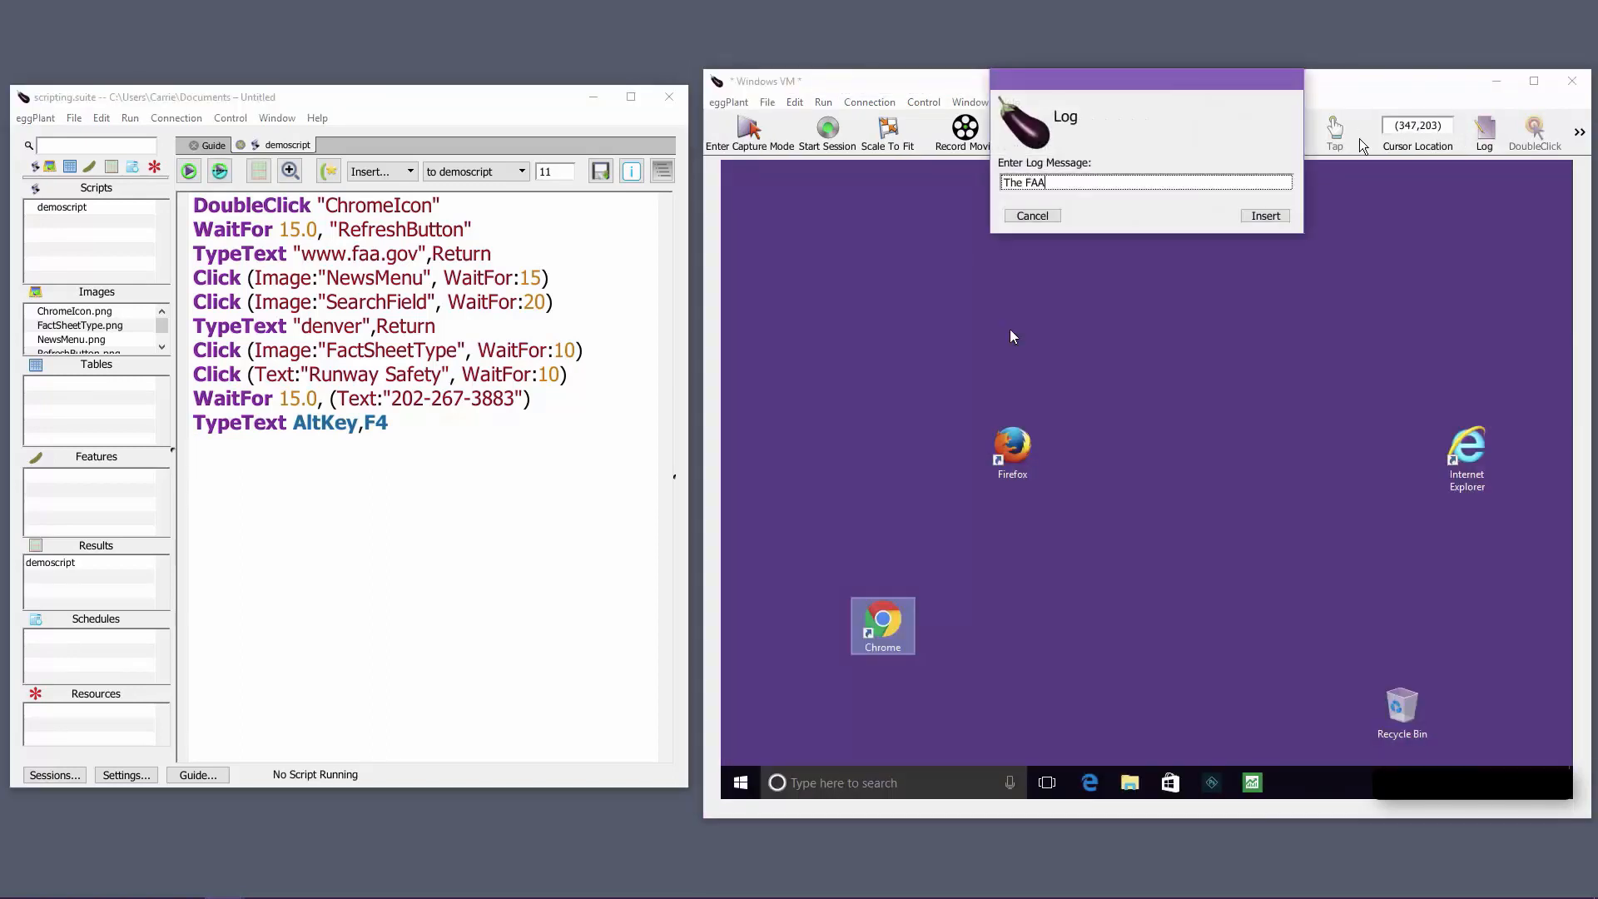
{"action": "type", "text": "The correct"}
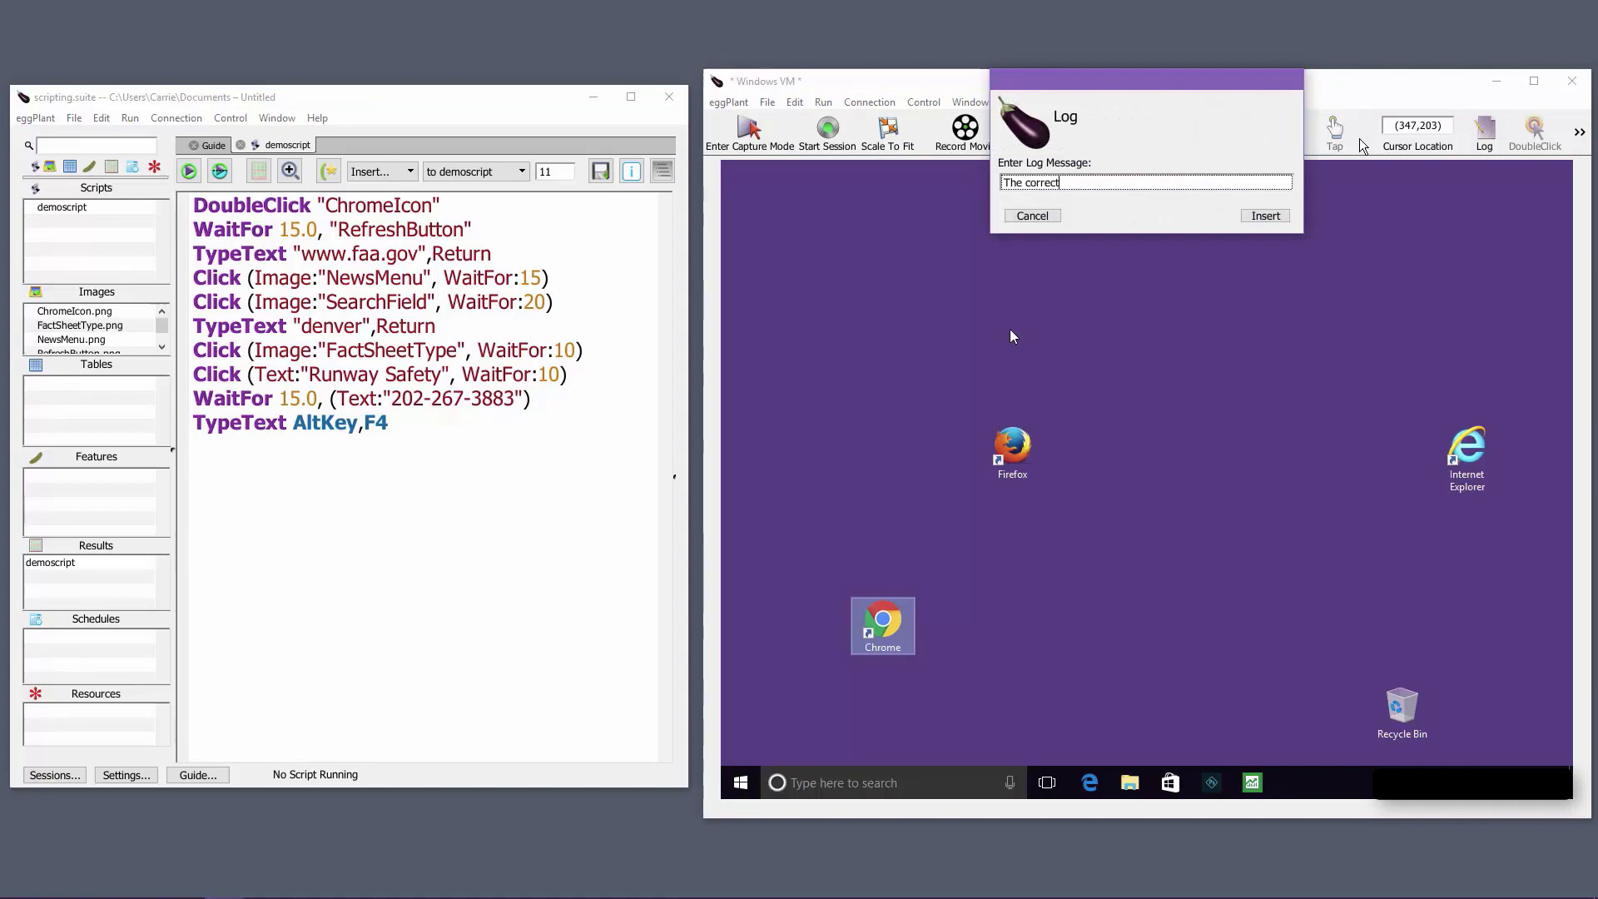
{"action": "type", "text": "phone number"}
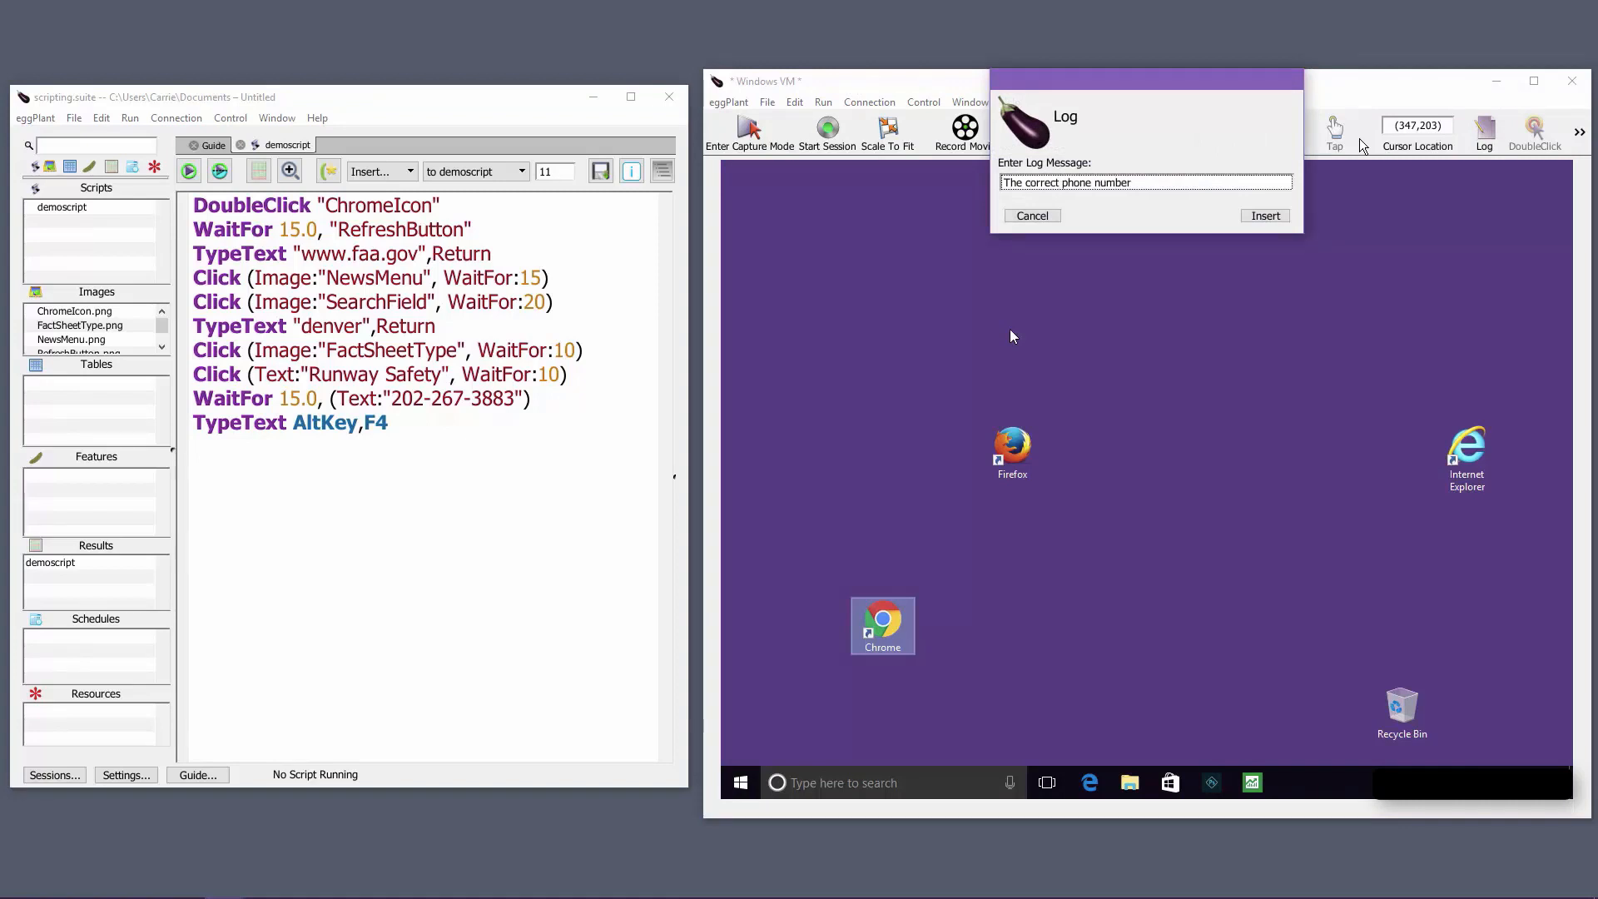
{"action": "type", "text": "is displayed"}
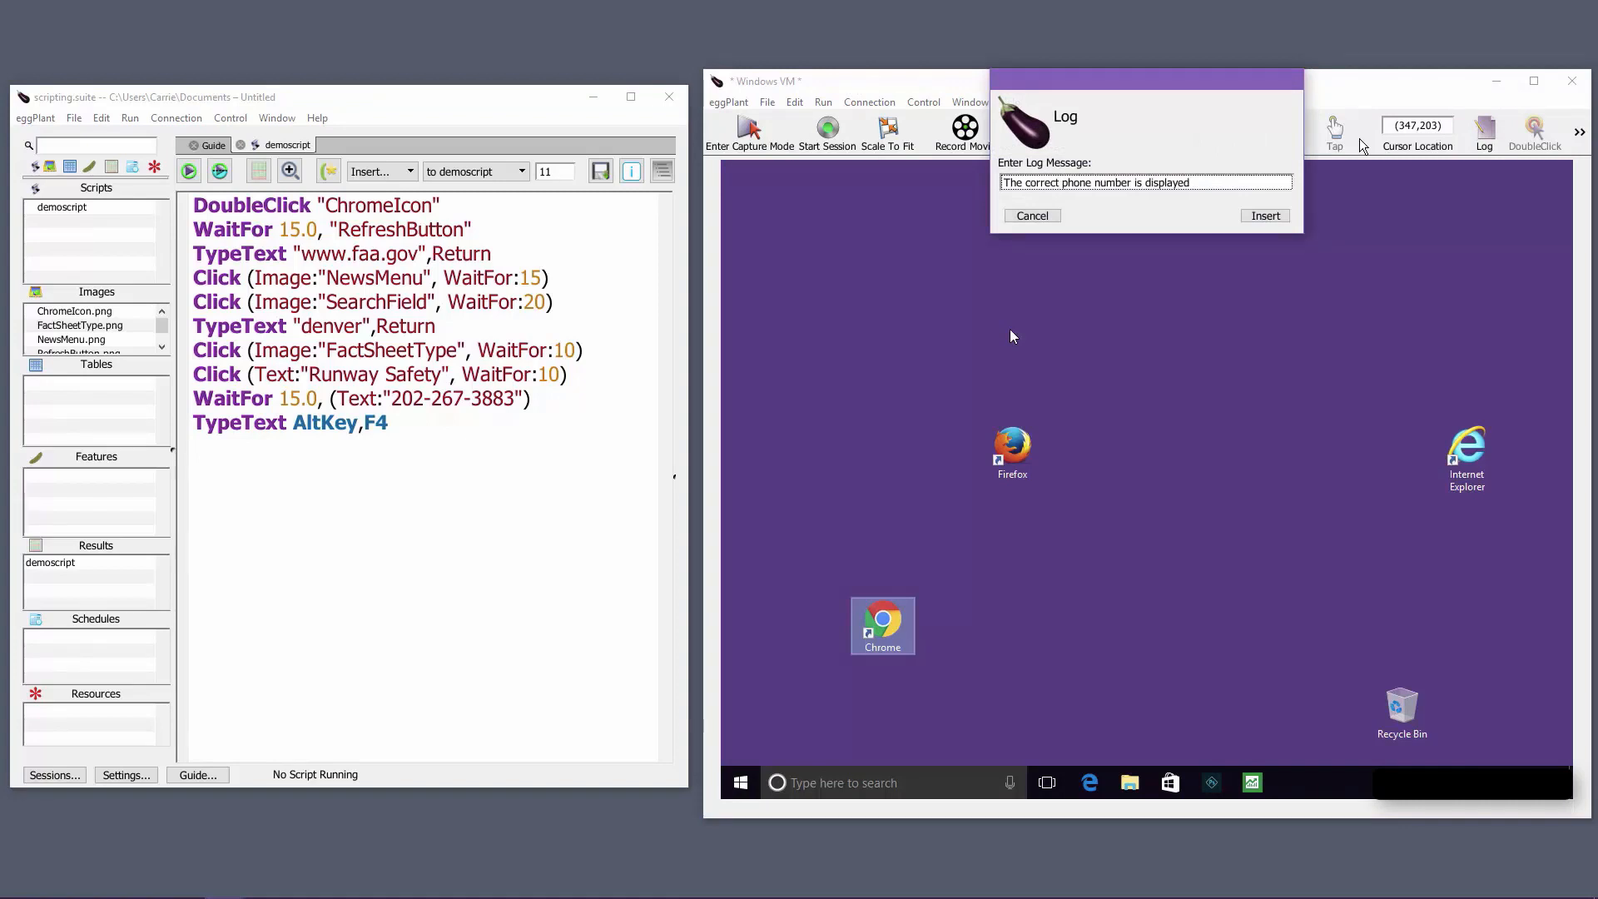
{"action": "left_click", "coordinate": [1265, 214]}
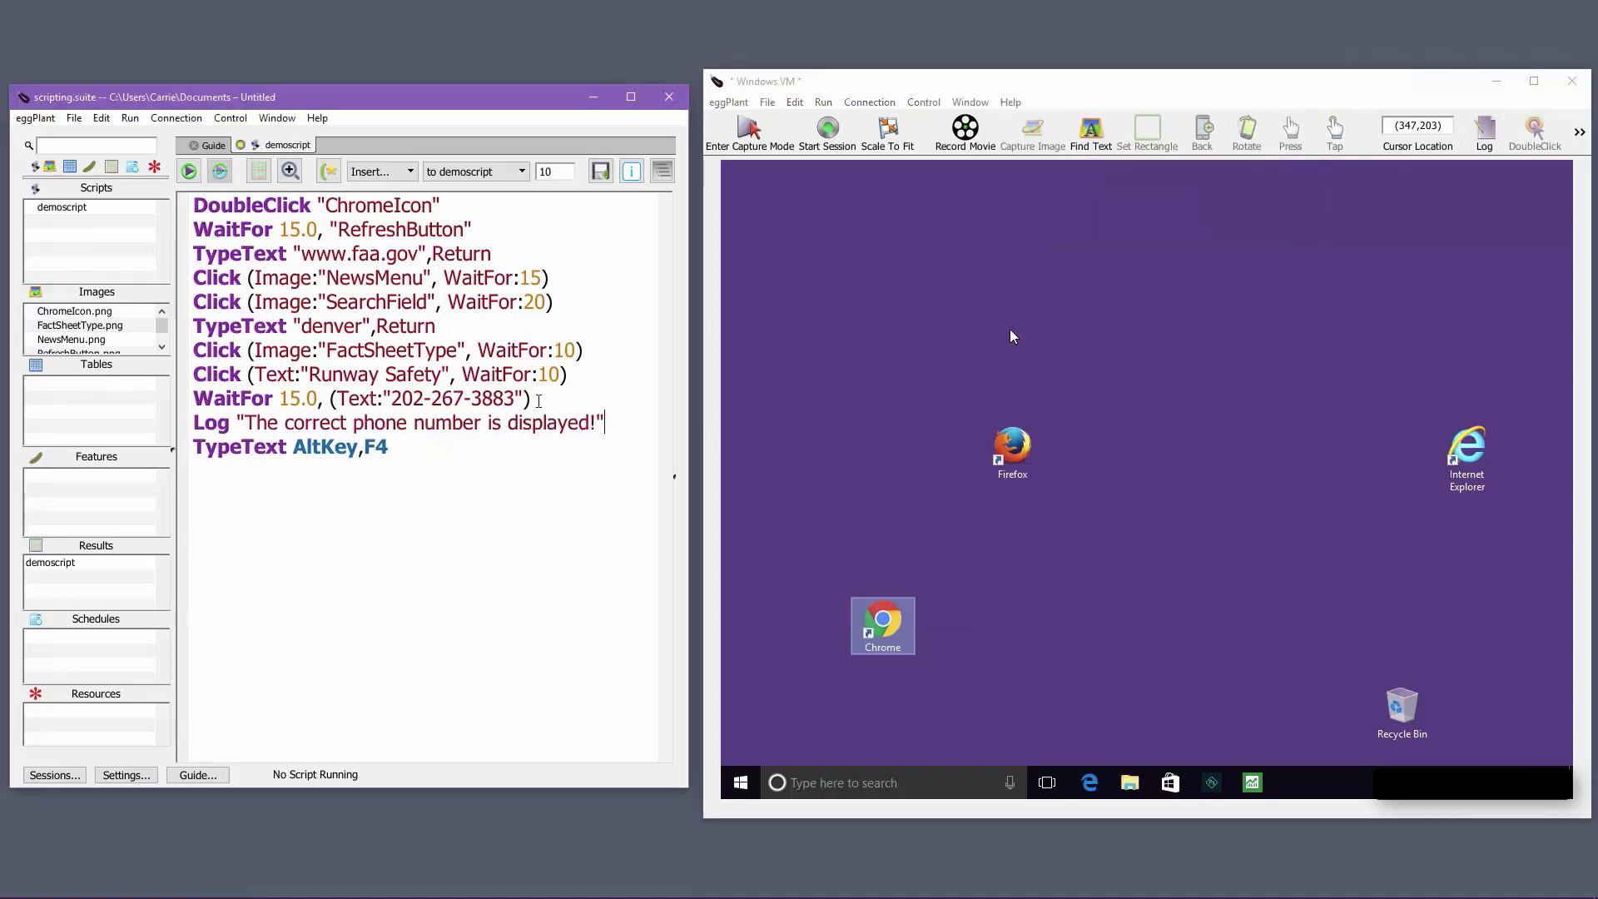
{"action": "left_click", "coordinate": [187, 170]}
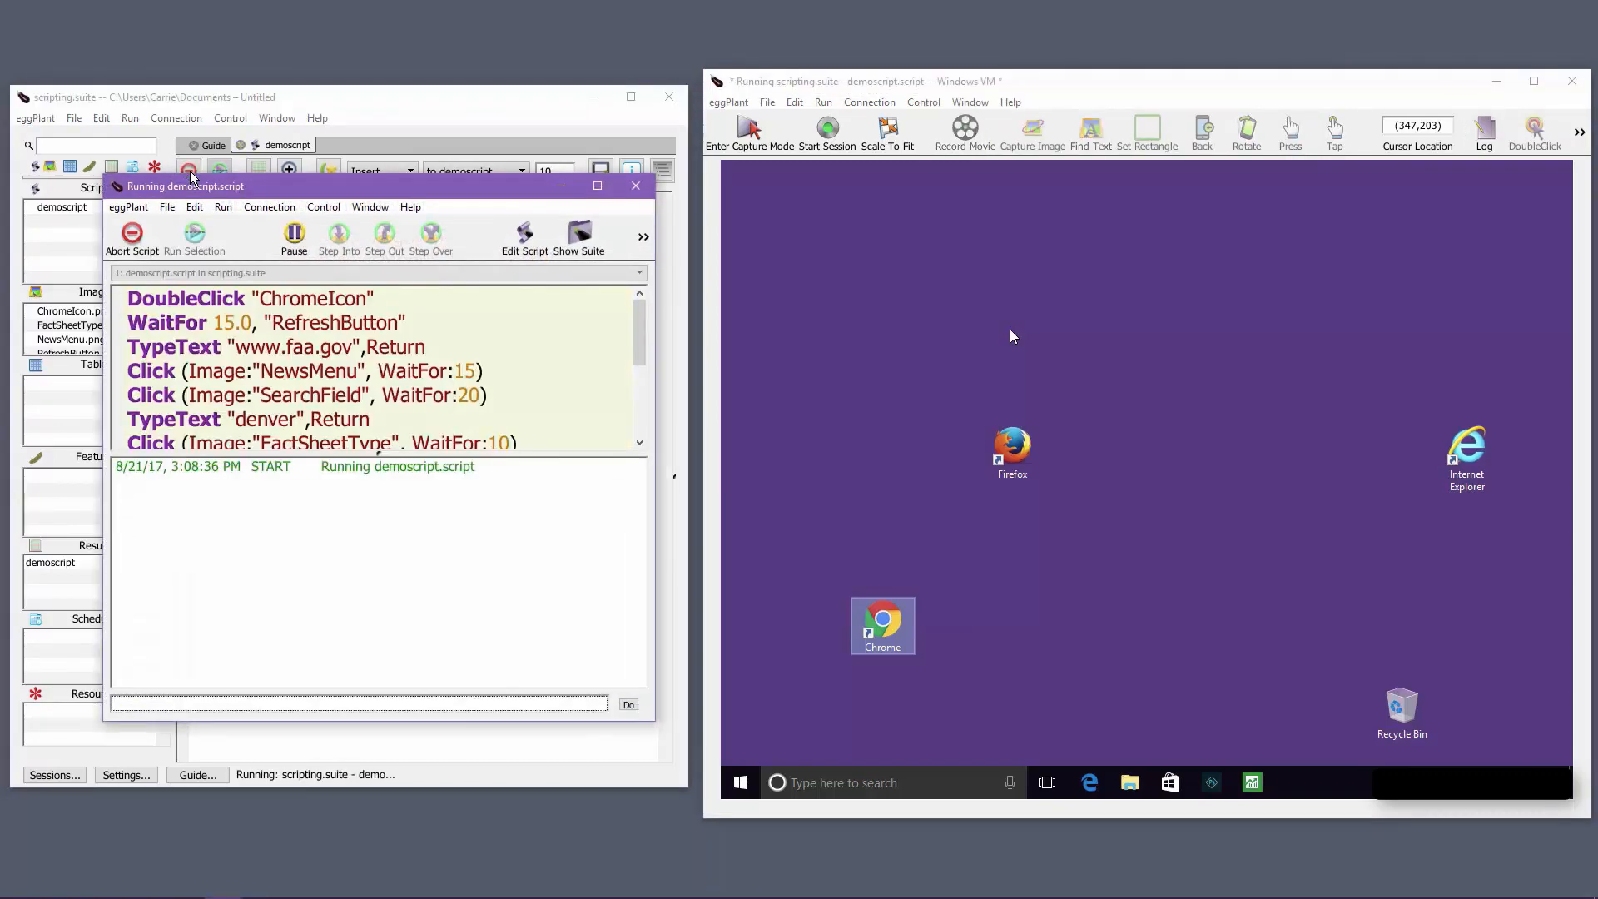
- Add WaitFor 15 InstockMessage, log 'The item is in stock!', and insert PressHomeButton
{"action": "double_click", "coordinate": [882, 619]}
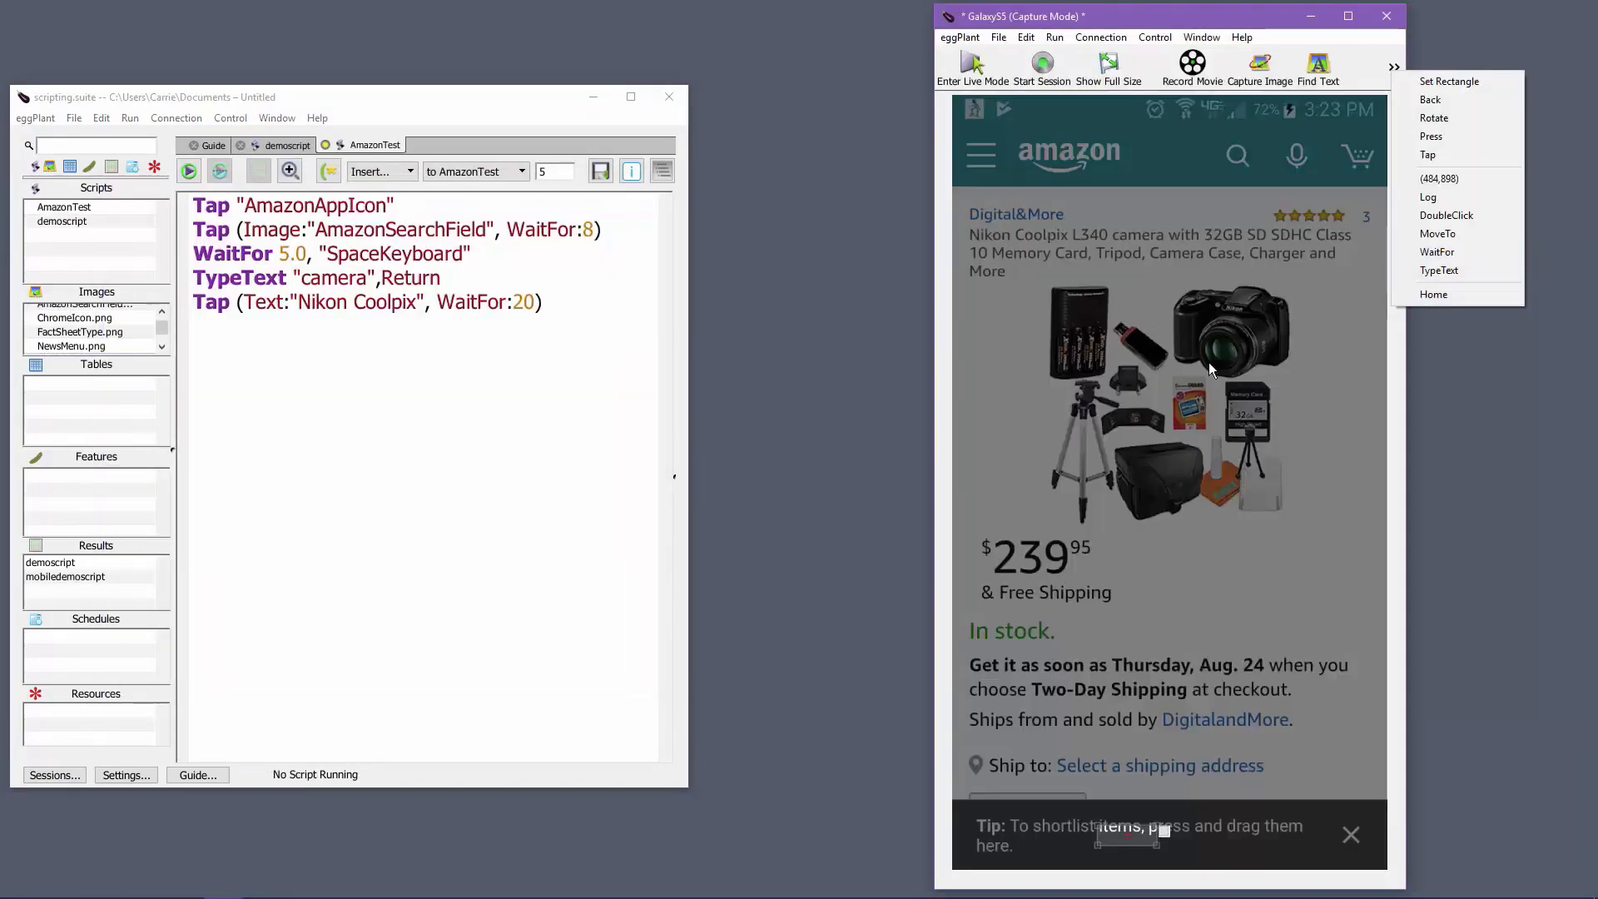
{"action": "mouse_move", "coordinate": [996, 705]}
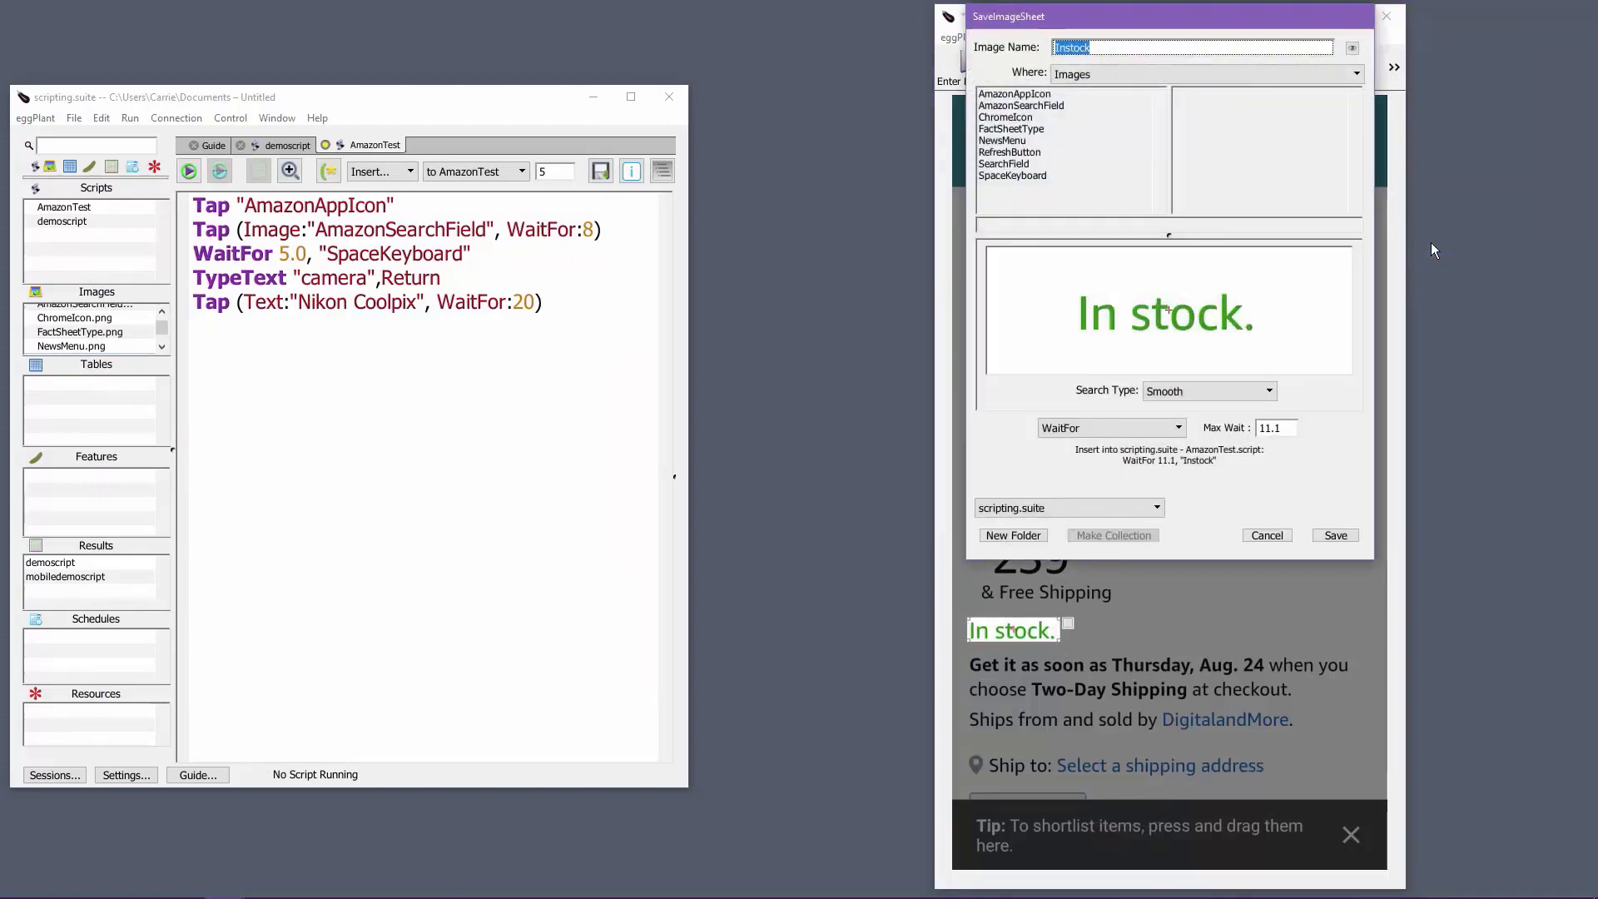
{"action": "type", "text": "Messa"}
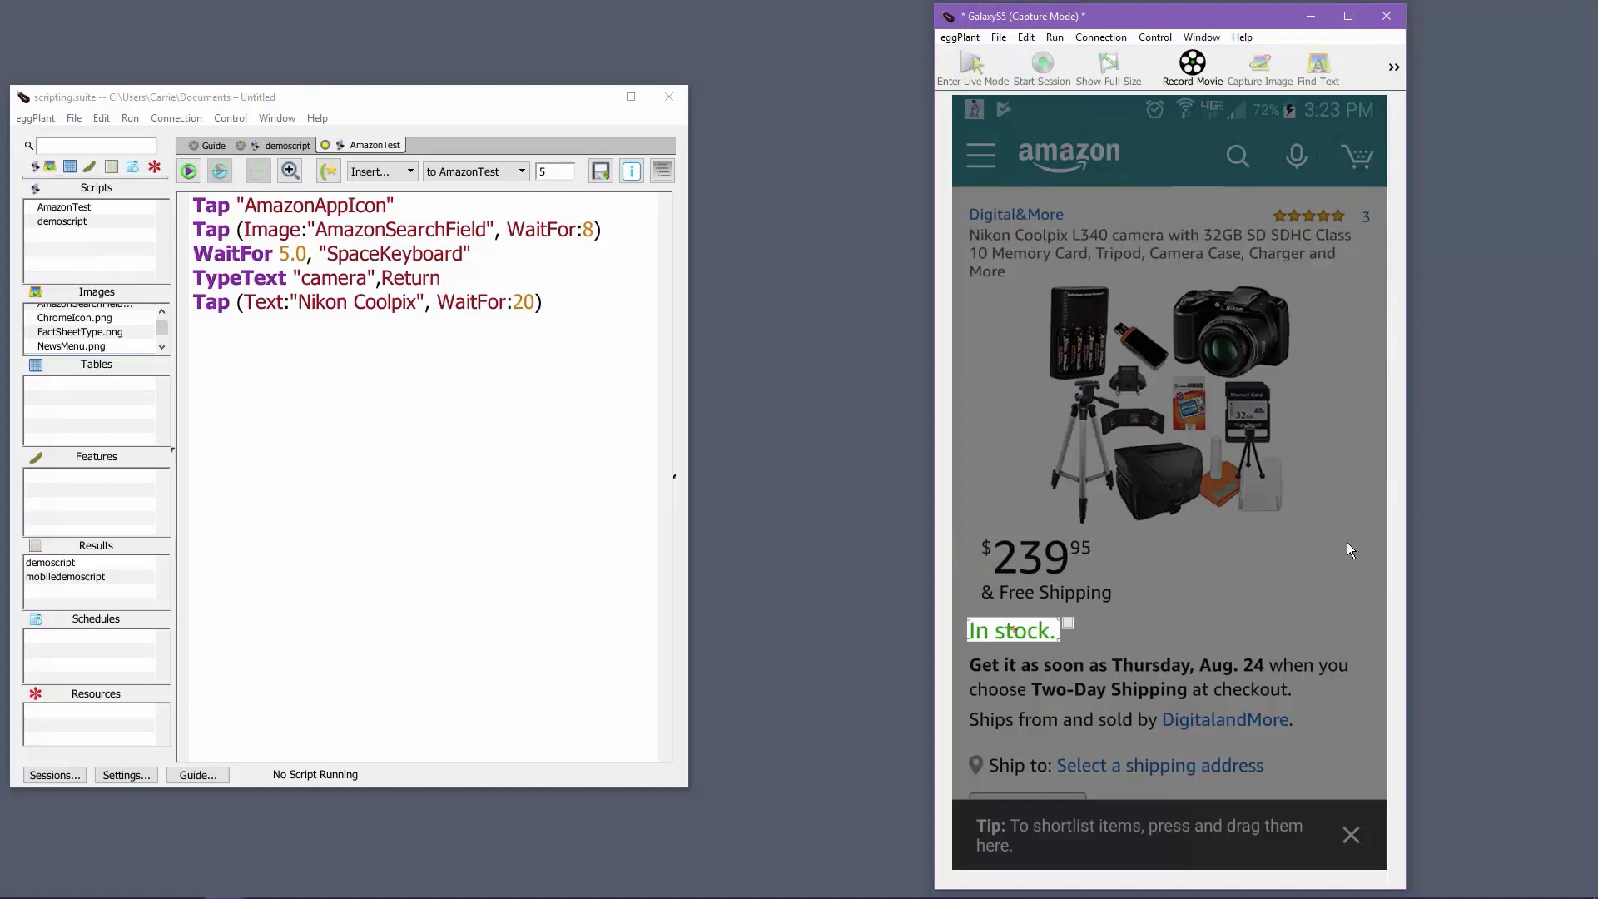
{"action": "type", "text": "WaitFor 15.0, \"InstockMessage\""}
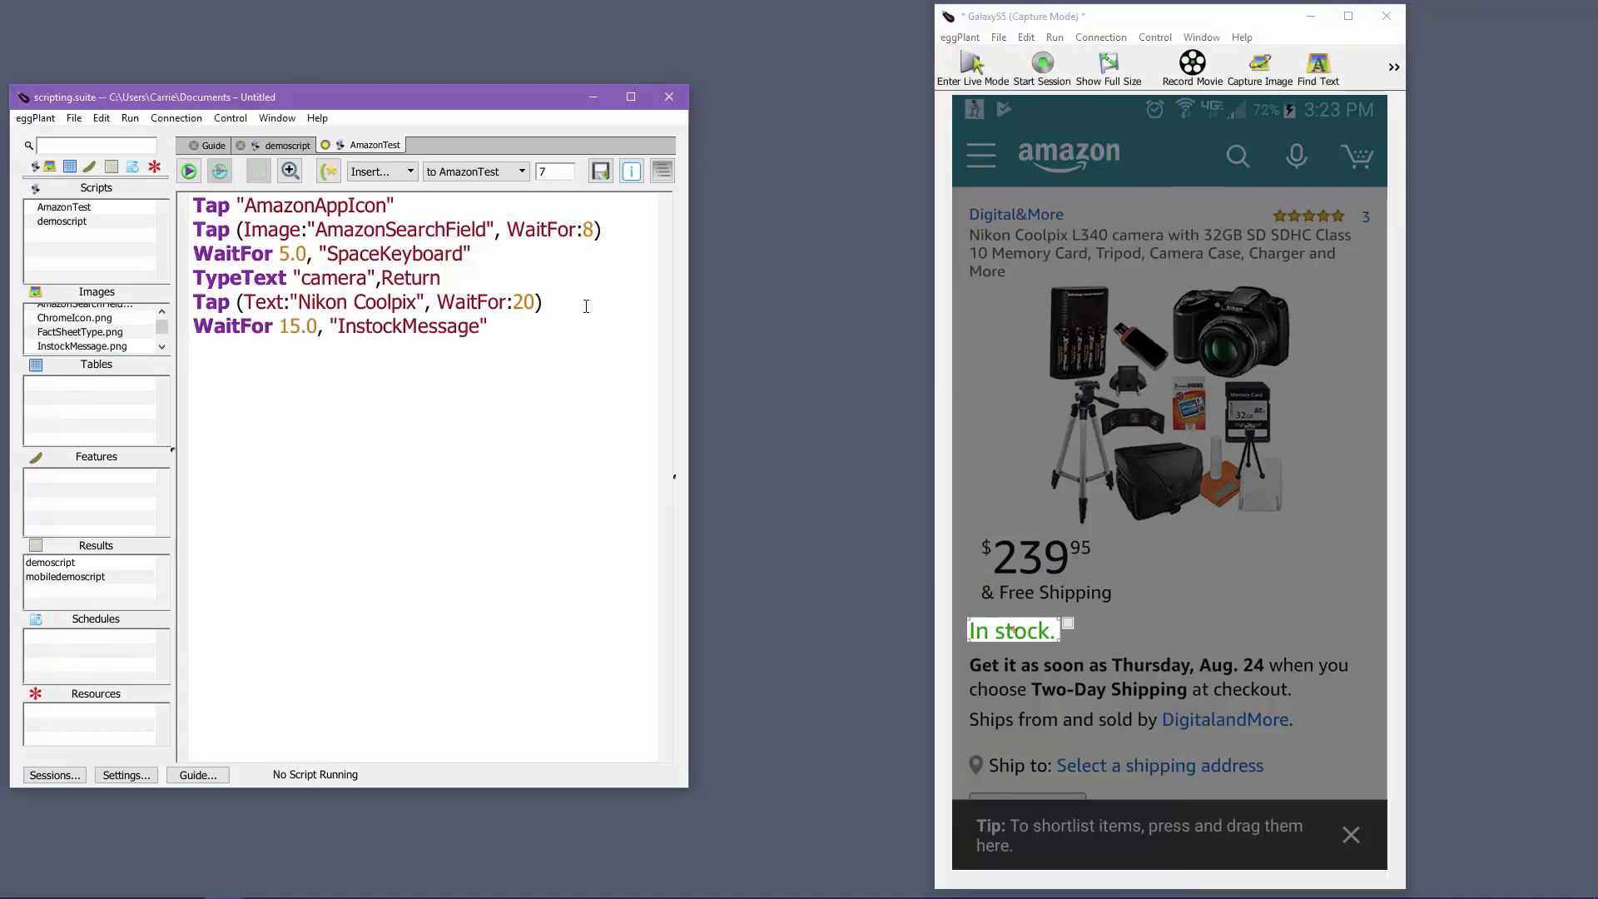
{"action": "type", "text": "LogSuccs"}
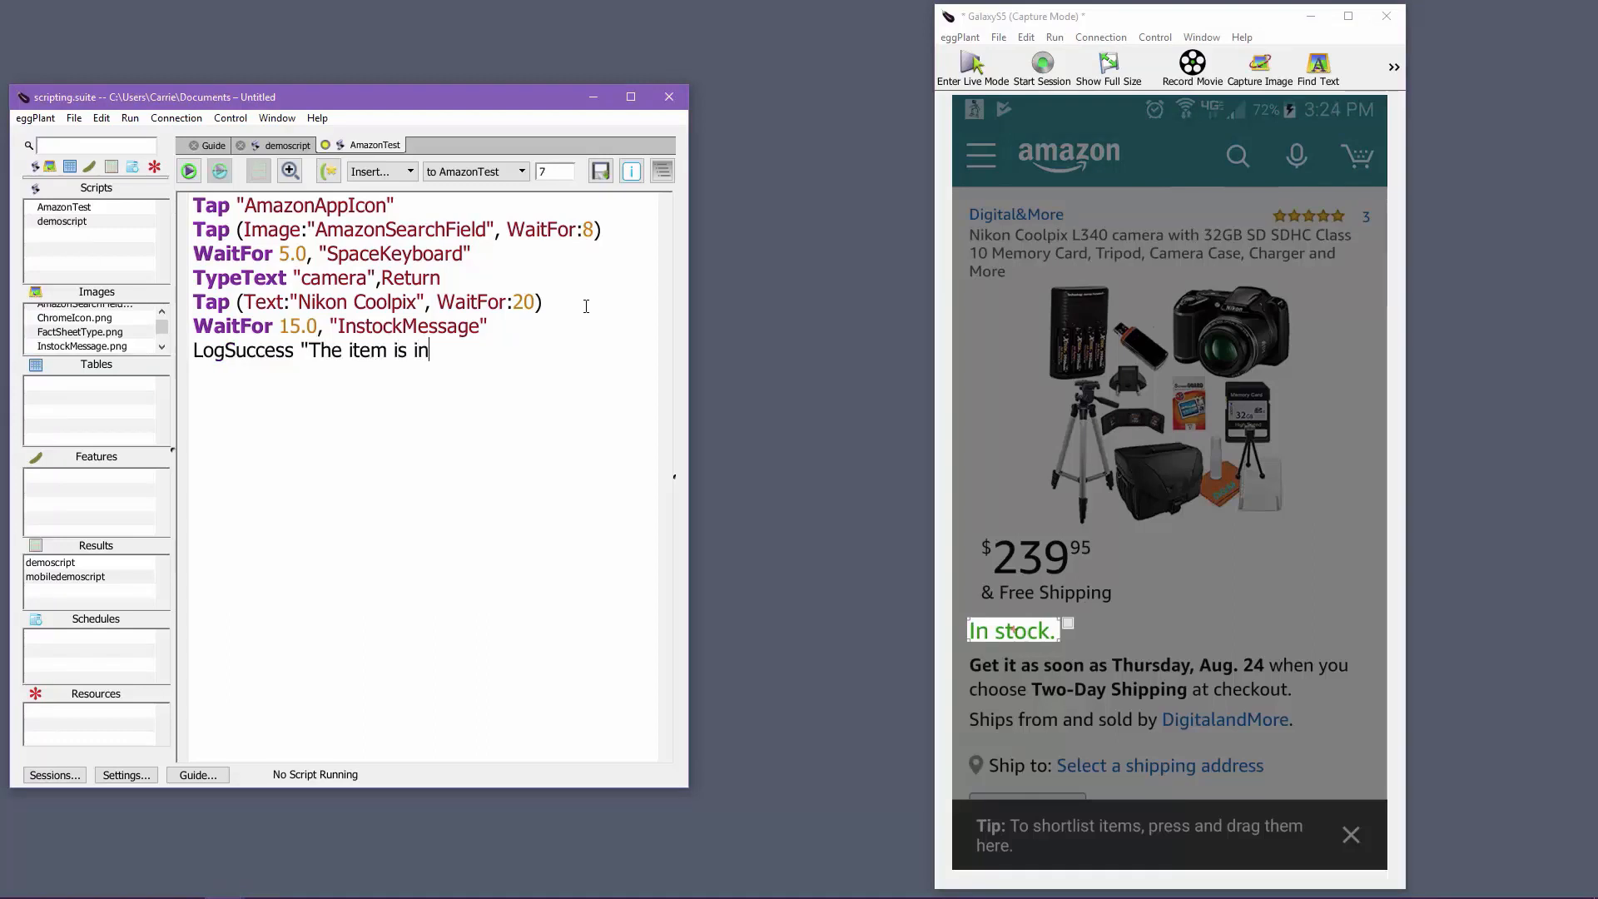
{"action": "type", "text": "stock!\""}
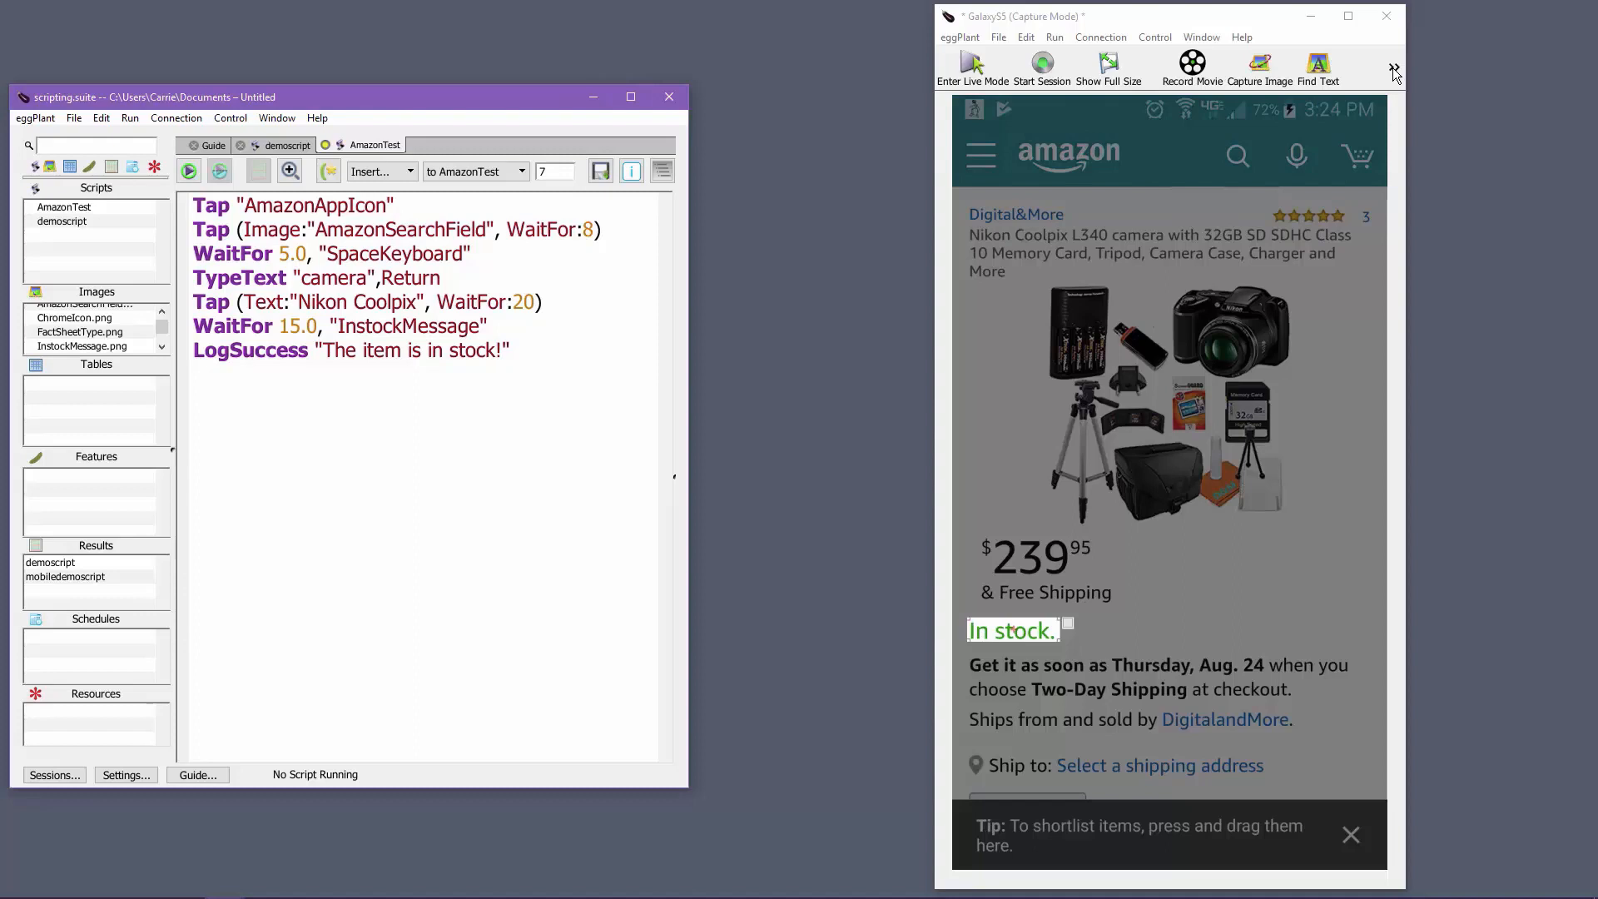
{"action": "left_click", "coordinate": [1394, 67]}
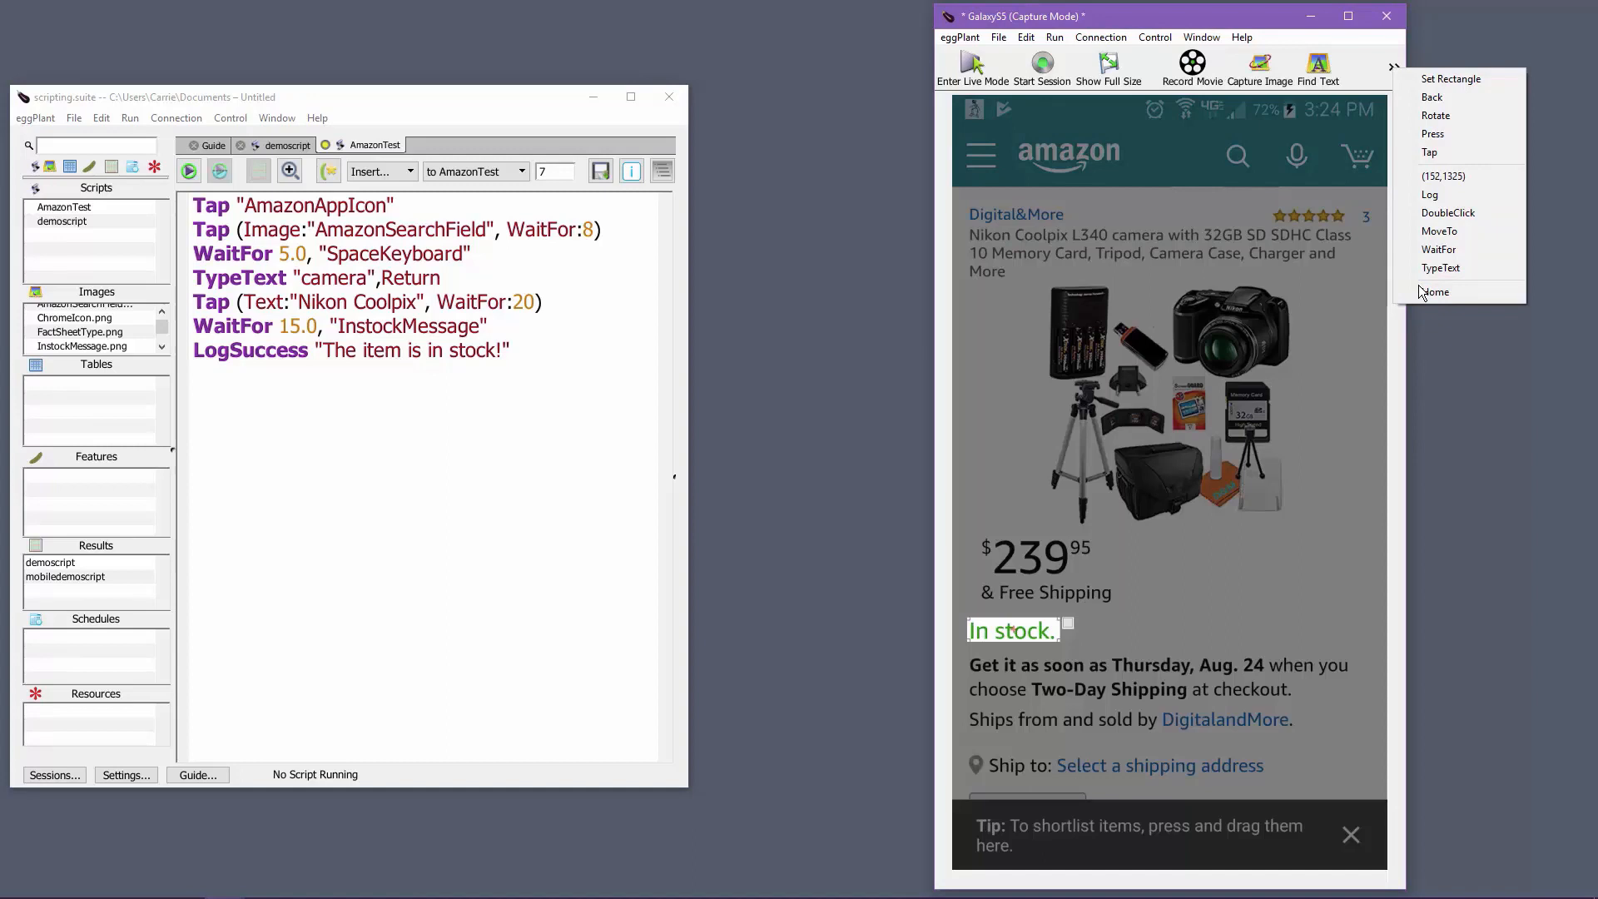
{"action": "left_click", "coordinate": [1434, 292]}
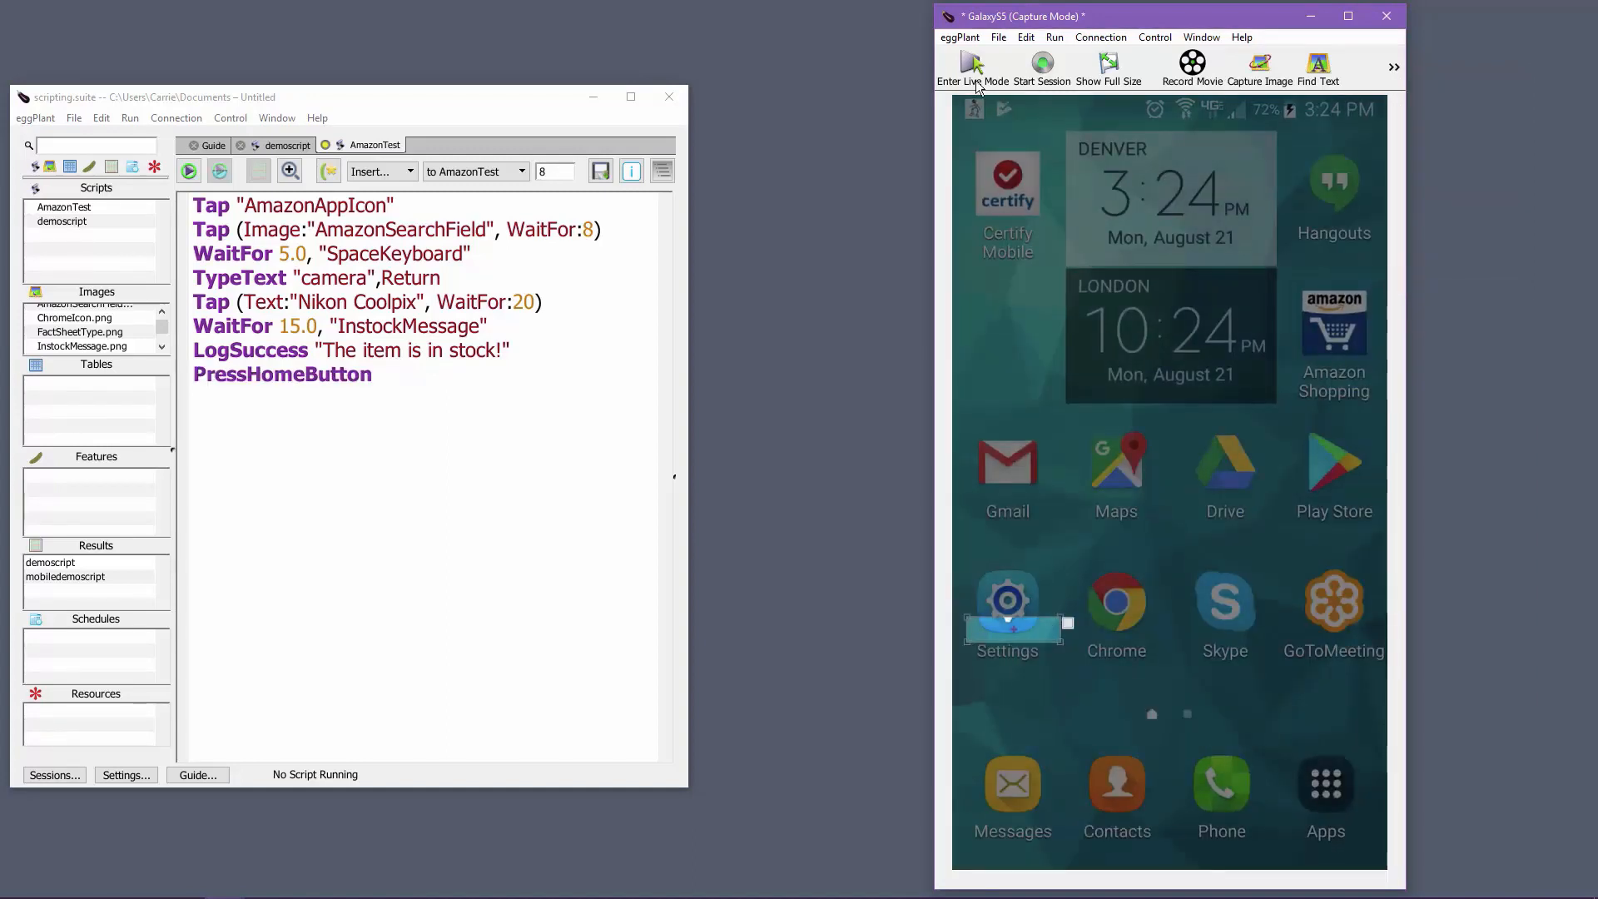
- Capture SettingsIcon, write Tap "SettingsIcon", and run the CheckSettings script
{"action": "left_click", "coordinate": [970, 69]}
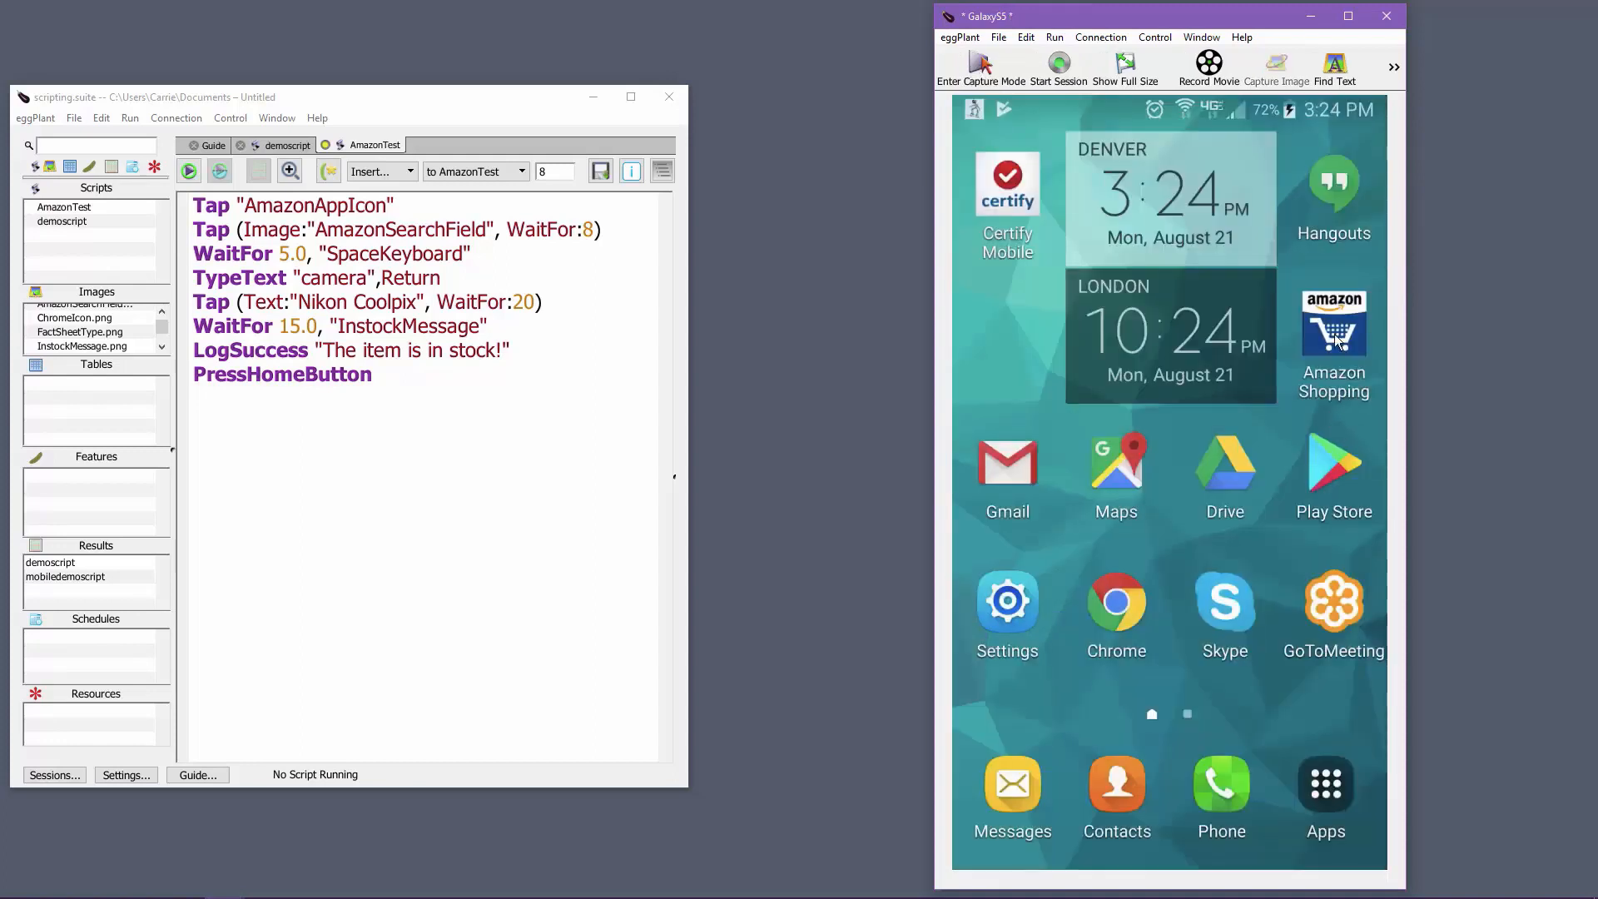
{"action": "left_click", "coordinate": [1333, 327]}
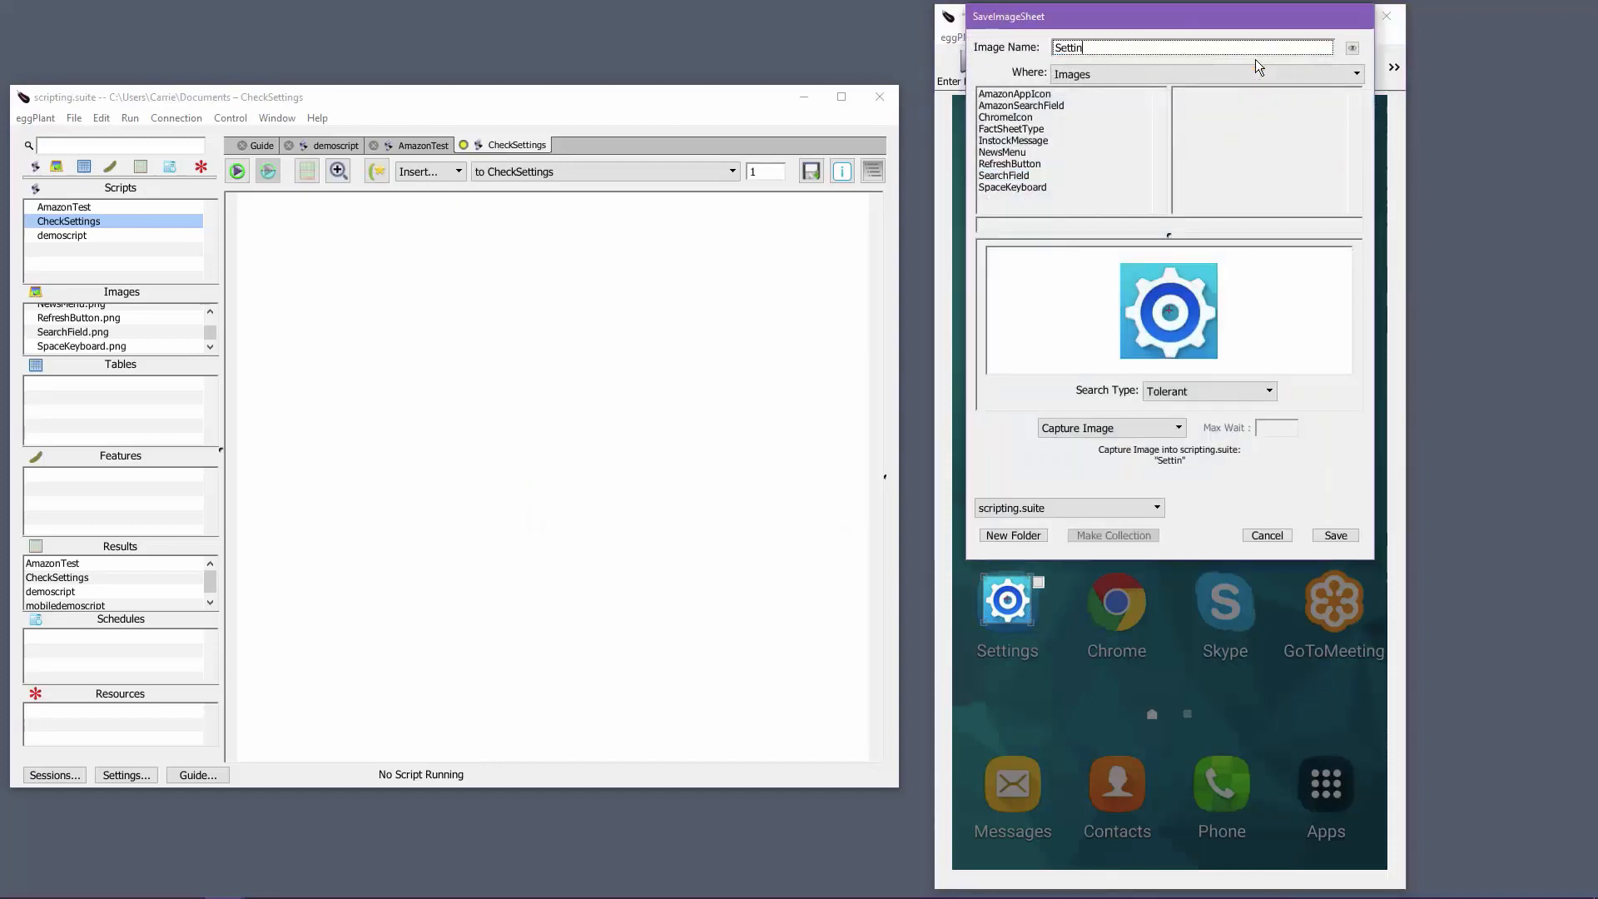
{"action": "left_click", "coordinate": [1334, 535]}
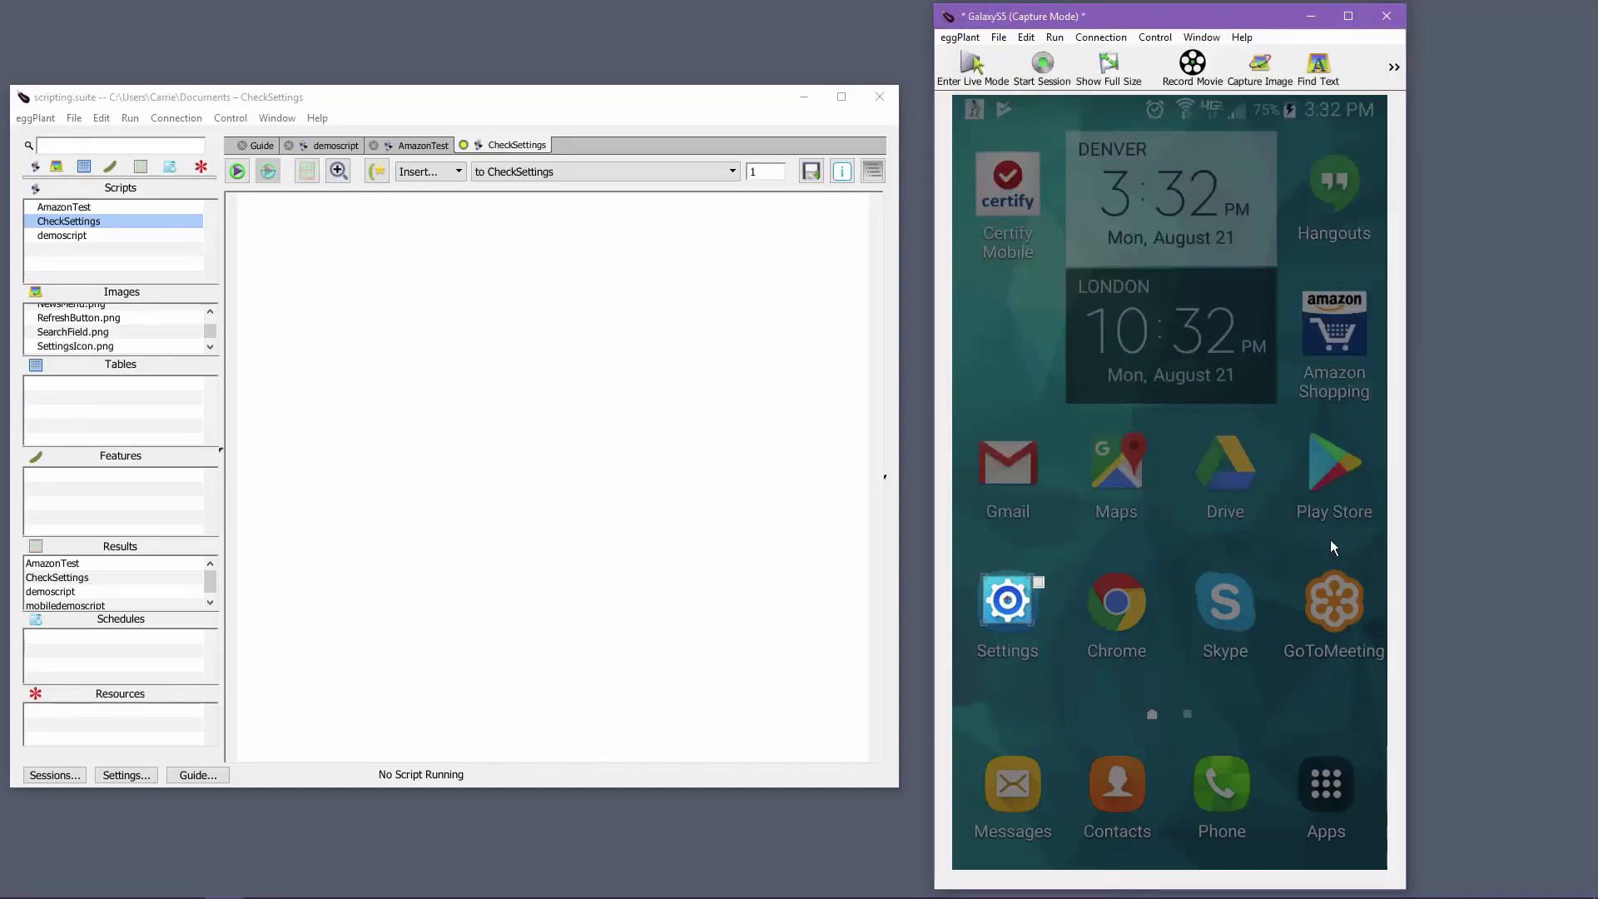
{"action": "type", "text": "Tap \"imageName"}
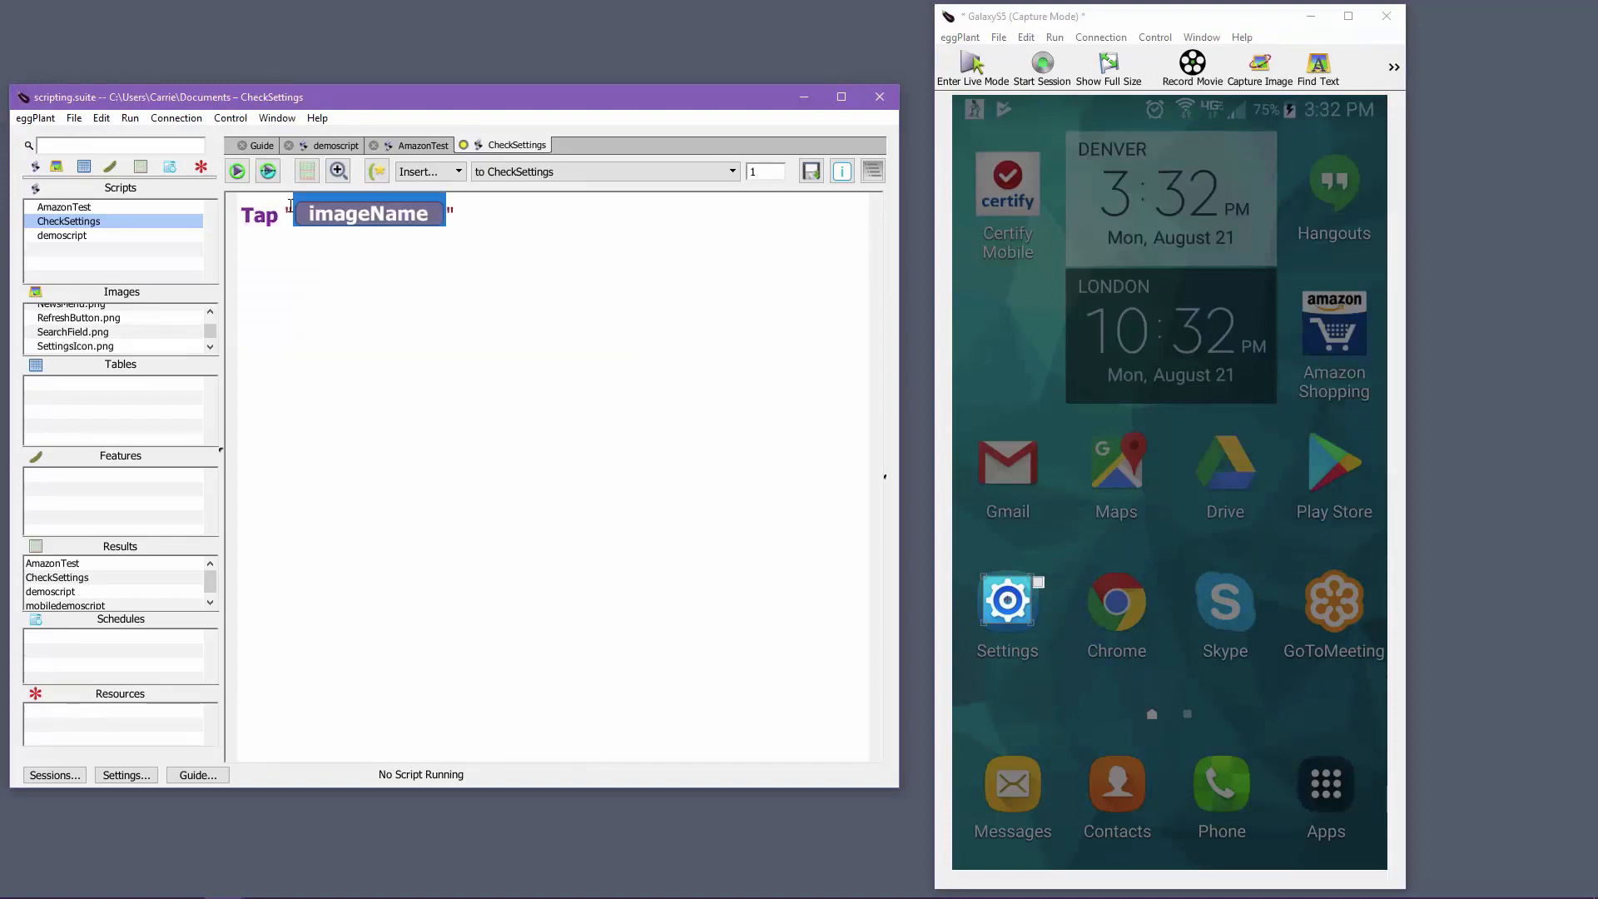
{"action": "type", "text": "SettingsIcon"}
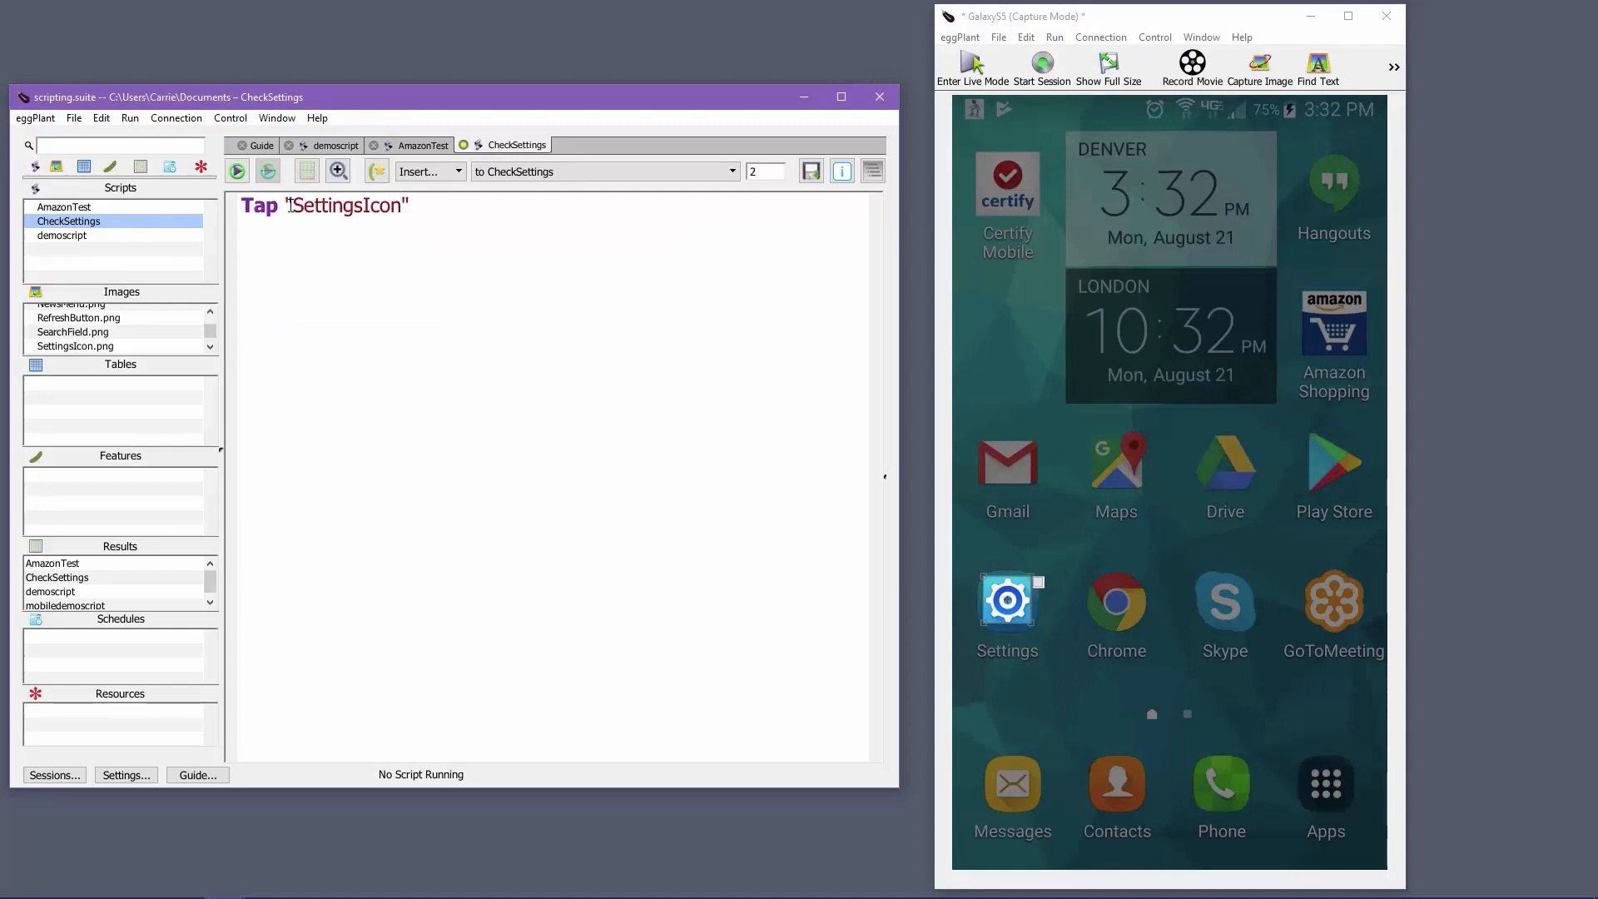
{"action": "left_click", "coordinate": [237, 170]}
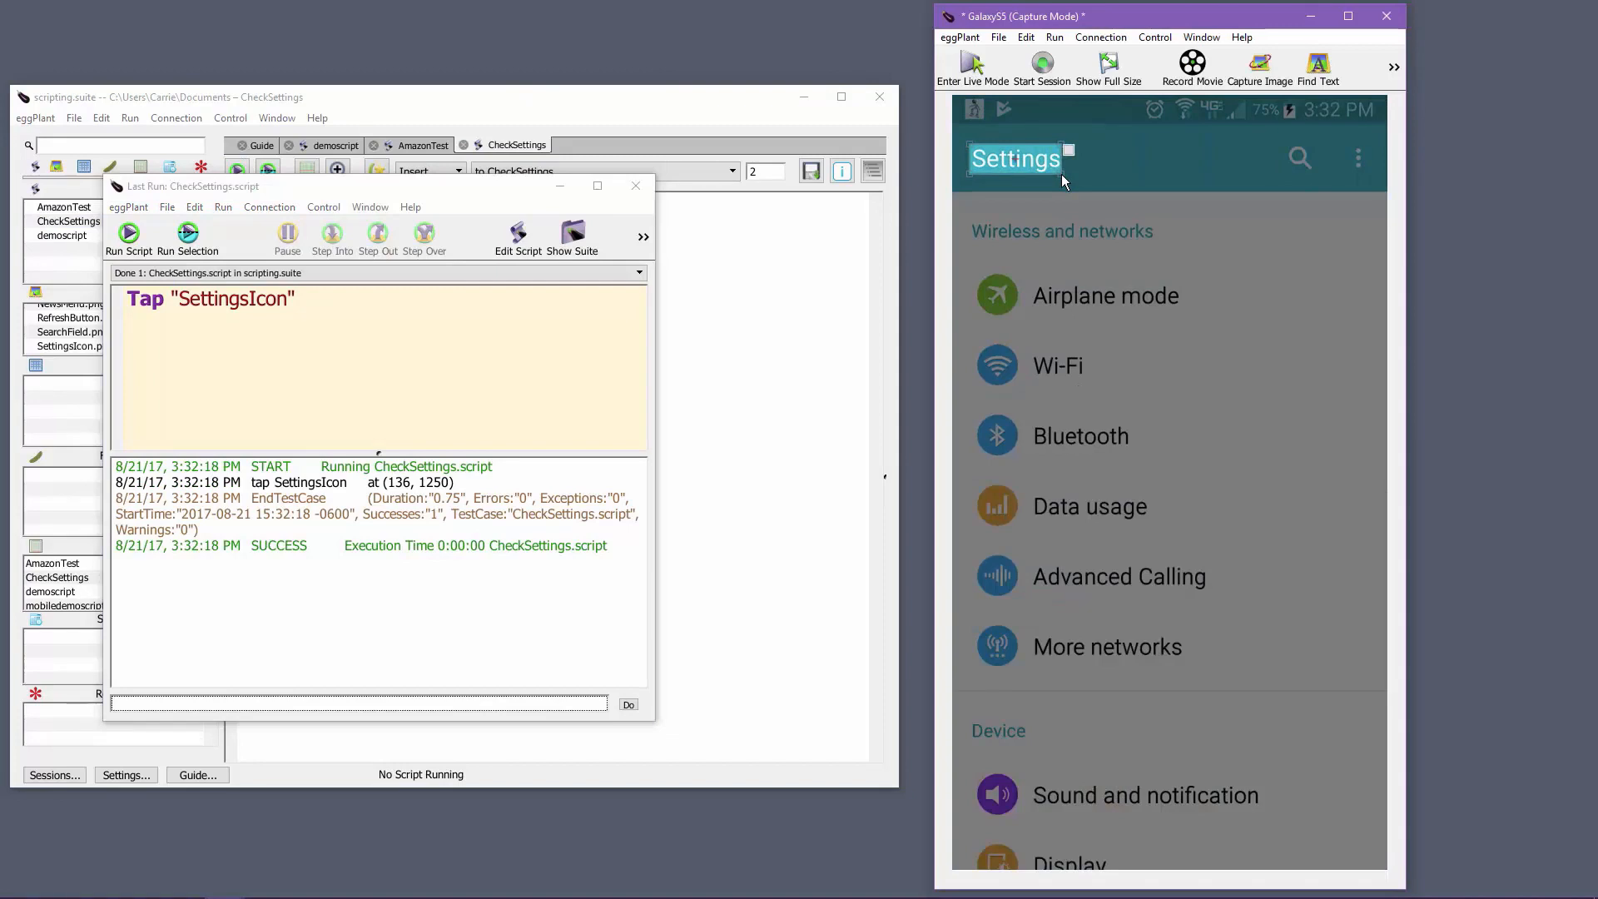
{"action": "left_click", "coordinate": [636, 186]}
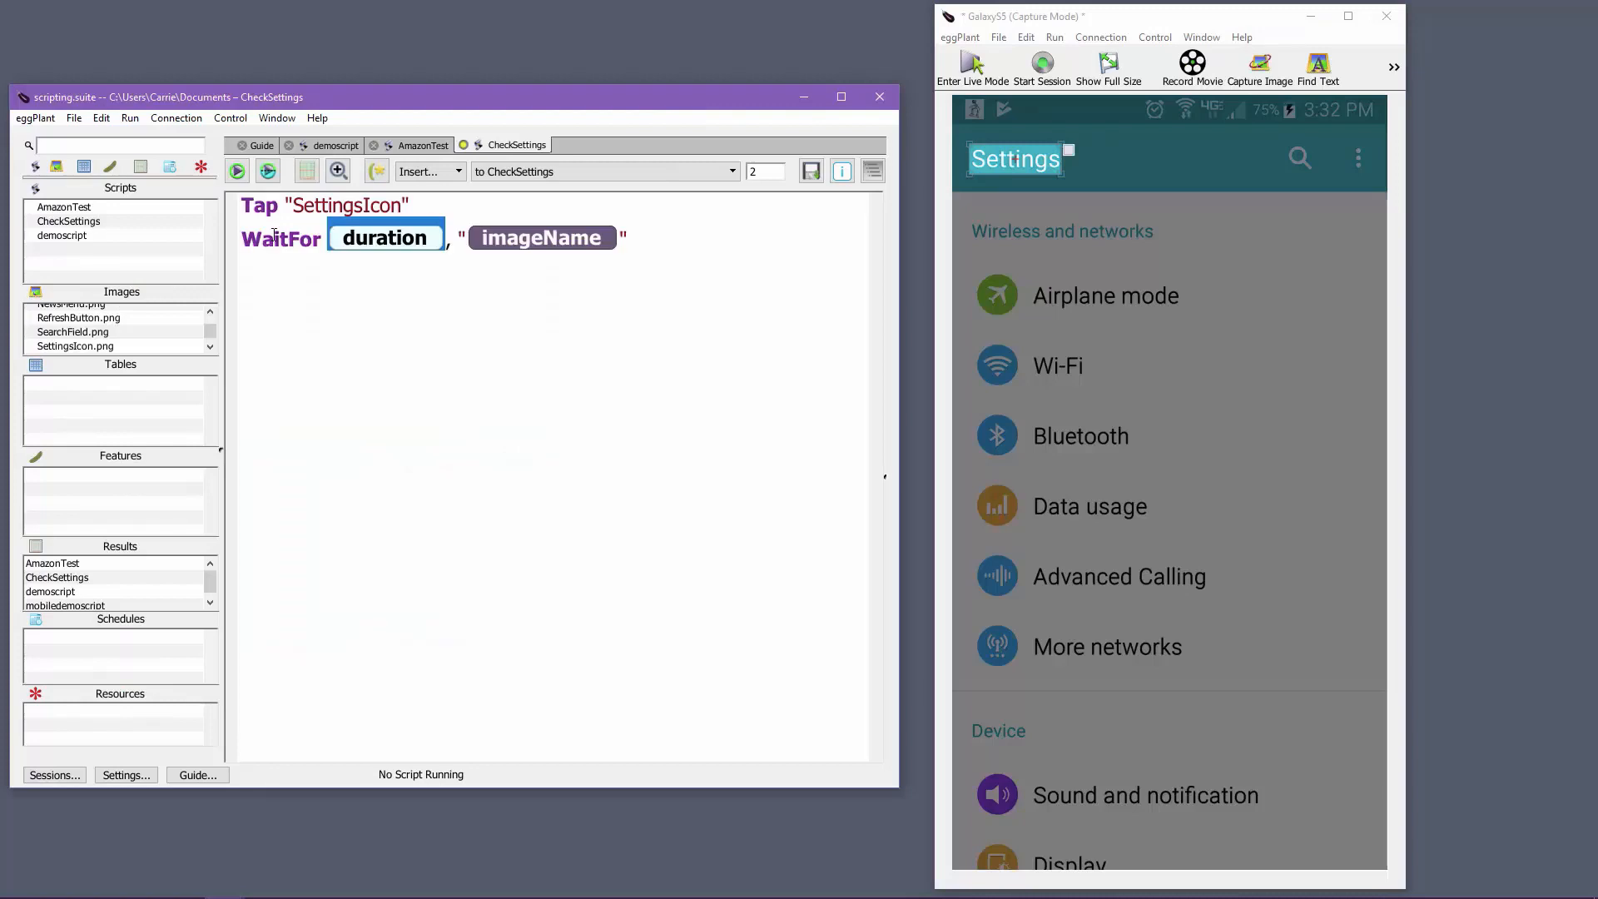
- Add WaitFor SettingsHeader, a Tap on Wi-Fi text, and WaitFor ConnectedMessage steps
{"action": "type", "text": "8,"}
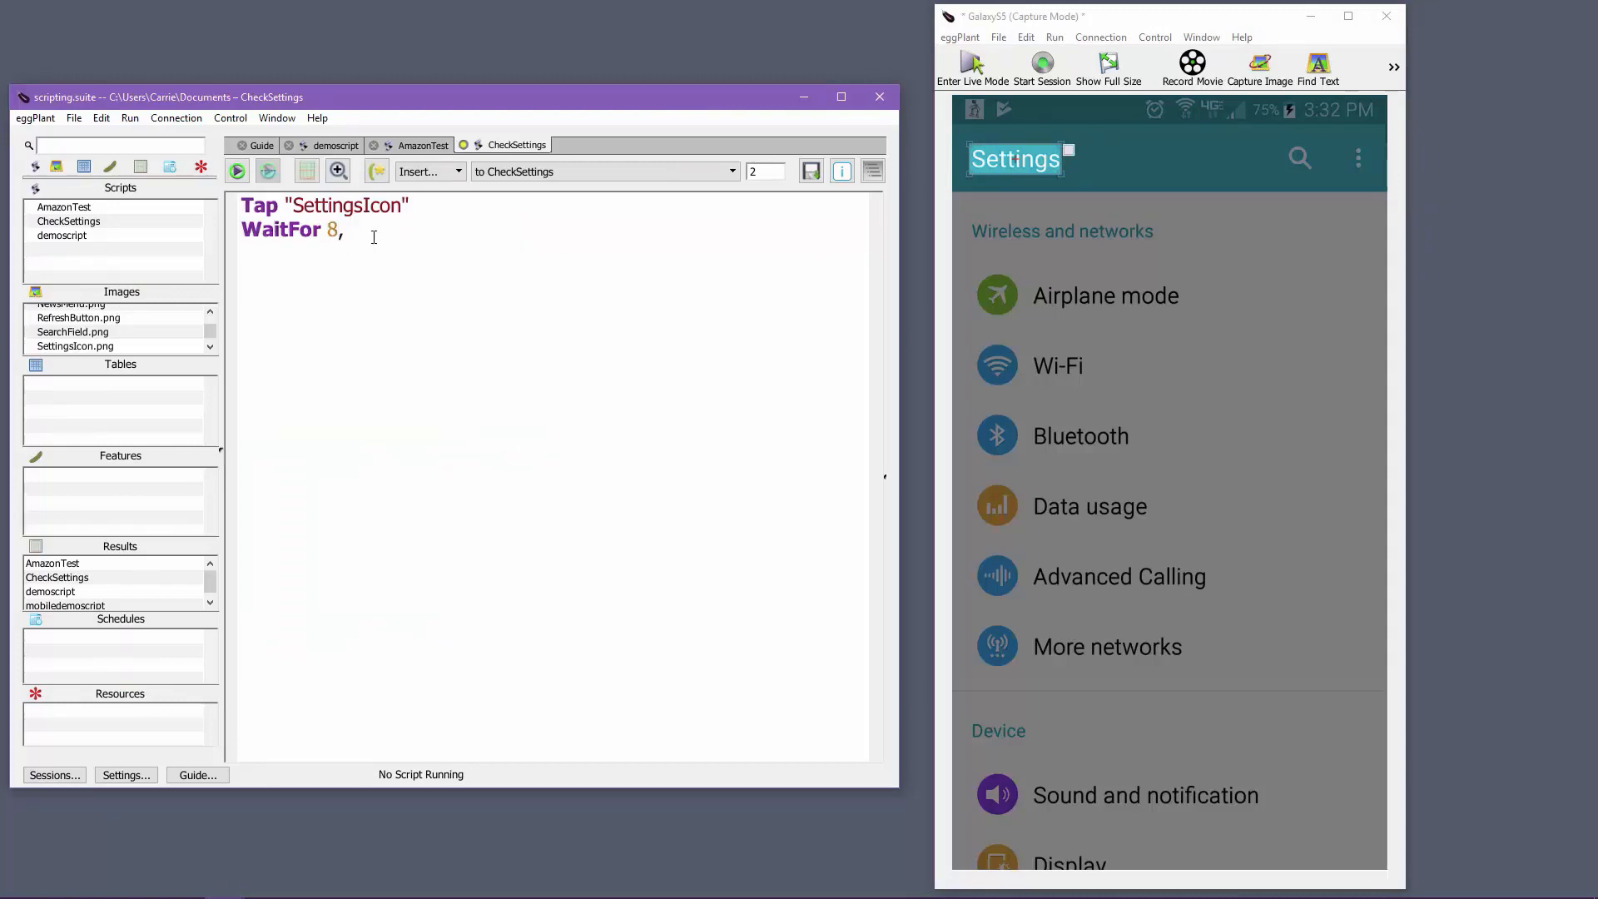
{"action": "right_click", "coordinate": [1015, 159]}
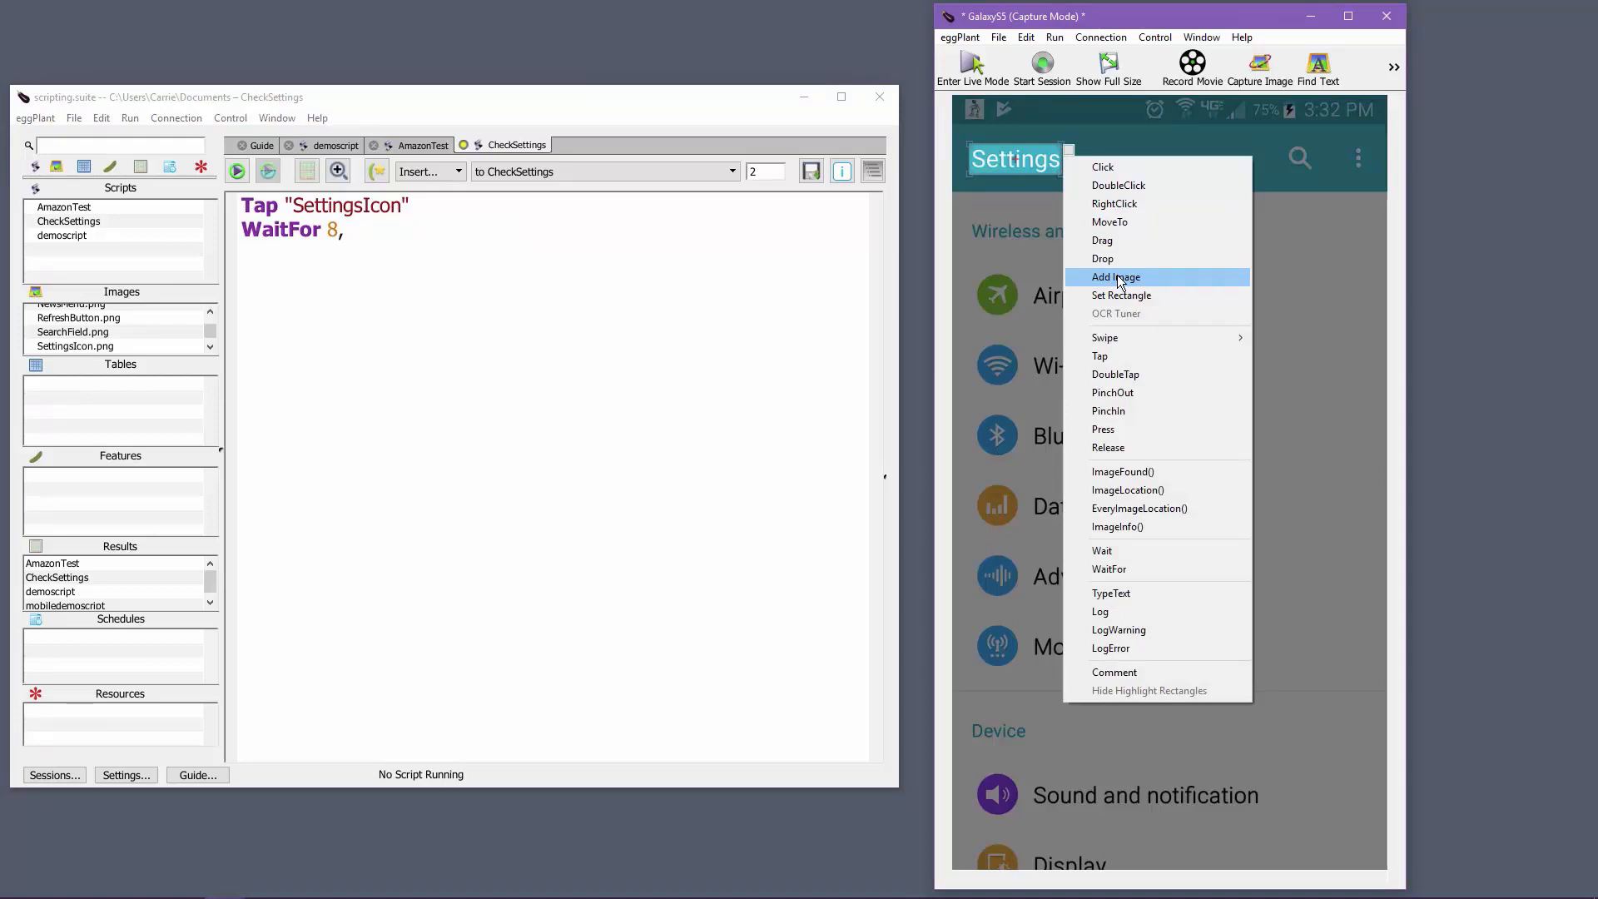
{"action": "left_click", "coordinate": [1115, 277]}
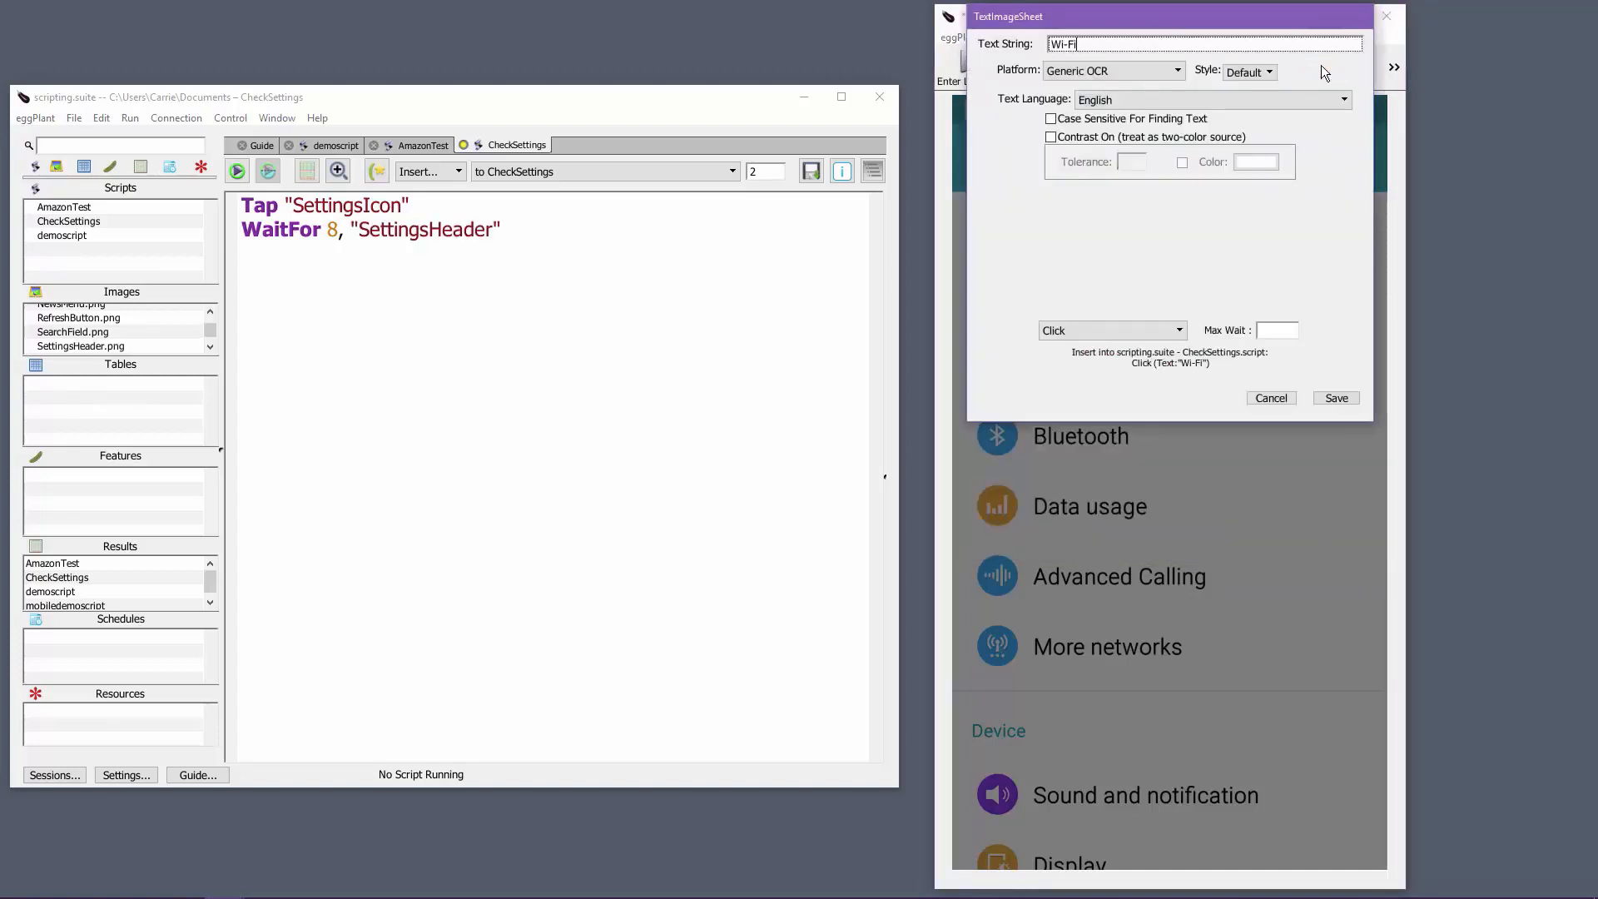
{"action": "left_click", "coordinate": [1110, 330]}
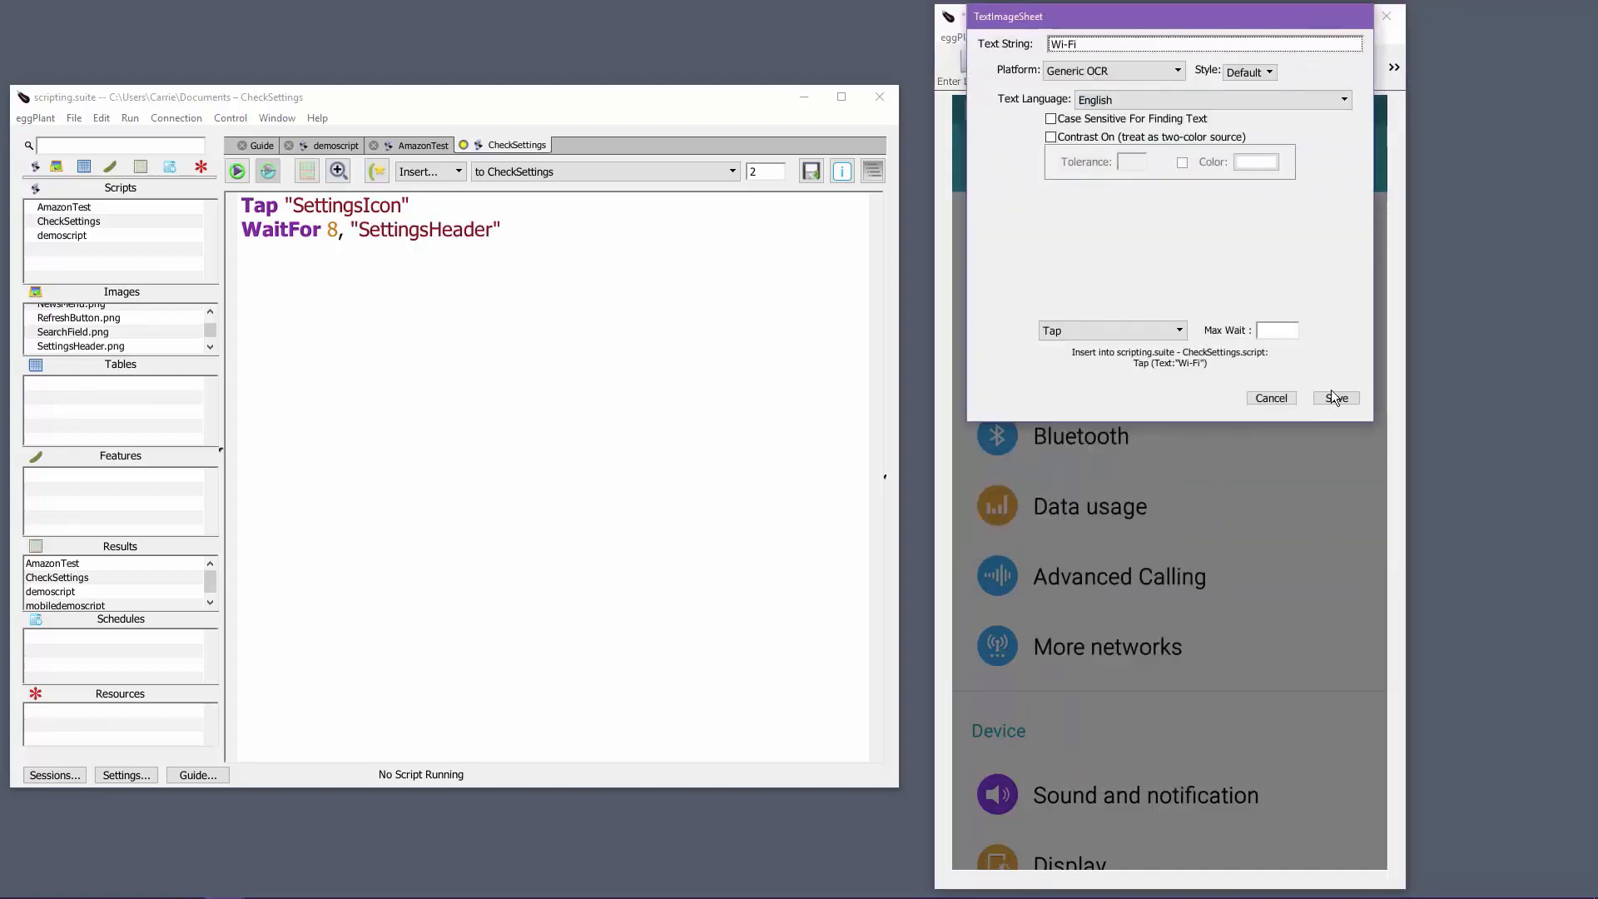
{"action": "left_click", "coordinate": [1336, 398]}
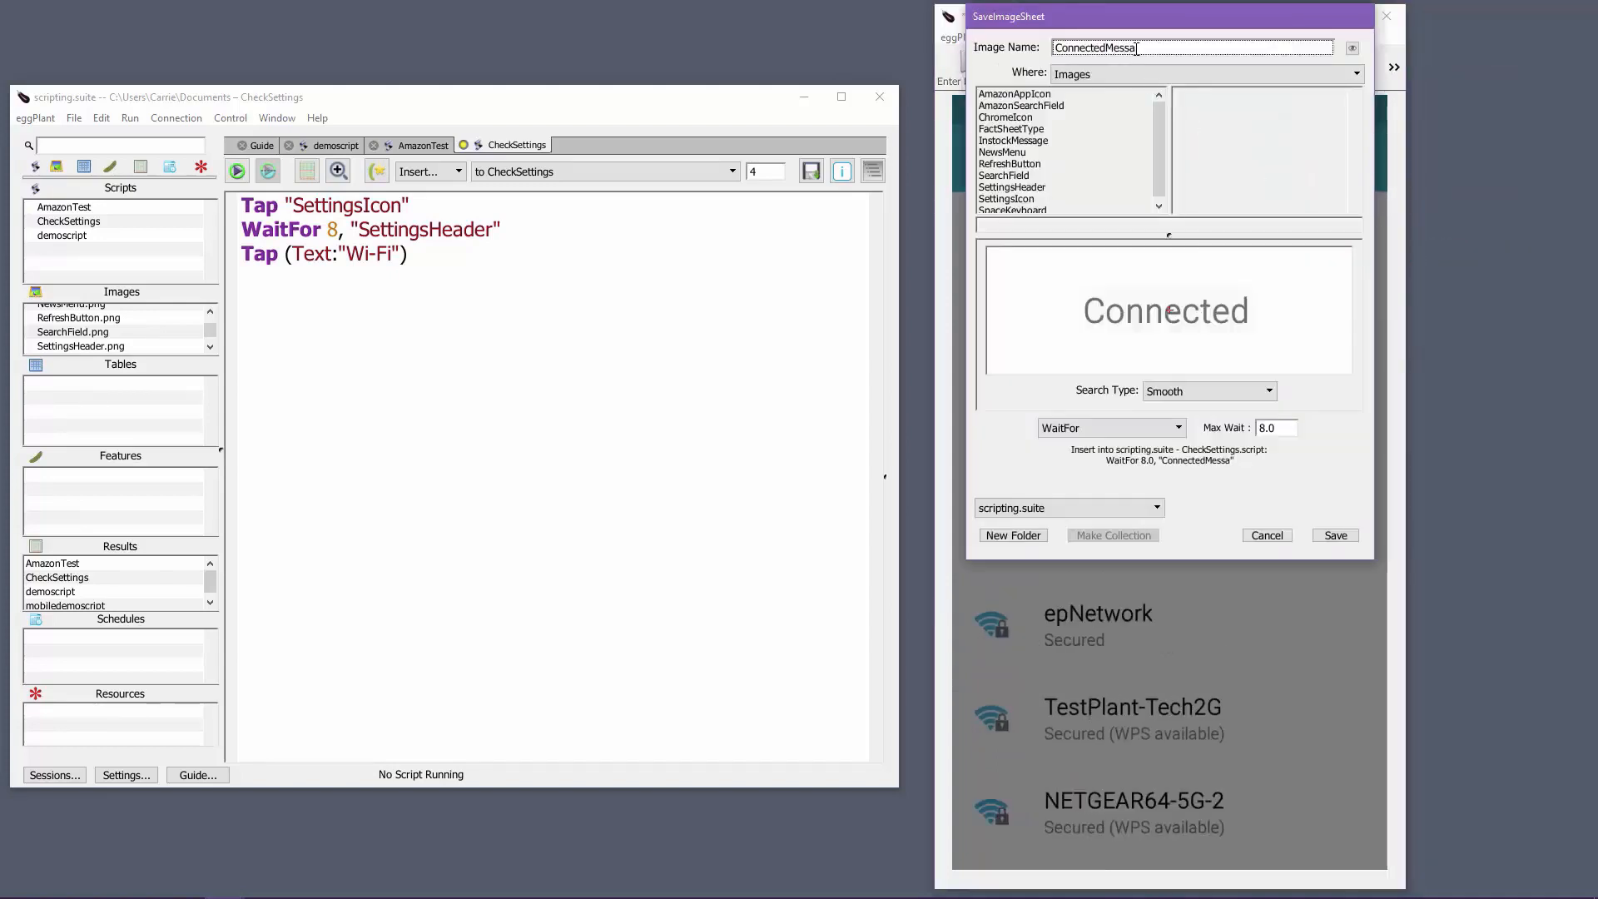
{"action": "left_click", "coordinate": [1334, 536]}
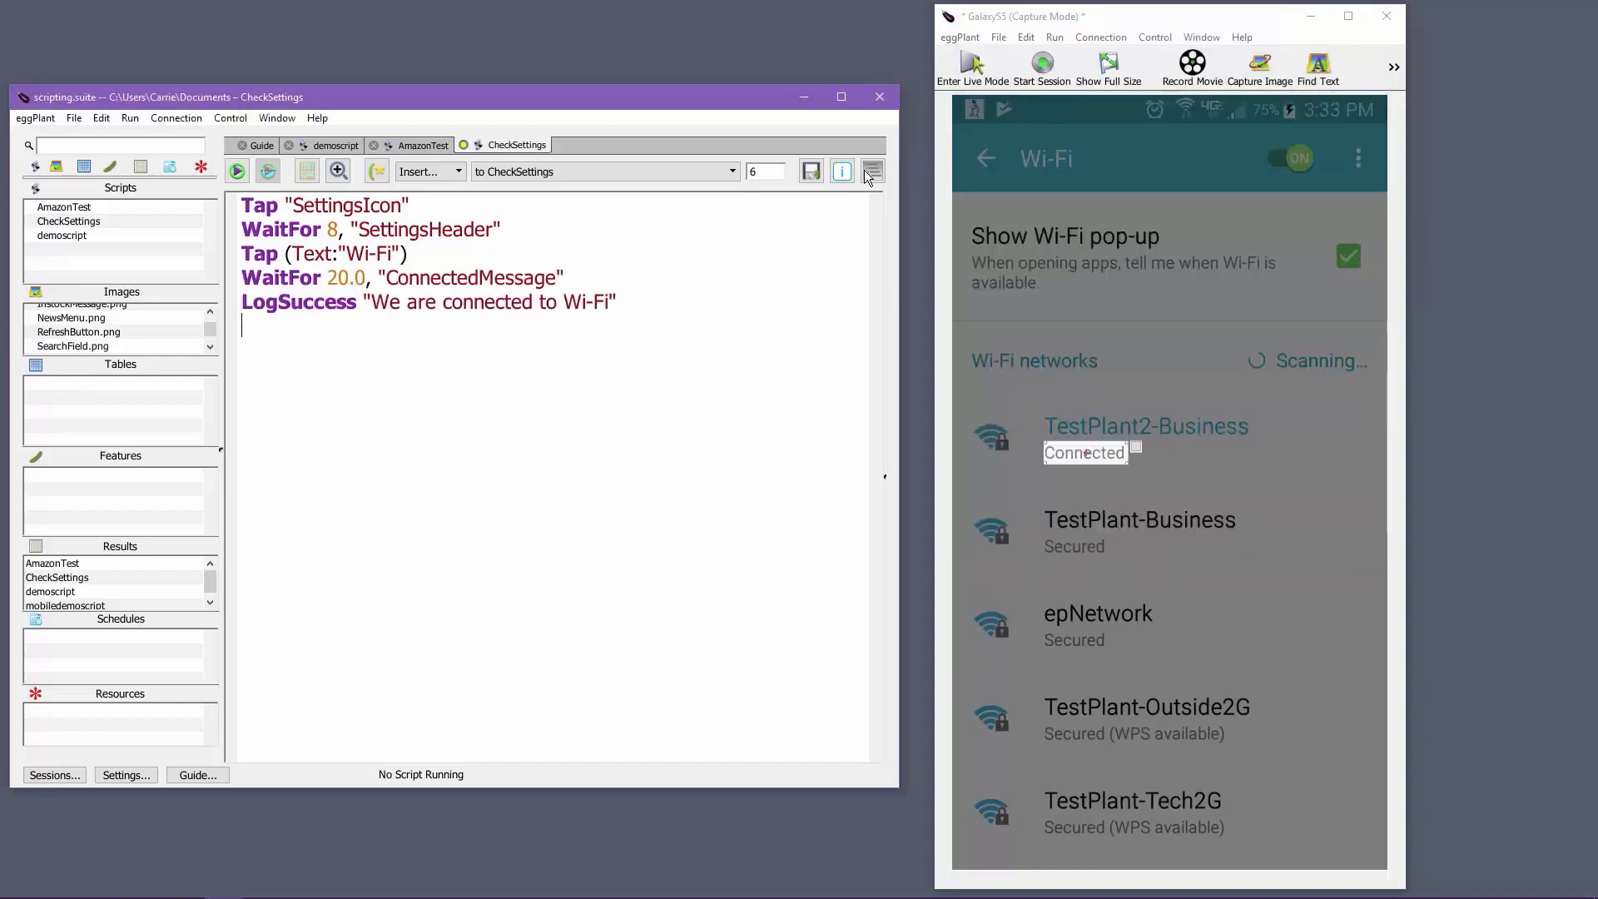
- Insert PressBackButton from Mobile Utilities, then type WaitFor 8, "SettingsHeader"
{"action": "left_click", "coordinate": [871, 170]}
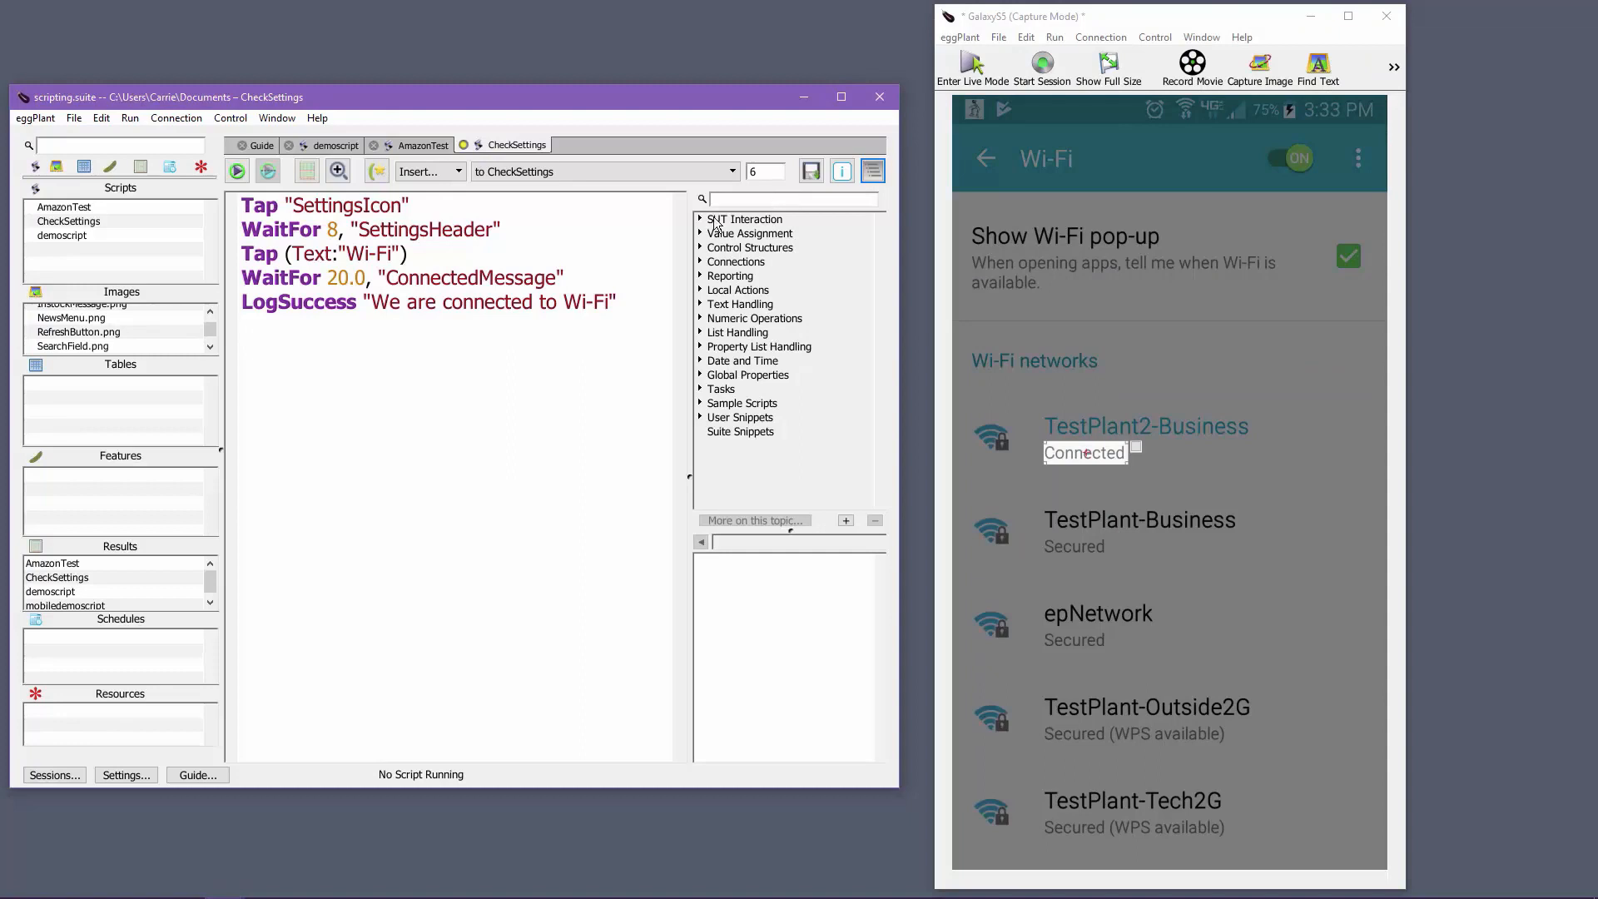
{"action": "left_click", "coordinate": [700, 219]}
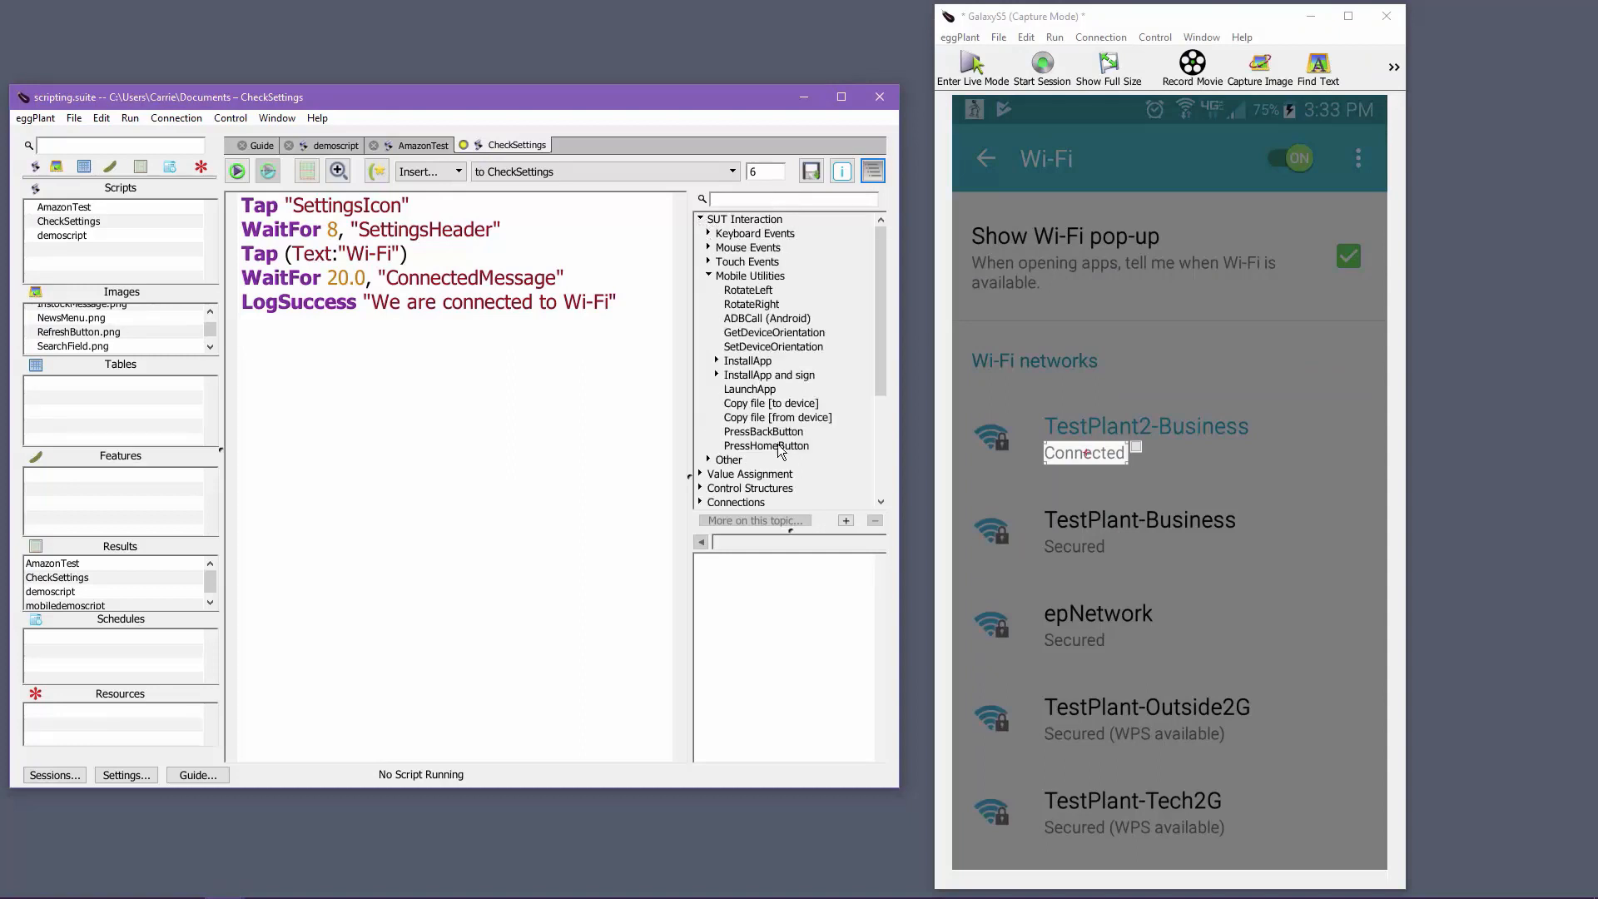
{"action": "left_click", "coordinate": [762, 431]}
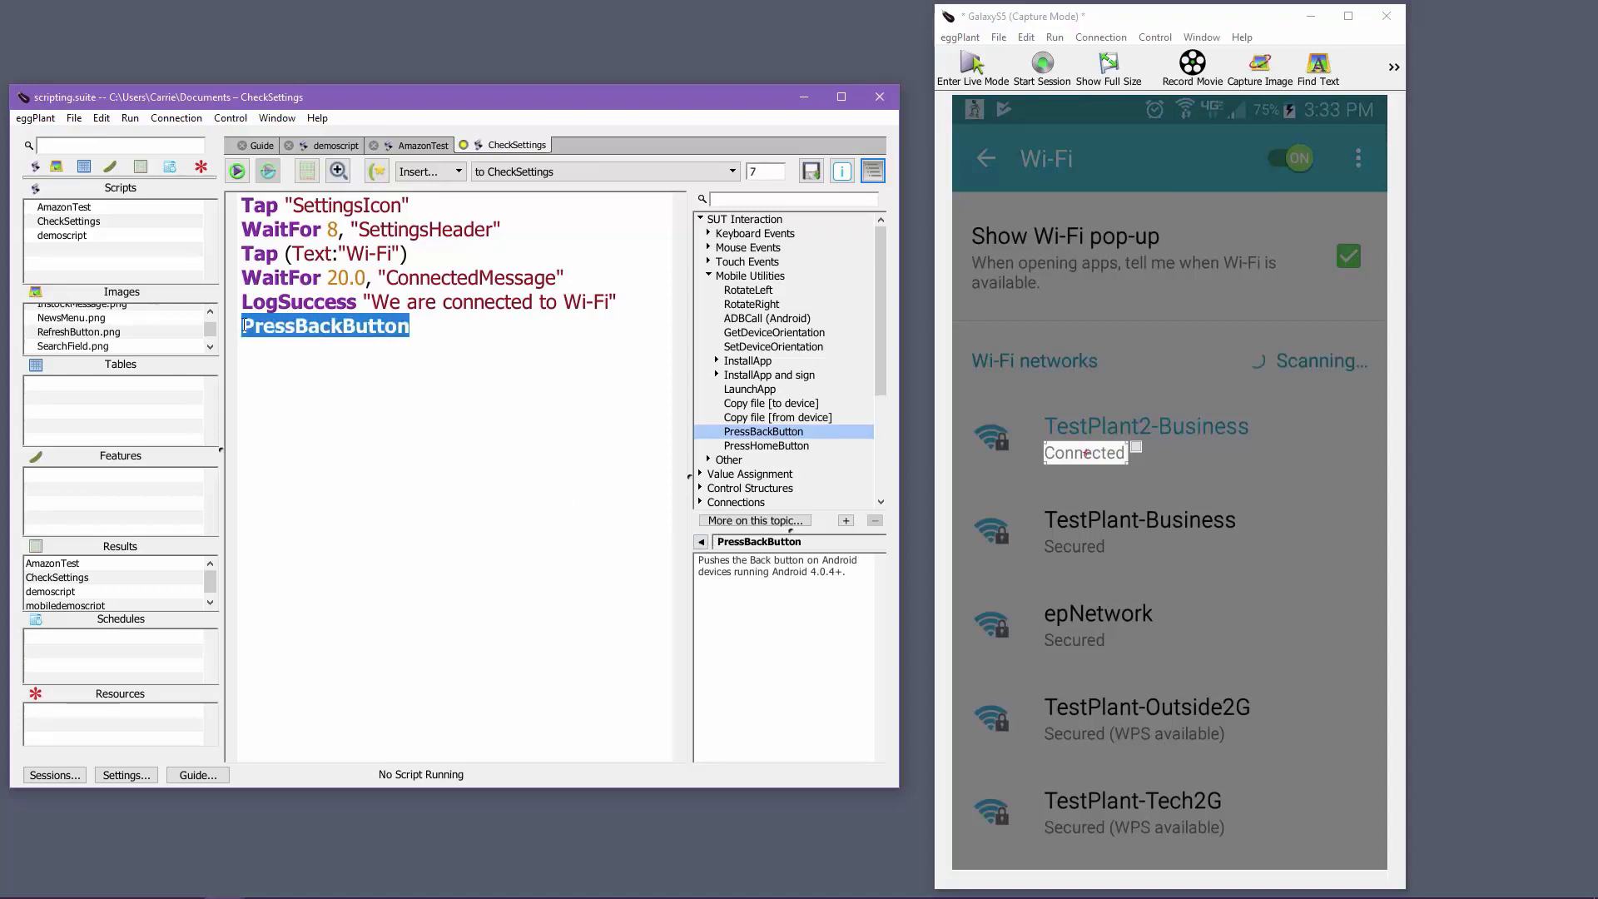
{"action": "left_click", "coordinate": [268, 170]}
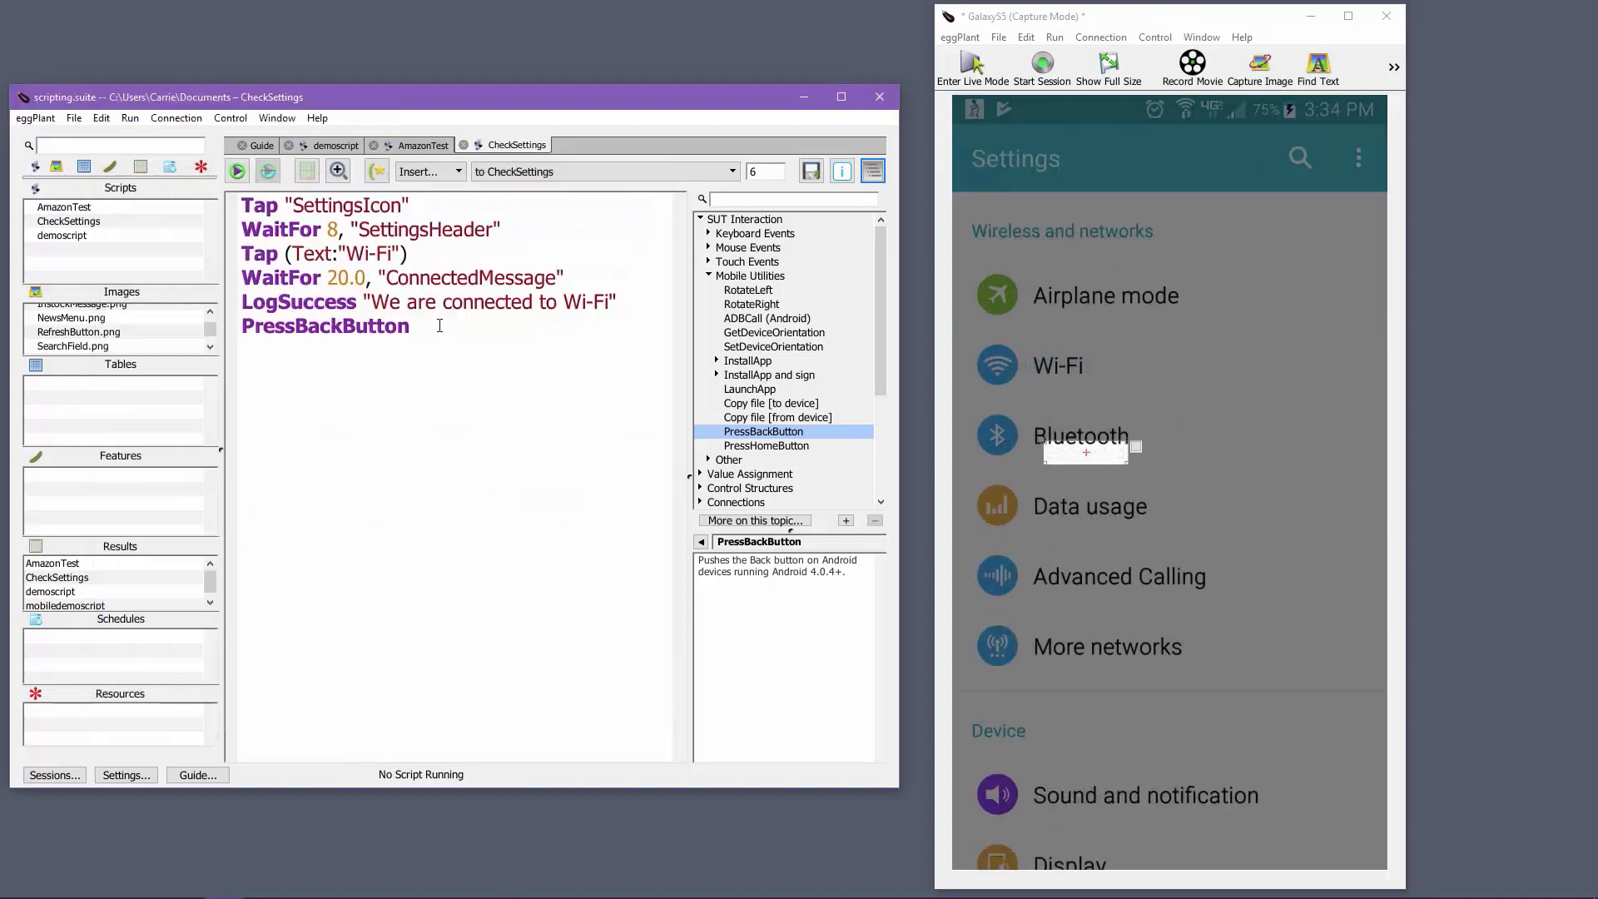
{"action": "type", "text": "WaitFor 8, \"SettingsHeader"}
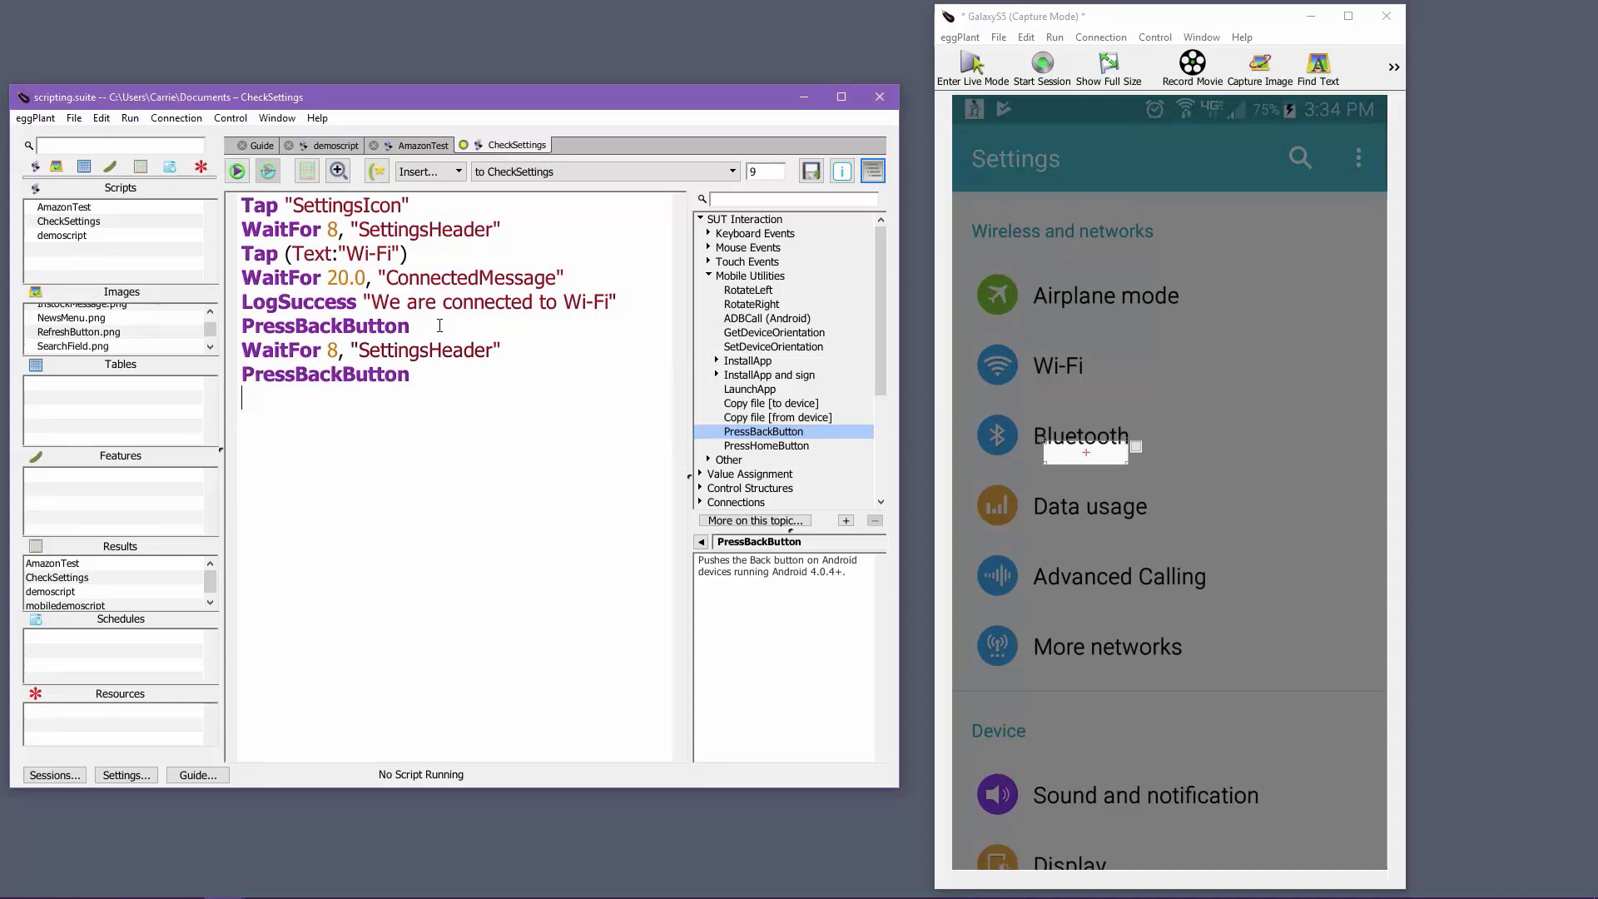
{"action": "type", "text": "WaitFor"}
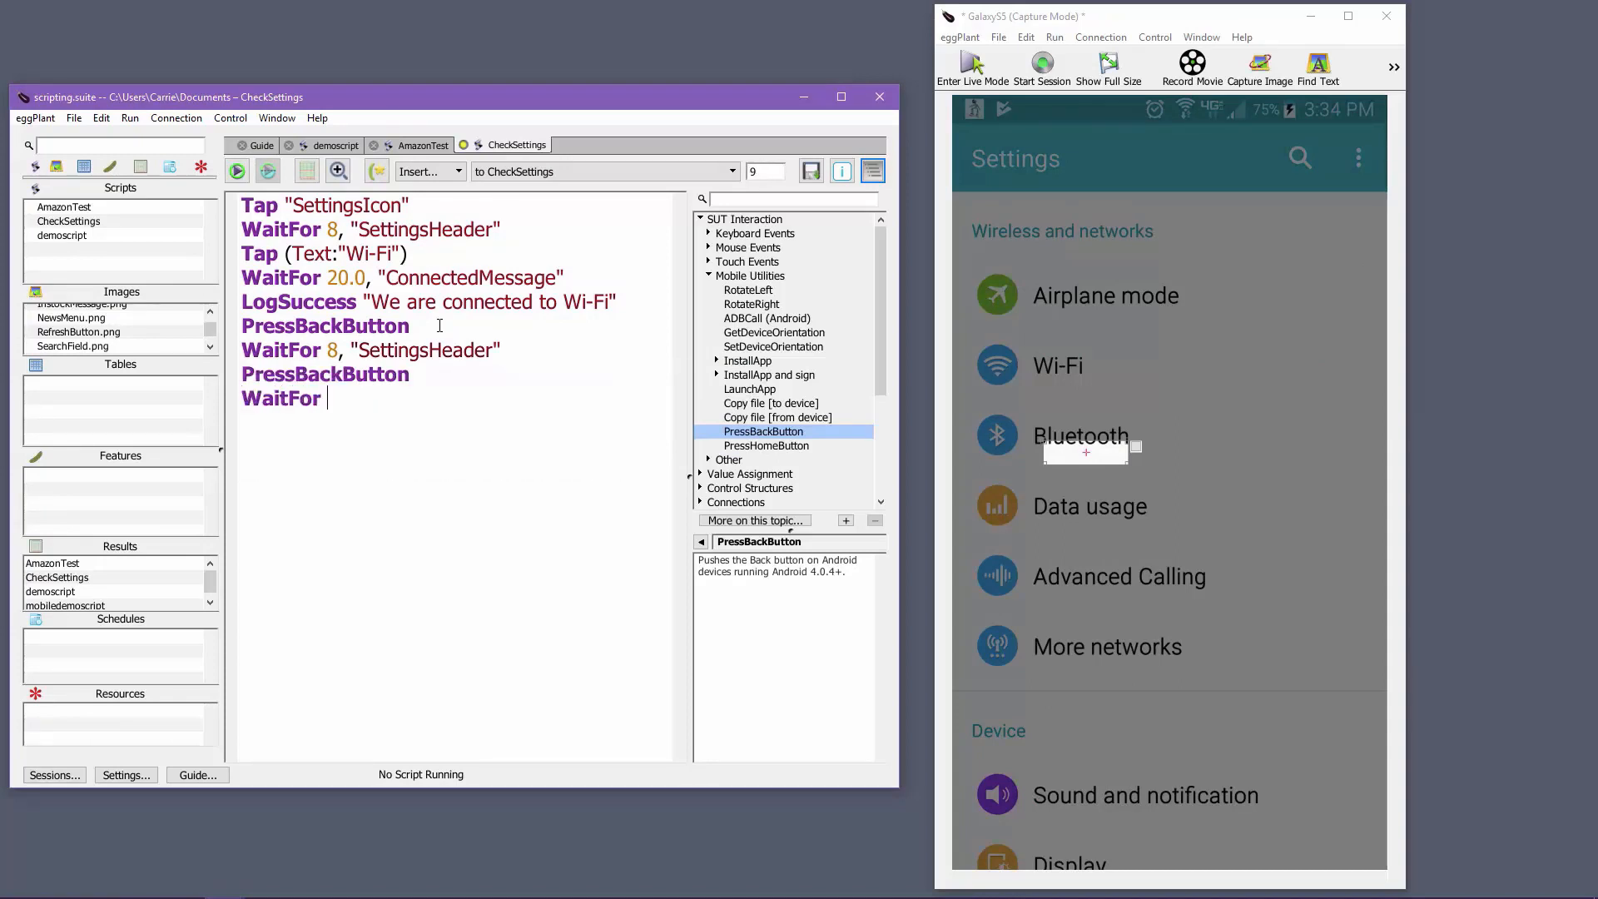
{"action": "type", "text": "Setting"}
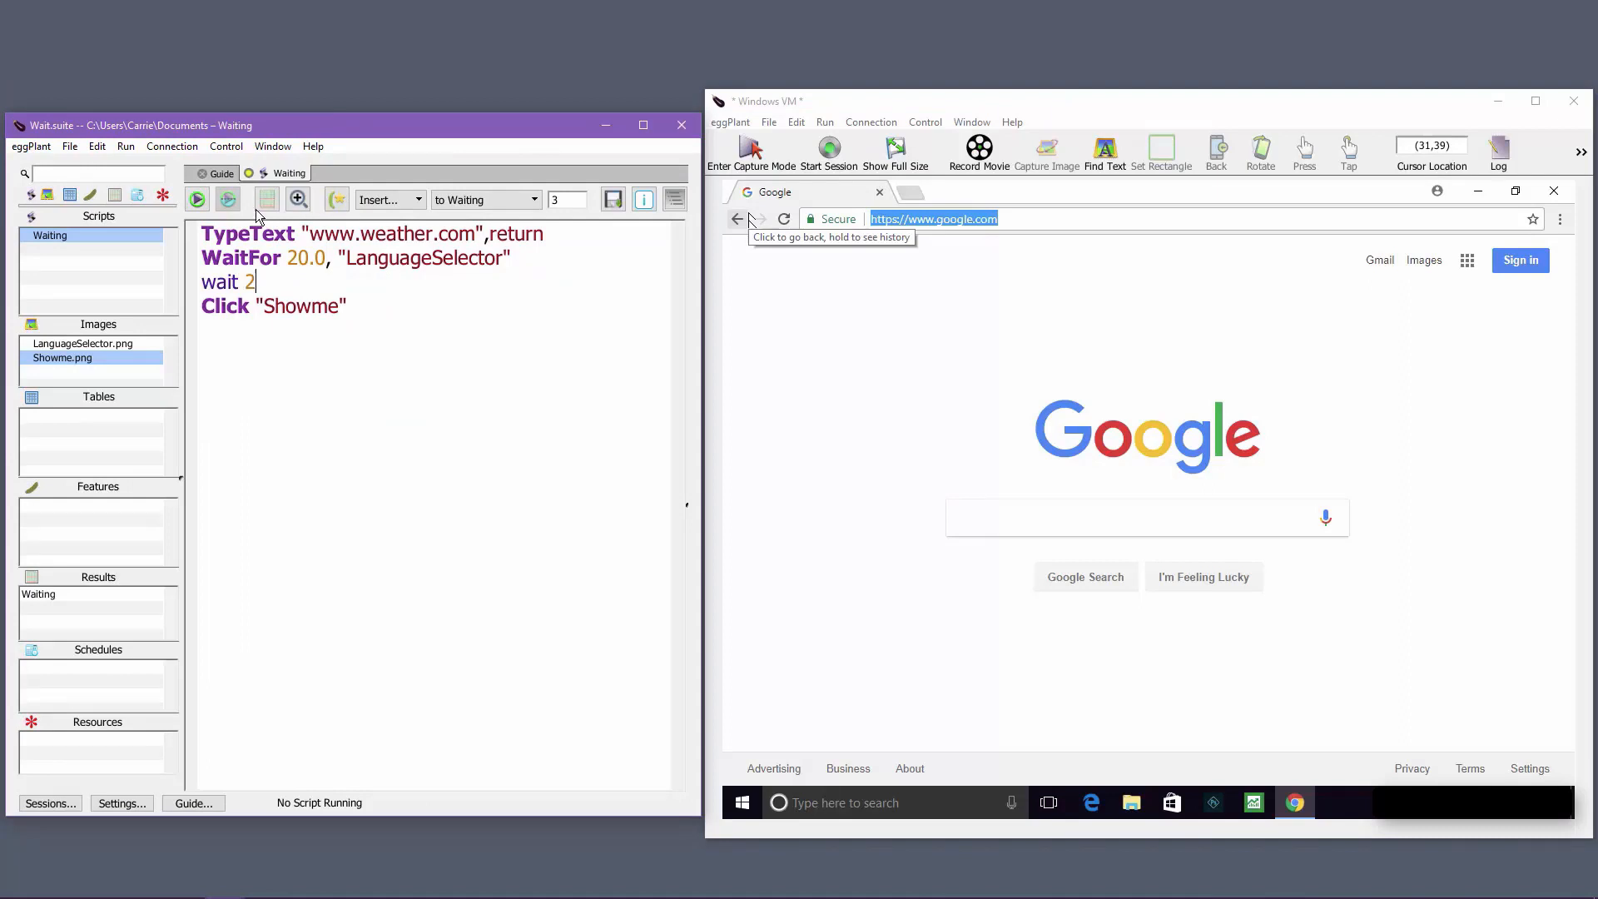
- In Wait.suite's Waiting script, change wait 2 to wait 5 and run it
{"action": "left_click", "coordinate": [195, 199]}
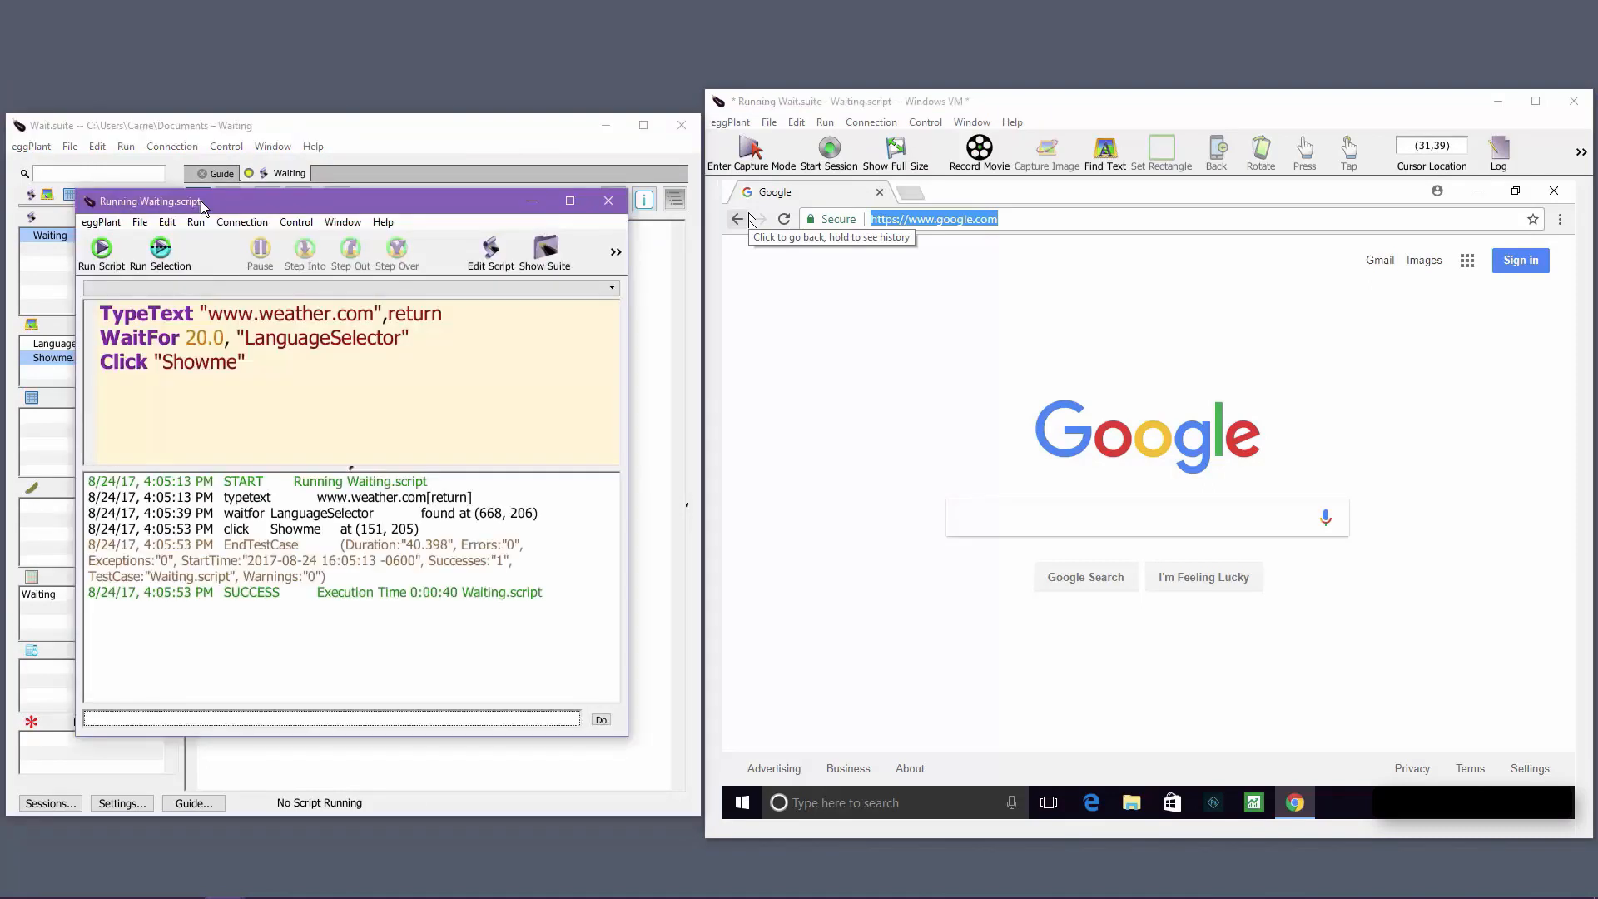
{"action": "left_click", "coordinate": [101, 253]}
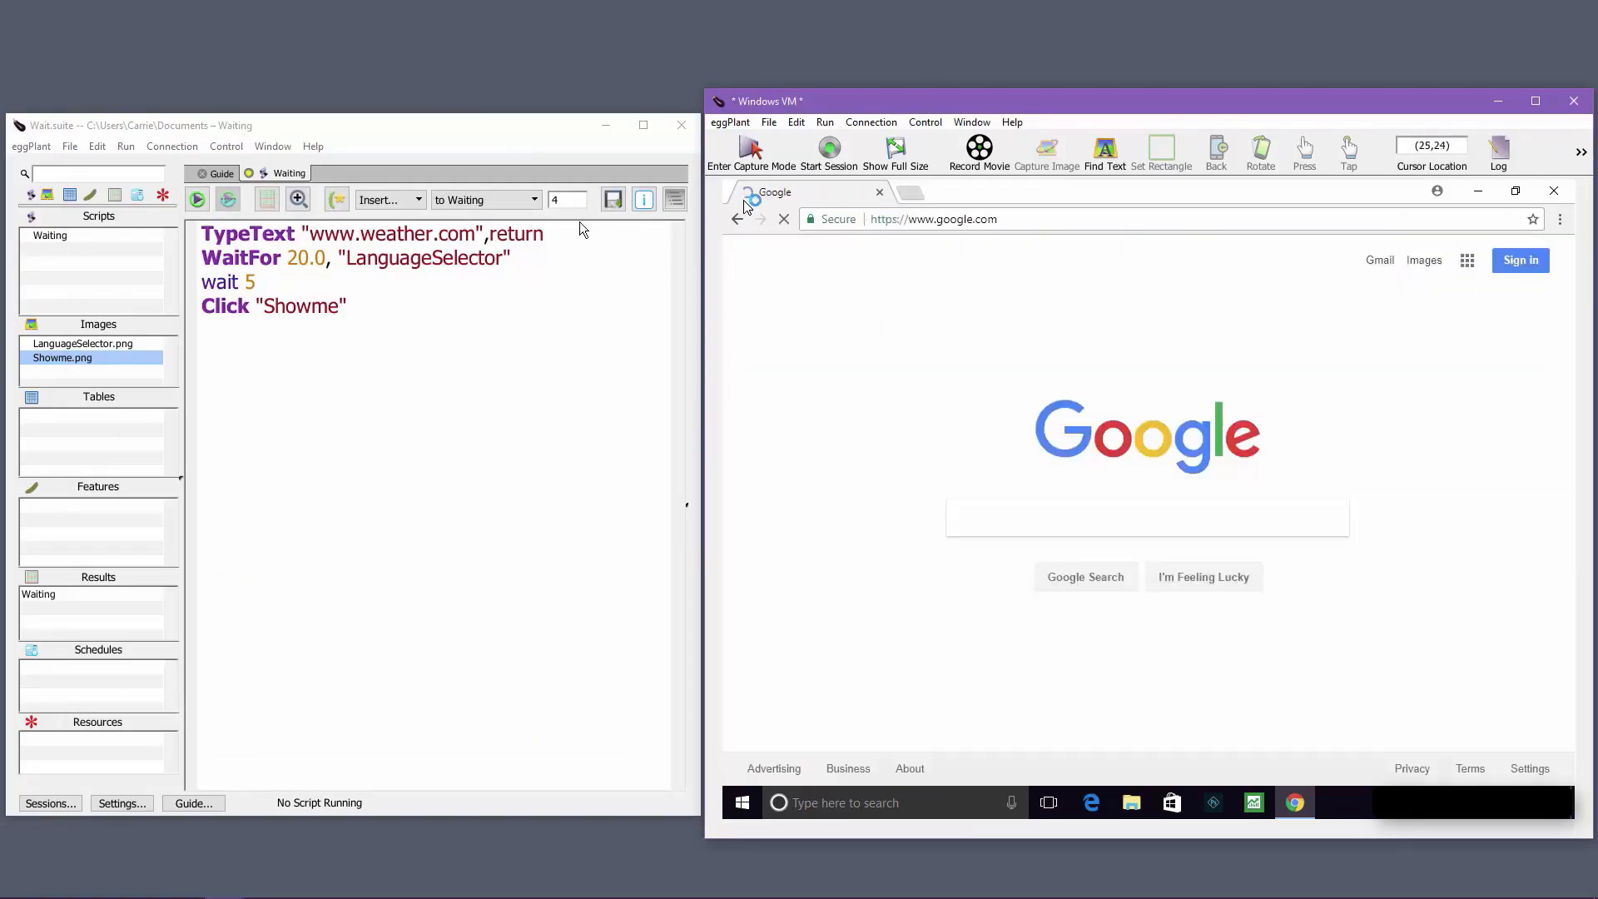
{"action": "left_click", "coordinate": [932, 218]}
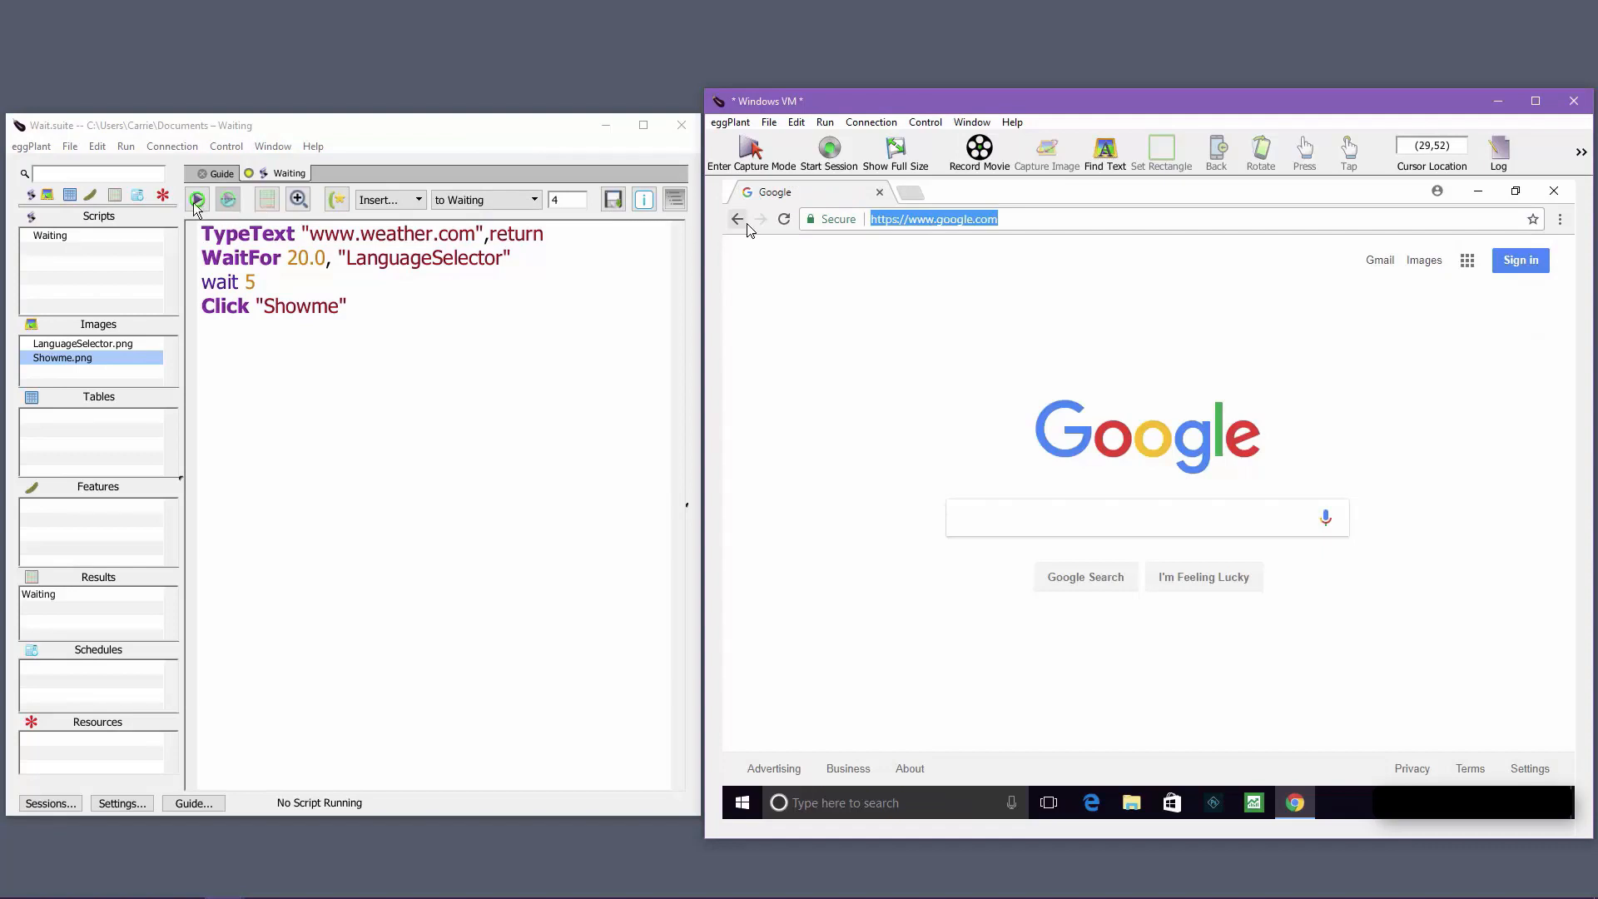
{"action": "left_click", "coordinate": [197, 199]}
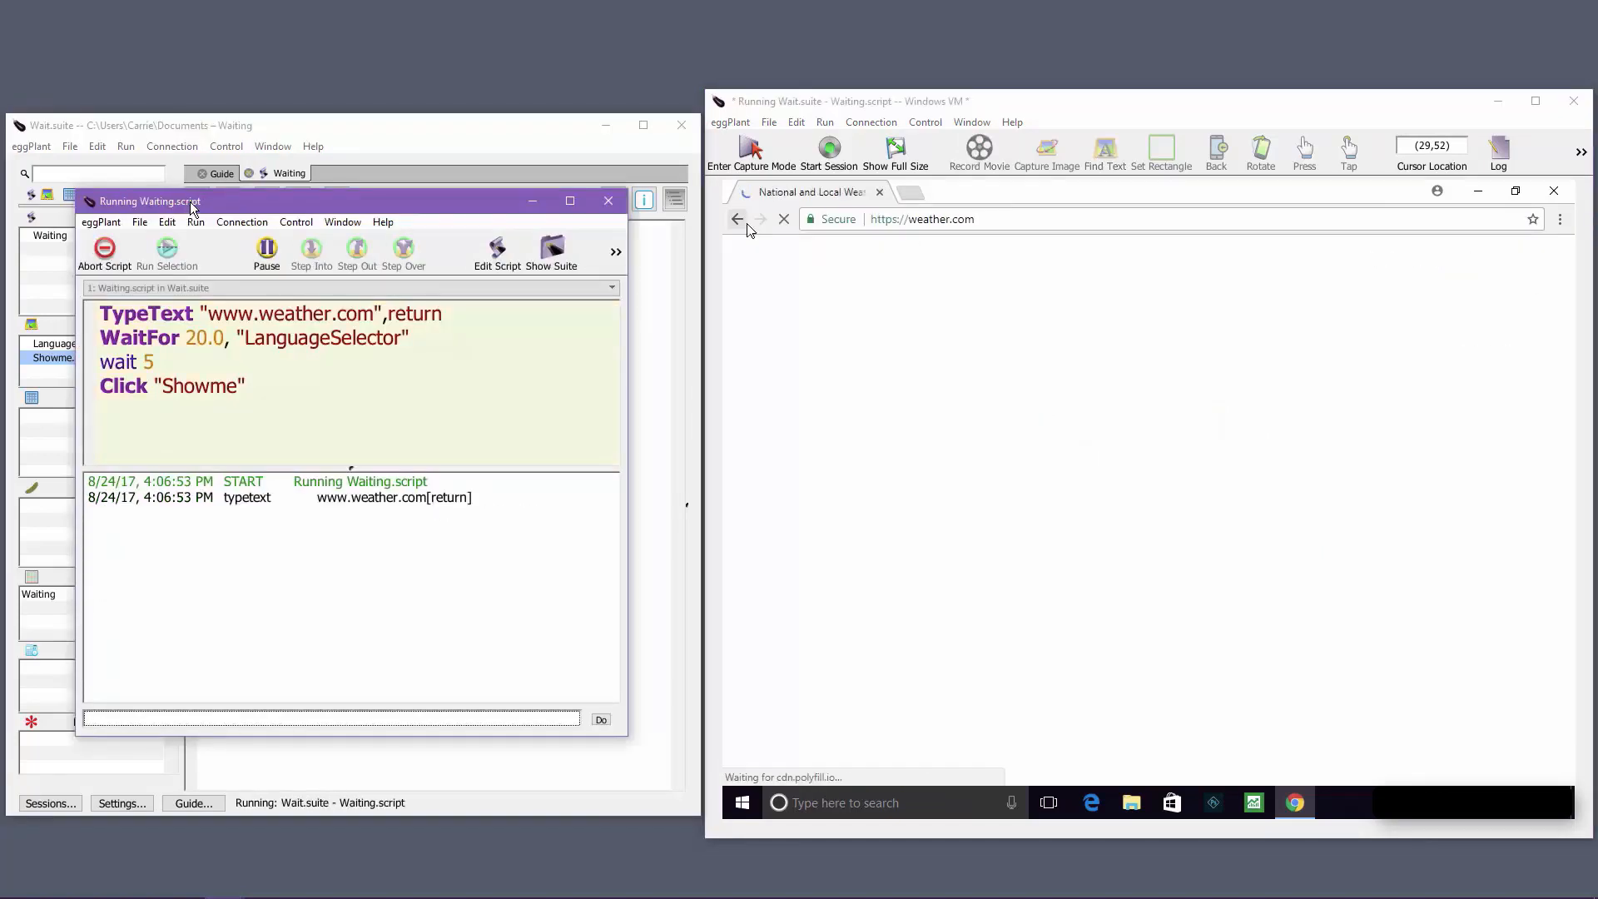